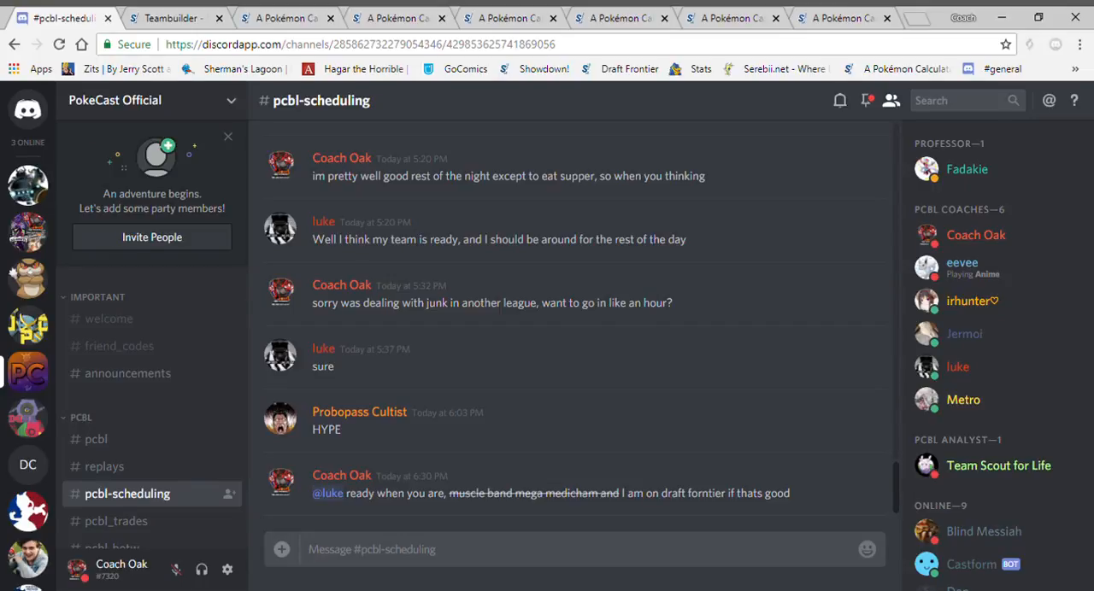
After reviewing the PCBL Semis team, open pokecast.net in a new browser tab.
left_click(171, 17)
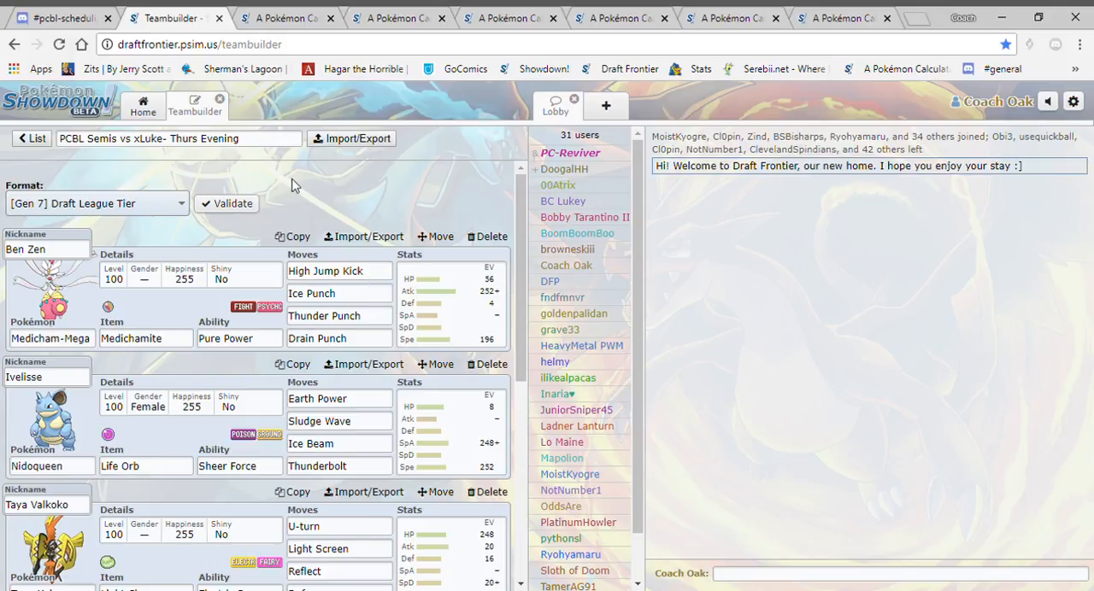
mouse_move(624, 83)
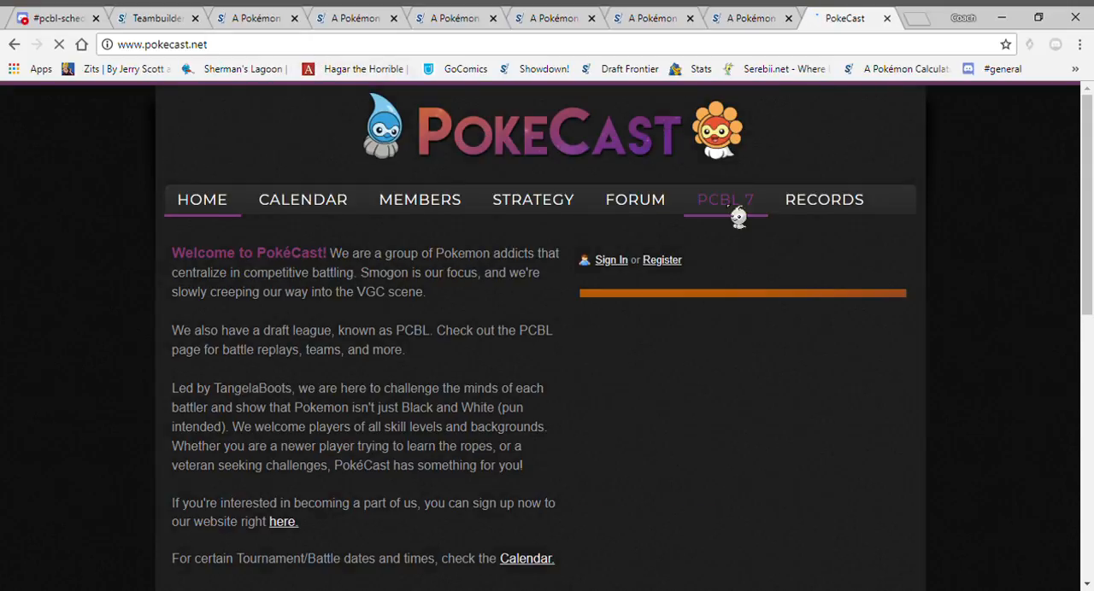
View the PCBL Season 7 playoffs schedule, then return to the Draft Frontier tab.
left_click(725, 200)
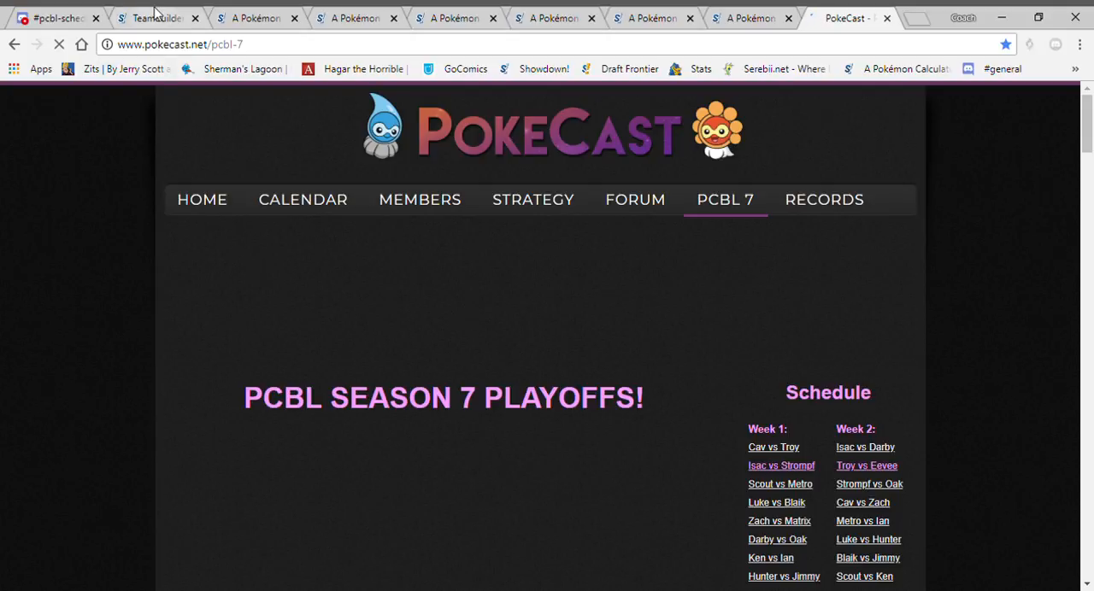
left_click(154, 17)
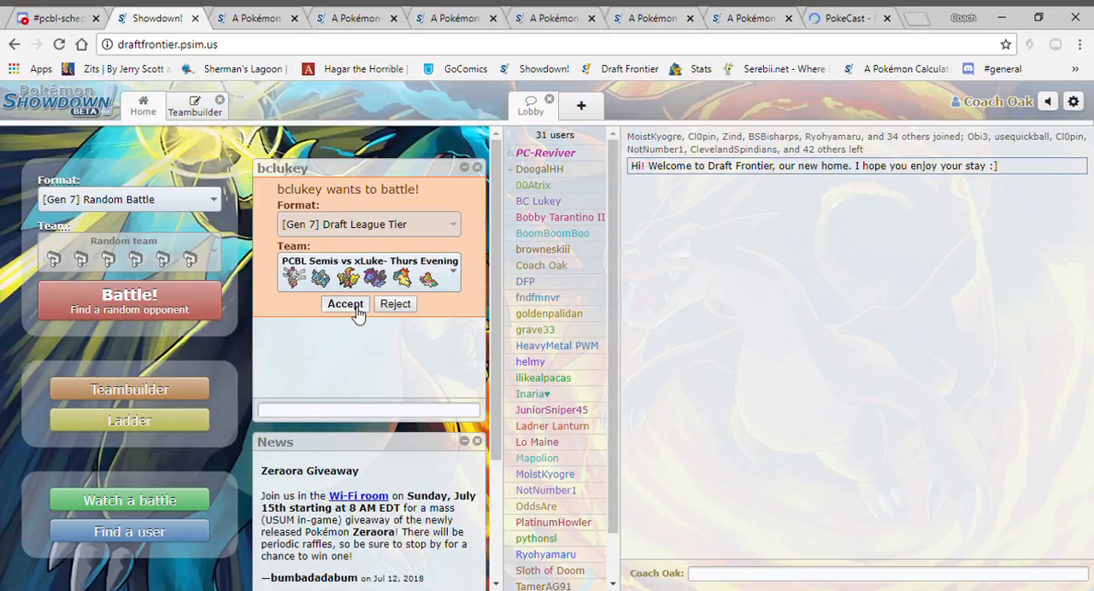
Accept bclukey's Gen 7 Draft League challenge and send 'have fun' in battle chat.
left_click(345, 303)
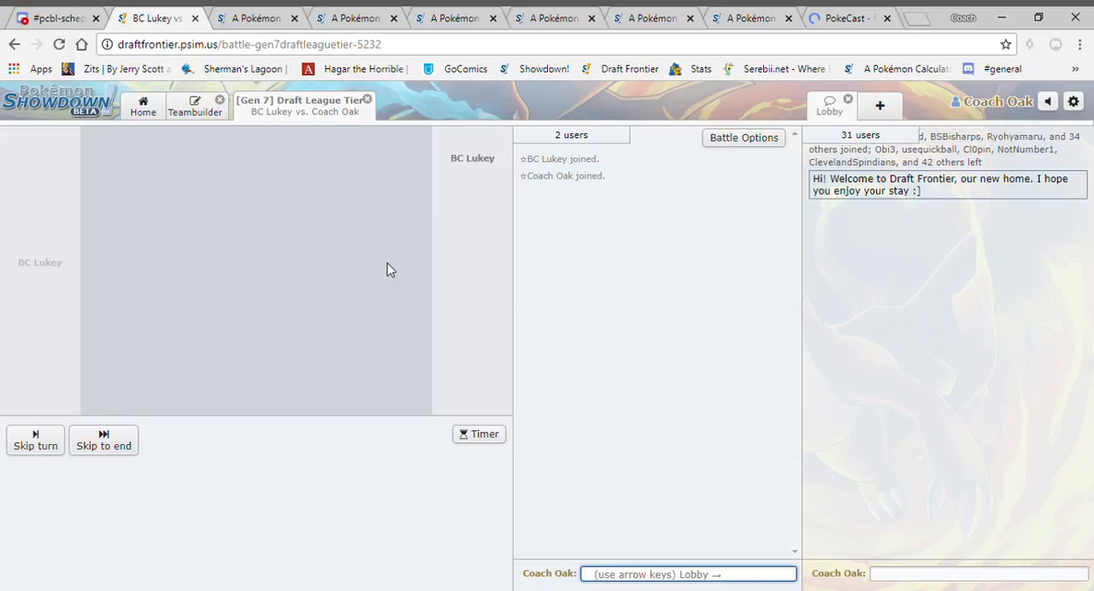
type("have f")
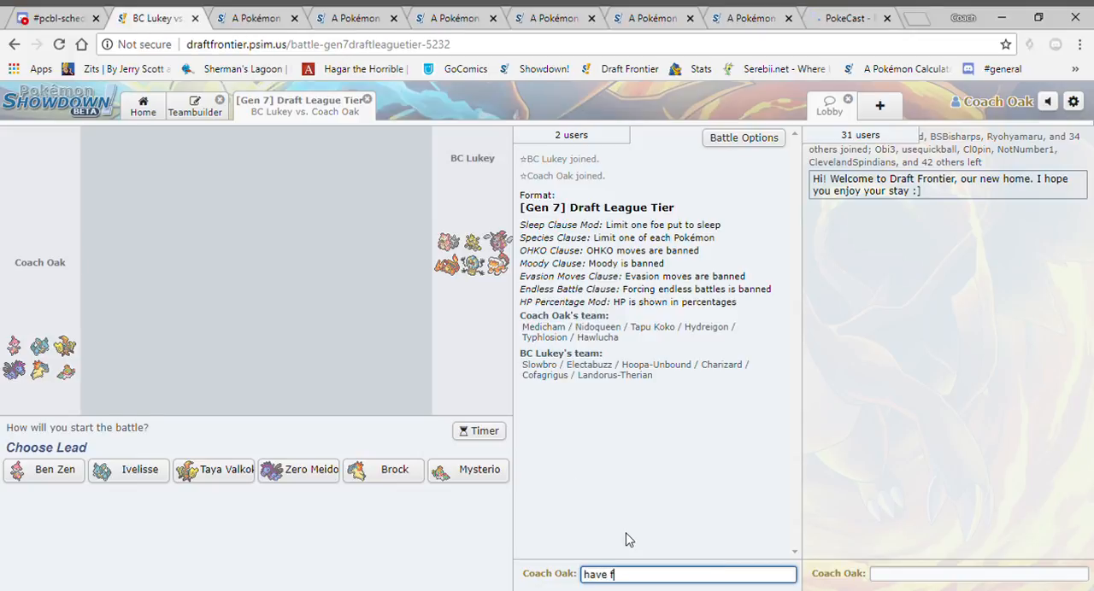
key("enter")
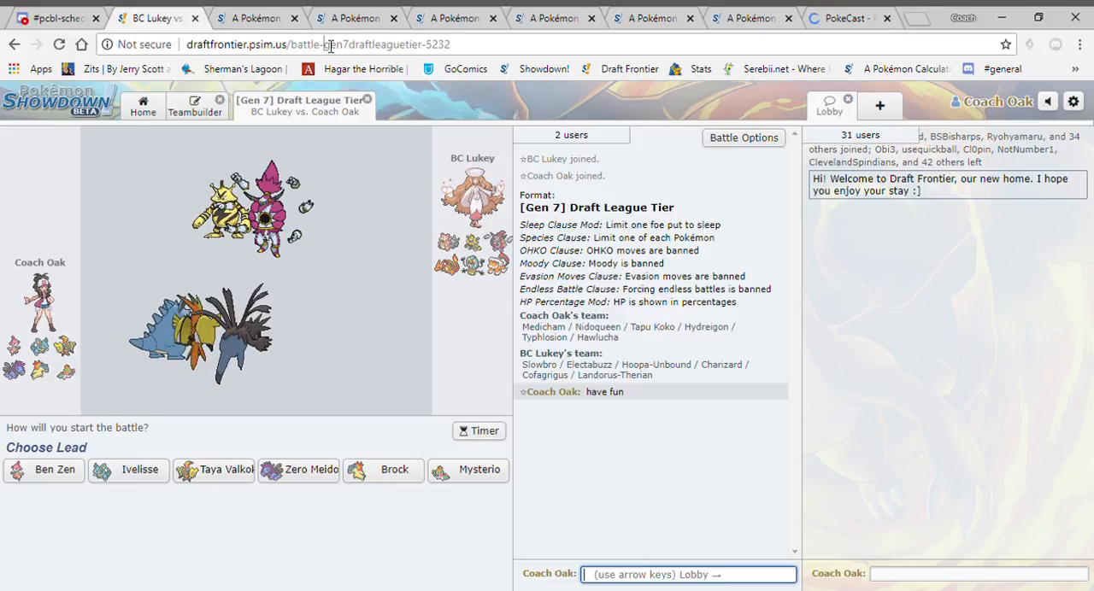
left_click(54, 17)
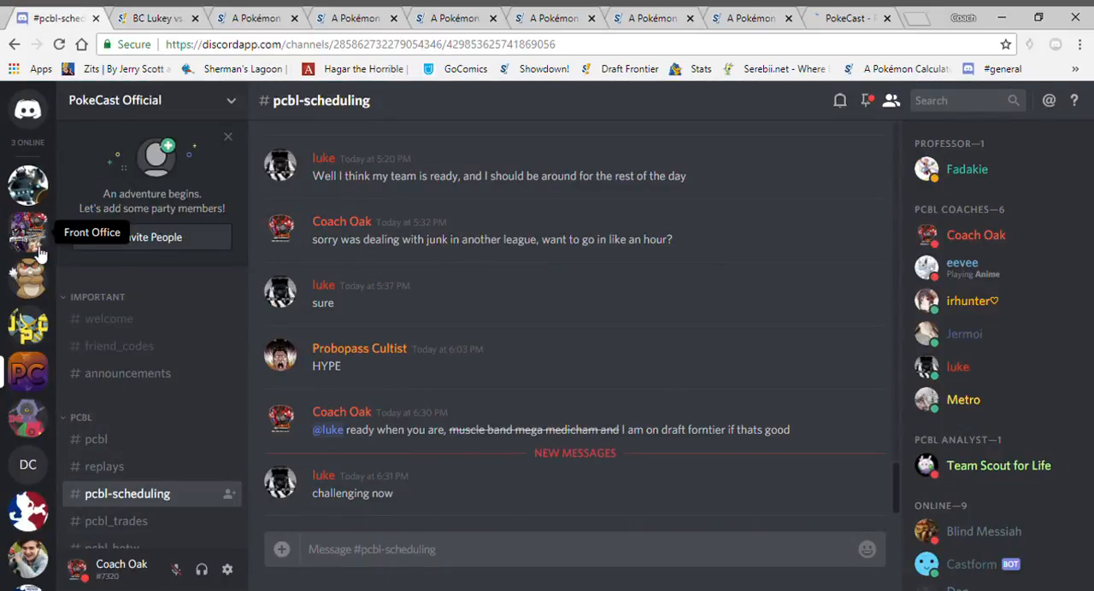
Browse Front Office's #battle-prep-and-post-battle-rage and PokeCast Official's #pcbl, then return to the battle.
left_click(27, 233)
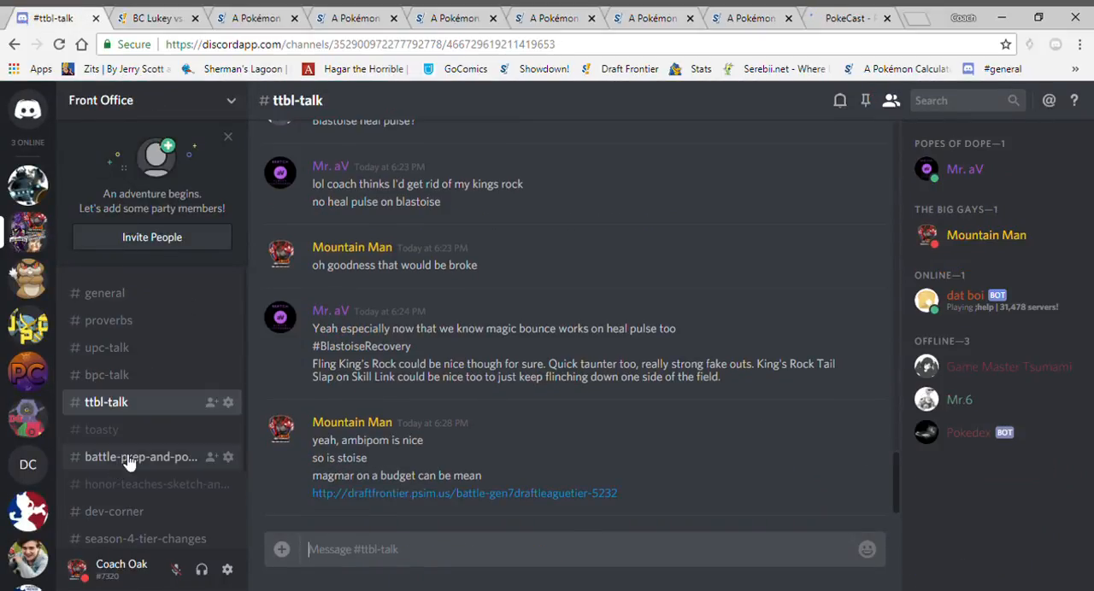
left_click(140, 457)
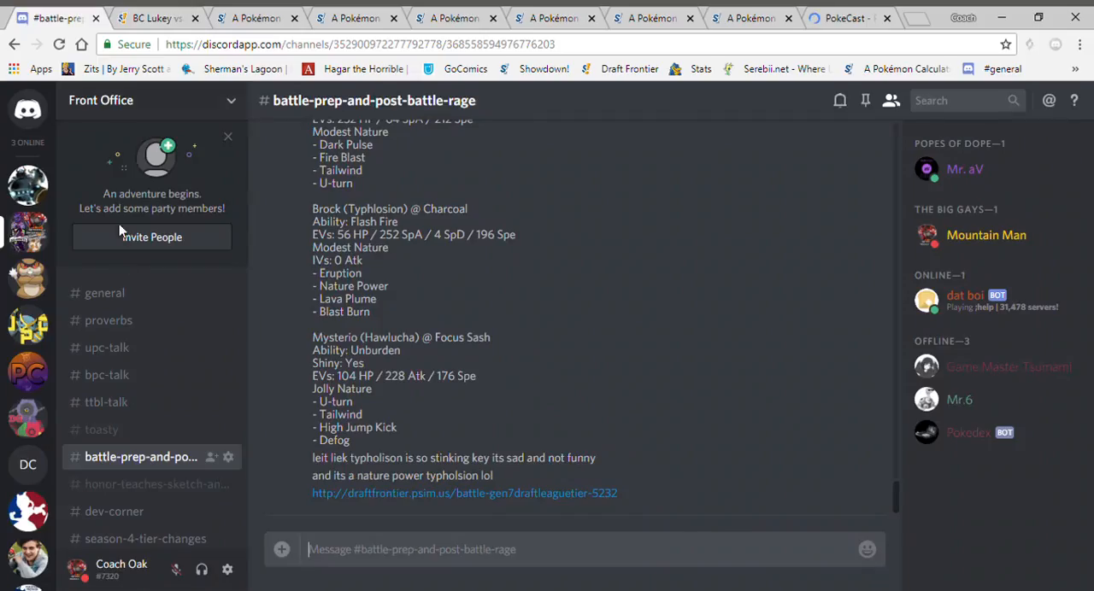
left_click(29, 372)
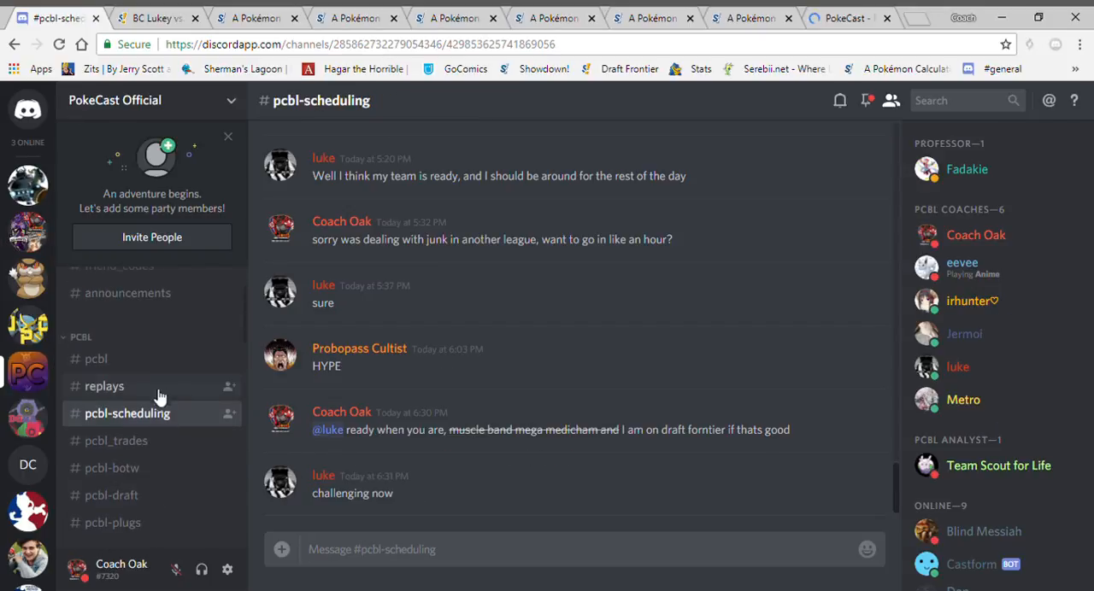
left_click(96, 359)
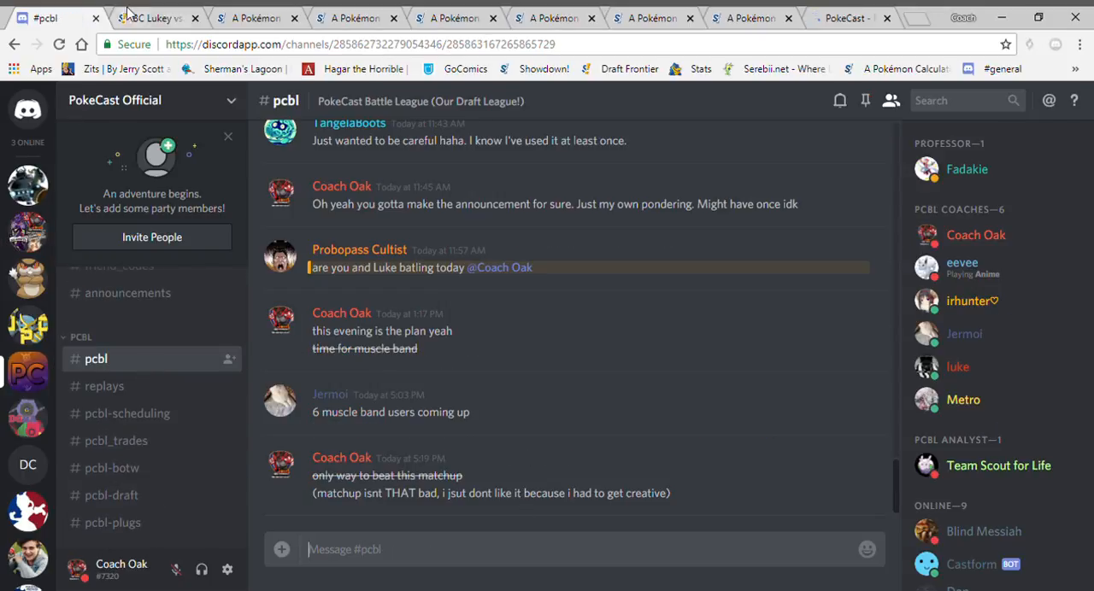
left_click(154, 17)
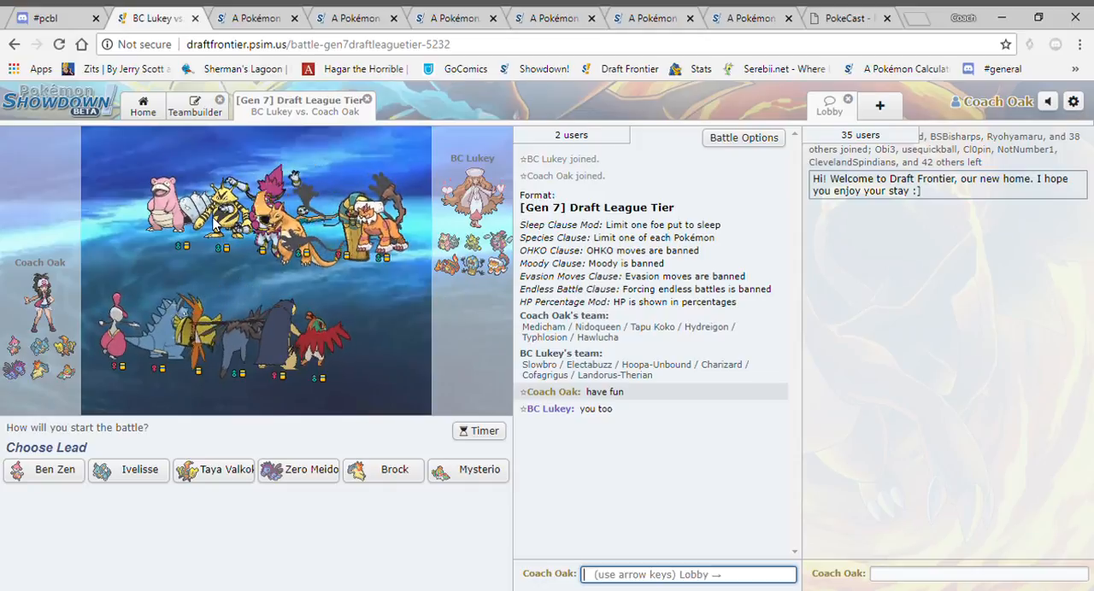
mouse_move(213, 470)
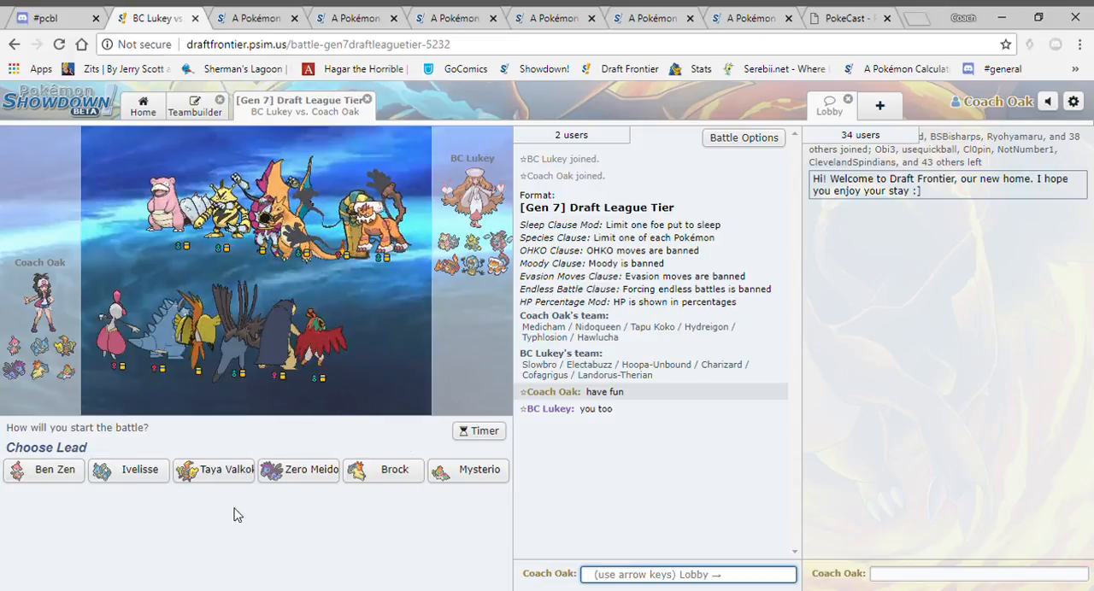
mouse_move(315, 535)
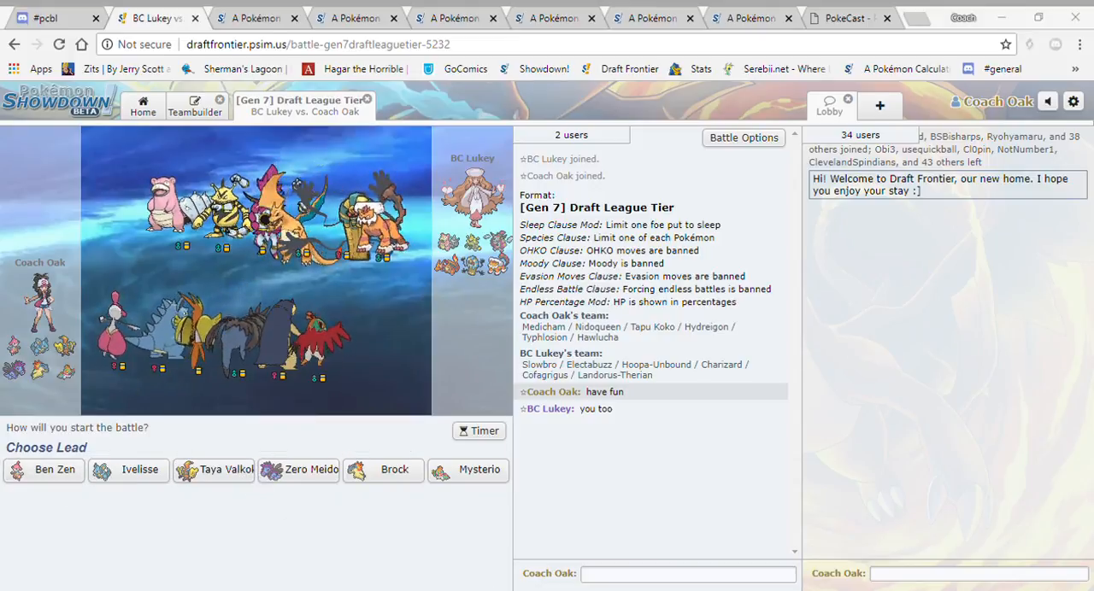
left_click(688, 573)
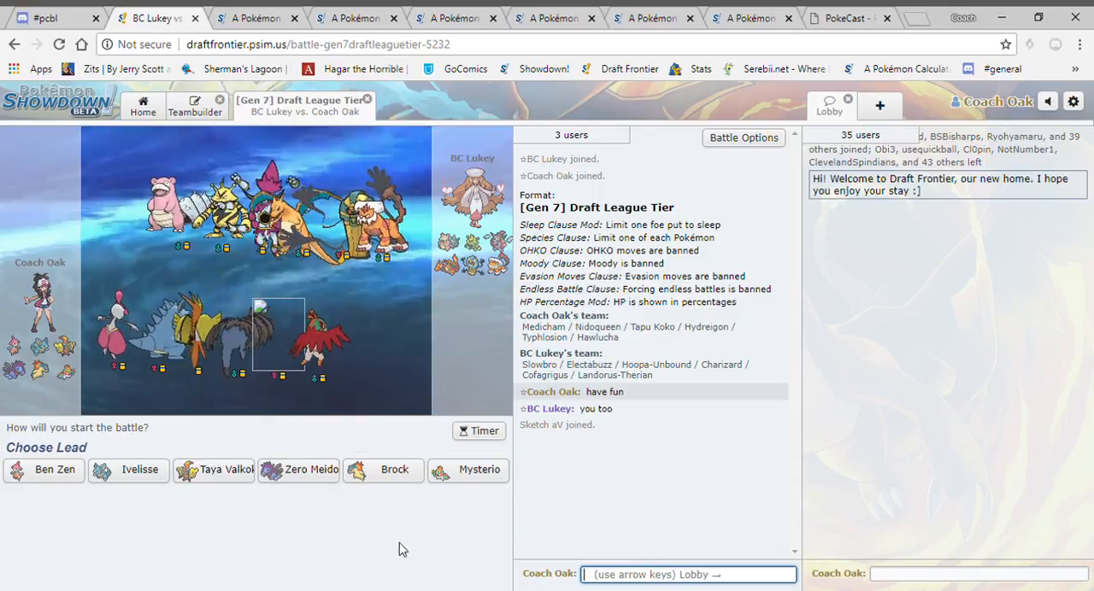
mouse_move(398, 541)
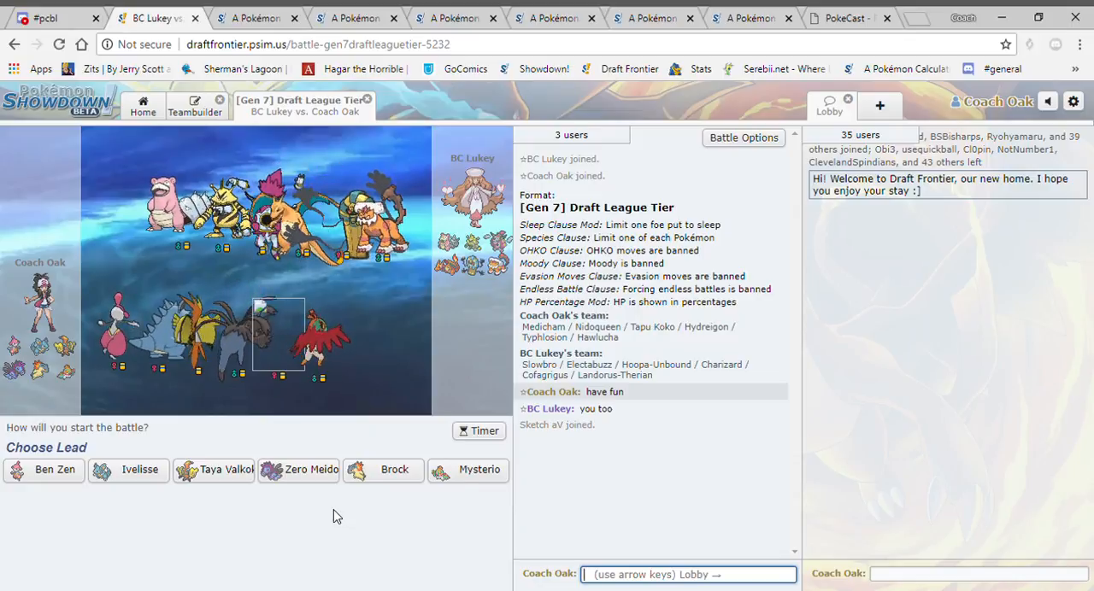
mouse_move(314, 527)
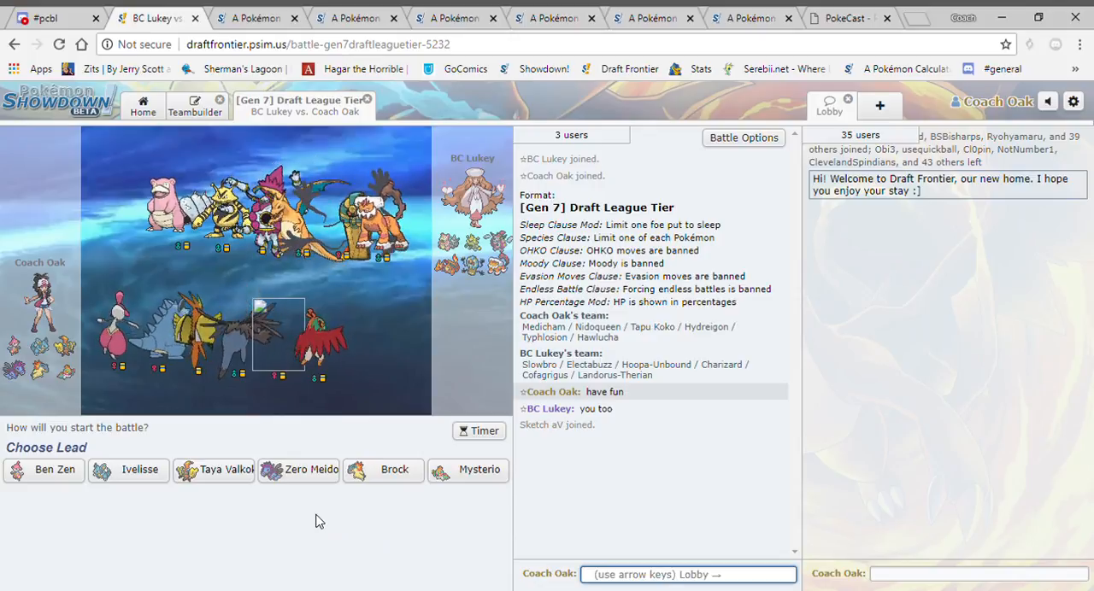
mouse_move(312, 469)
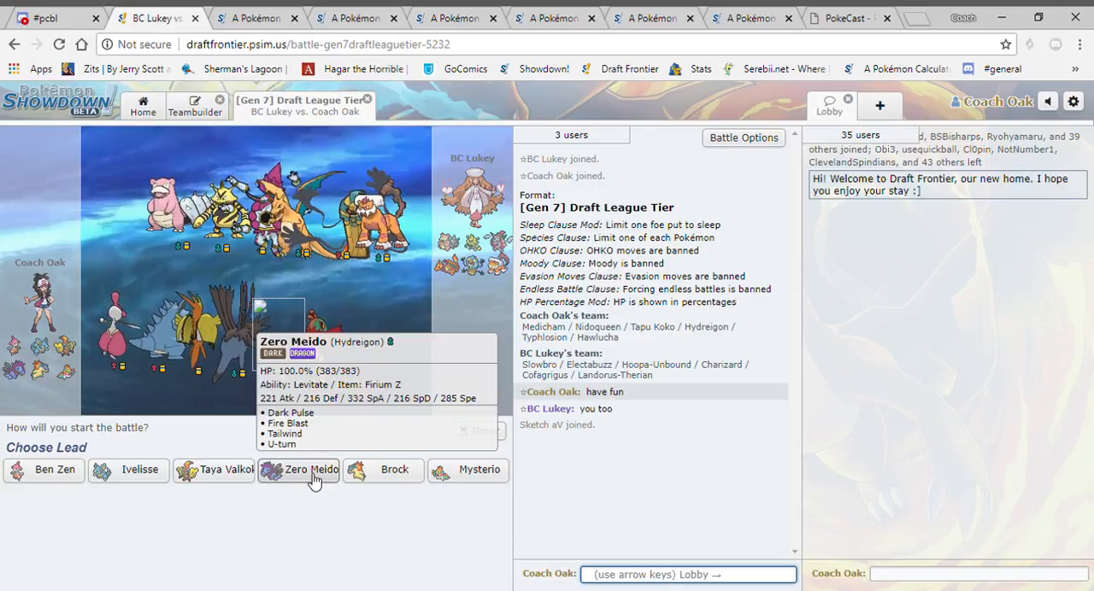
Set the calculator's Pokémon 2 to Hoopa-Unbound's OU Nasty Plot set.
left_click(554, 17)
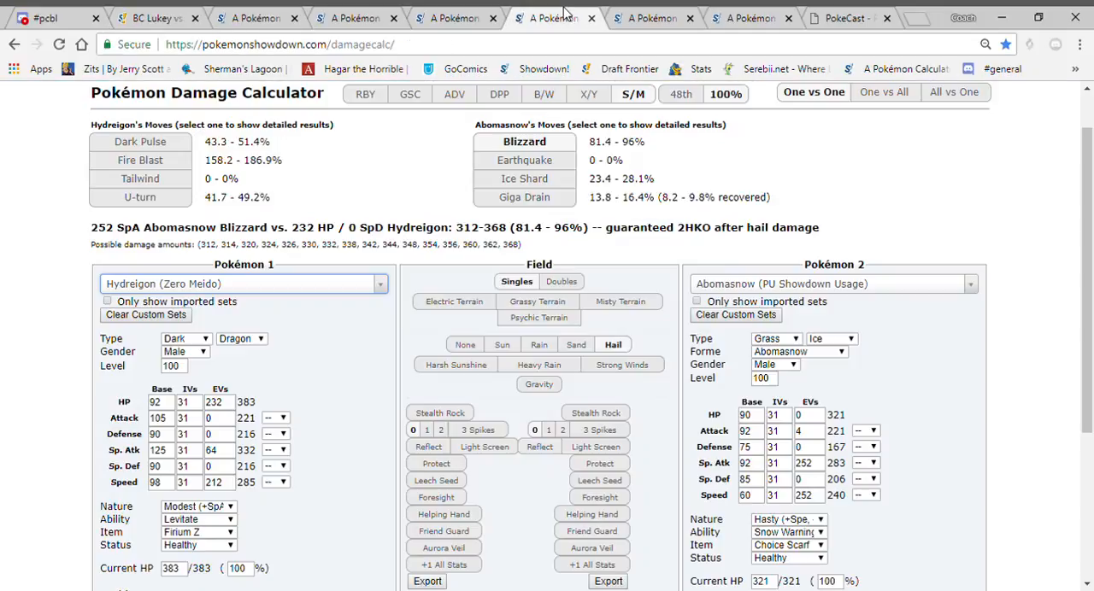
left_click(831, 284)
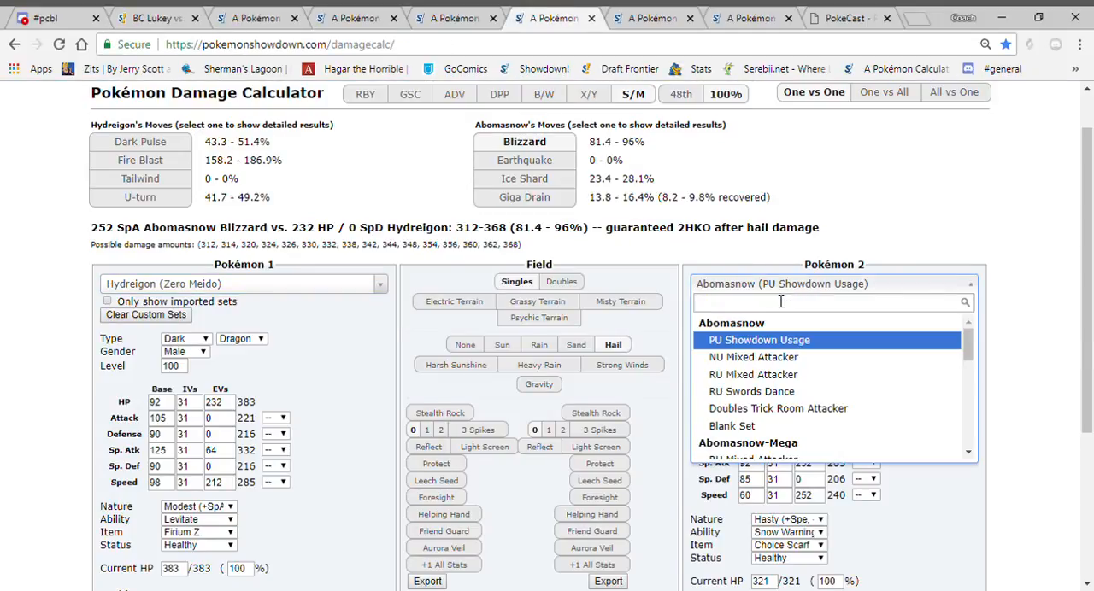
type("hoop")
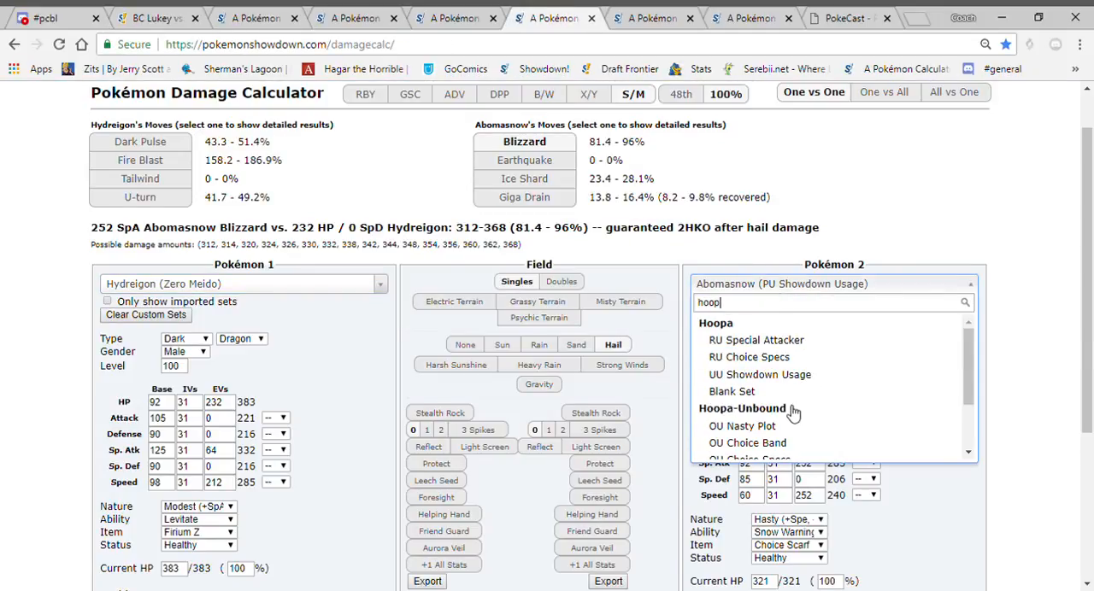
left_click(742, 425)
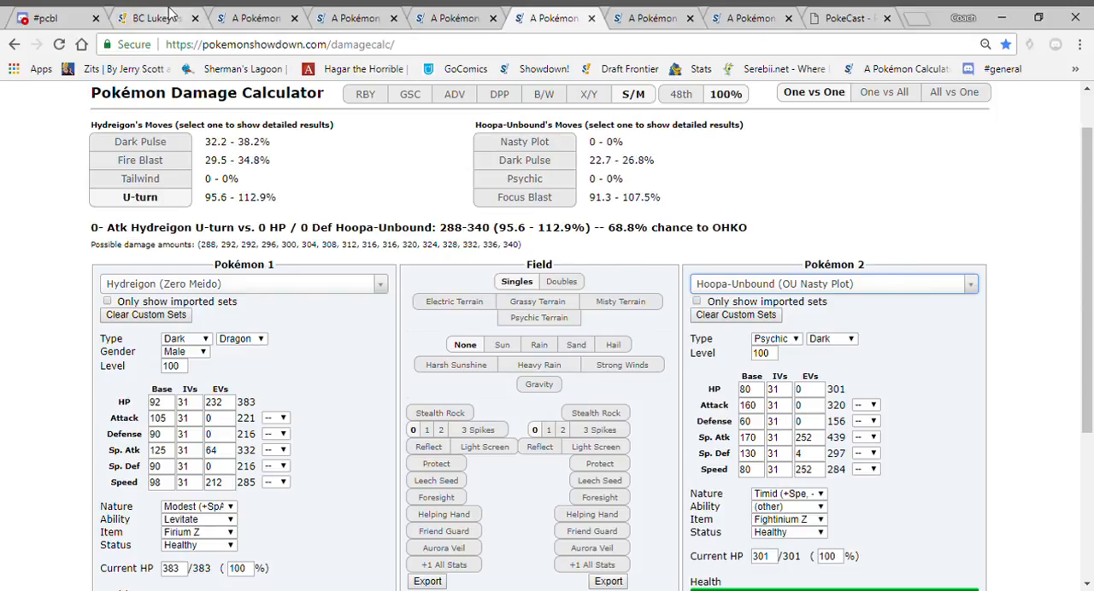
left_click(154, 17)
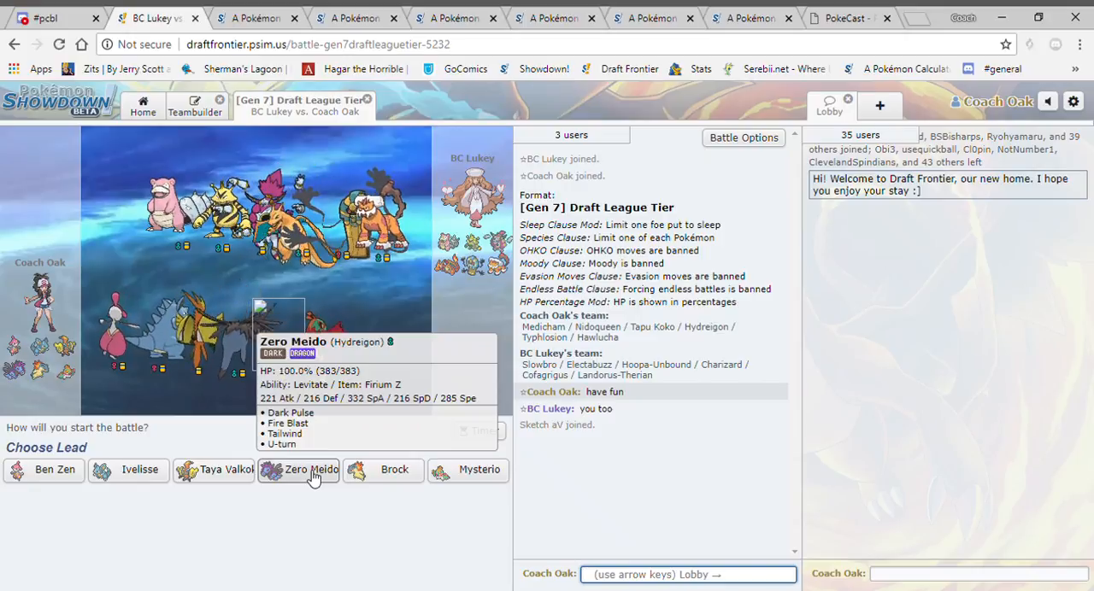
Lead with Zero Meido and look up Landorus-Therian in the damage calculator.
left_click(299, 469)
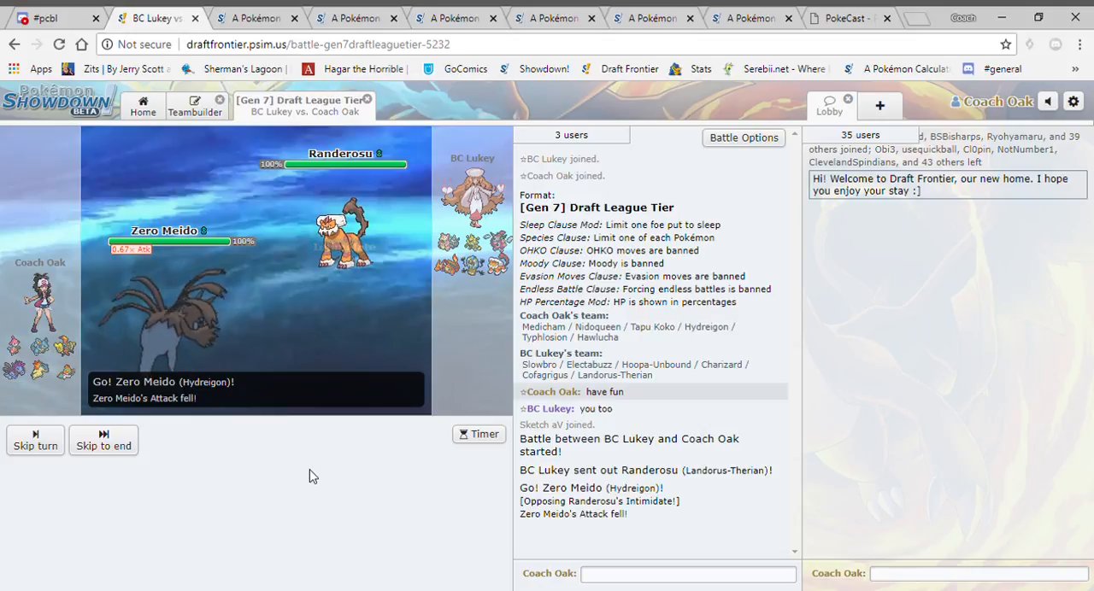
left_click(651, 17)
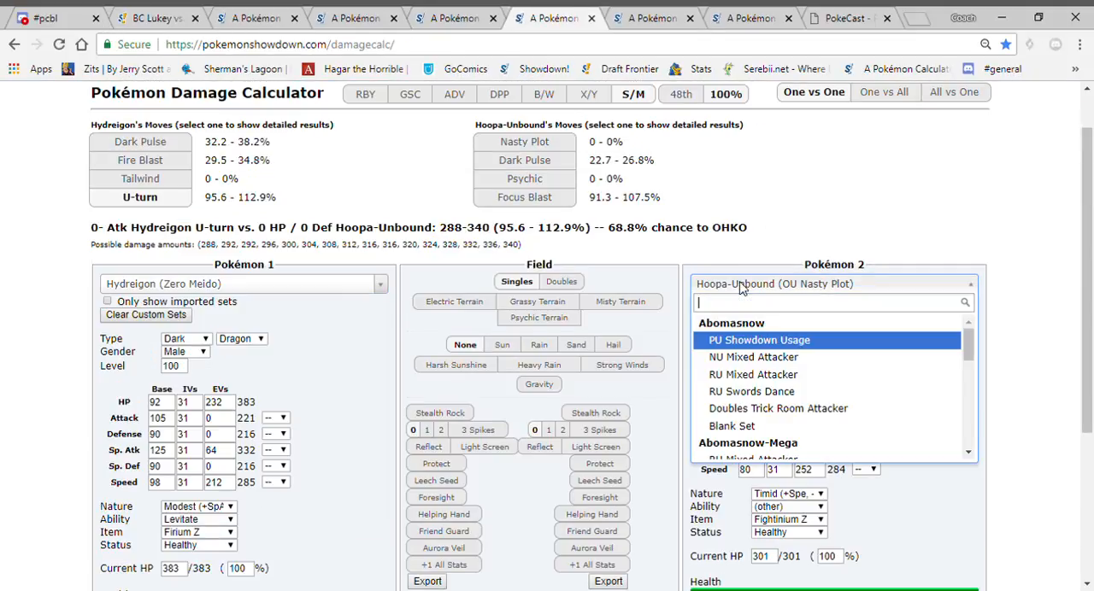
type("land")
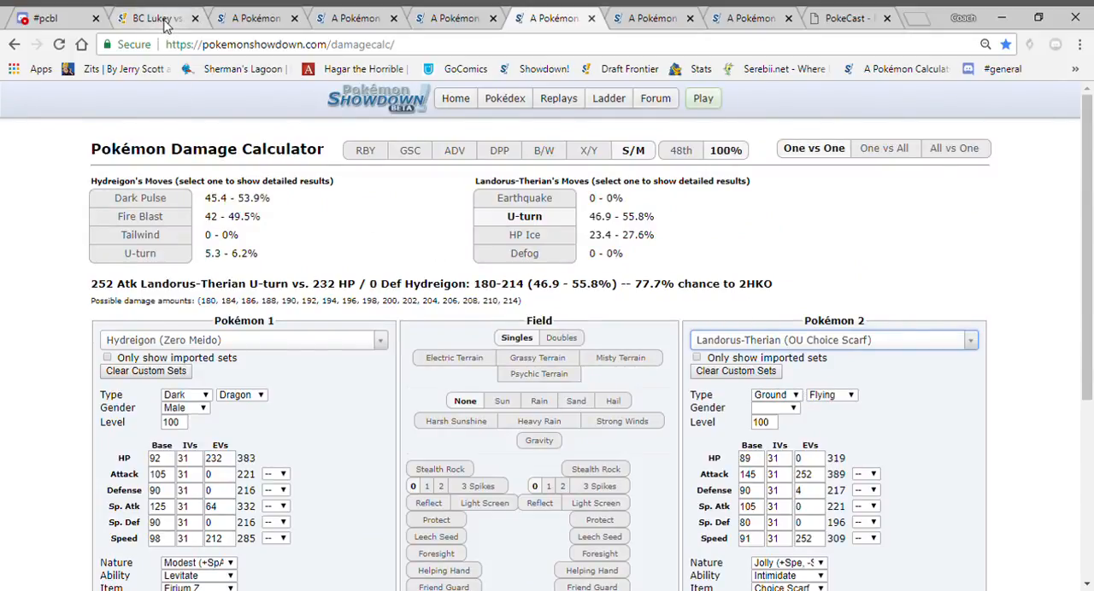
left_click(154, 18)
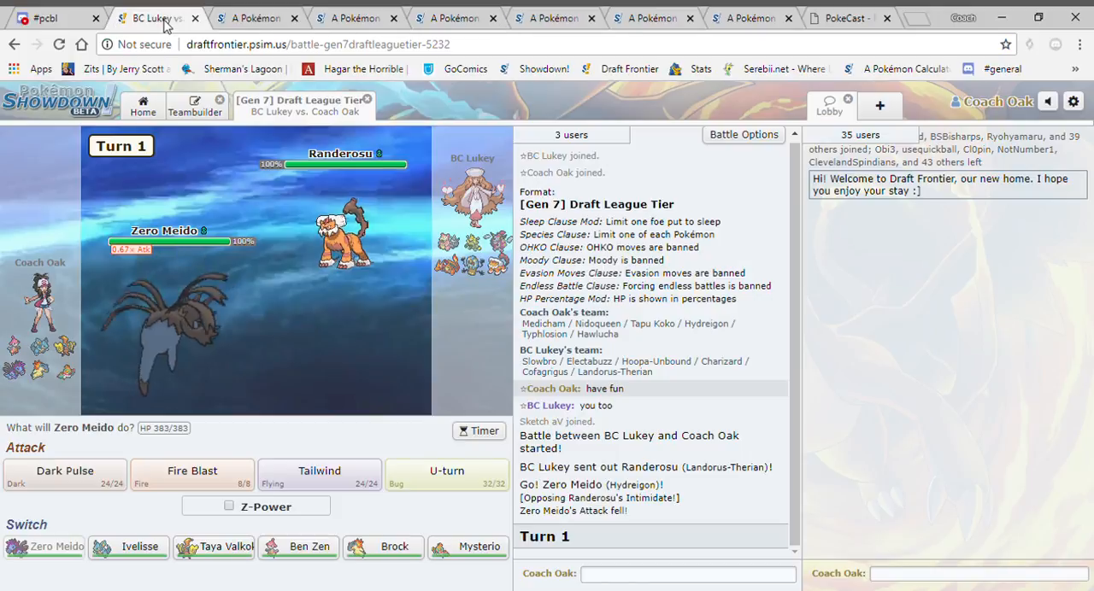
mouse_move(319, 471)
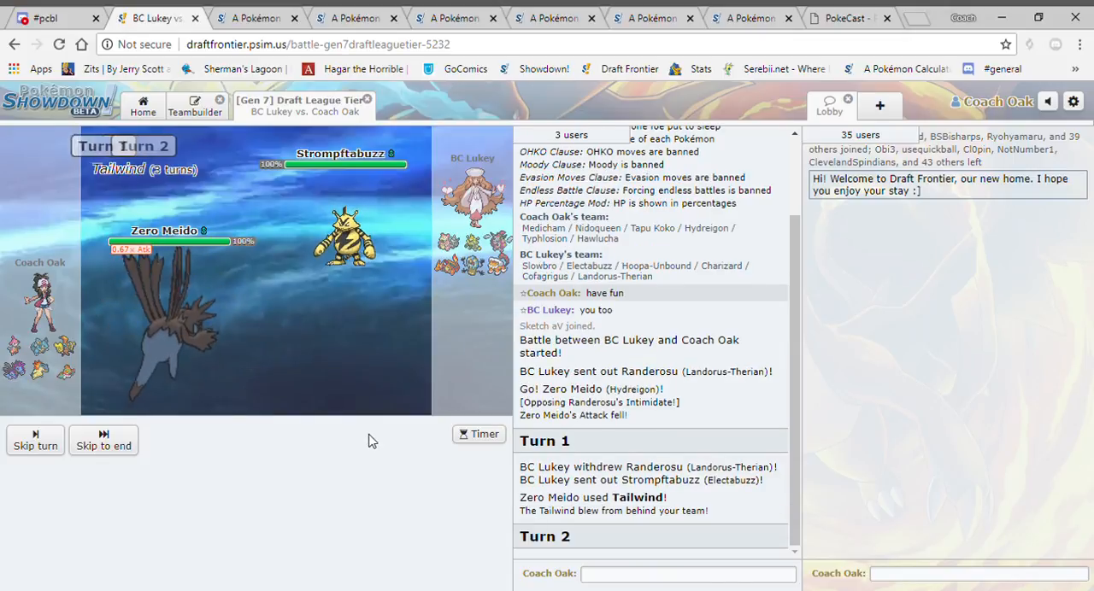
Make the calculator opponent a Calm Eviolite Electabuzz and check its ability options.
left_click(555, 17)
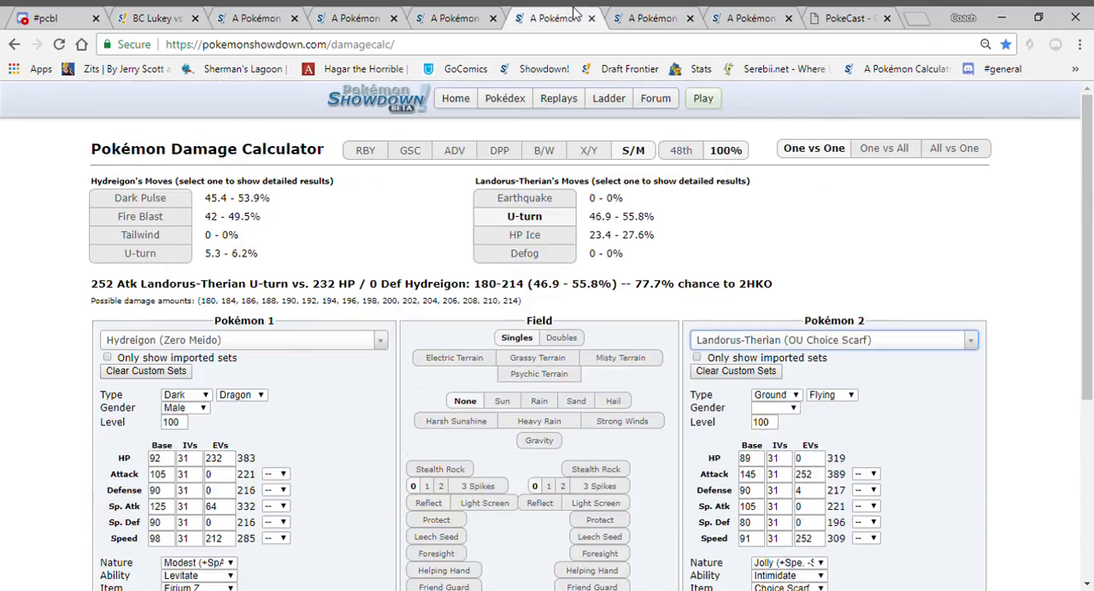
type("elec")
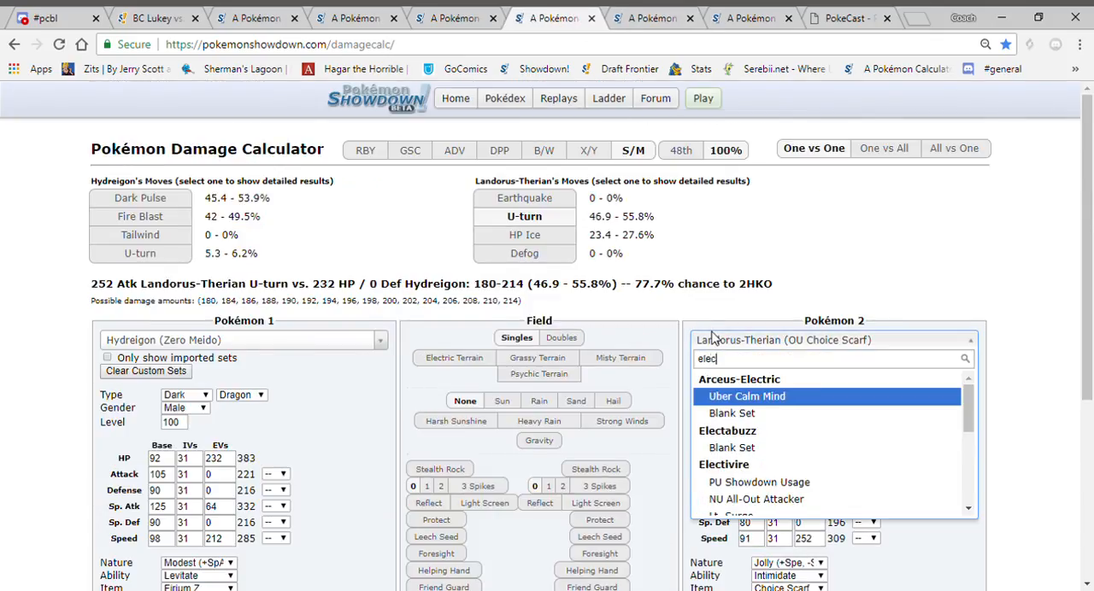
left_click(731, 448)
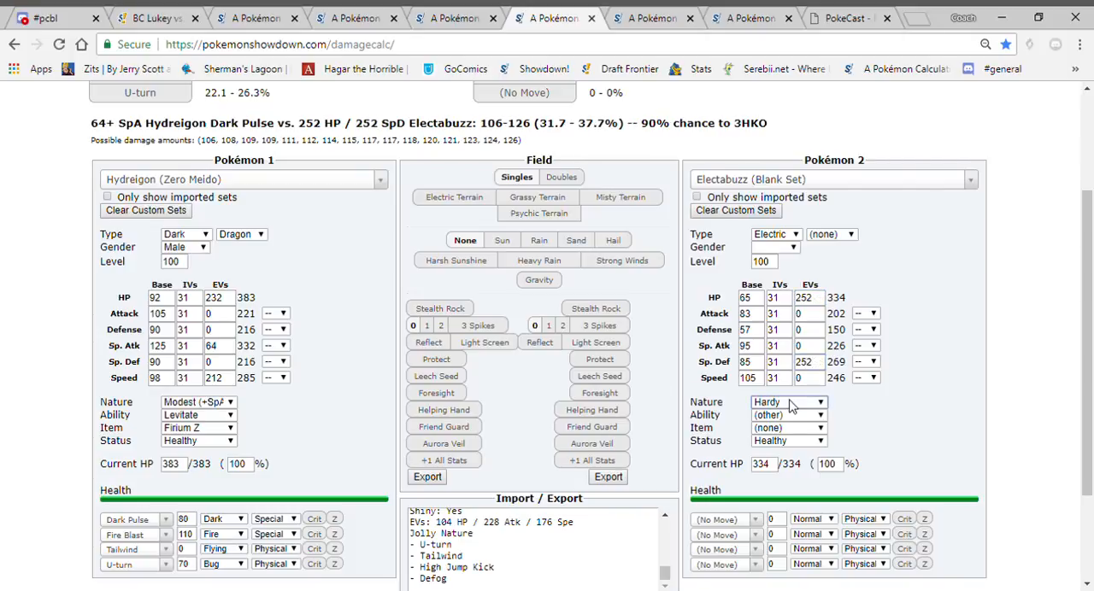
left_click(782, 402)
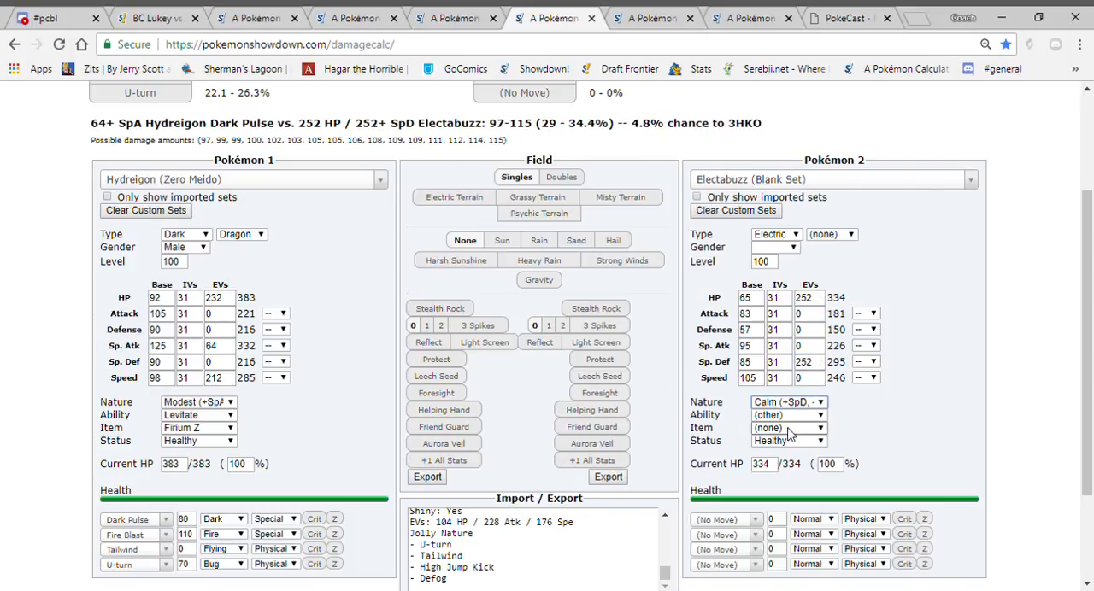
left_click(788, 427)
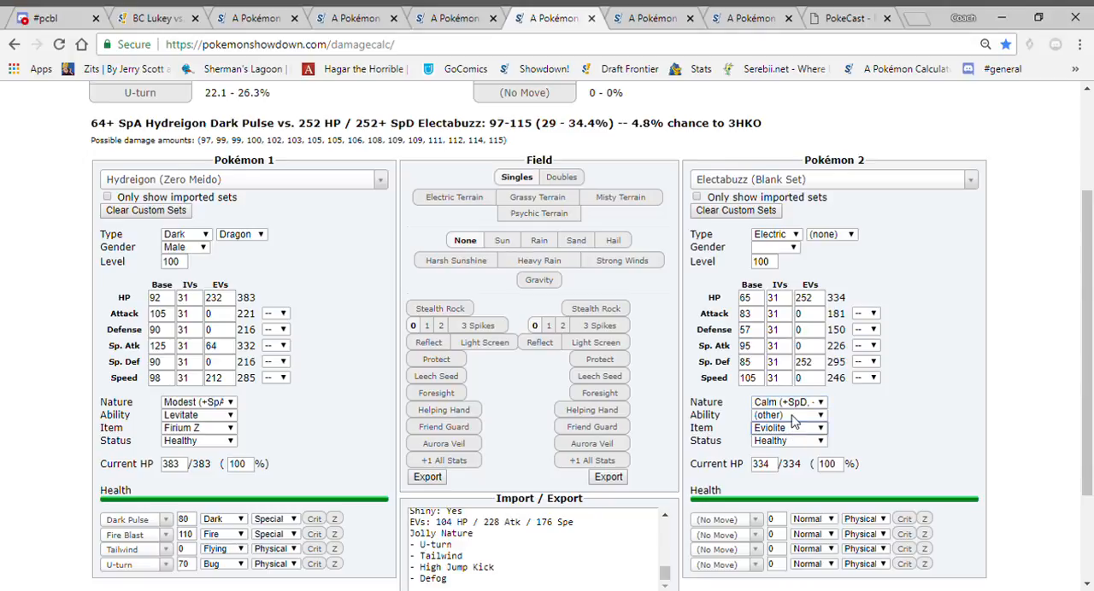
left_click(787, 415)
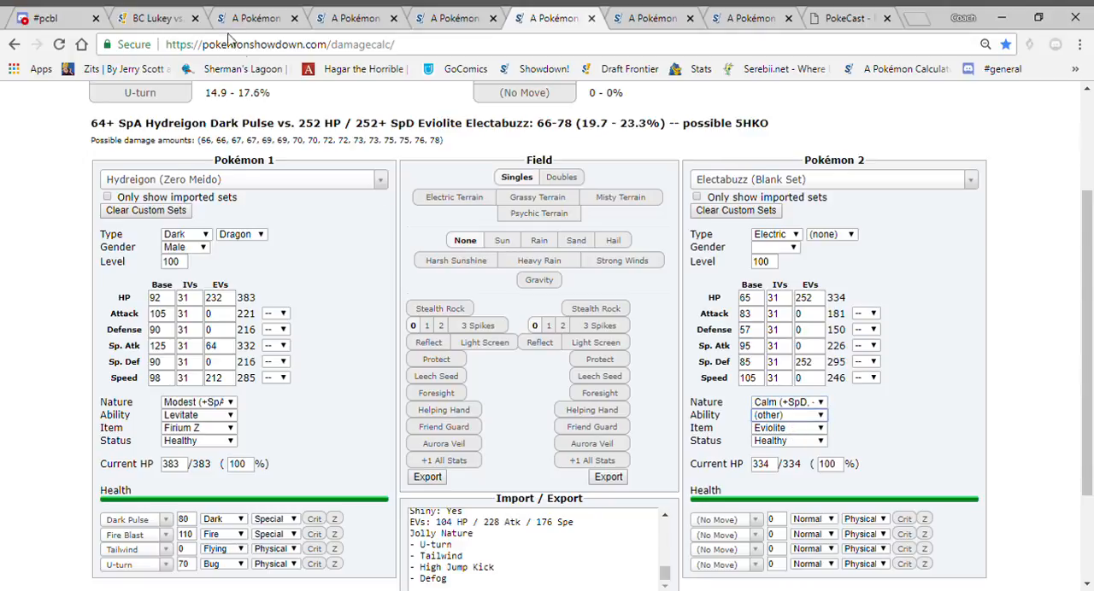
mouse_move(137, 14)
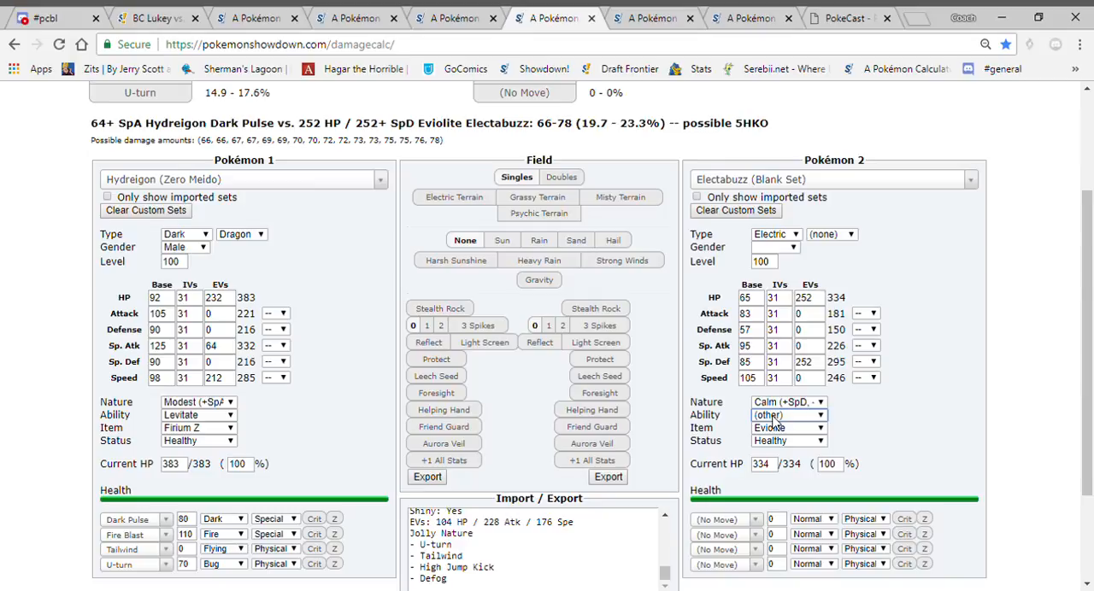
left_click(786, 415)
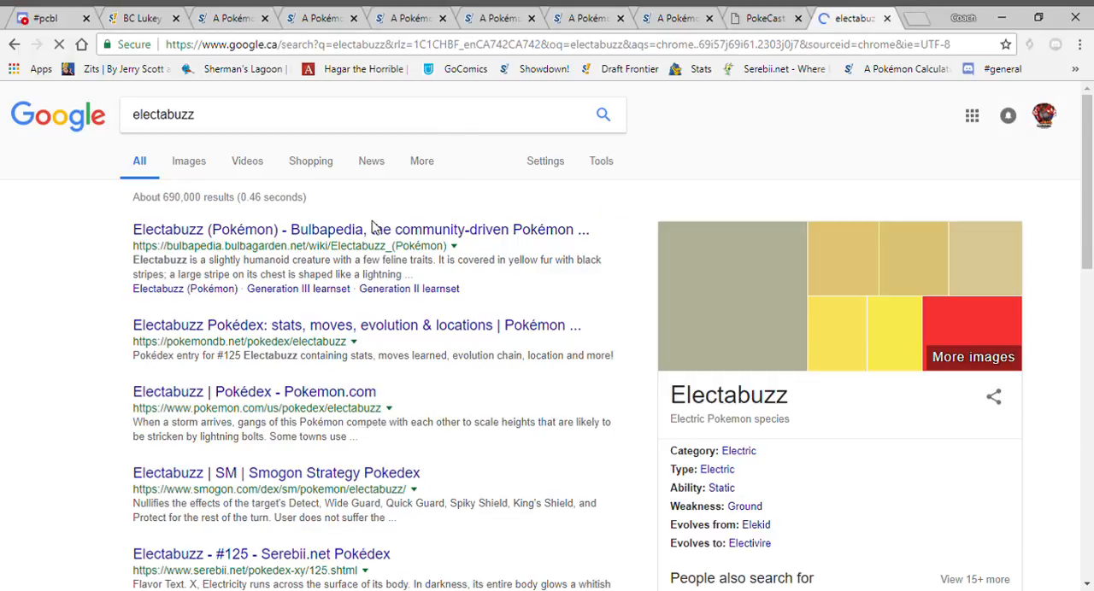
Scroll the Google results and open Bulbapedia's Electabuzz article.
scroll("down", 3)
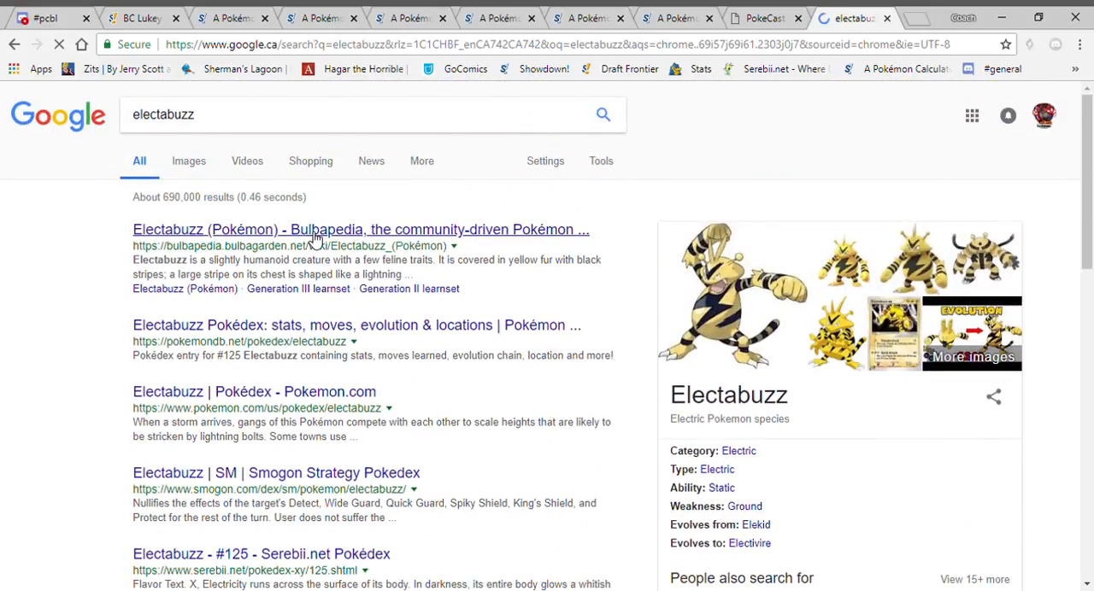
left_click(361, 229)
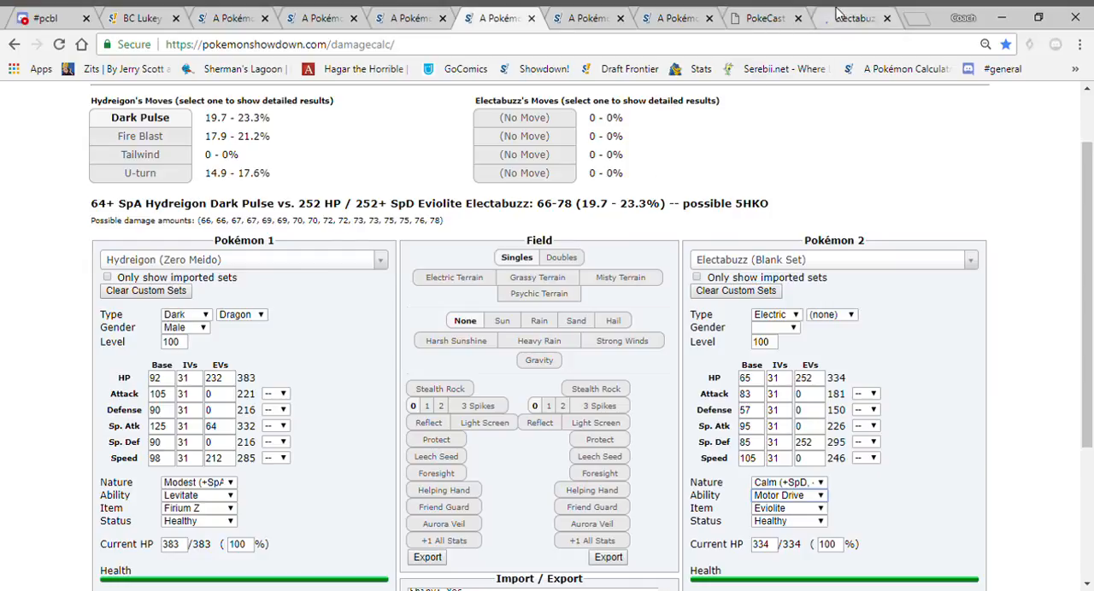
Compare the battle state against Inferno Overdrive's calculated damage on Electabuzz.
left_click(855, 17)
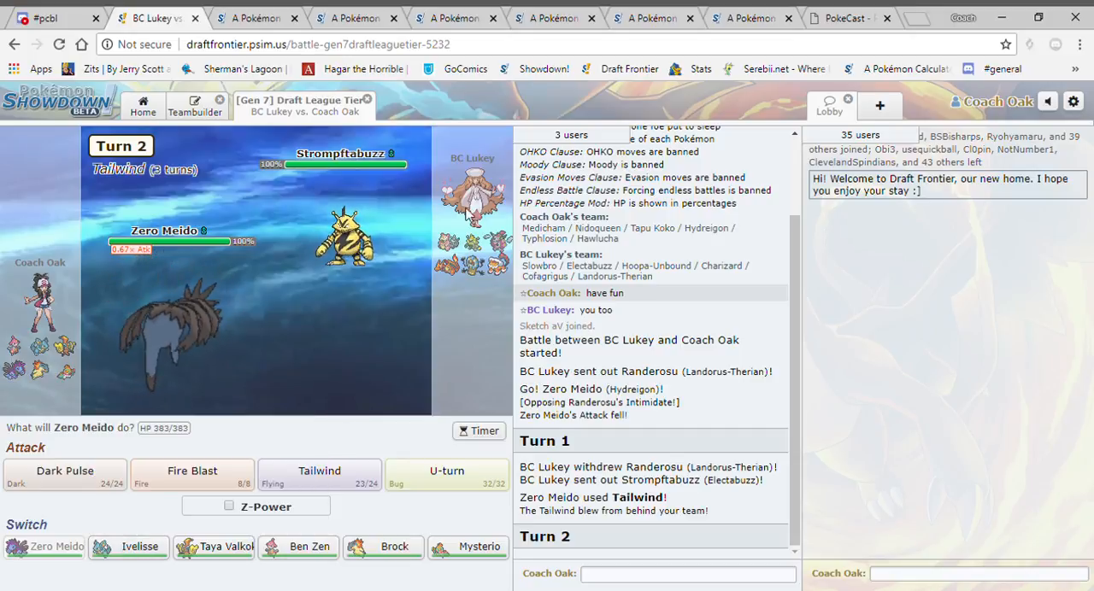
left_click(553, 17)
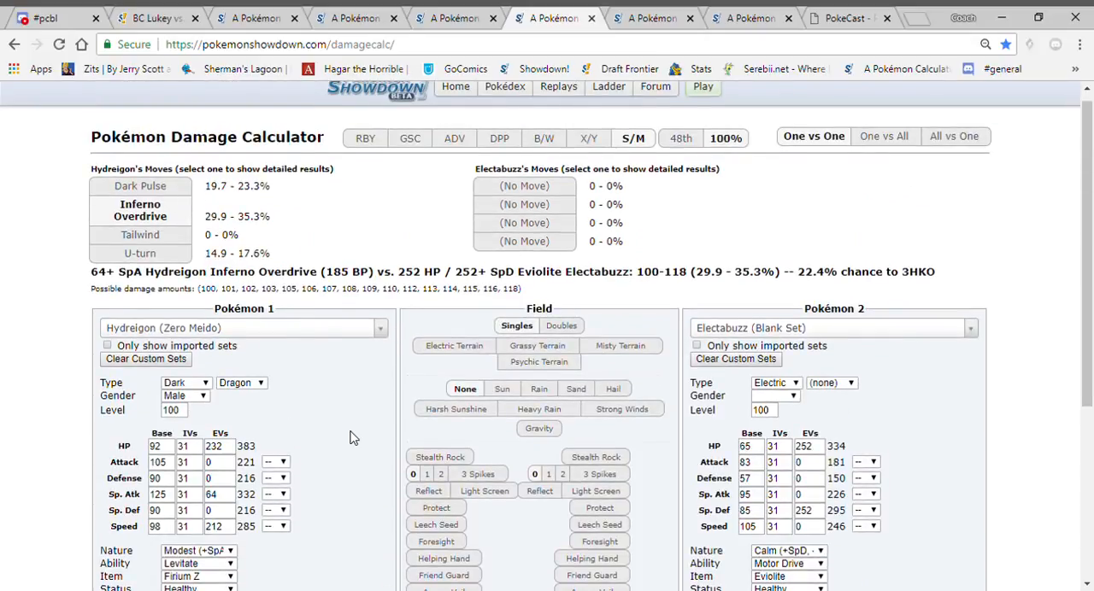
left_click(154, 17)
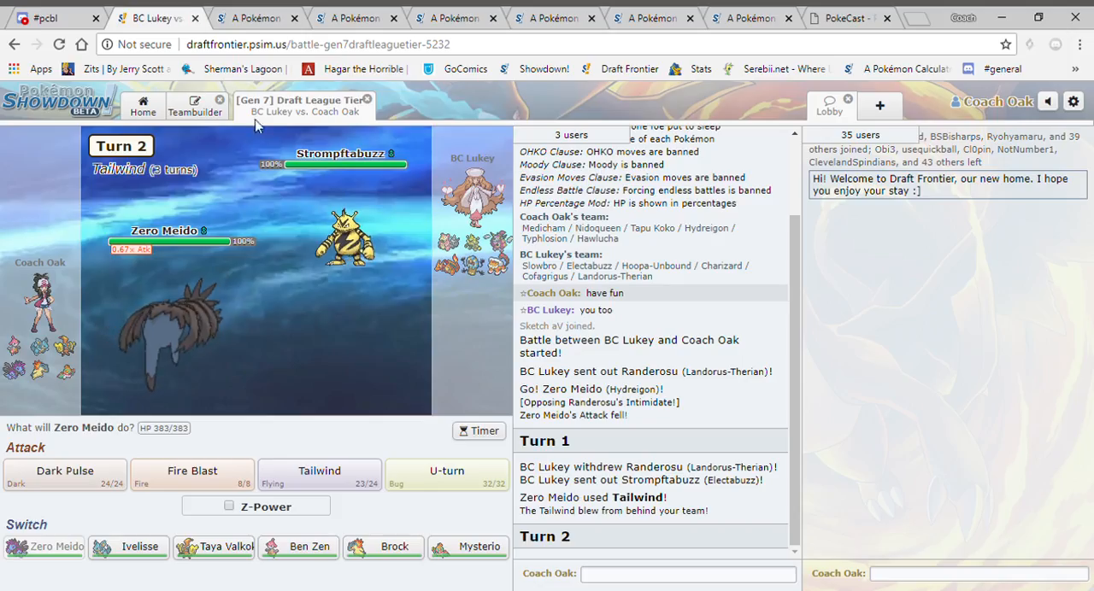
left_click(654, 17)
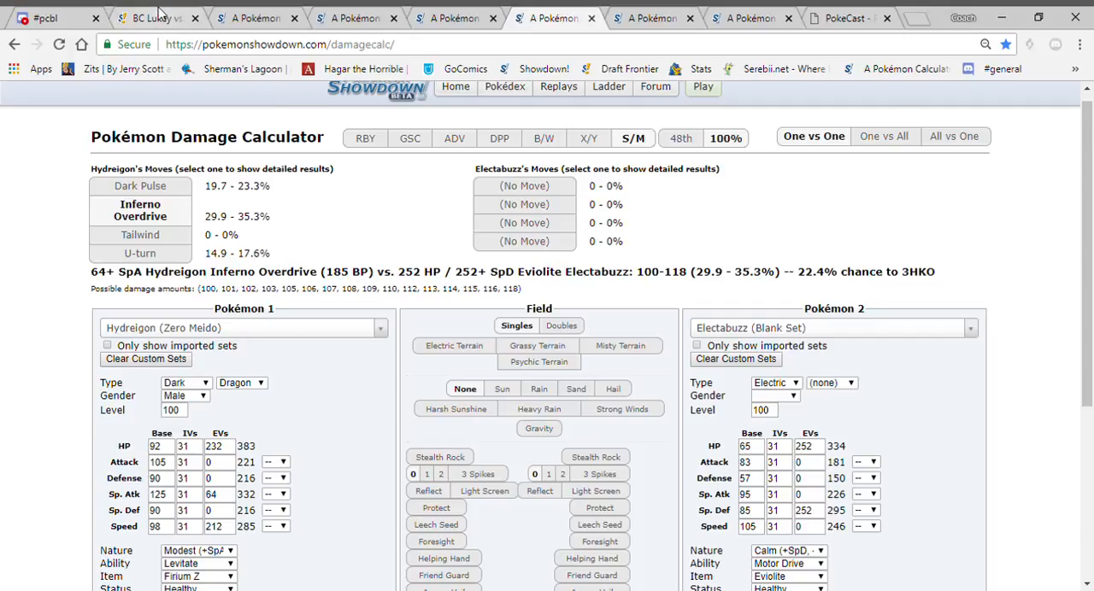
left_click(154, 17)
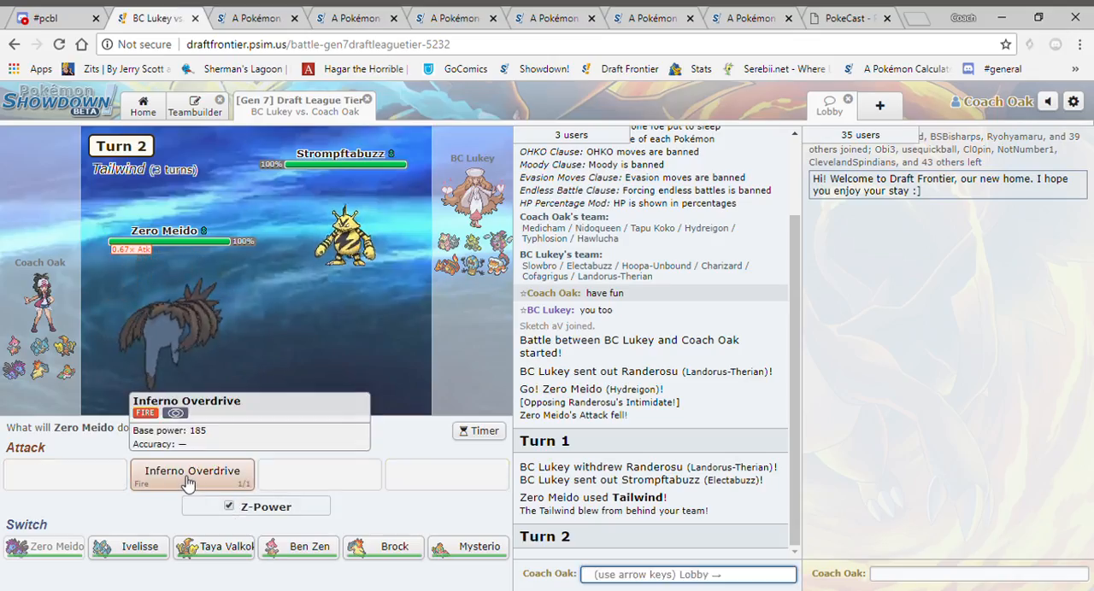
left_click(654, 18)
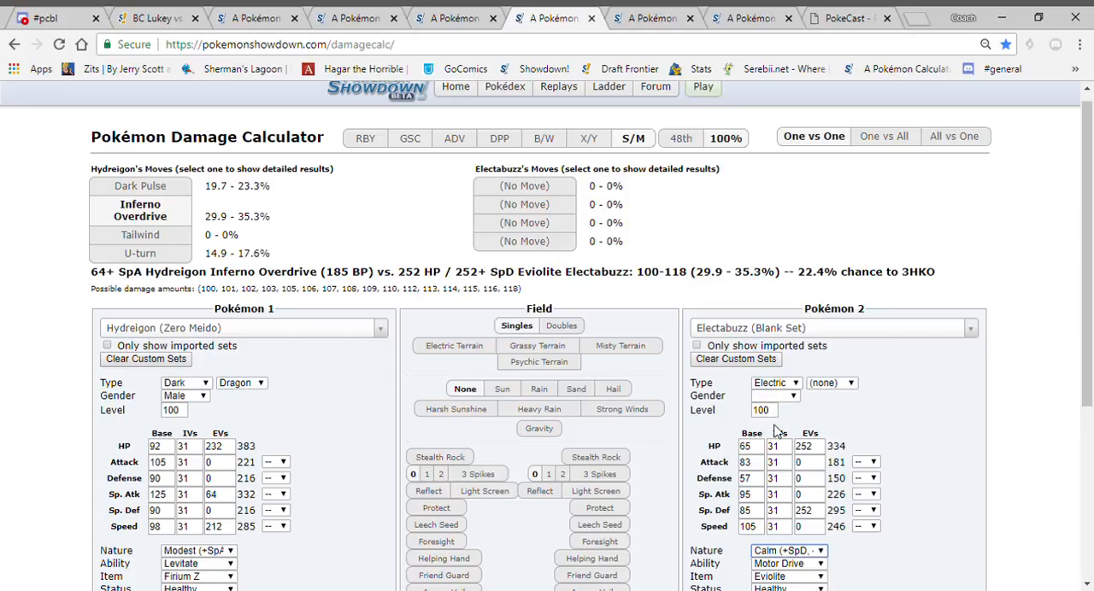
Edit Electabuzz's Sp. Def EVs, then use Inferno Overdrive in the battle.
left_click(803, 511)
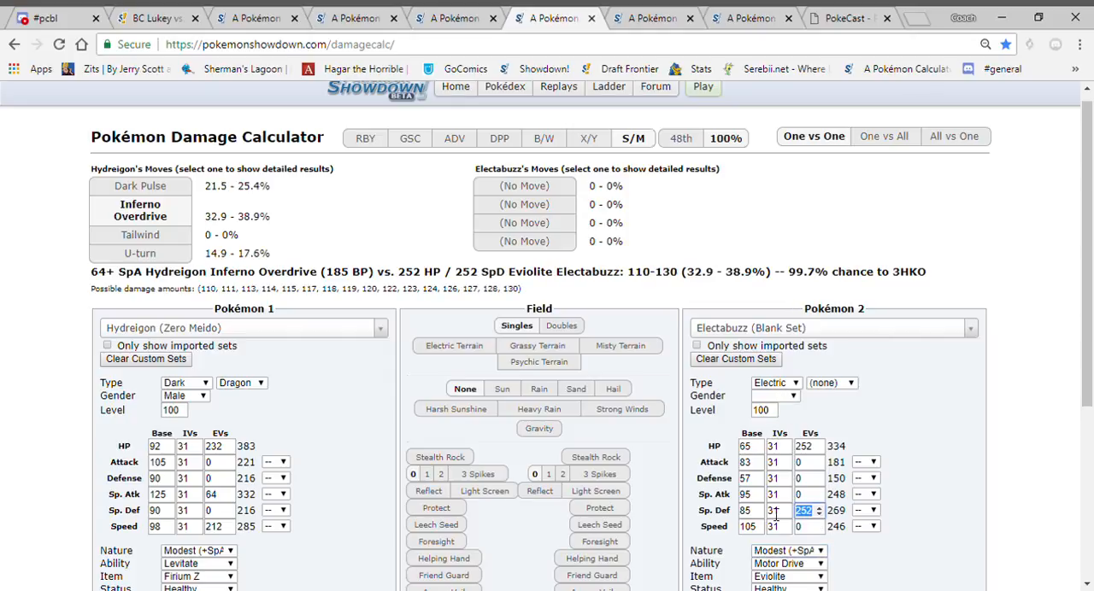
left_click(154, 17)
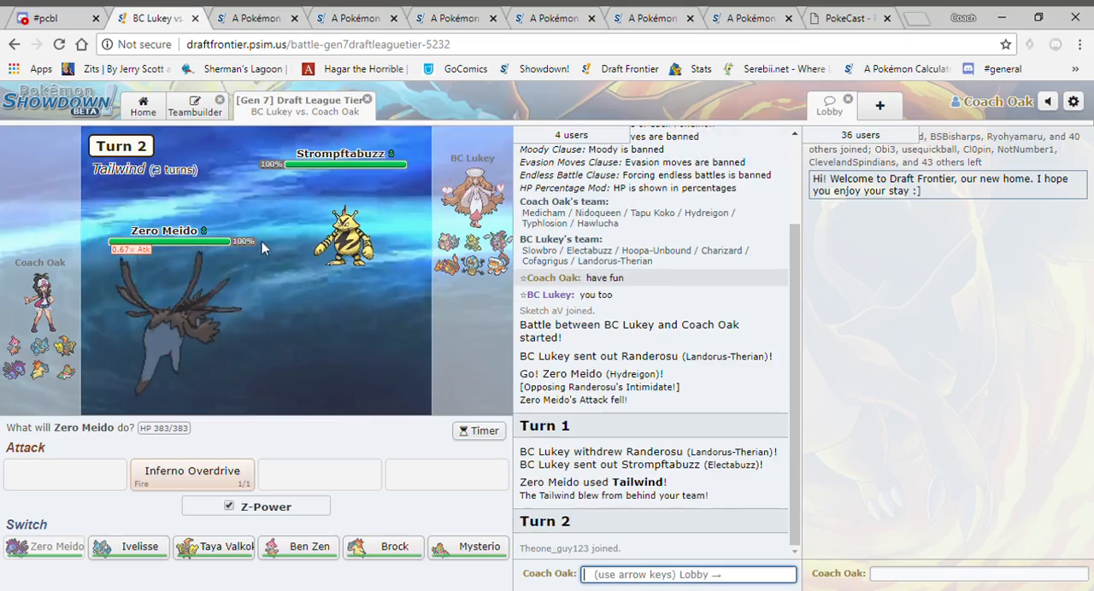
mouse_move(192, 477)
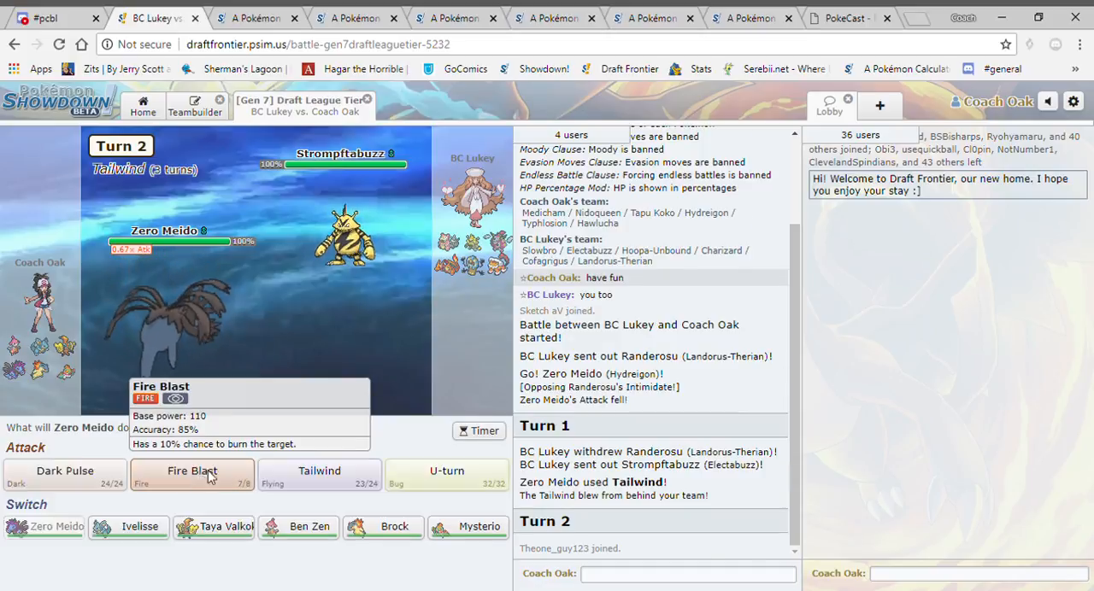
left_click(192, 471)
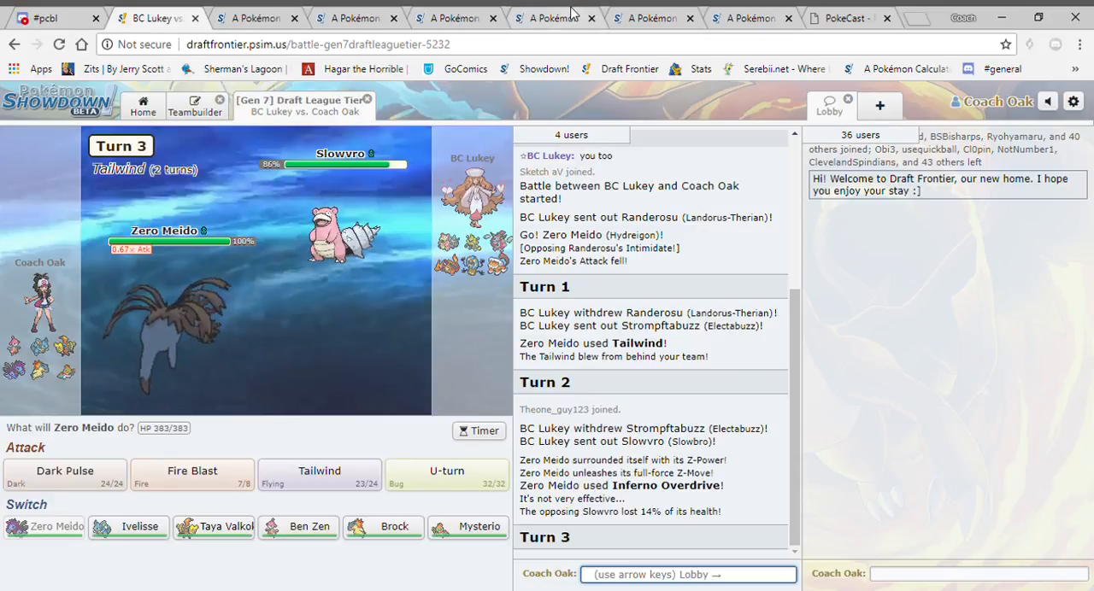
Set the opponent to Slowbro's NU Defensive Pivot set with 252 Sp. Def EVs.
left_click(554, 17)
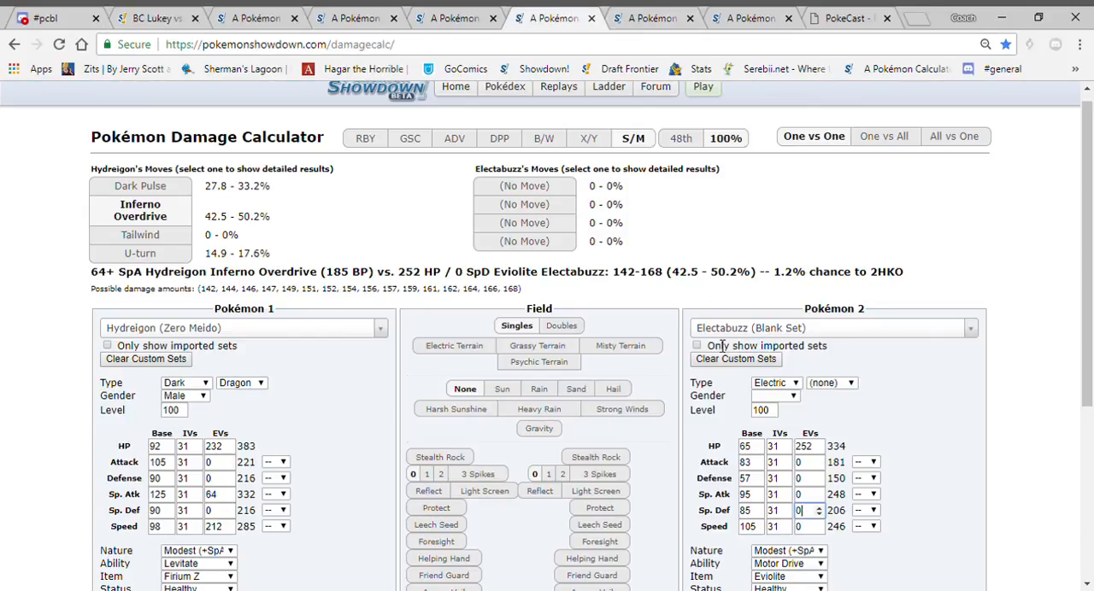
type("slow")
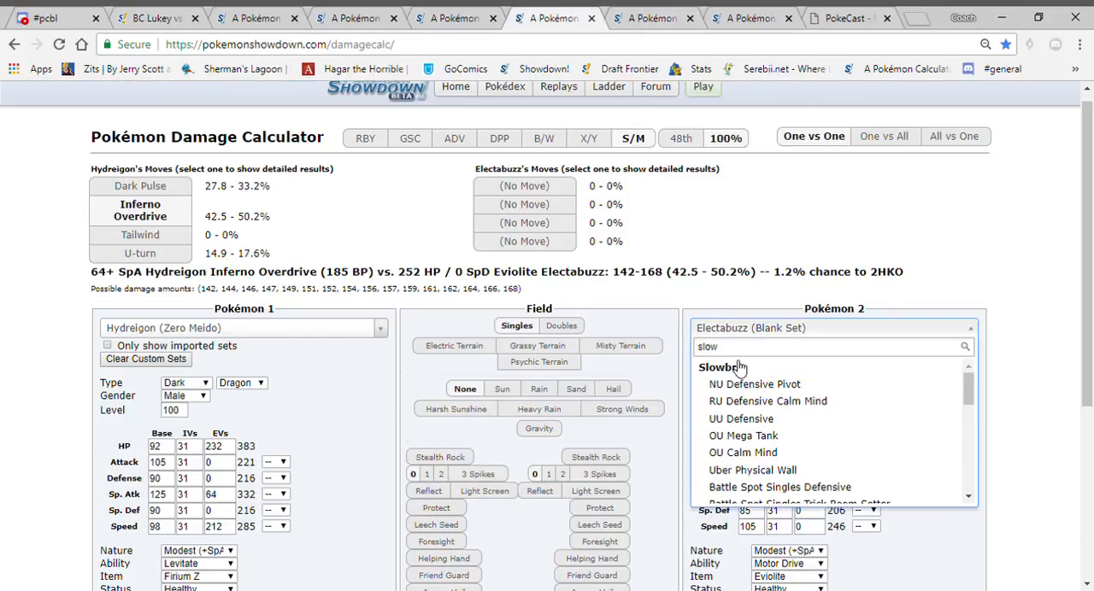
left_click(717, 369)
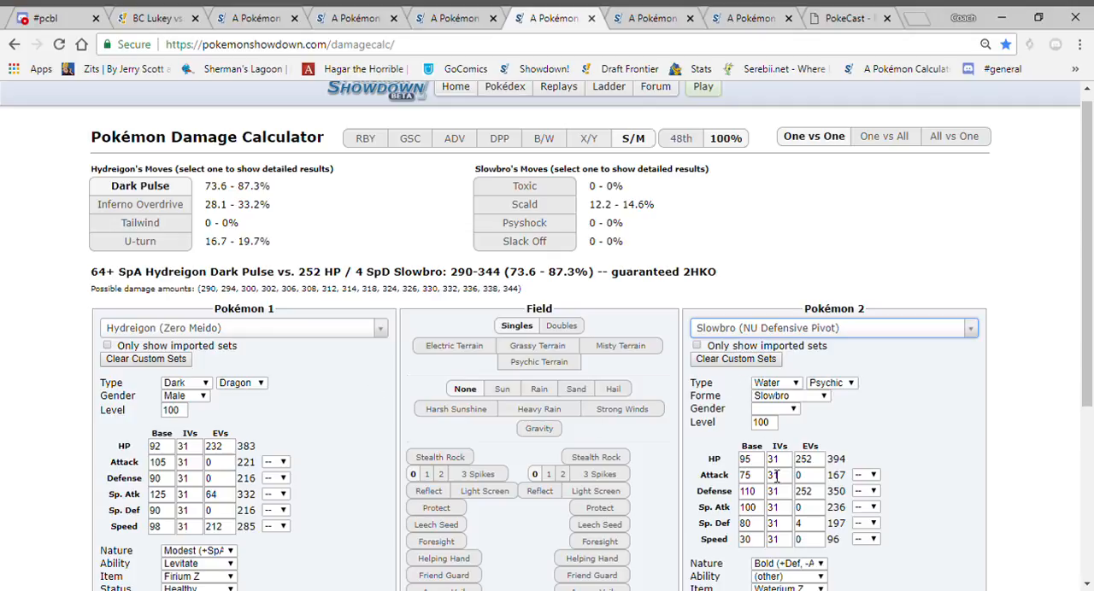
left_click(818, 488)
type("0")
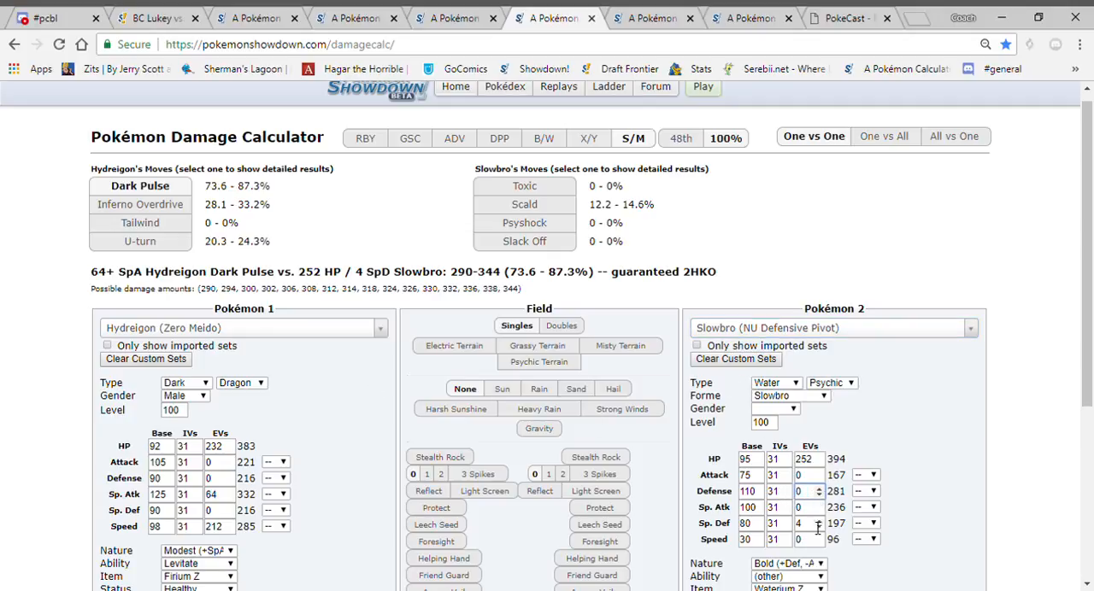
type("252")
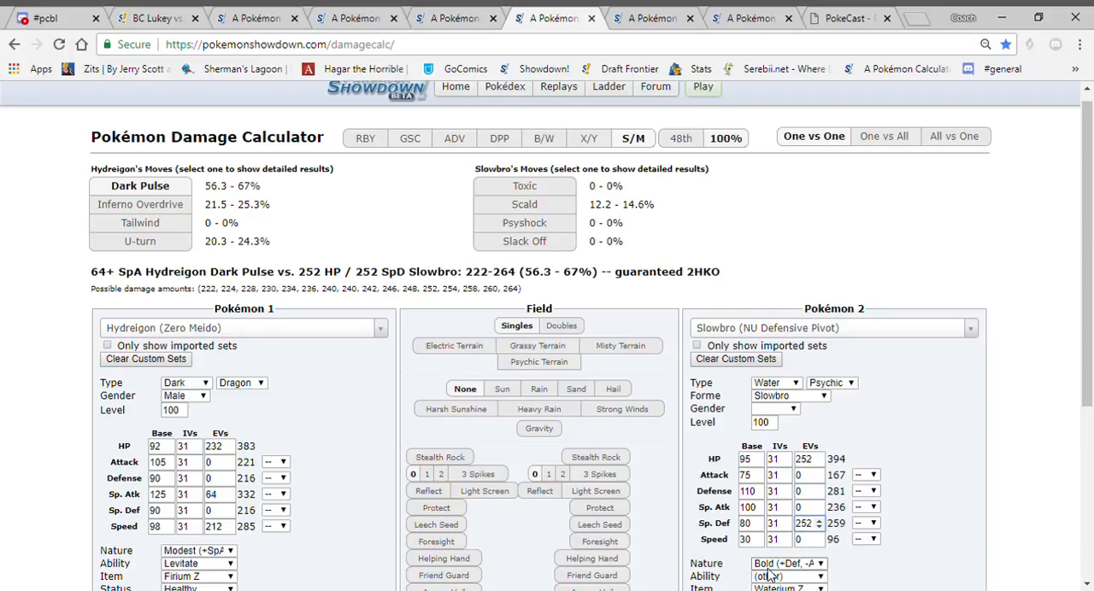
Give Slowbro a Calm nature and Assault Vest, then return to the battle.
left_click(787, 563)
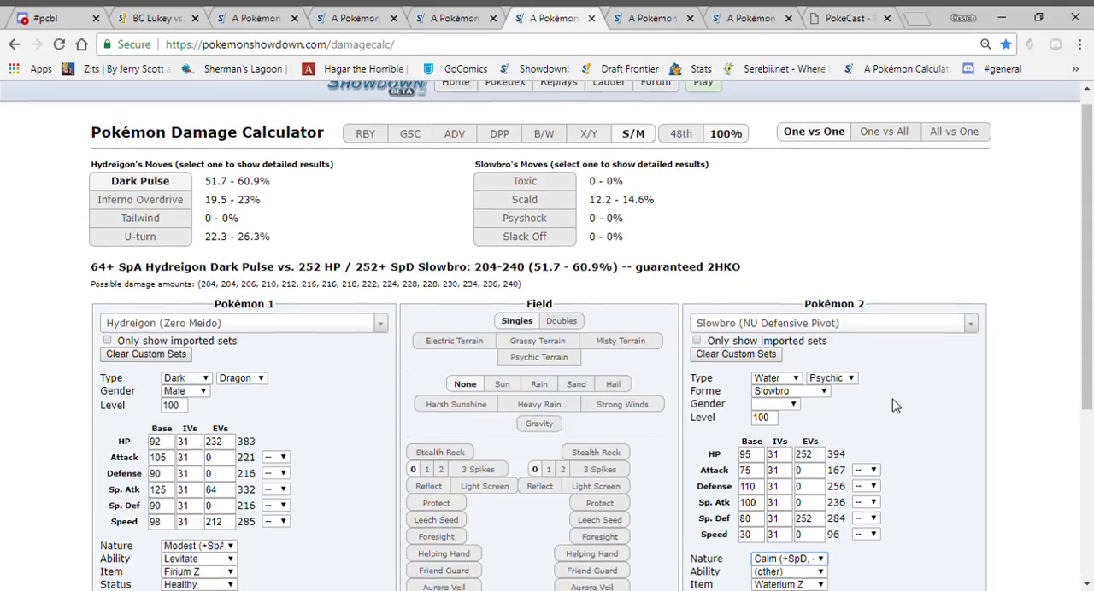
scroll("down", 3)
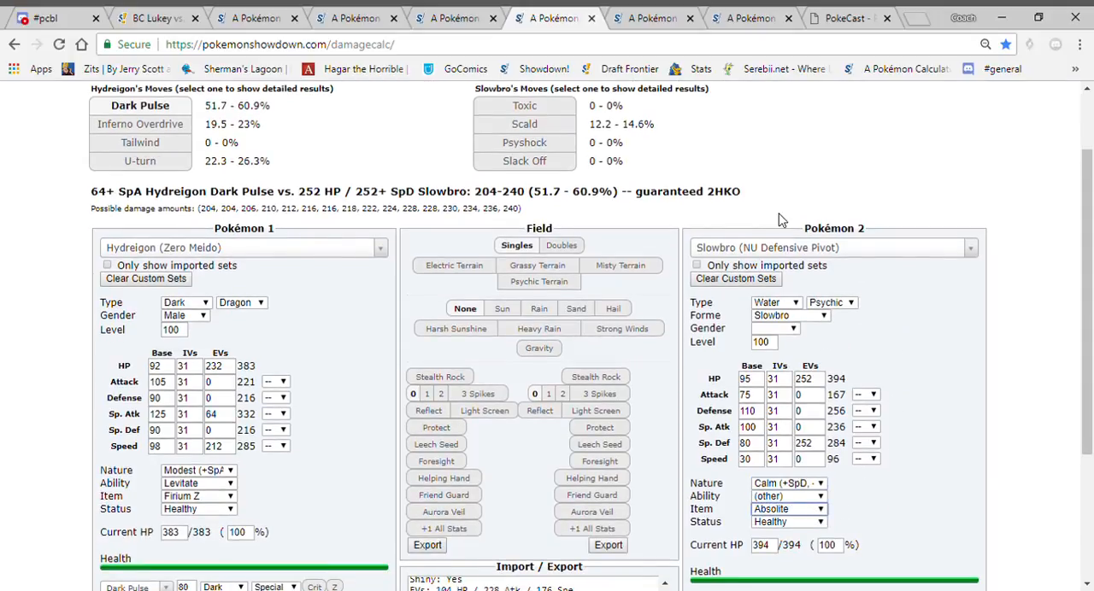
left_click(788, 508)
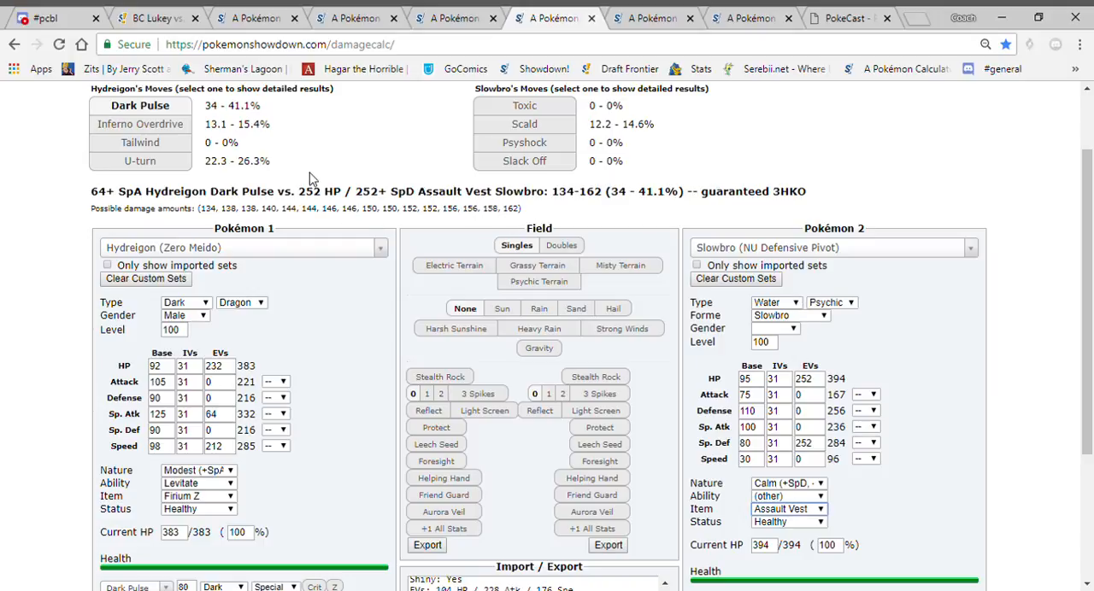
left_click(153, 17)
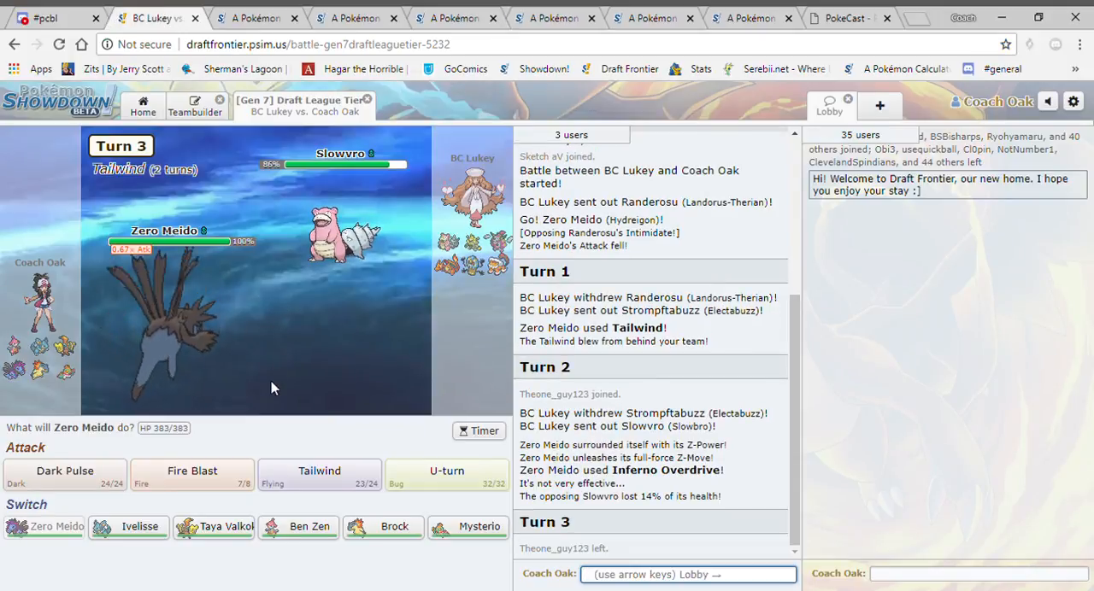
Switch the calculator opponent to Electabuzz's Blank Set with Eviolite, then return to the battle.
left_click(554, 18)
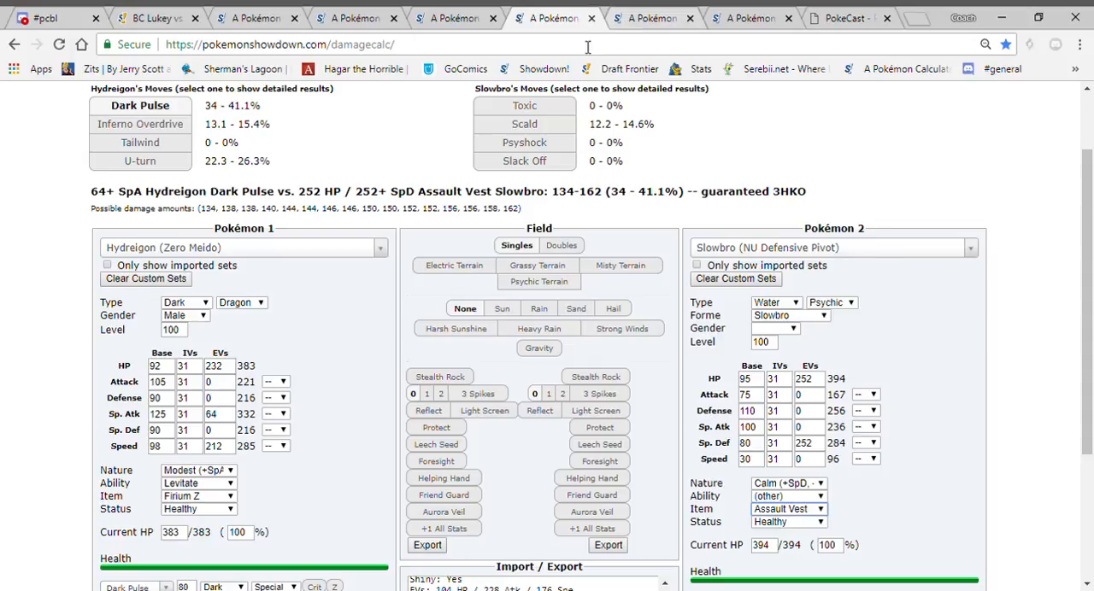
left_click(154, 18)
type("elec")
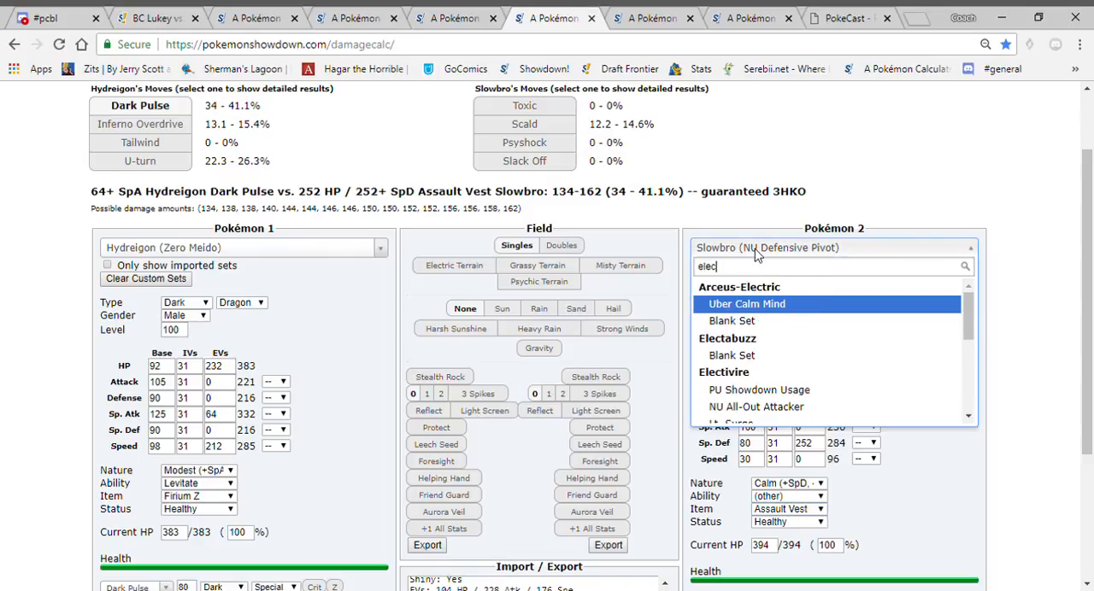
left_click(732, 355)
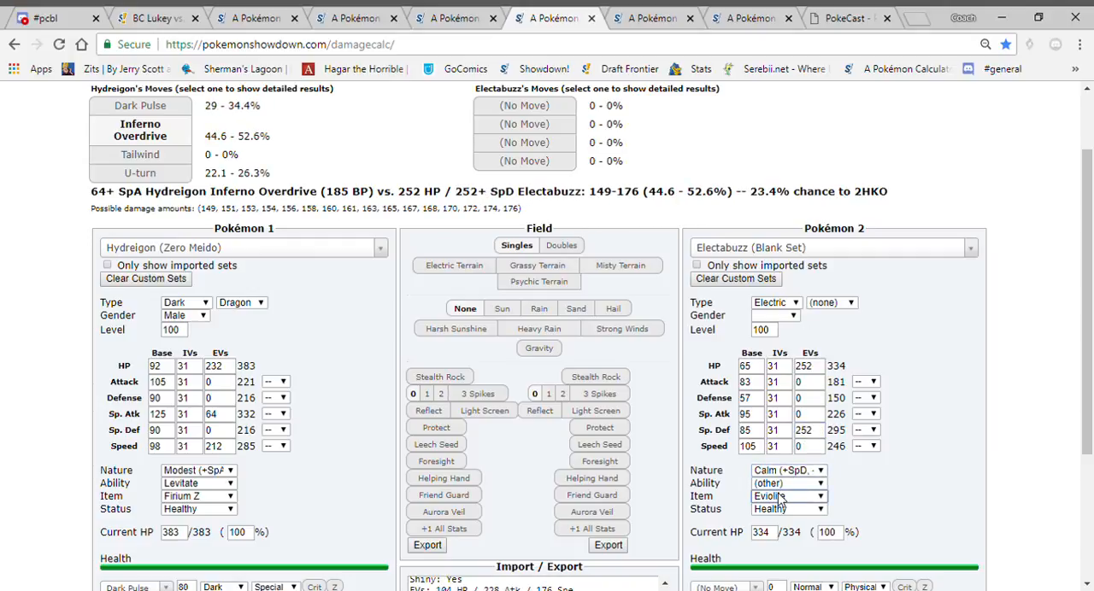
left_click(786, 497)
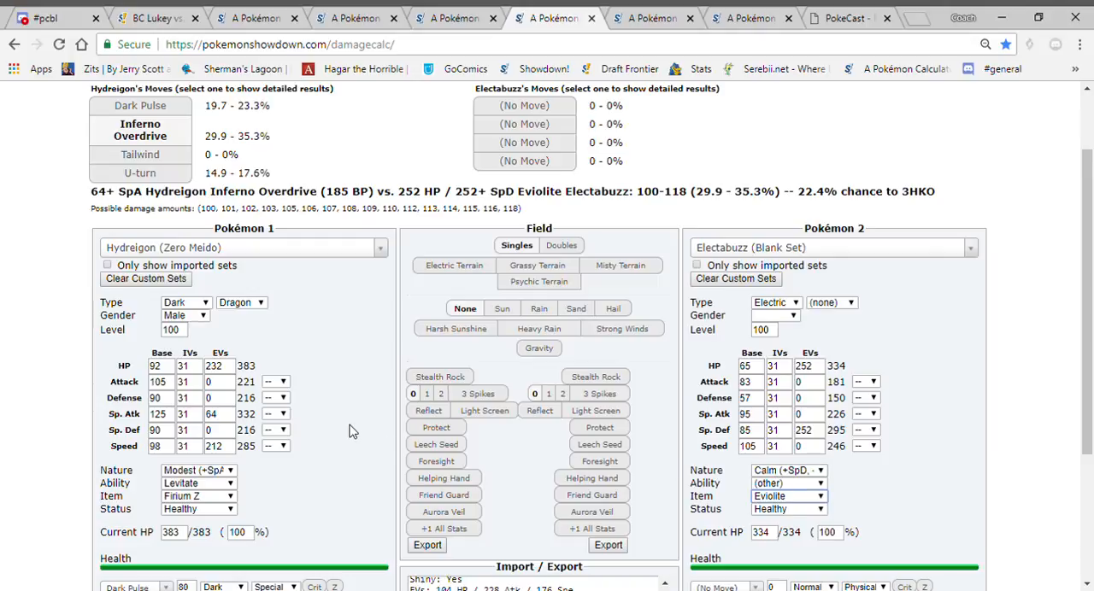
left_click(154, 17)
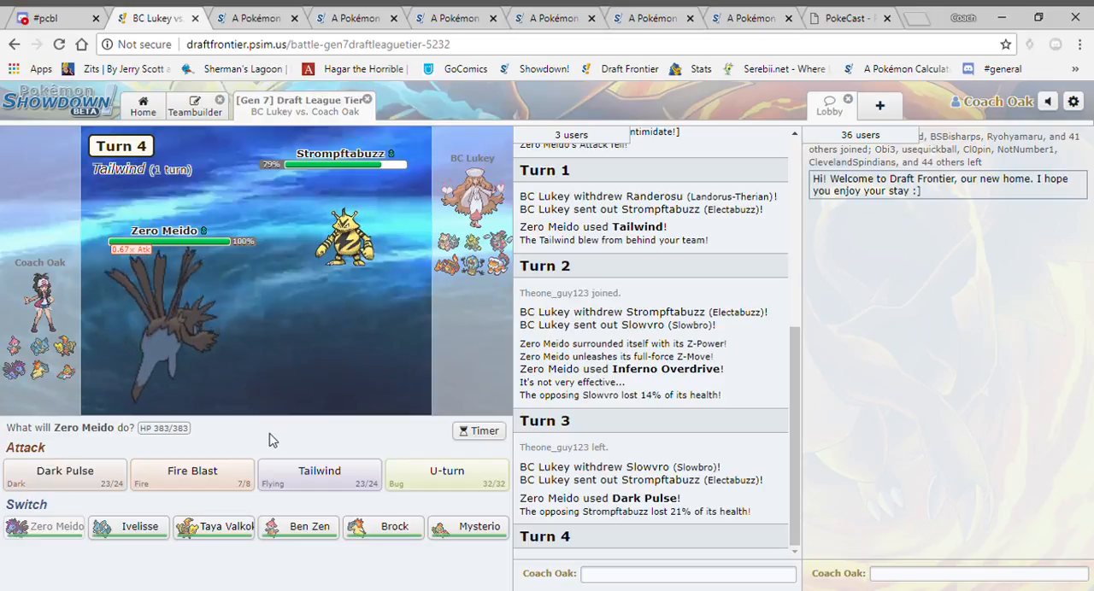
Choose the turn-4 move, then head to the damage calculator to look up Landorus-Therian.
left_click(64, 471)
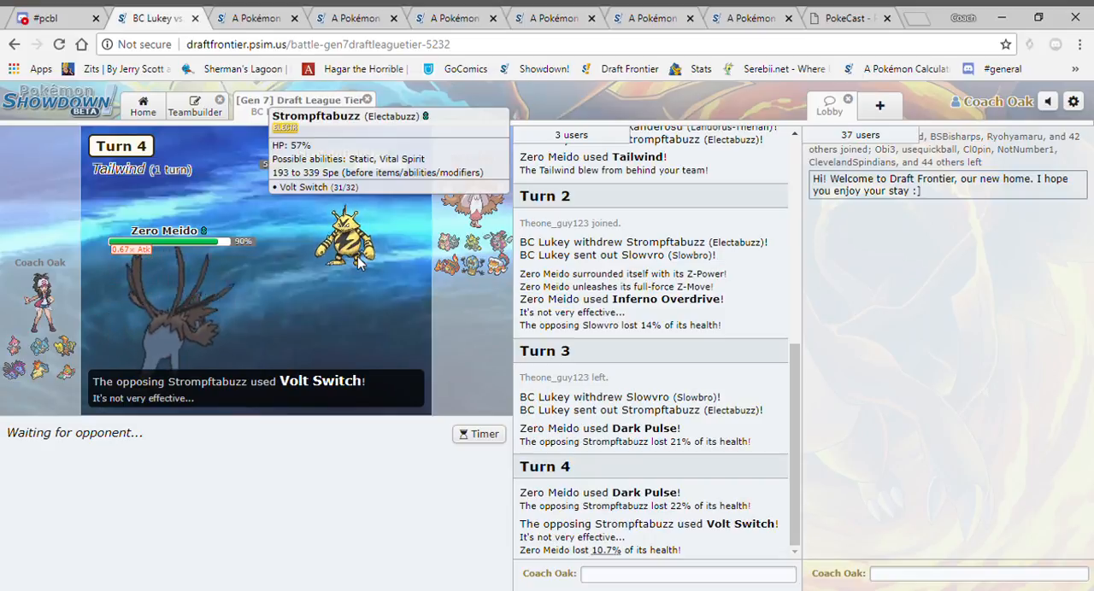
mouse_move(321, 474)
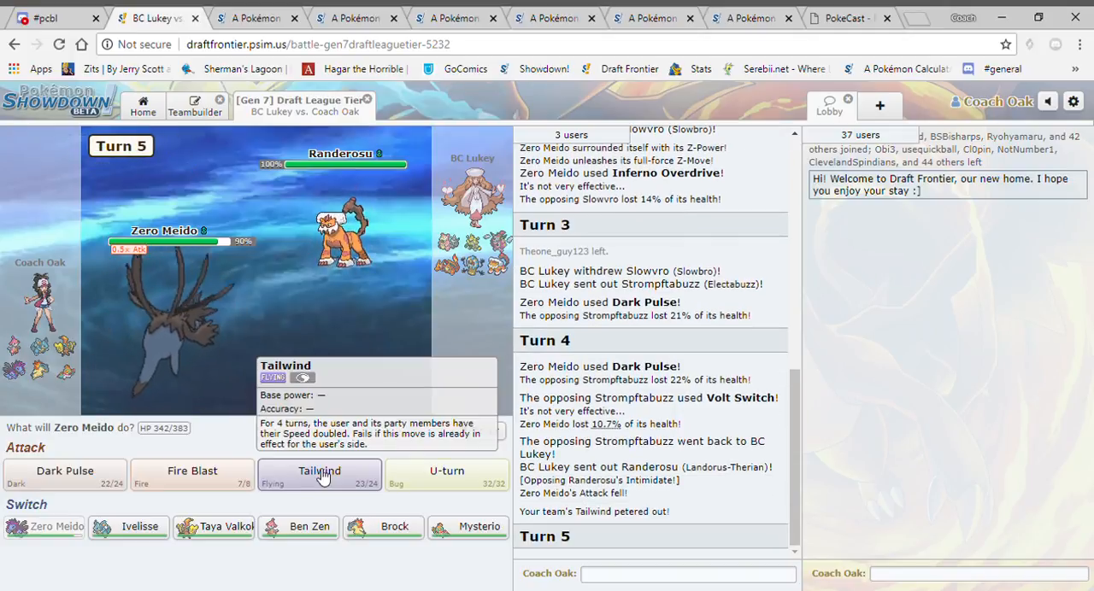
left_click(654, 18)
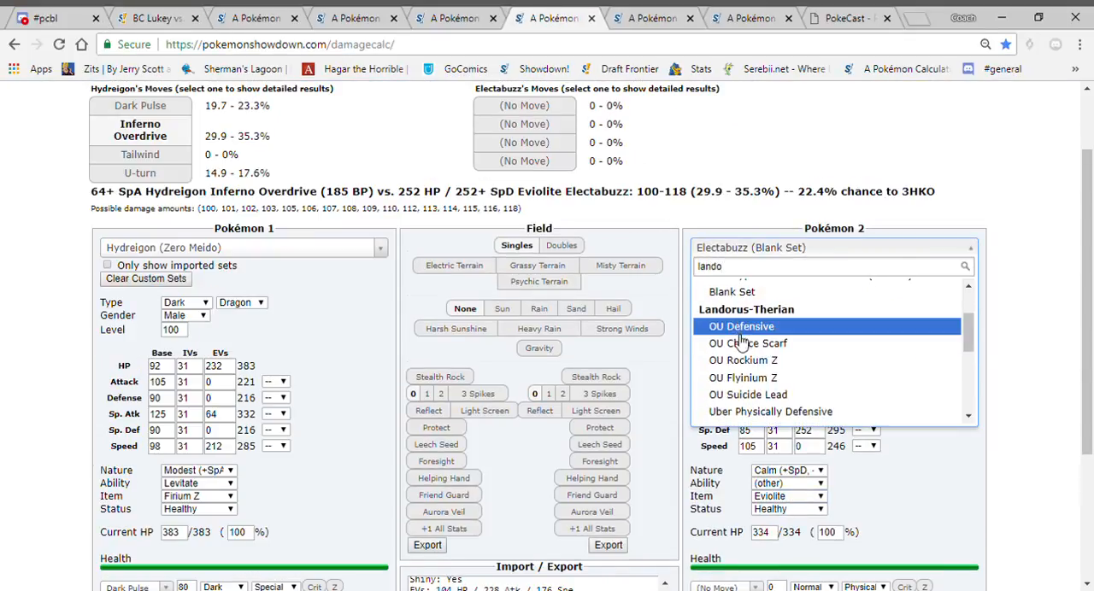
Load the OU Choice Scarf Landorus-Therian set and have Zero Meido use Tailwind.
left_click(749, 343)
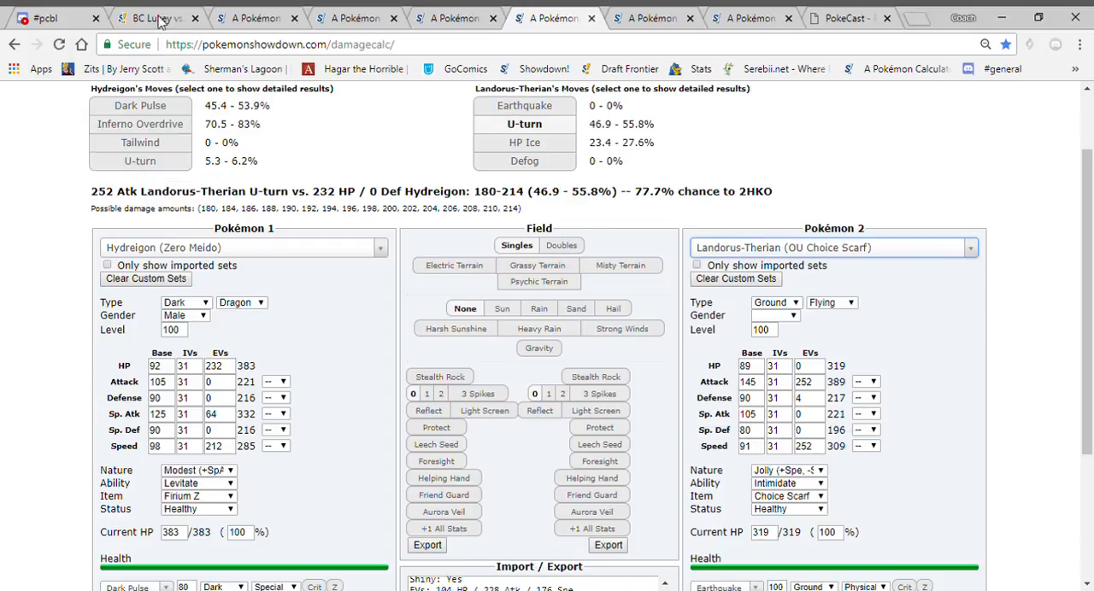
scroll("down", 3)
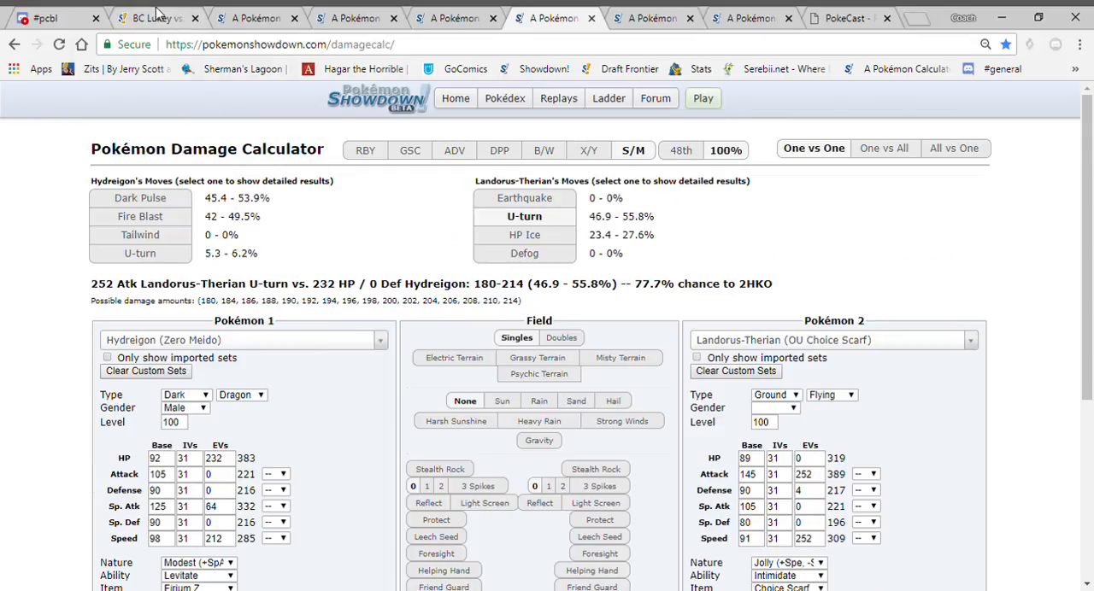
left_click(154, 17)
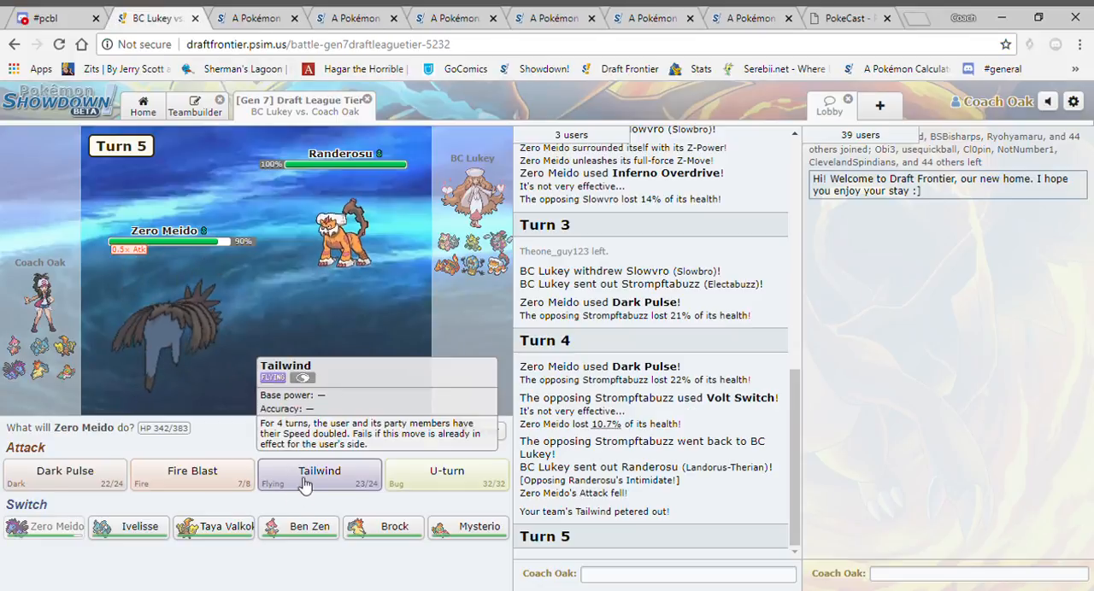
left_click(319, 471)
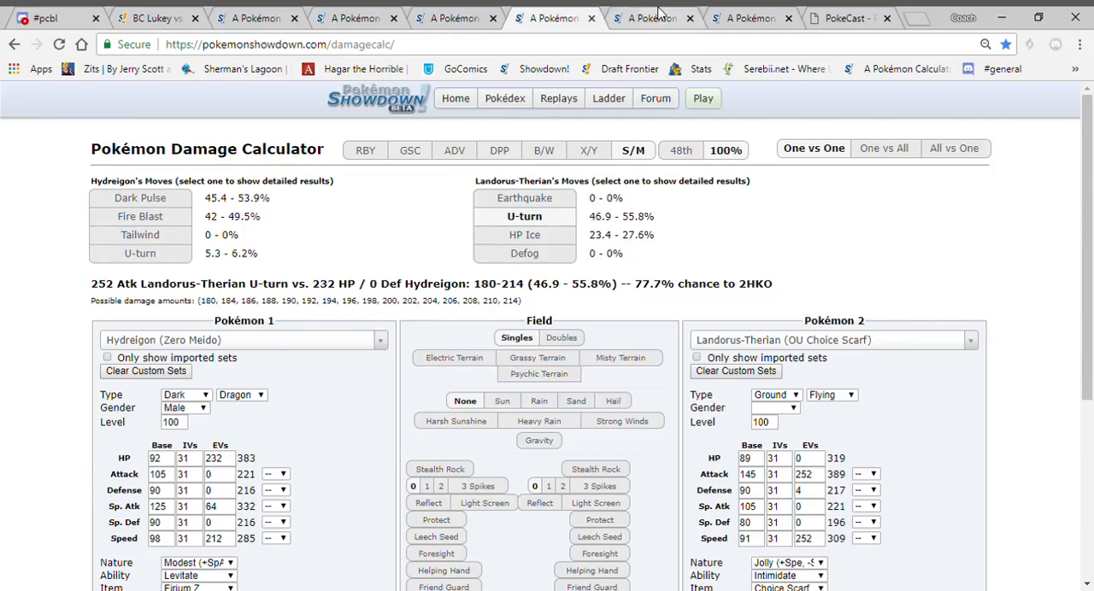
Set Landorus-Therian's nature to Adamant and return to the battle.
scroll("down", 3)
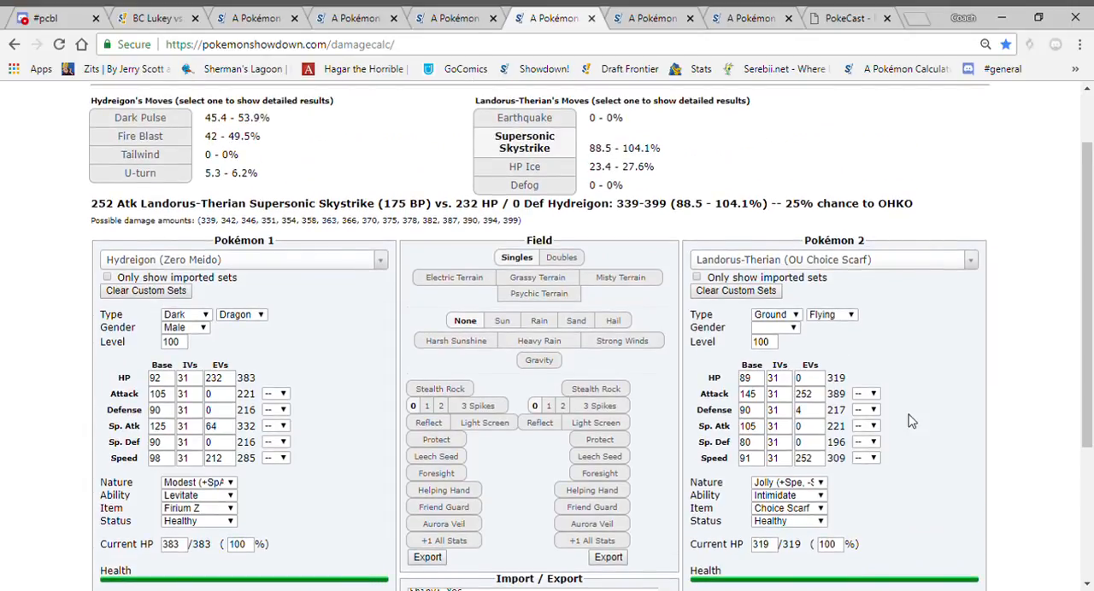
mouse_move(816, 467)
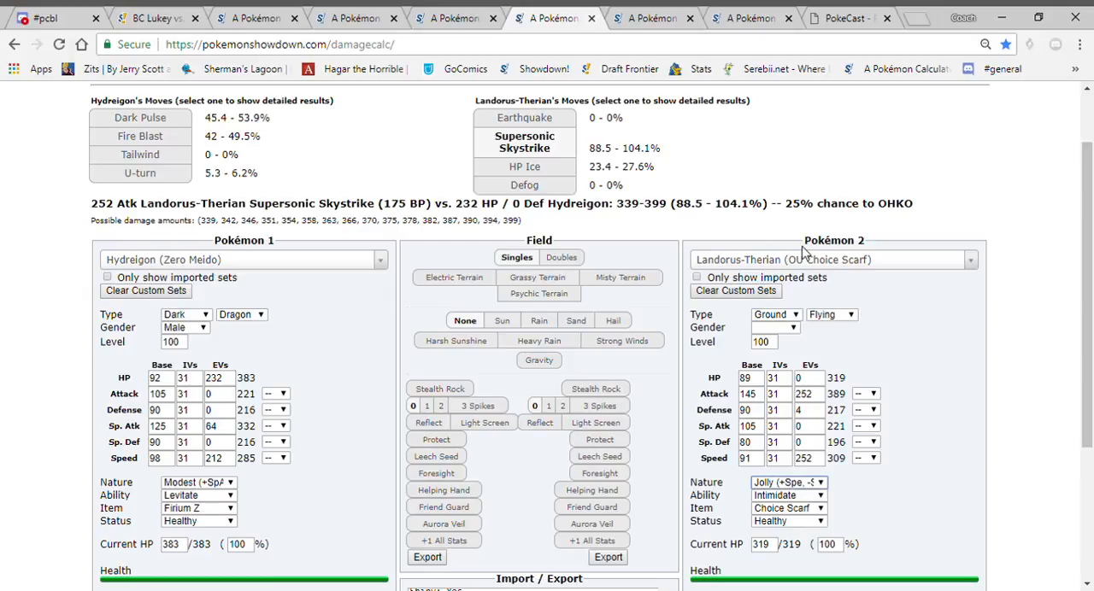
left_click(786, 482)
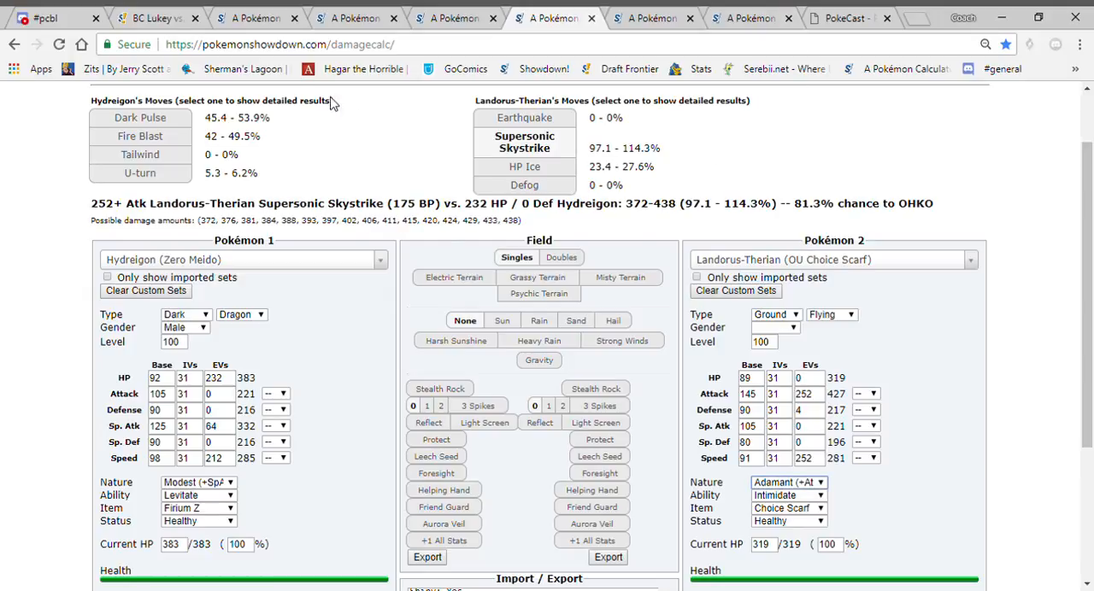
left_click(157, 17)
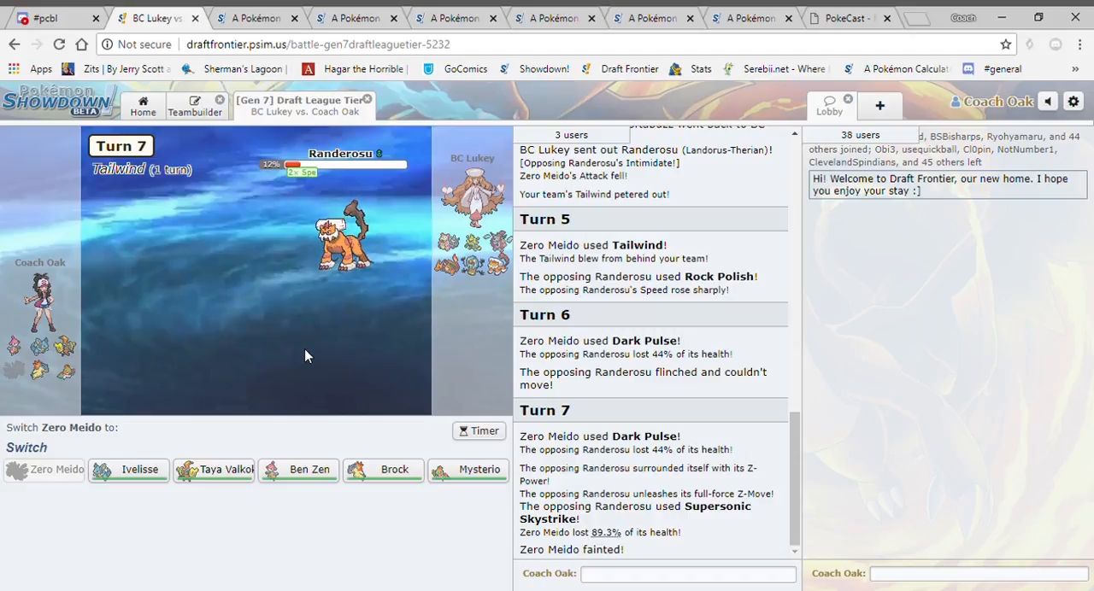
mouse_move(382, 469)
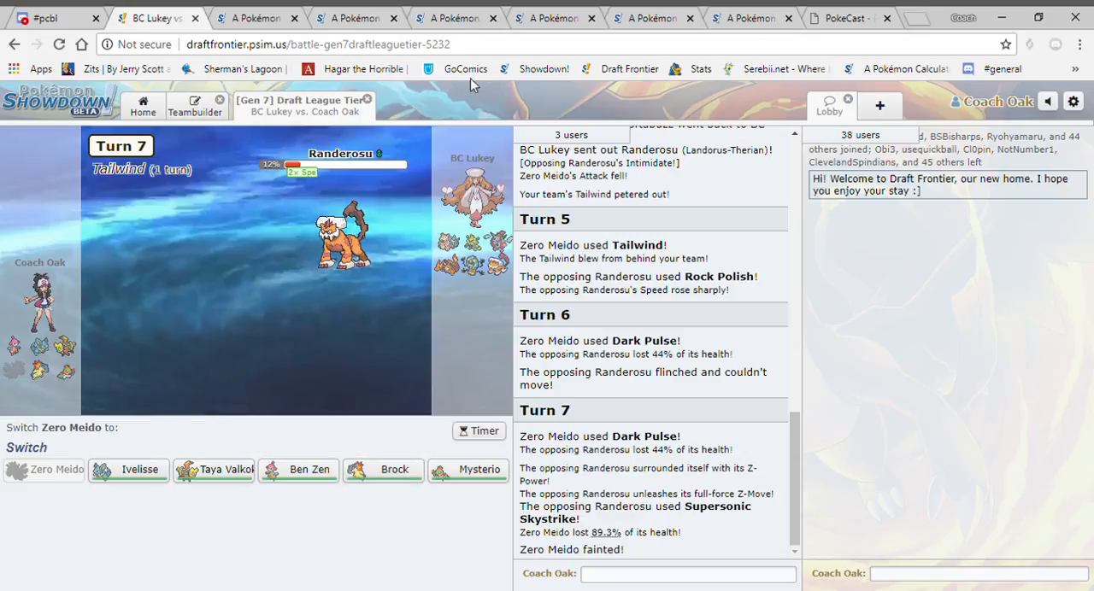
mouse_move(383, 469)
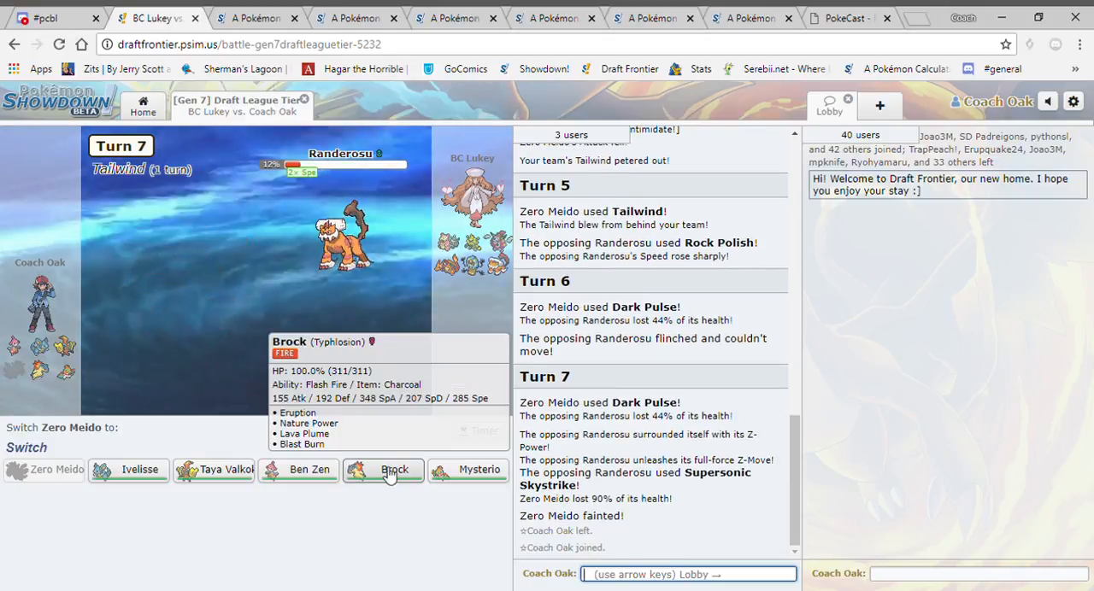
Send in Brock the Typhlosion after Zero Meido faints.
left_click(394, 470)
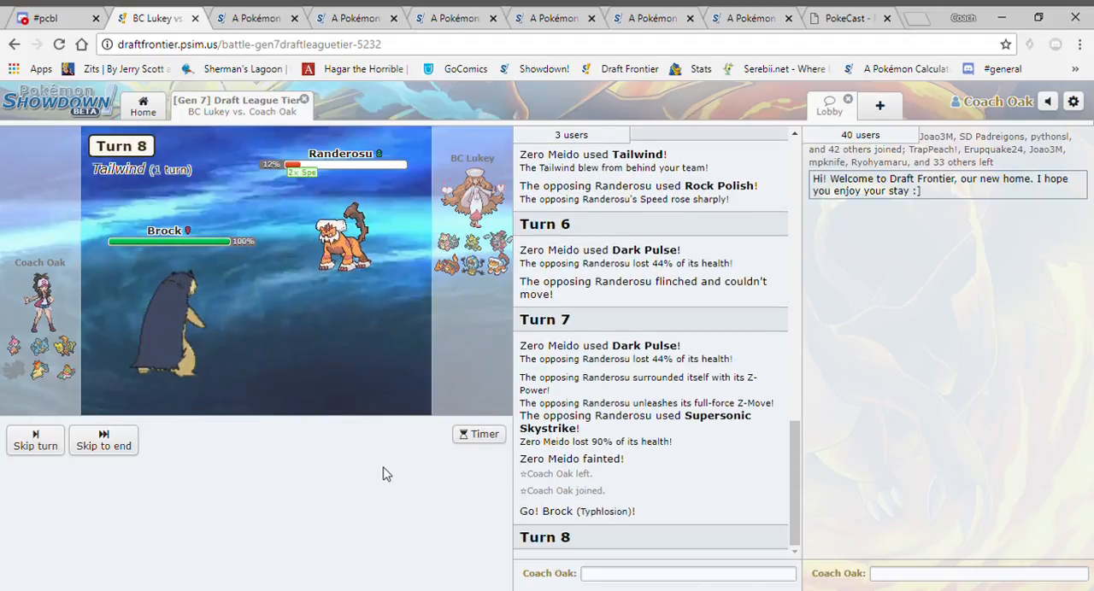
mouse_move(65, 471)
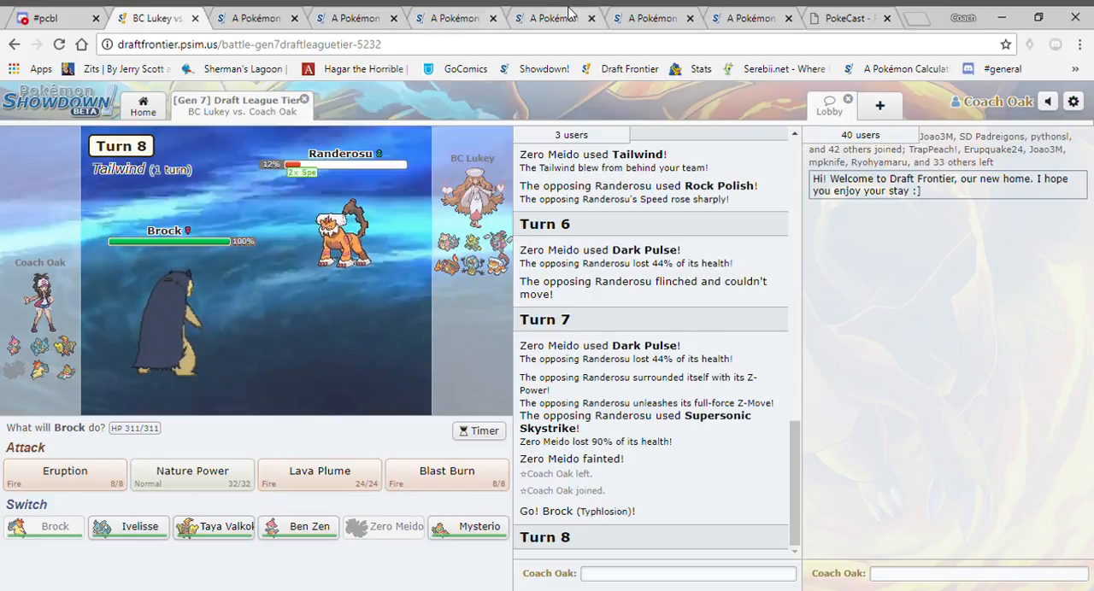
Make Slowbro's NU Defensive Pivot set the opponent after briefly trying OU Mega Tank.
left_click(651, 17)
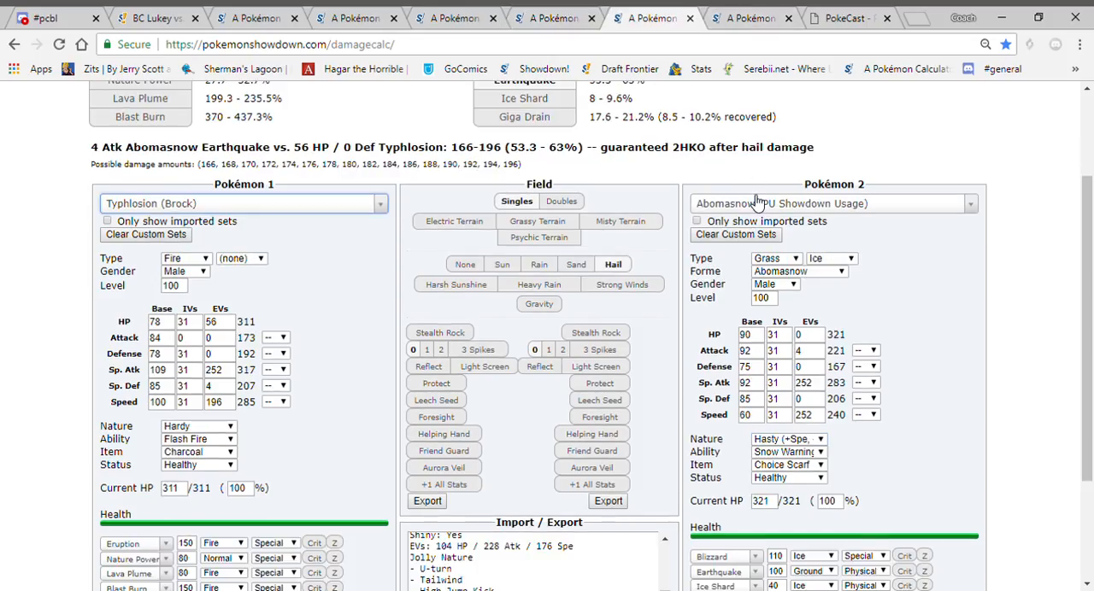
type("slow")
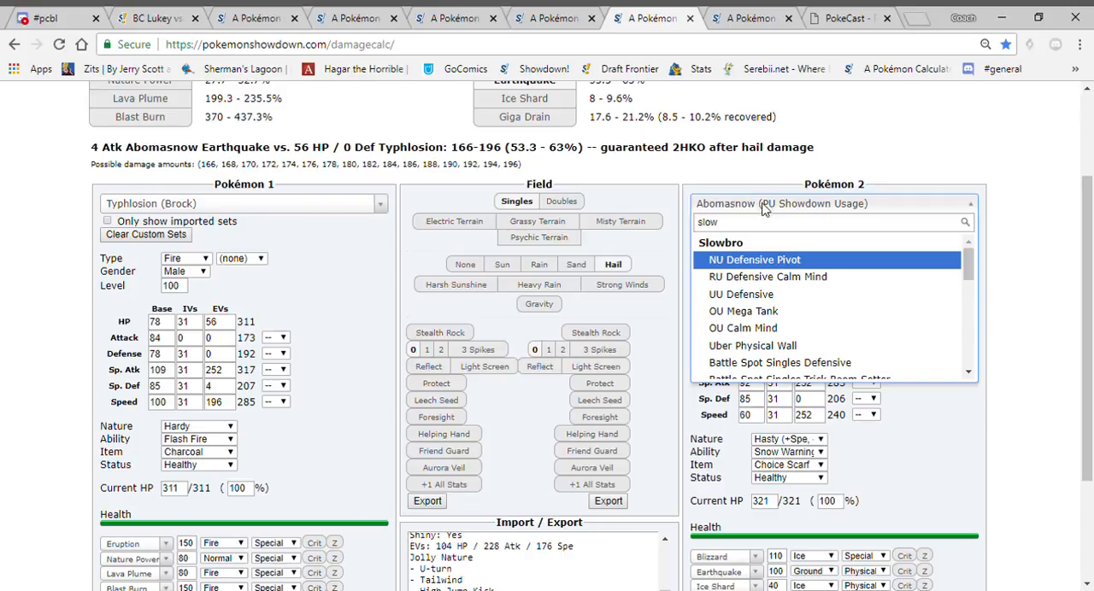
left_click(754, 260)
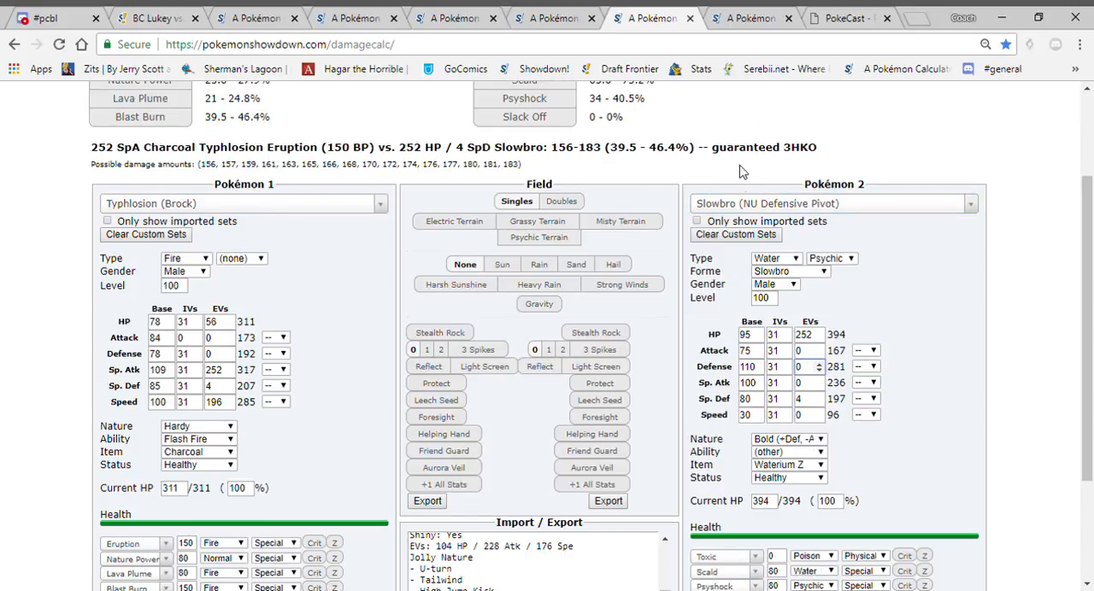
left_click(834, 203)
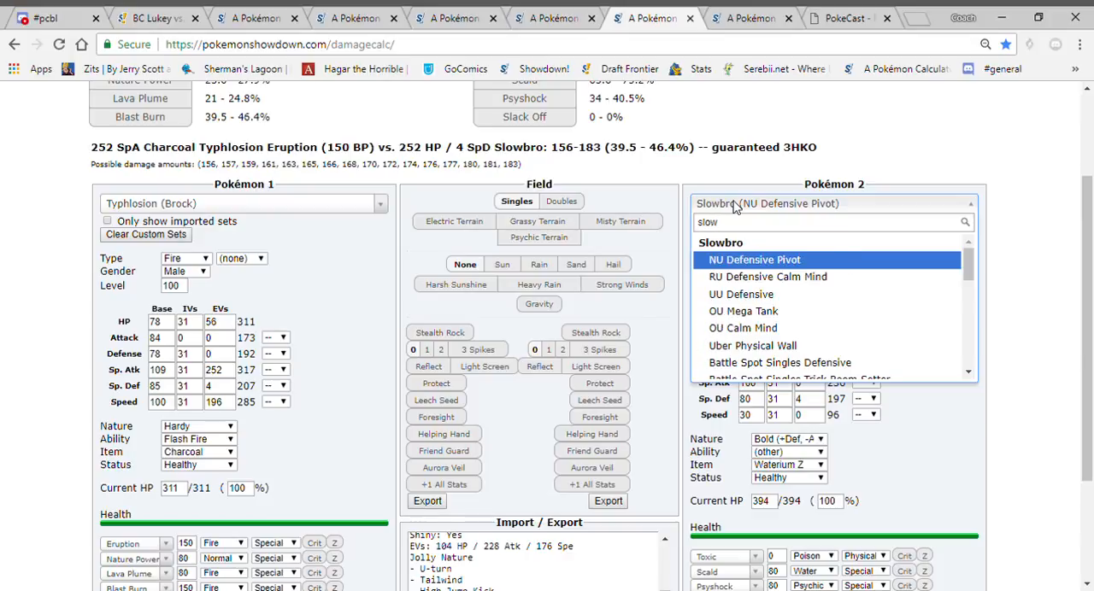
mouse_move(743, 311)
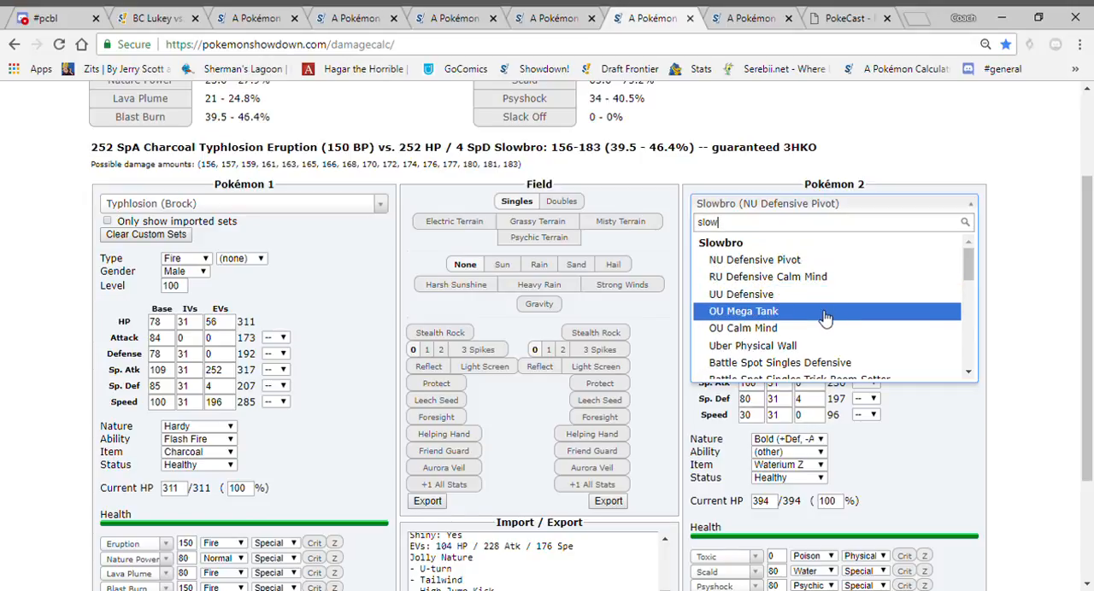
left_click(743, 311)
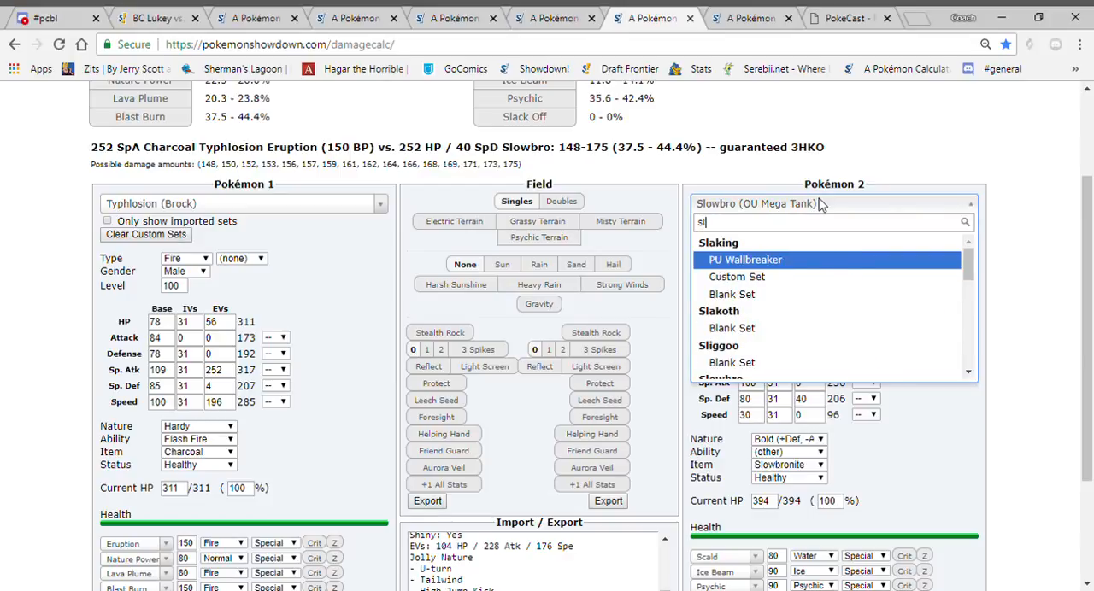
left_click(745, 260)
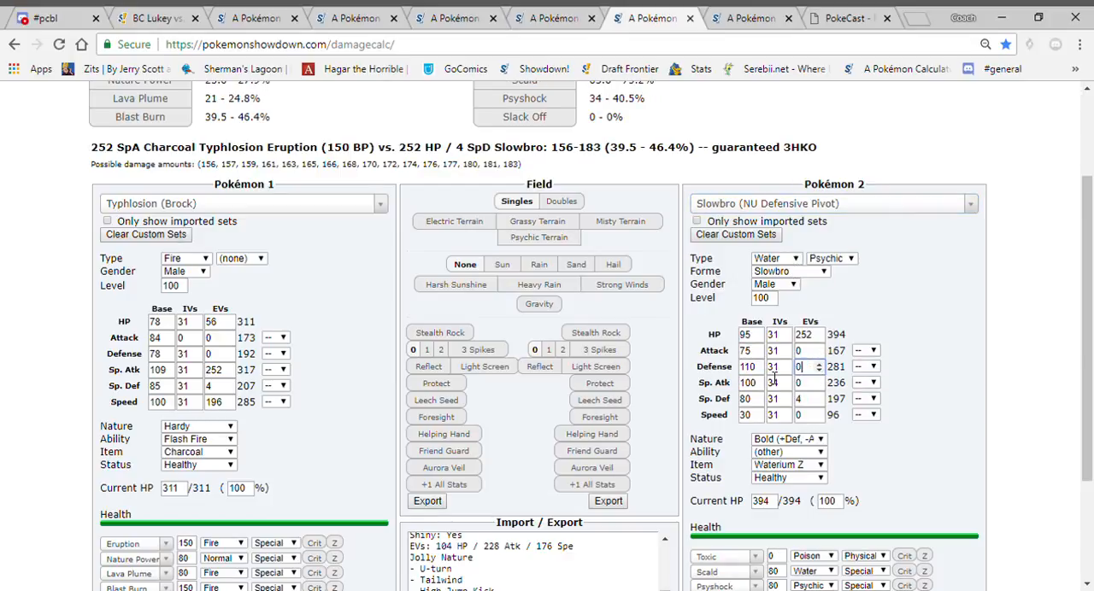
Give Slowbro 252 Sp. Def EVs and Calm nature, then check Nature Power in Electric Terrain.
type("252")
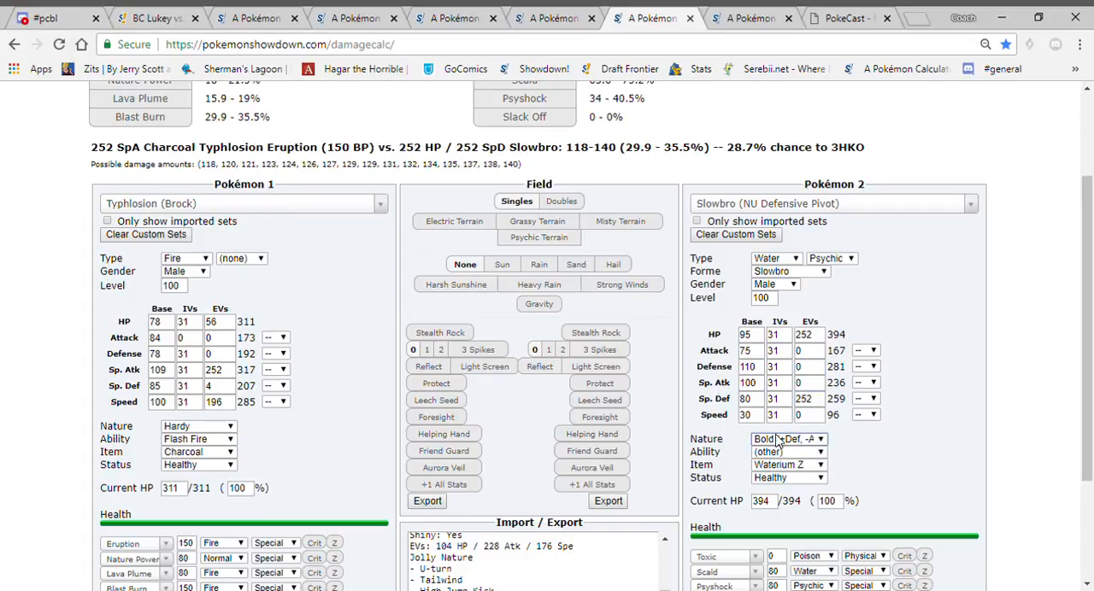
left_click(786, 439)
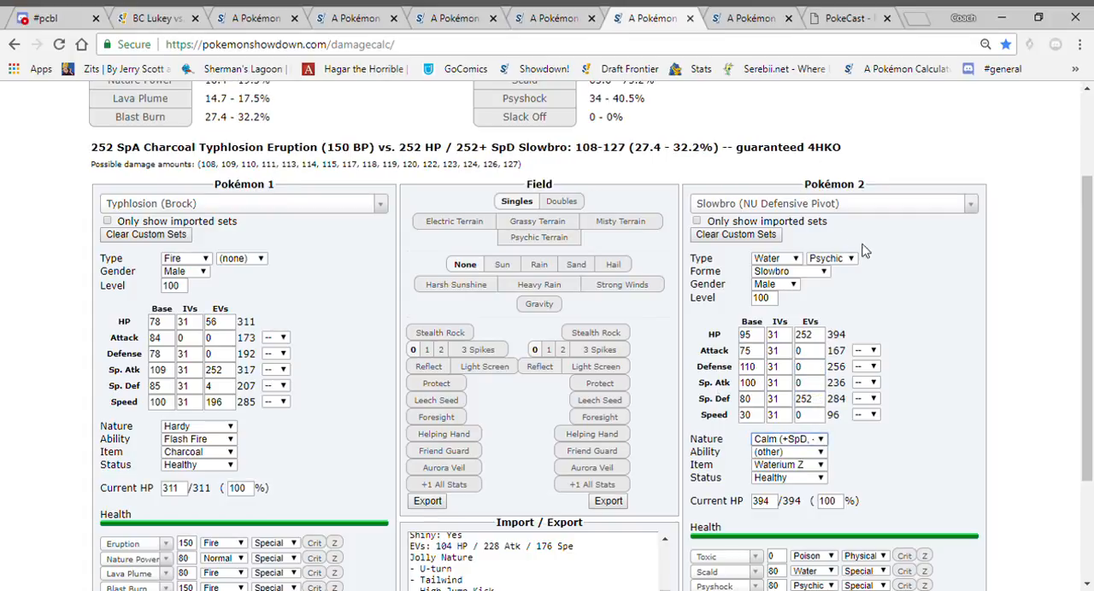
left_click(786, 464)
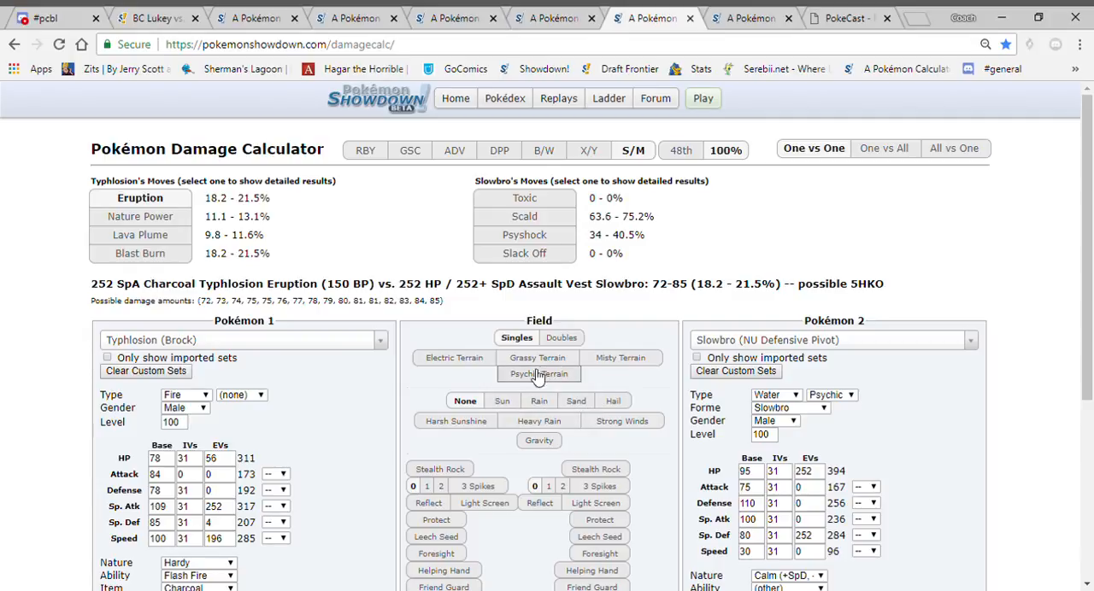
left_click(454, 357)
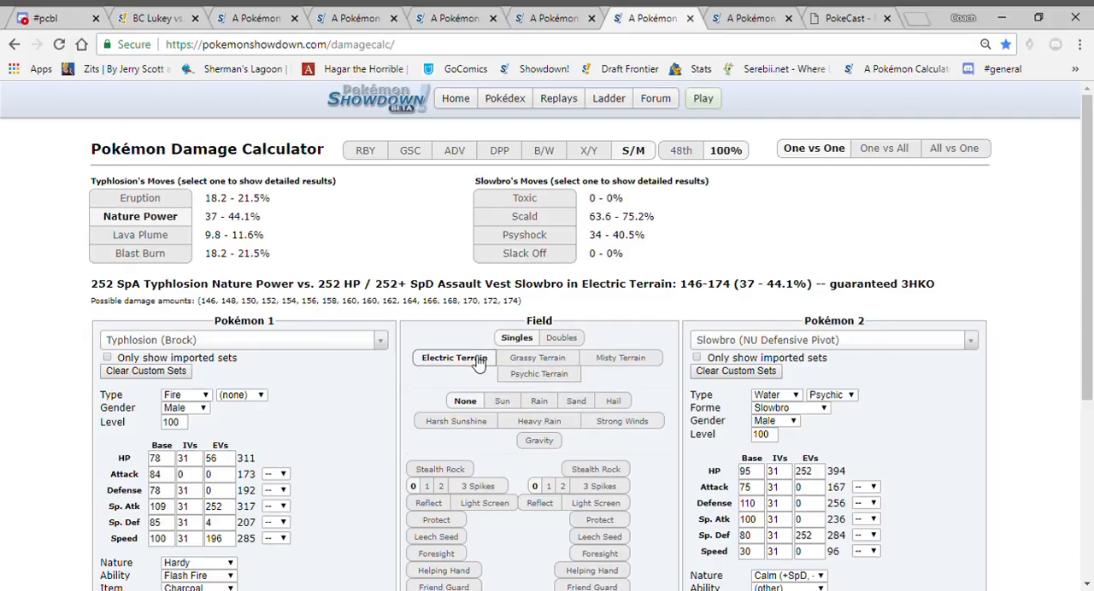
left_click(153, 18)
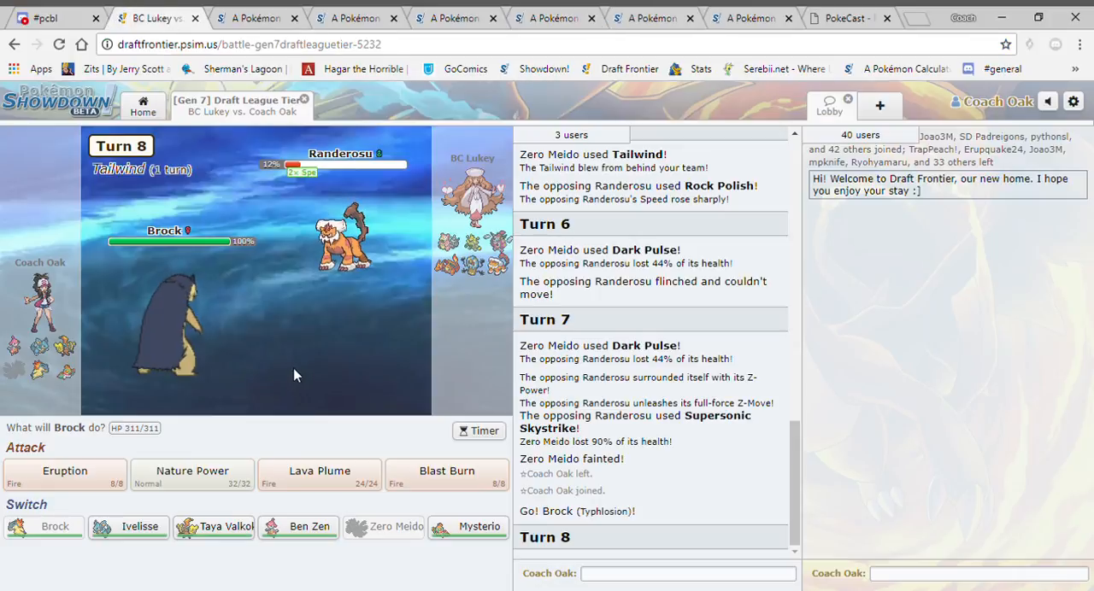
Use Eruption, switch to Taya Valkoko, U-turn, and send in Mysterio.
left_click(65, 475)
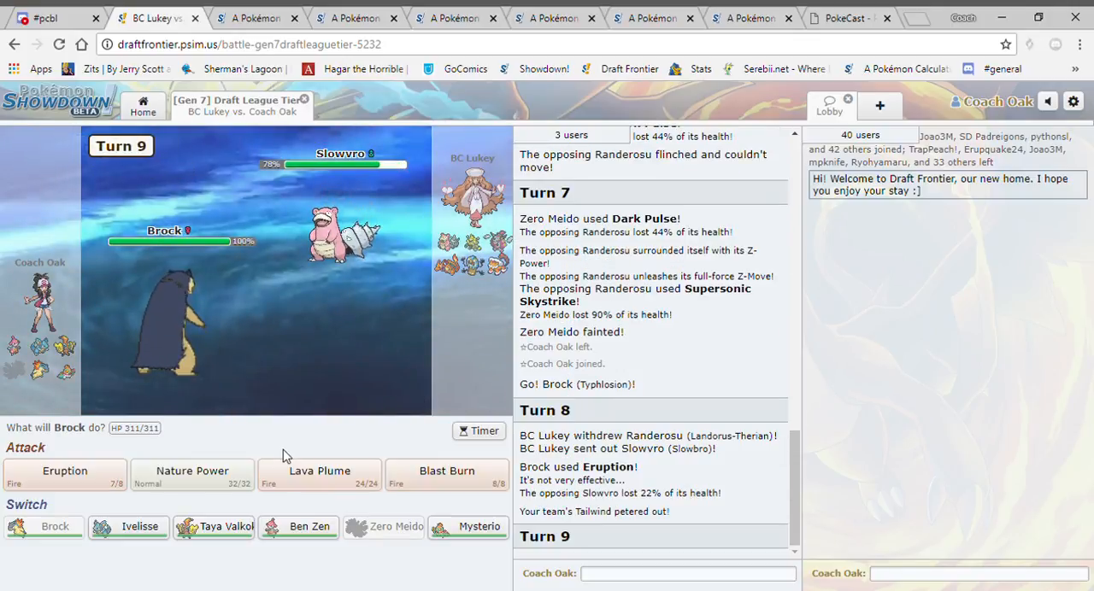
left_click(213, 527)
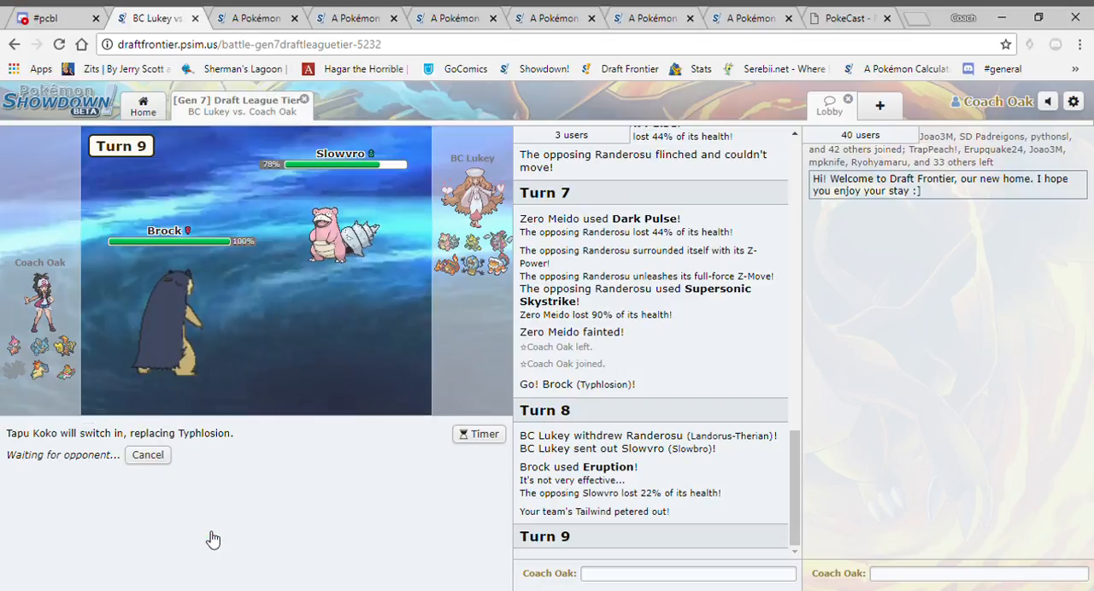
mouse_move(316, 477)
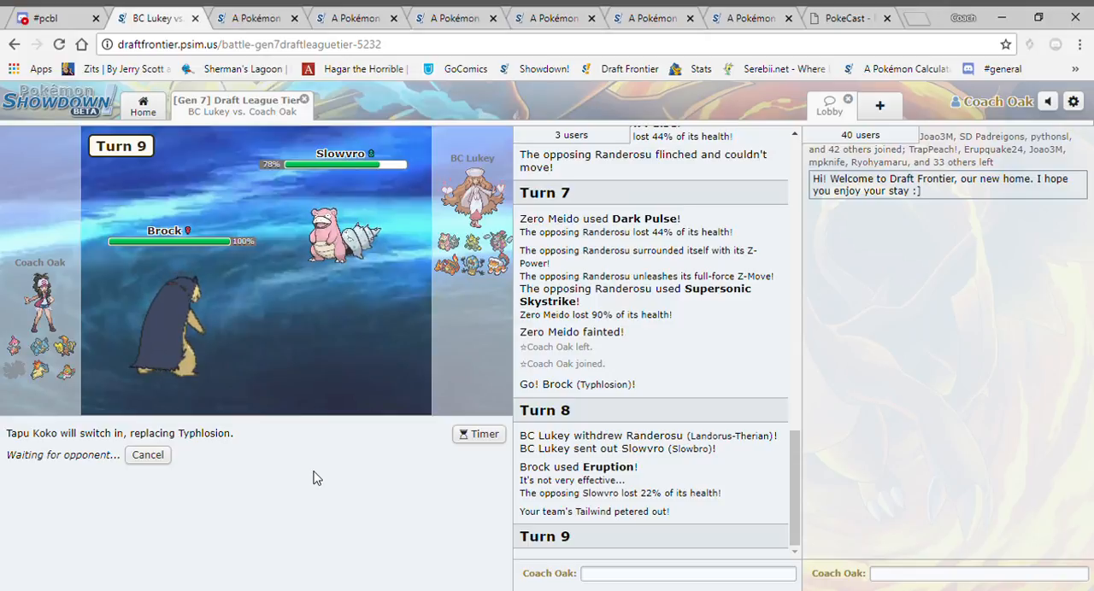
mouse_move(299, 474)
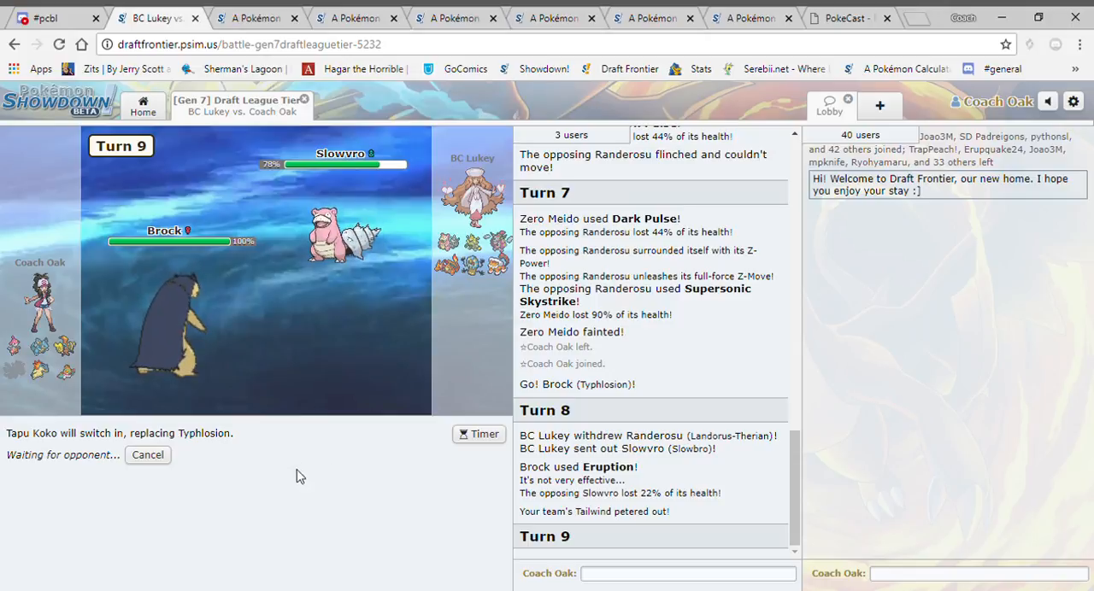
mouse_move(316, 470)
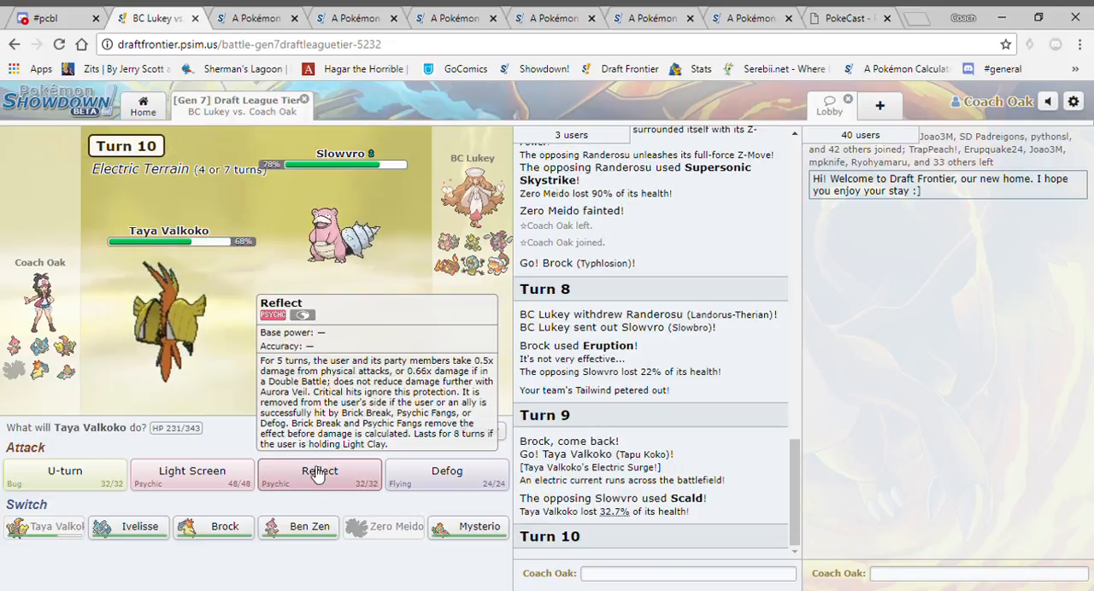
mouse_move(191, 471)
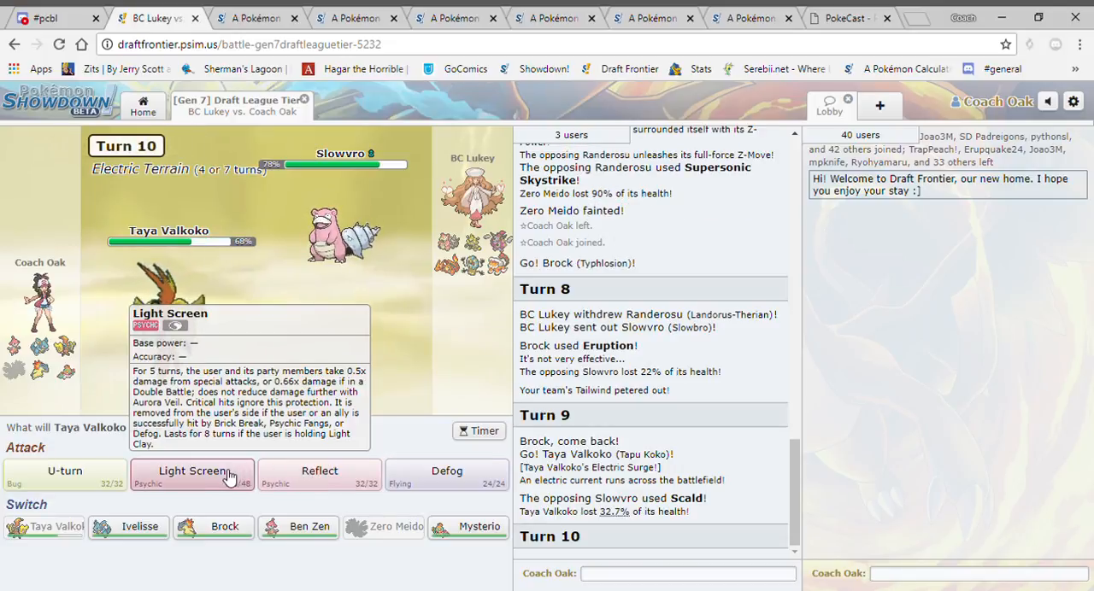
mouse_move(65, 470)
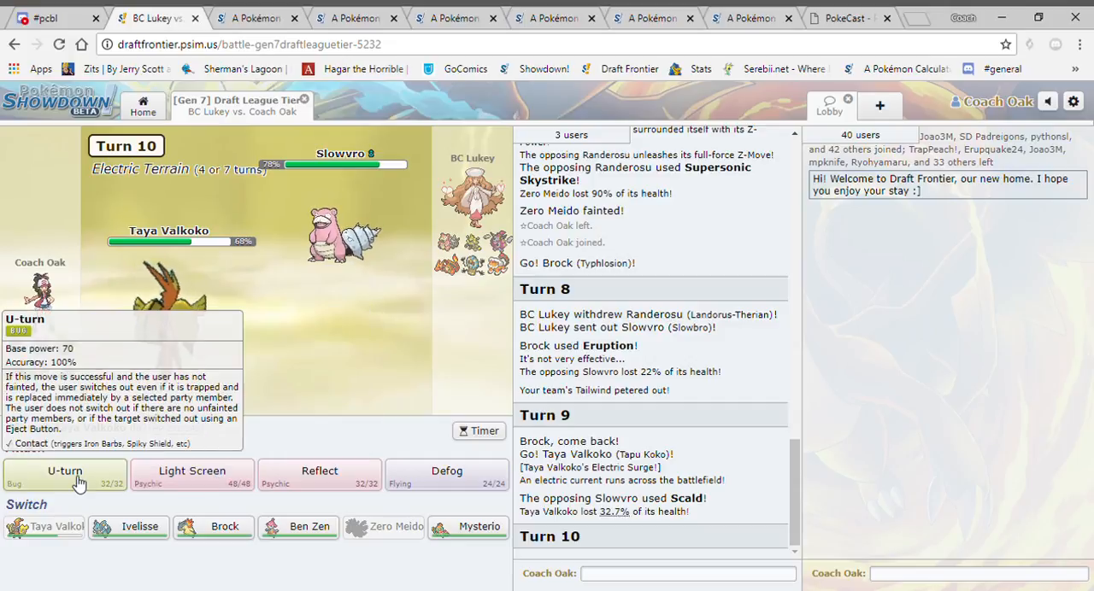
left_click(65, 475)
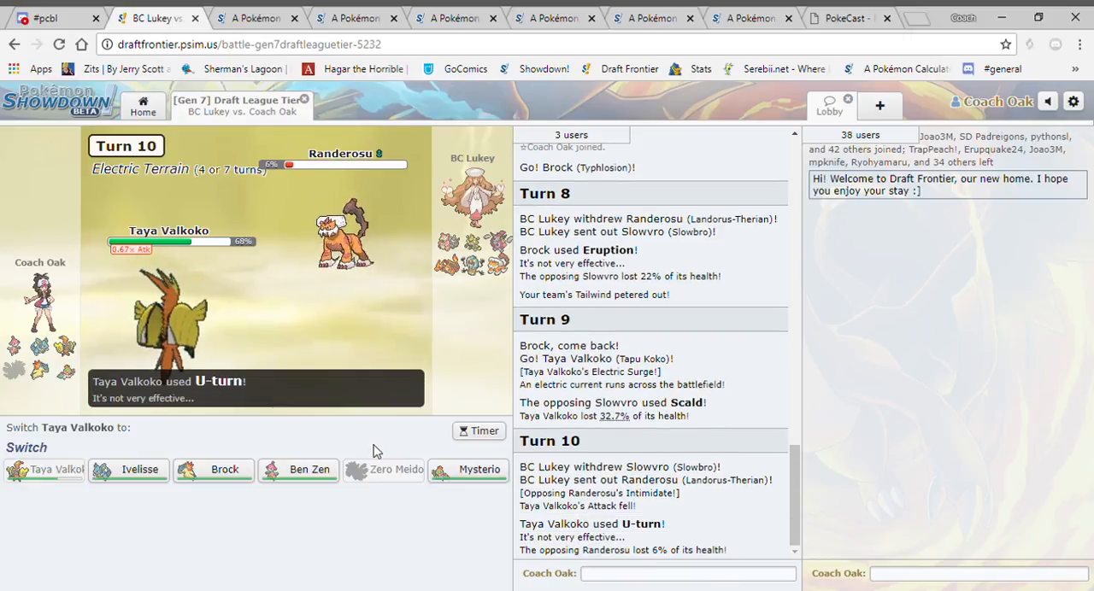
mouse_move(468, 470)
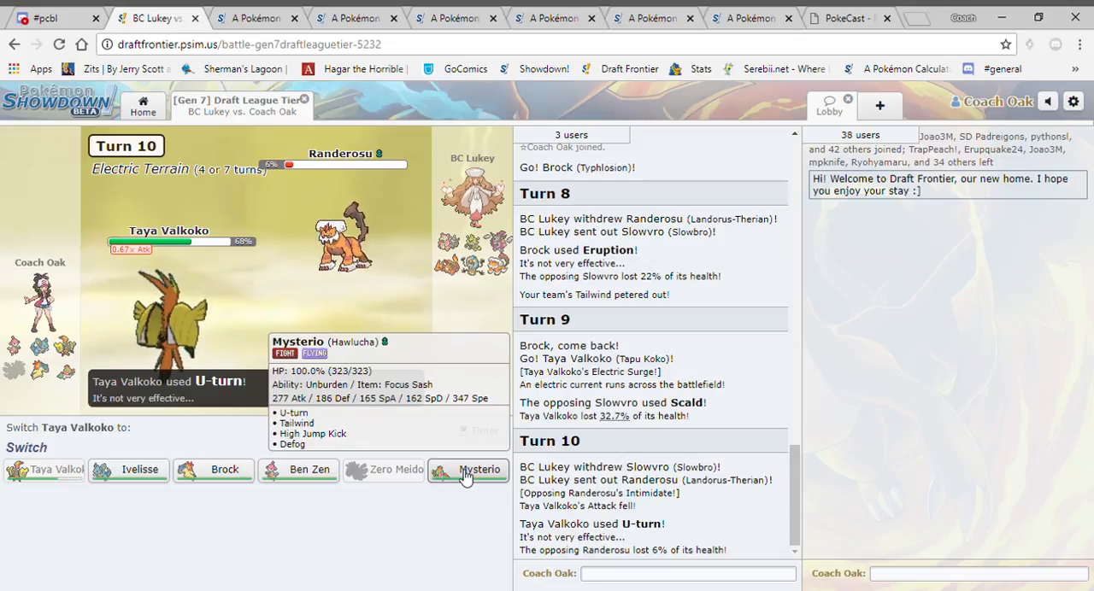
left_click(479, 470)
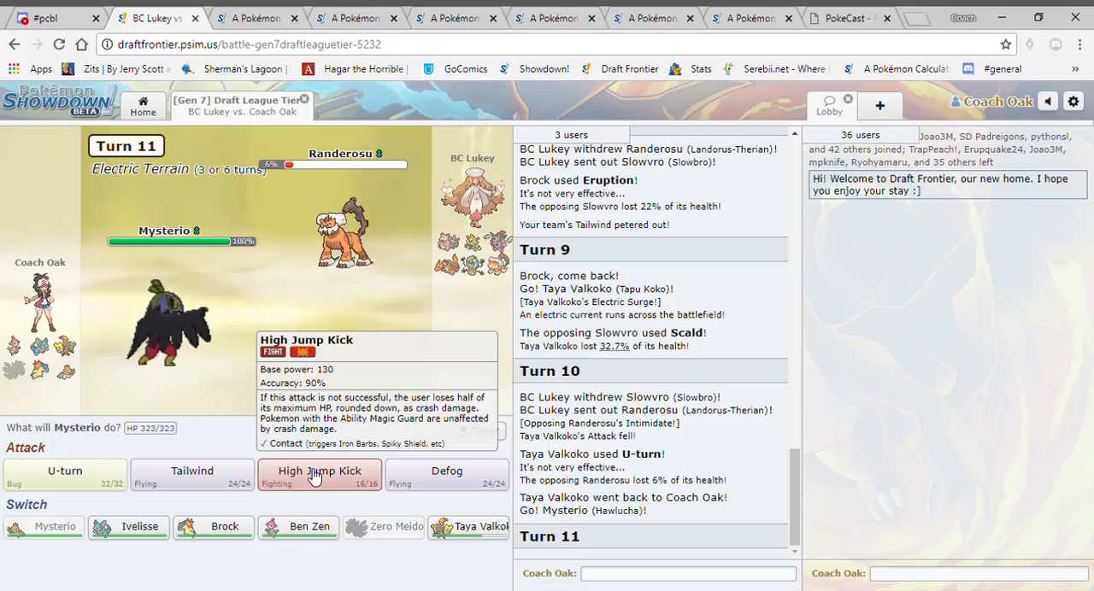
mouse_move(319, 475)
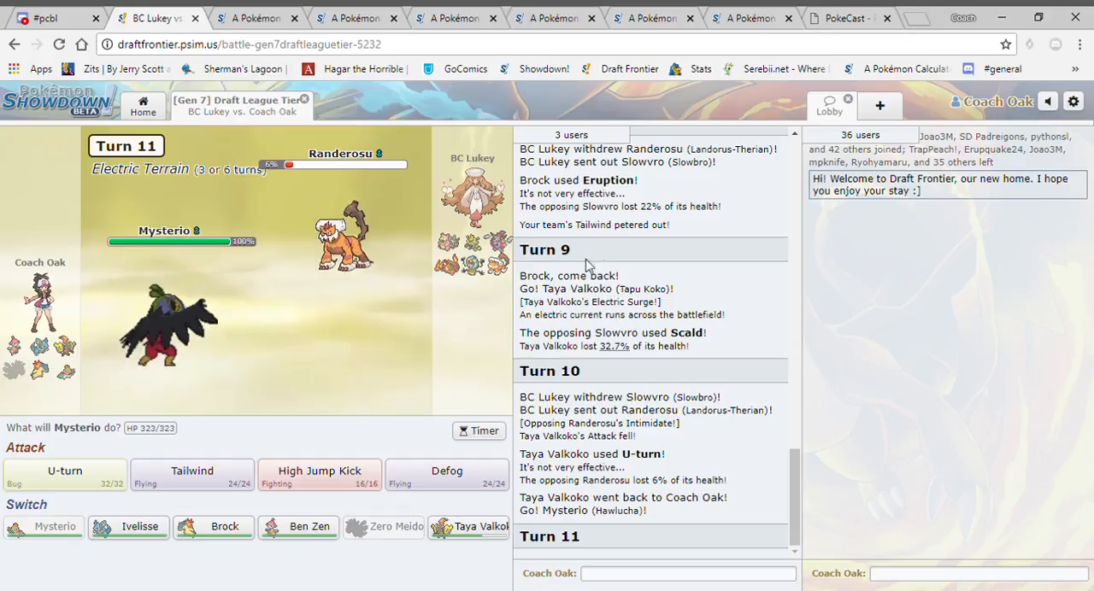
Look up Landorus-Therian as Hawlucha's opponent in the calculator, then return to the battle.
left_click(743, 17)
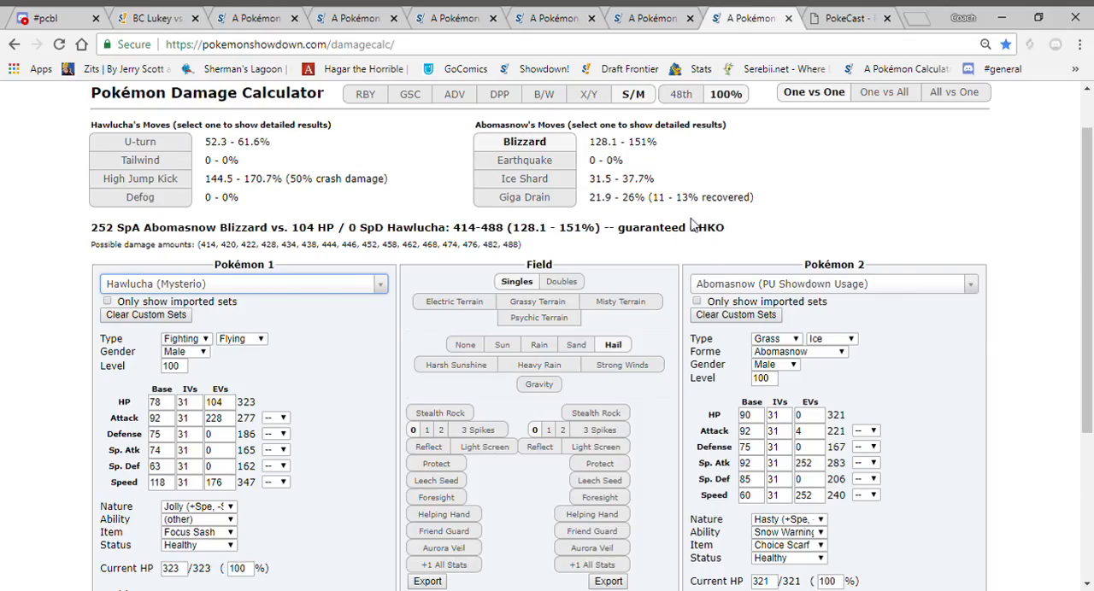
type("lando")
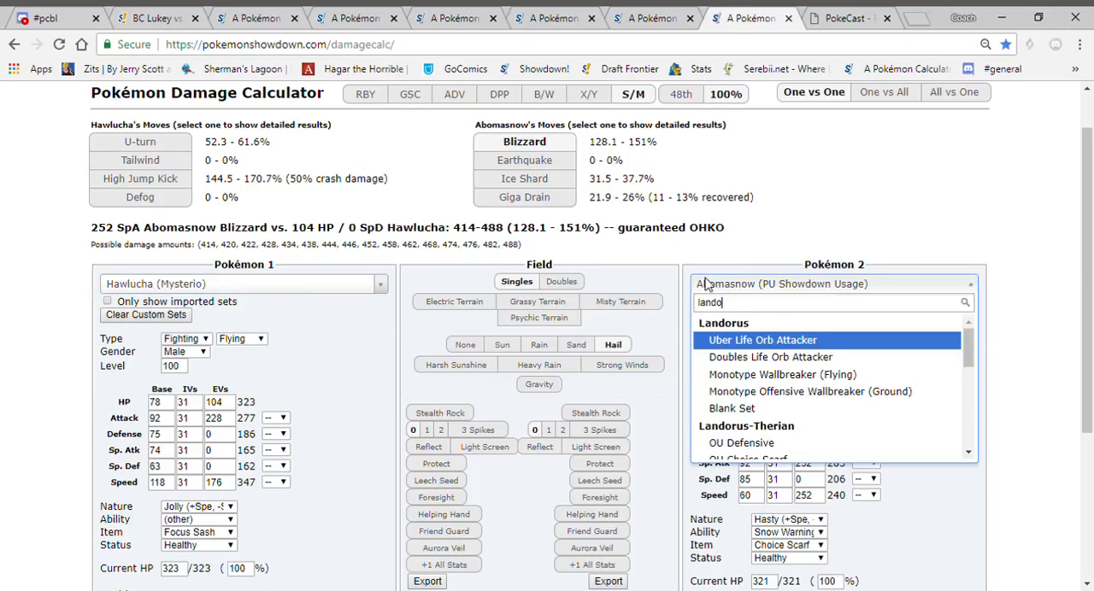
scroll("down", 3)
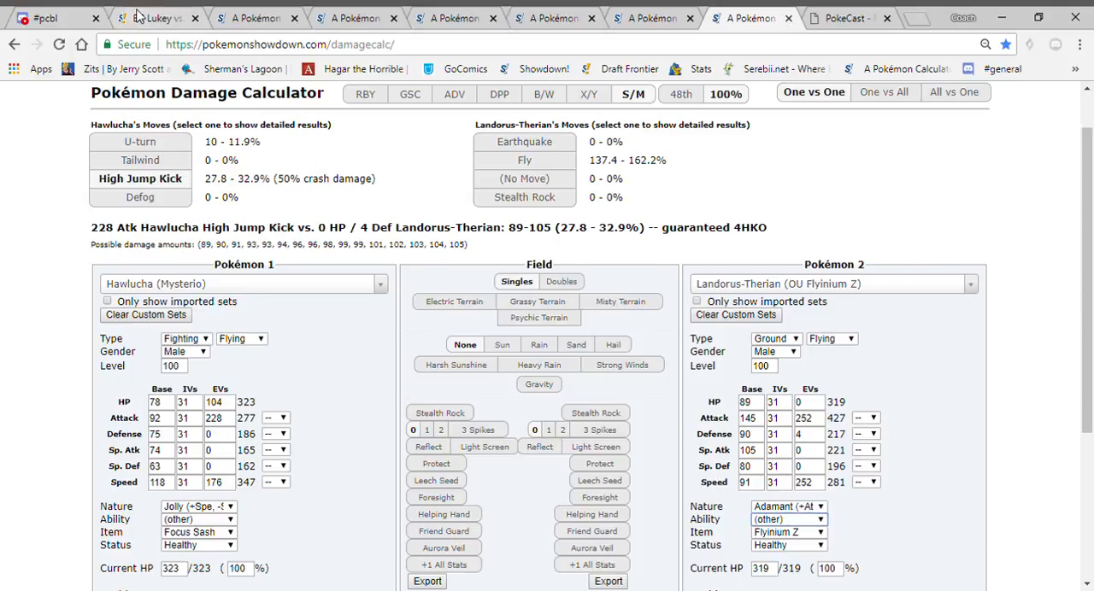
left_click(150, 17)
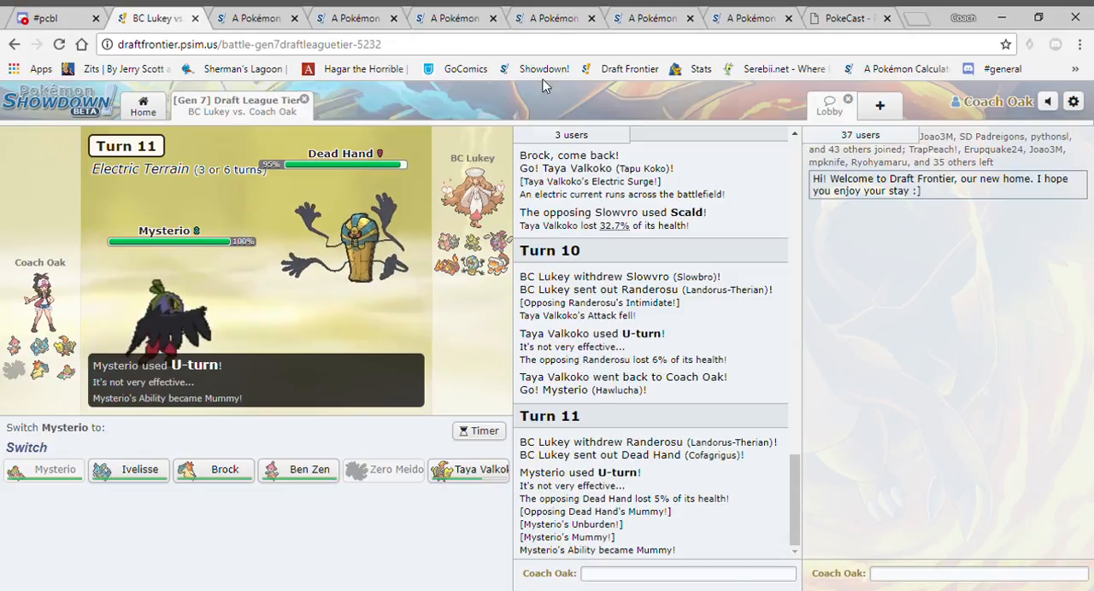
Set the RU Showdown Usage Cofagrigus as Typhlosion's calculator opponent.
left_click(649, 17)
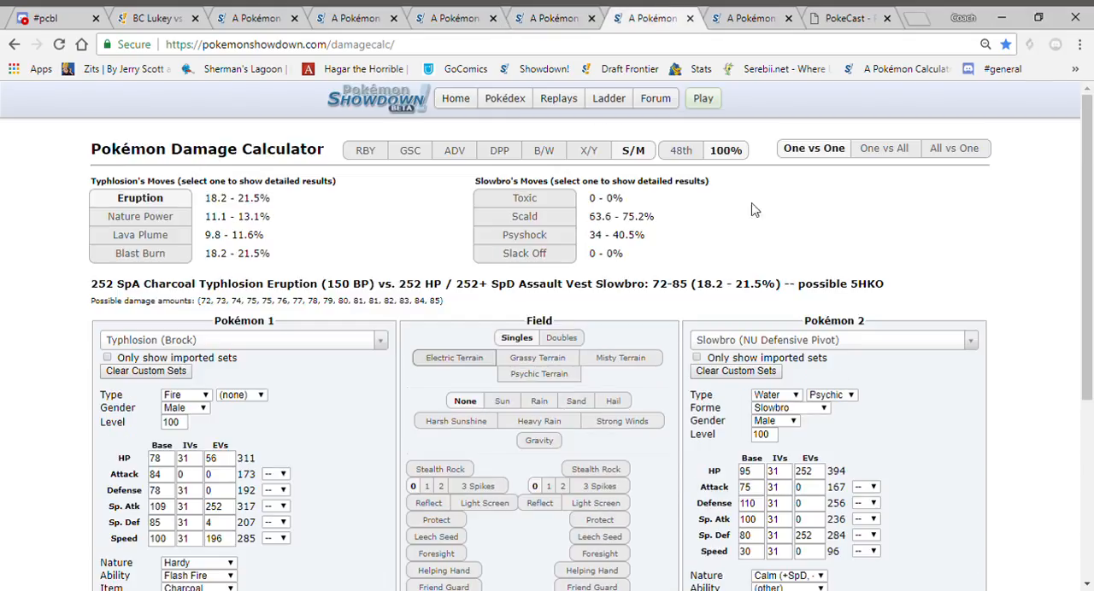
type("cofag")
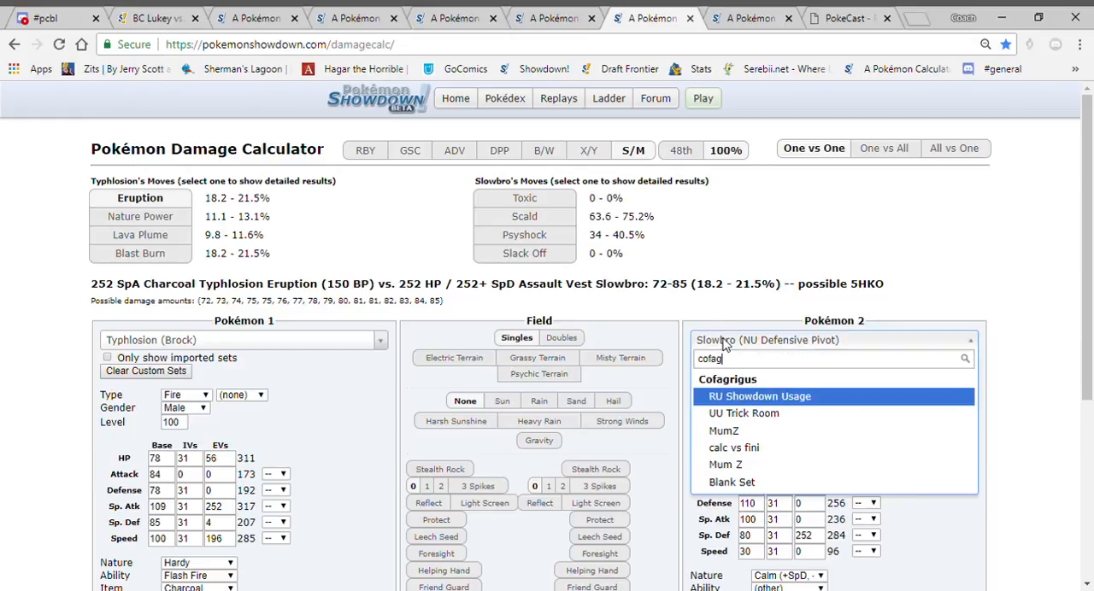
mouse_move(834, 402)
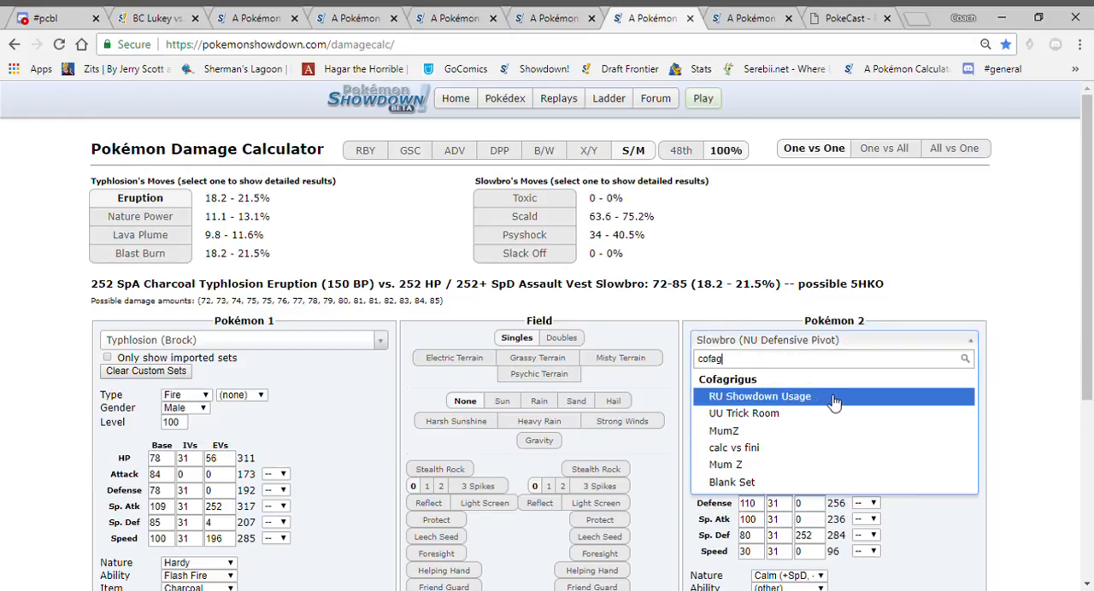
left_click(759, 396)
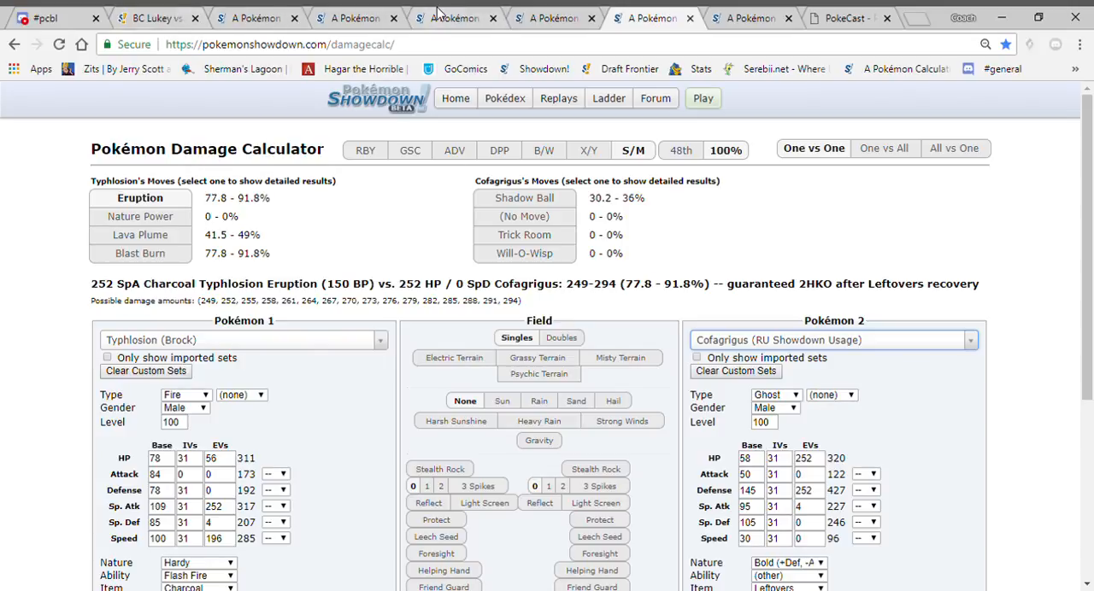
Give Nidoqueen the same Cofagrigus opponent, glance at Tapu Koko's tab, and return to battle.
left_click(353, 17)
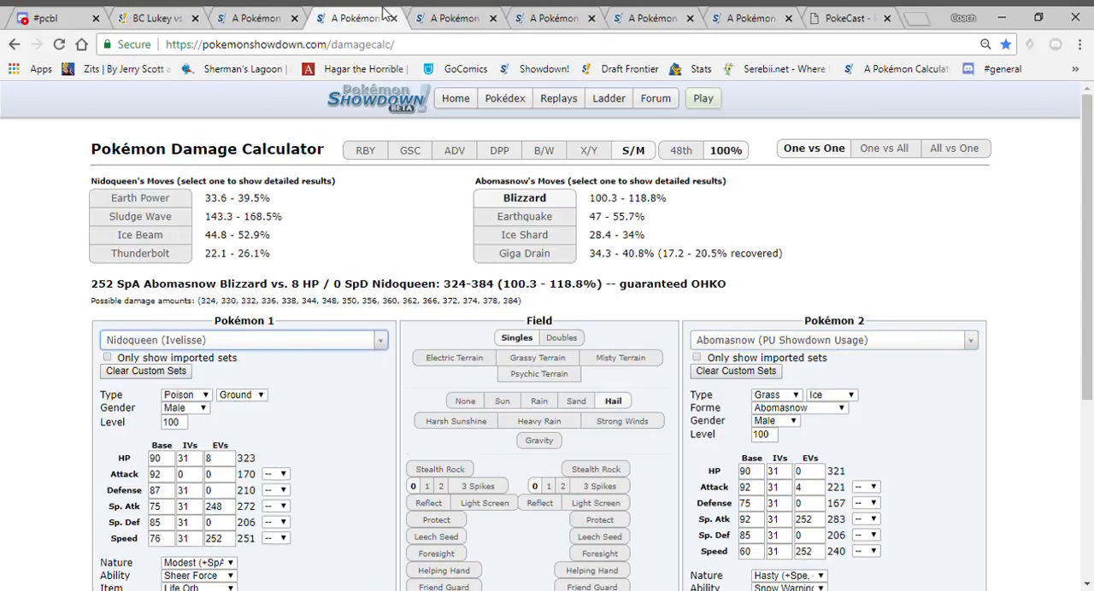
left_click(829, 341)
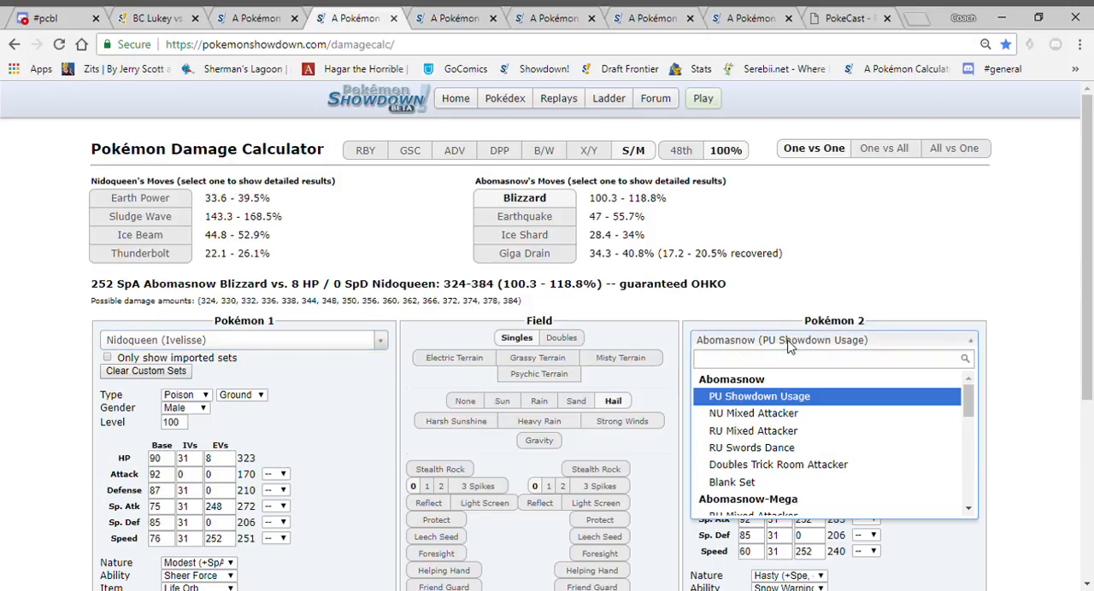
type("cofa")
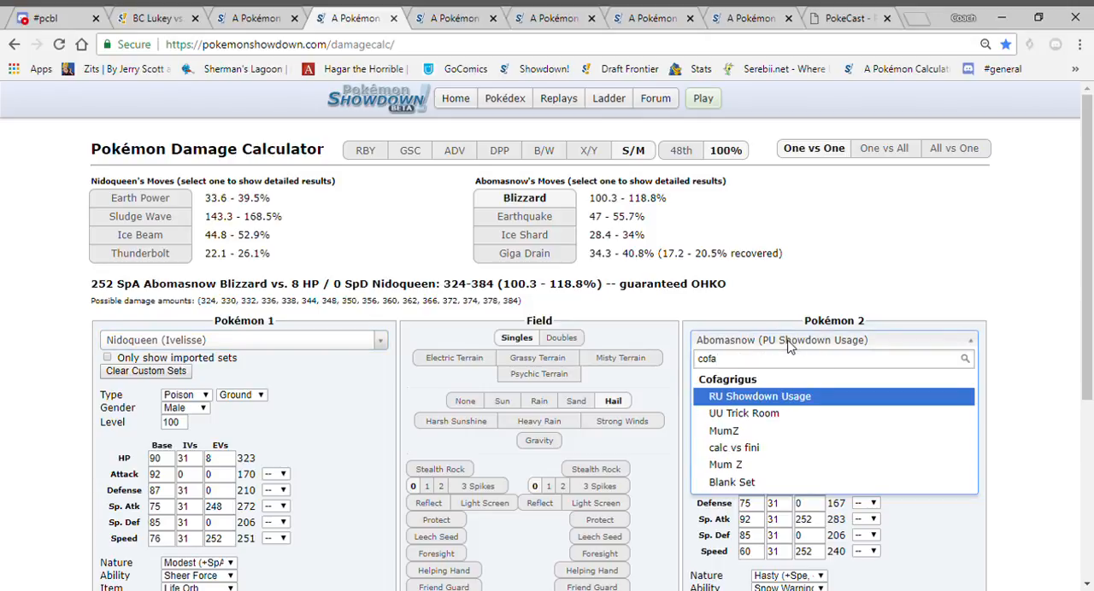
left_click(759, 396)
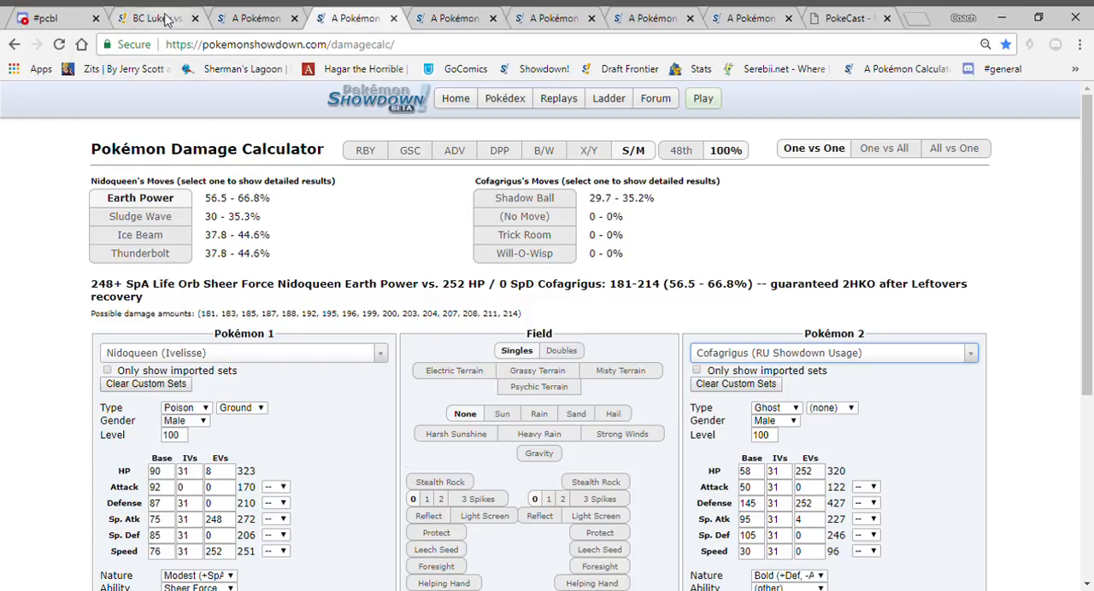
left_click(149, 18)
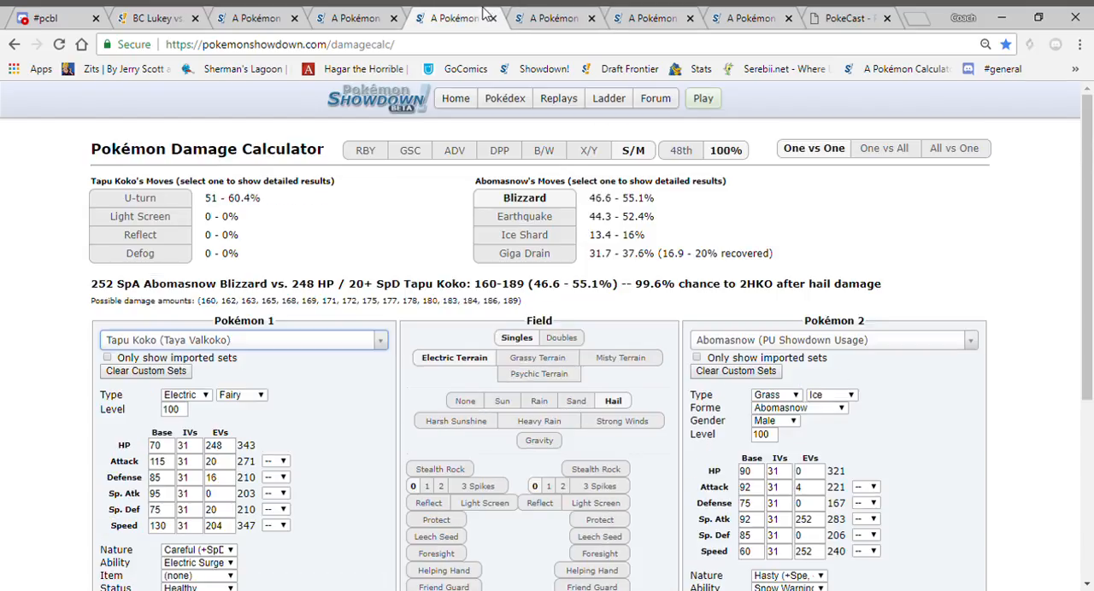
left_click(355, 18)
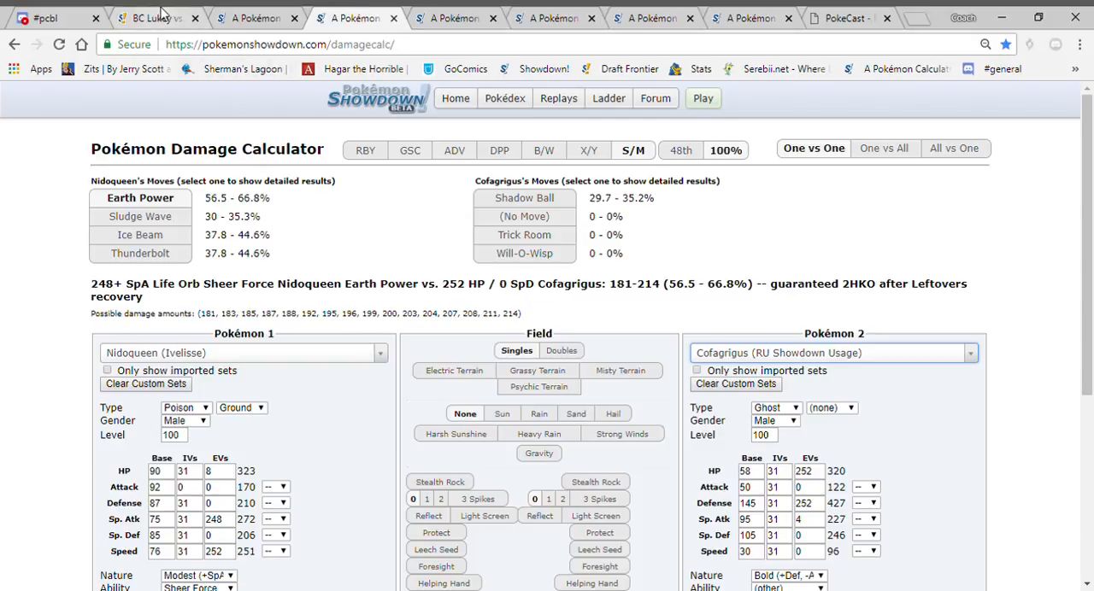
left_click(150, 17)
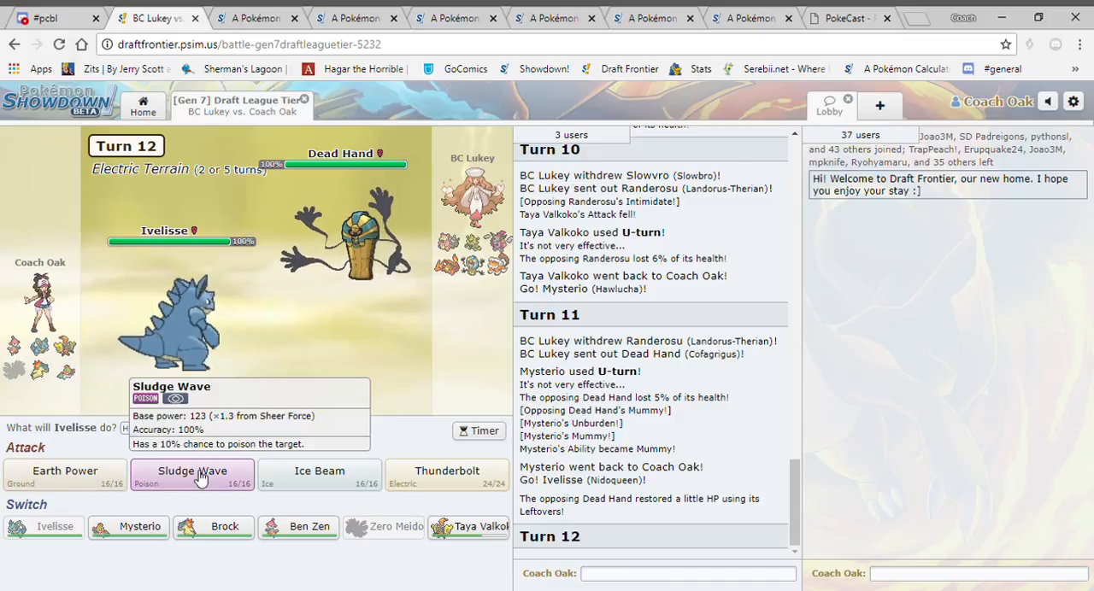
mouse_move(446, 471)
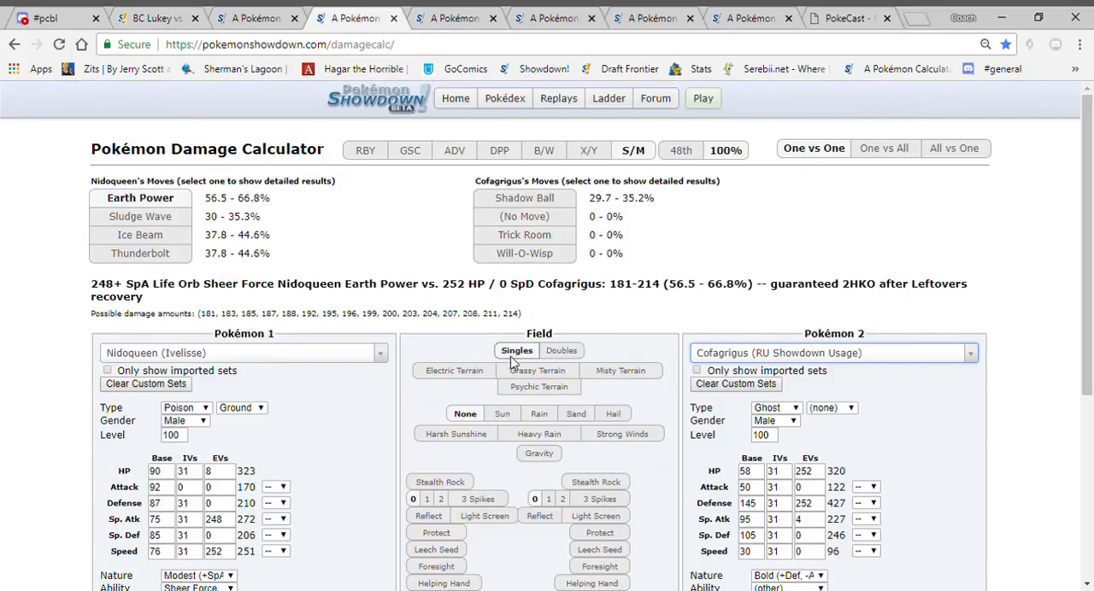
Apply Electric Terrain to the Nidoqueen versus Cofagrigus calc and return to the battle.
left_click(454, 370)
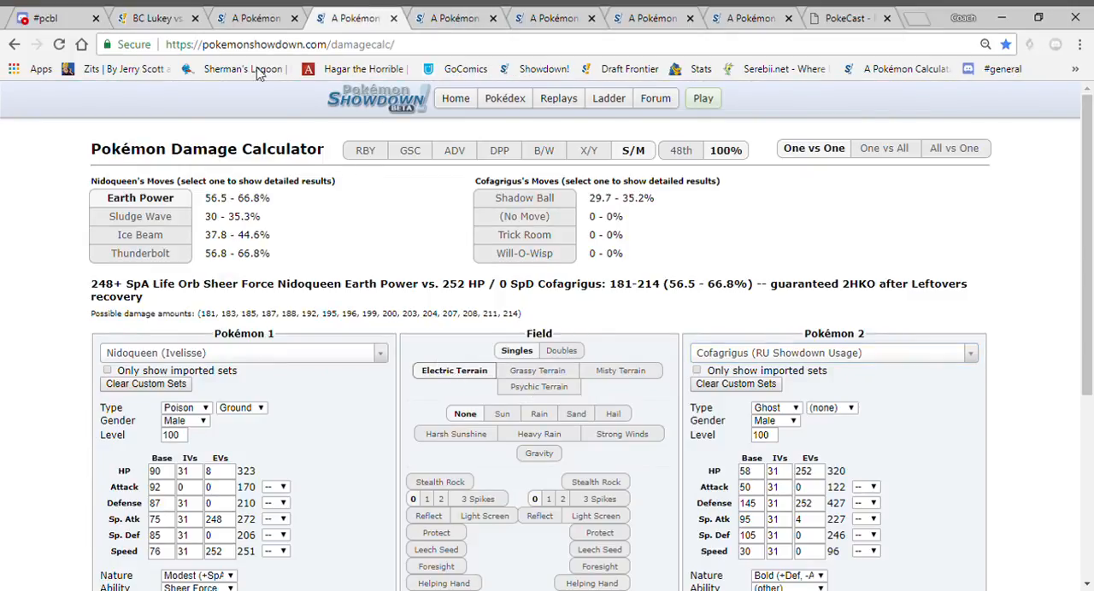
left_click(149, 17)
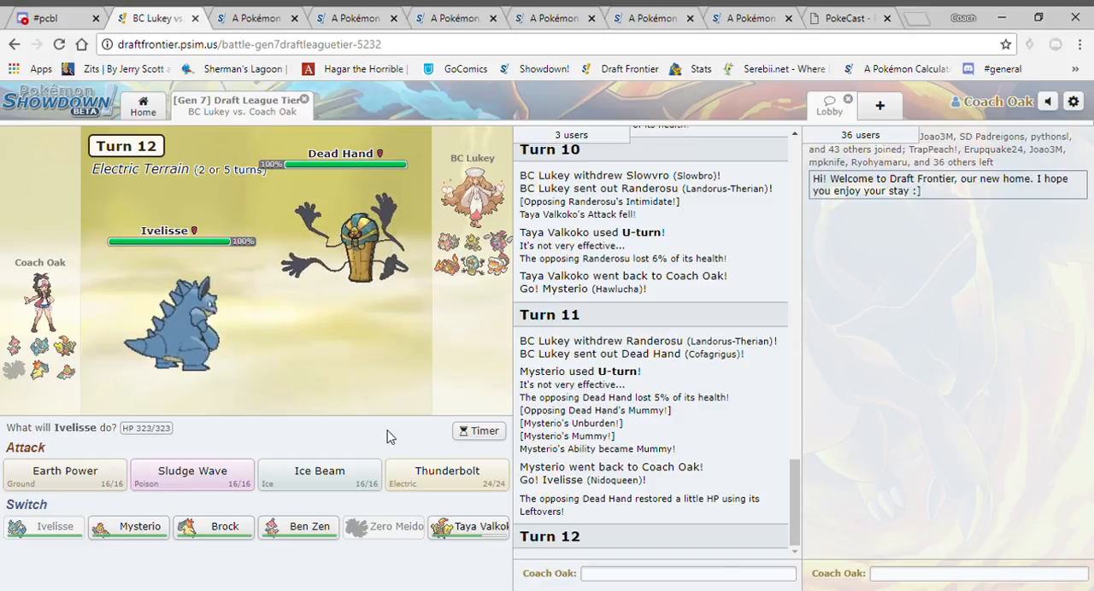
mouse_move(446, 470)
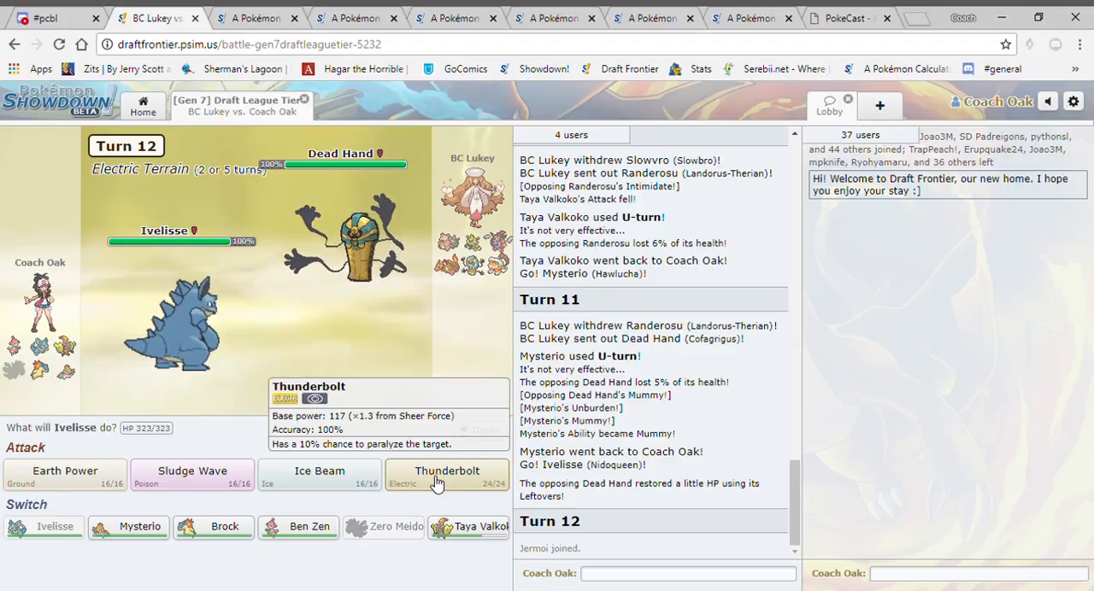
Set Landorus-Therian as Nidoqueen's opponent, then have Ivelisse use Thunderbolt.
left_click(348, 17)
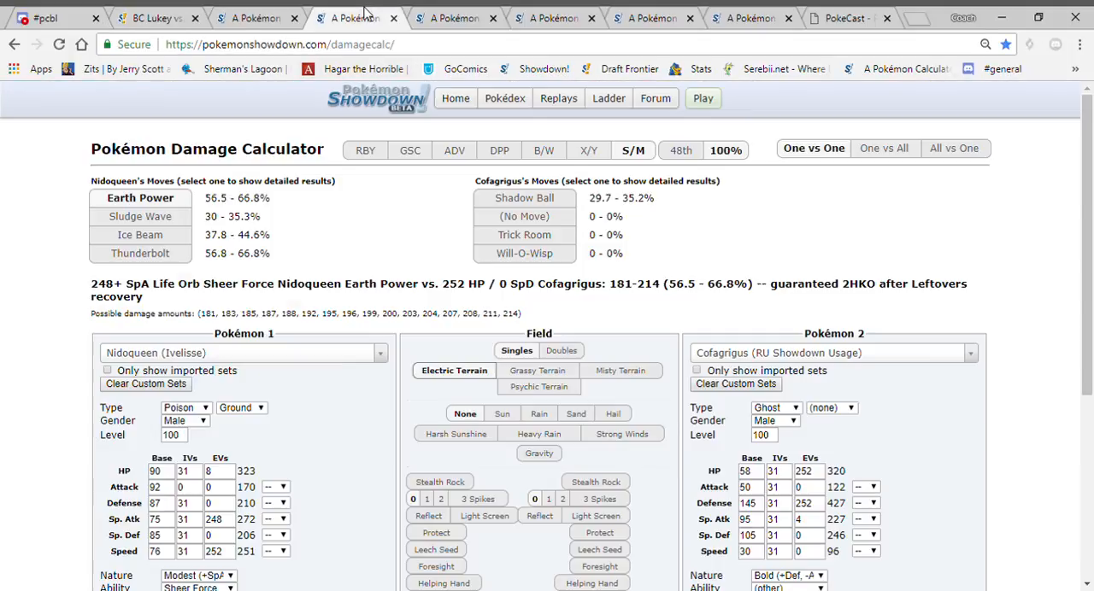
left_click(830, 353)
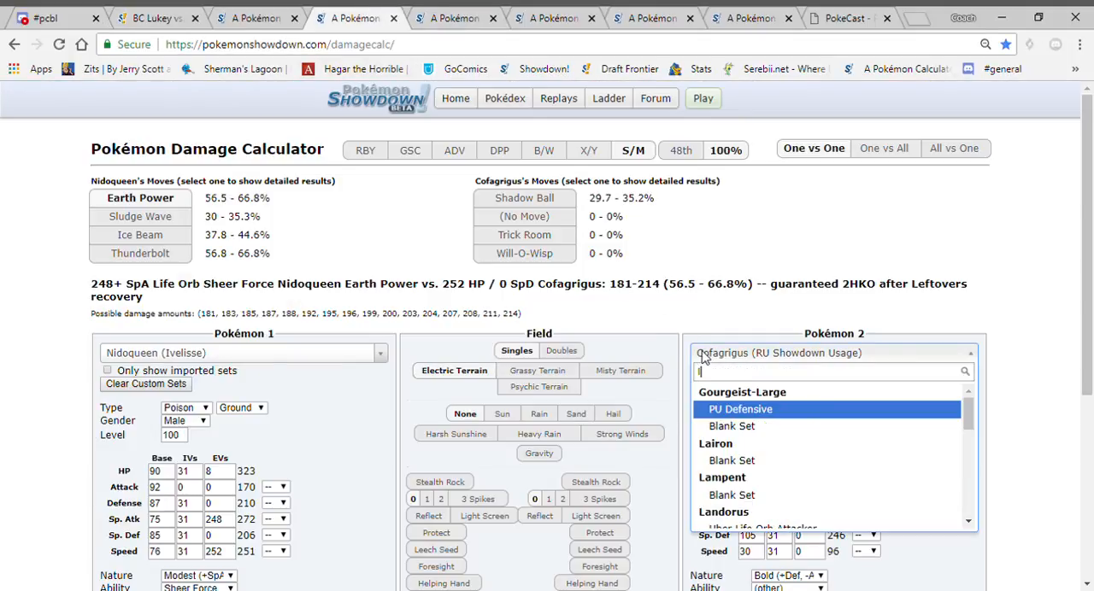
type("lando")
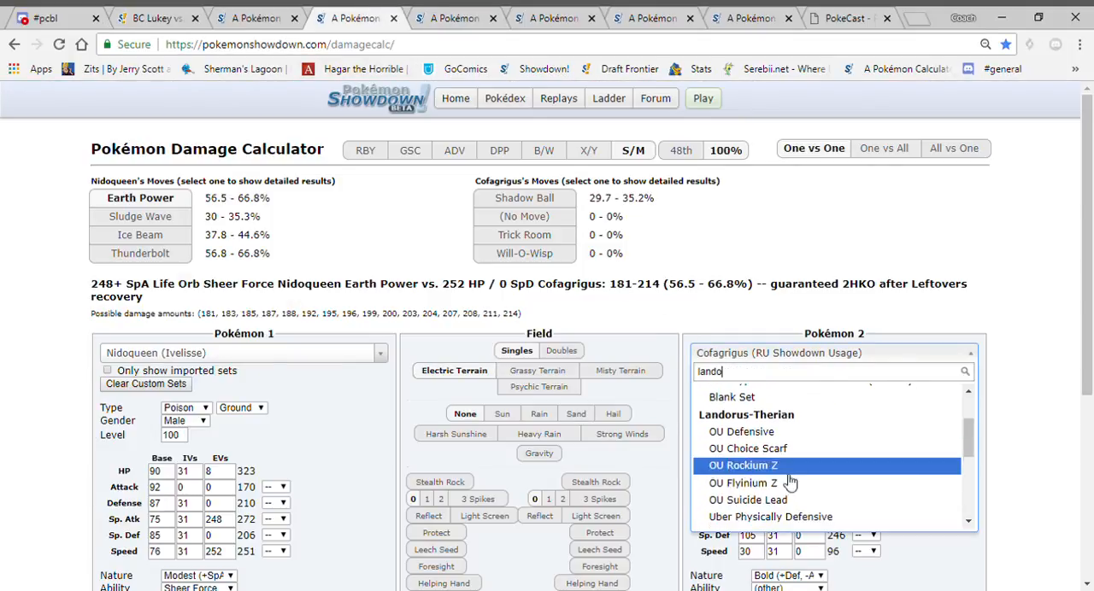
left_click(154, 17)
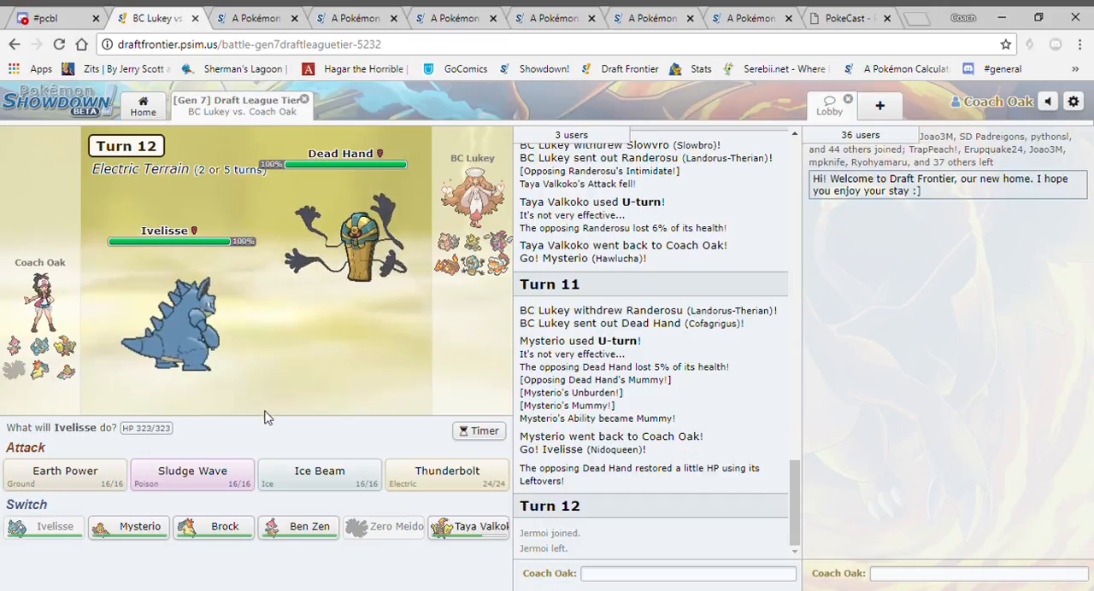
left_click(446, 475)
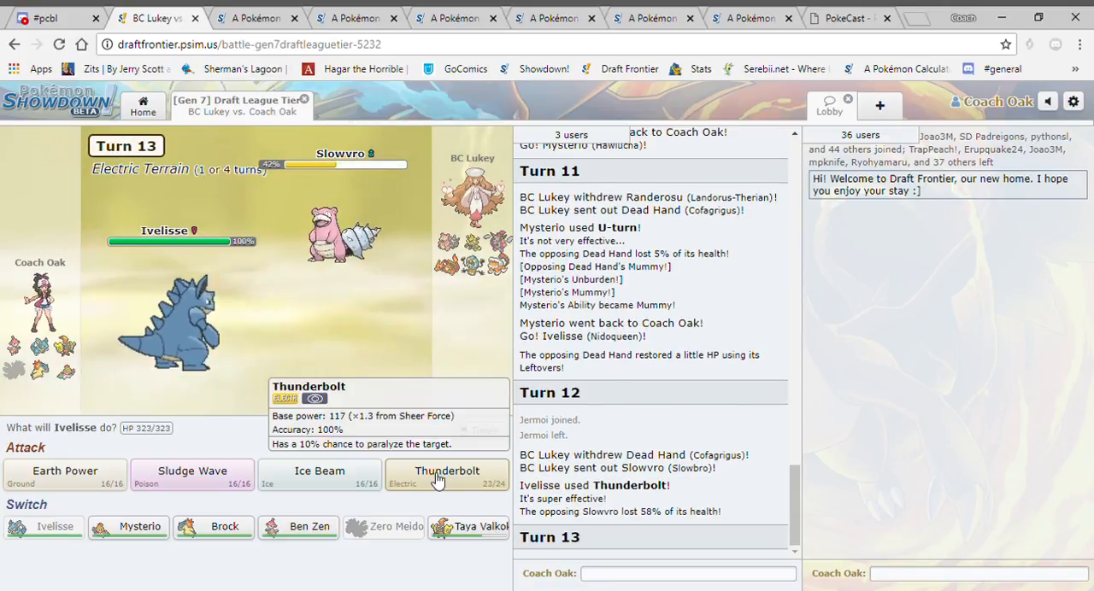
Load Slowbro's NU Defensive Pivot set with a Calm nature and Assault Vest.
left_click(356, 18)
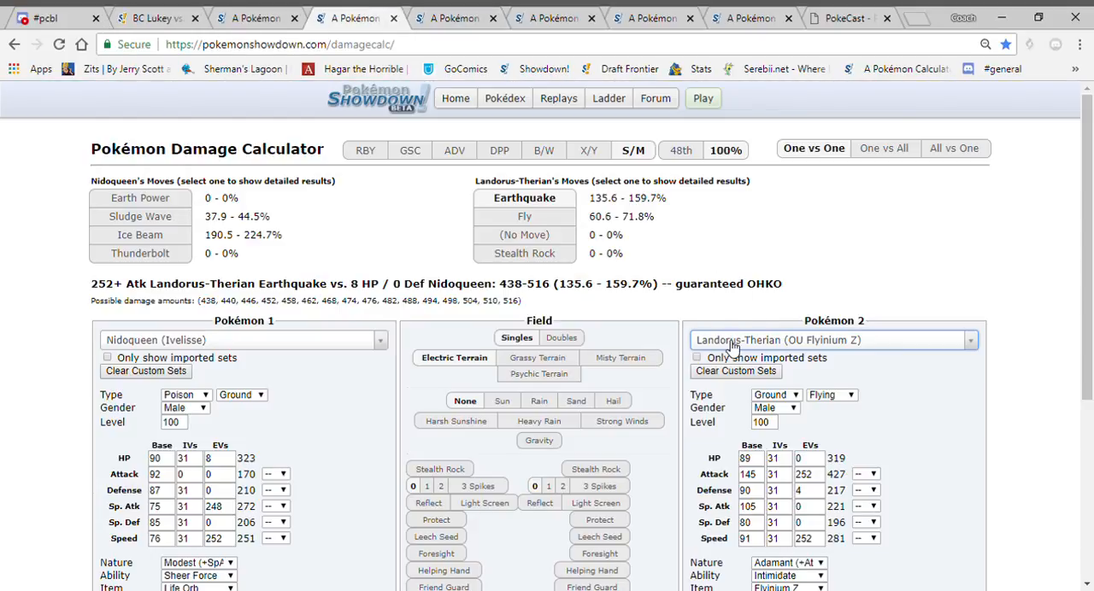
type("slow")
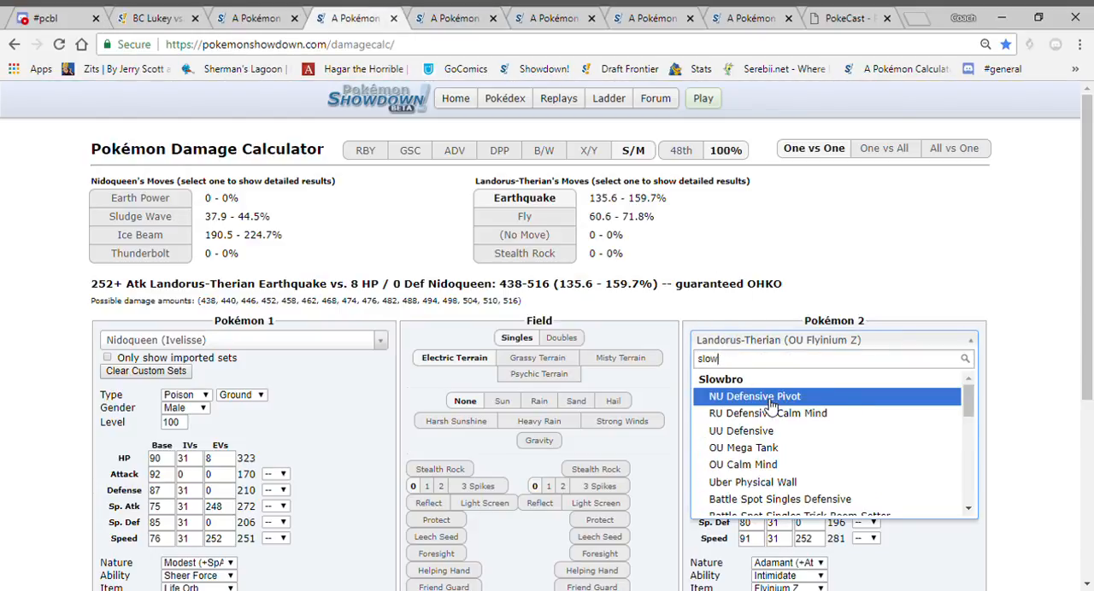
left_click(754, 395)
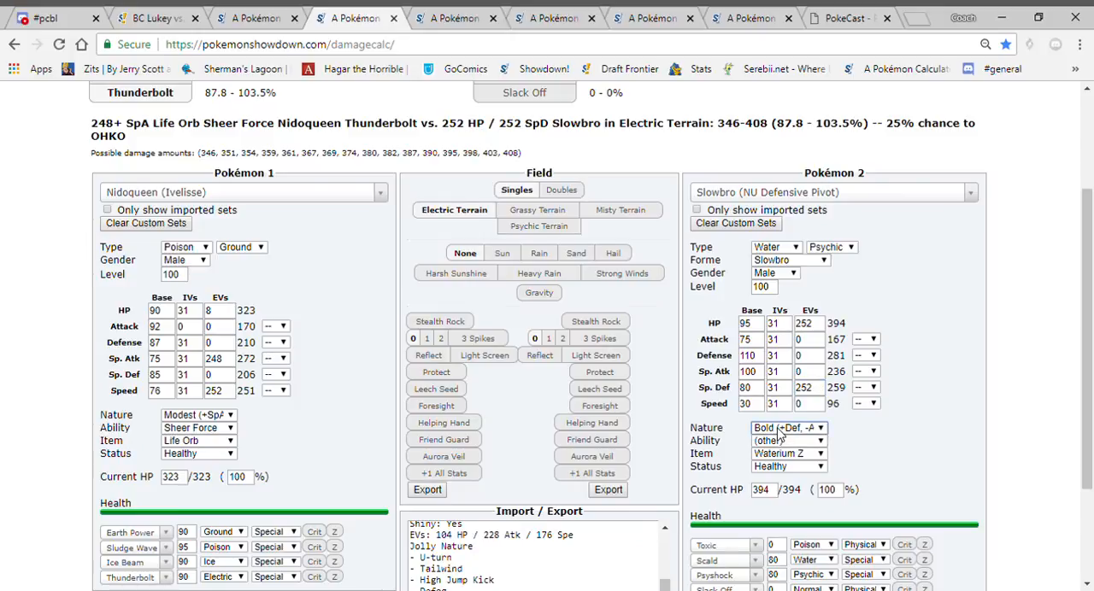
left_click(787, 428)
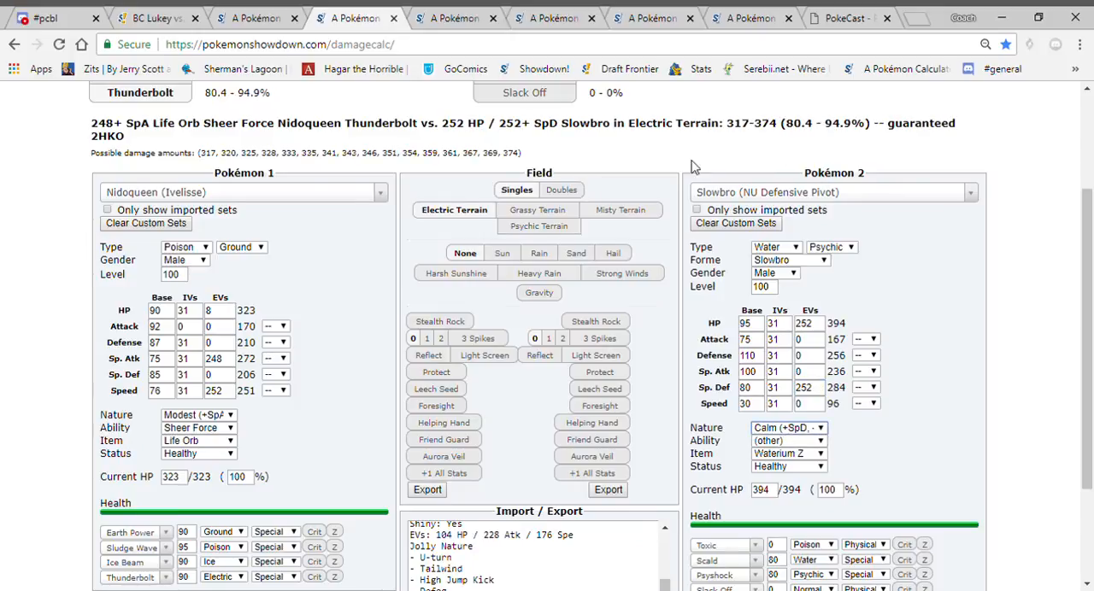
scroll("up", 3)
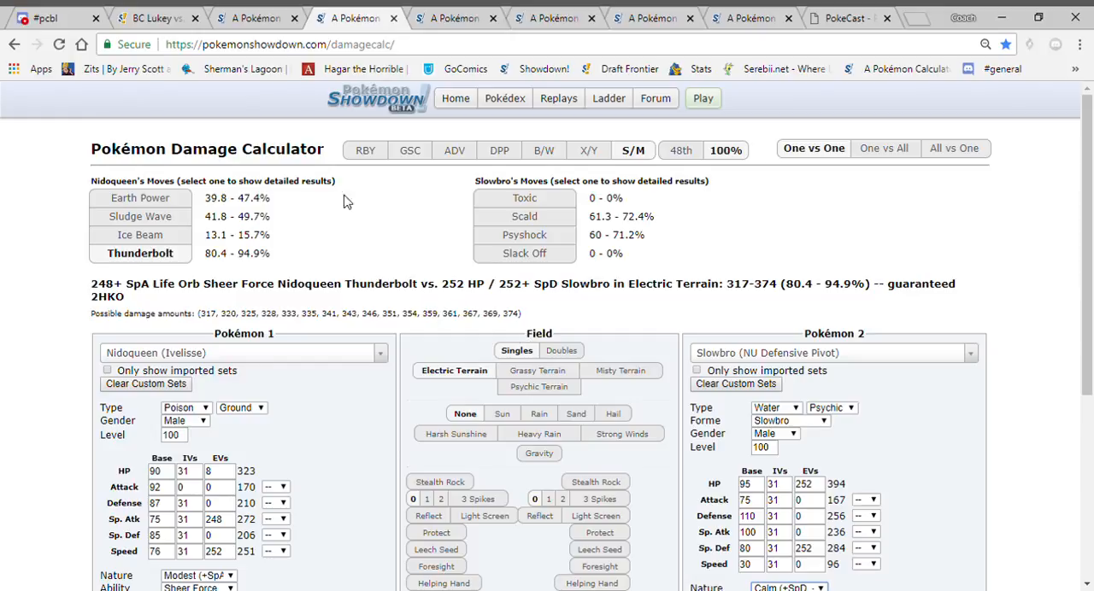
left_click(154, 17)
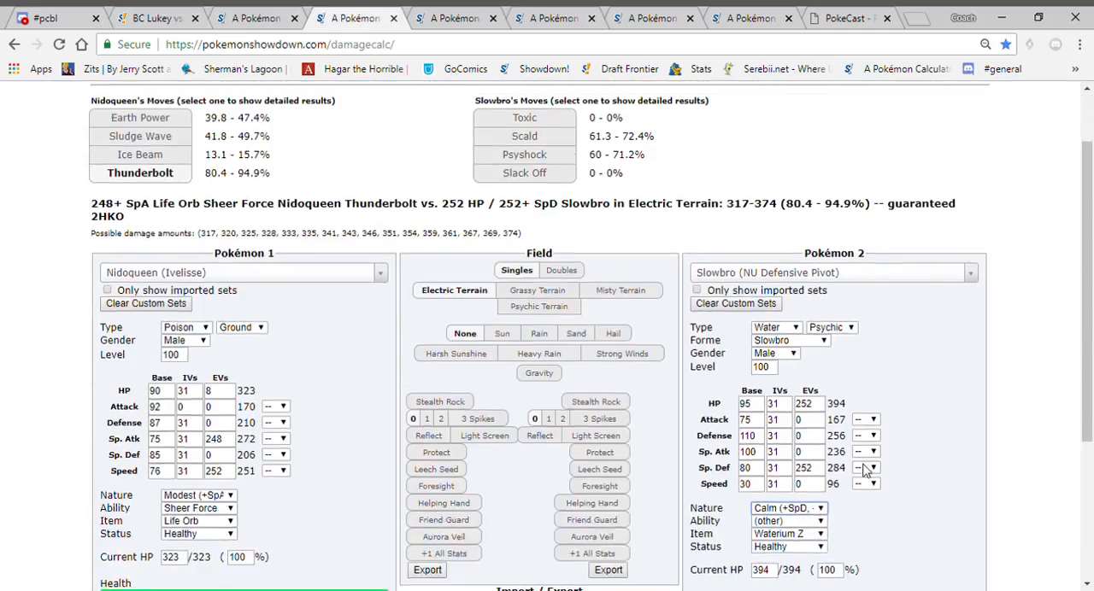
left_click(787, 533)
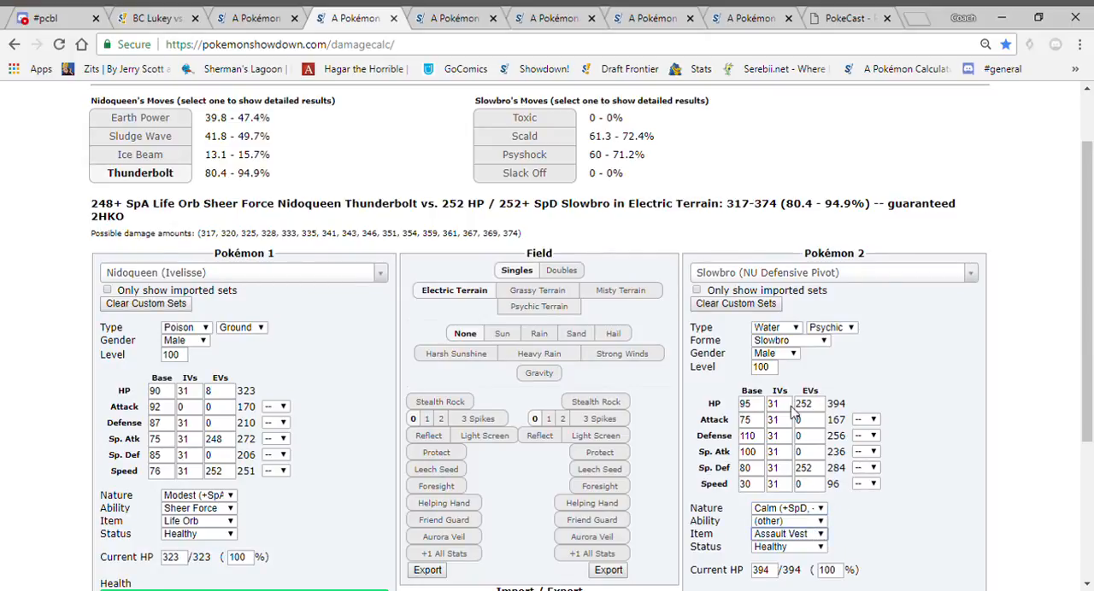
Compare the battle with the calculation, then have Ivelisse use Sludge Wave.
left_click(158, 17)
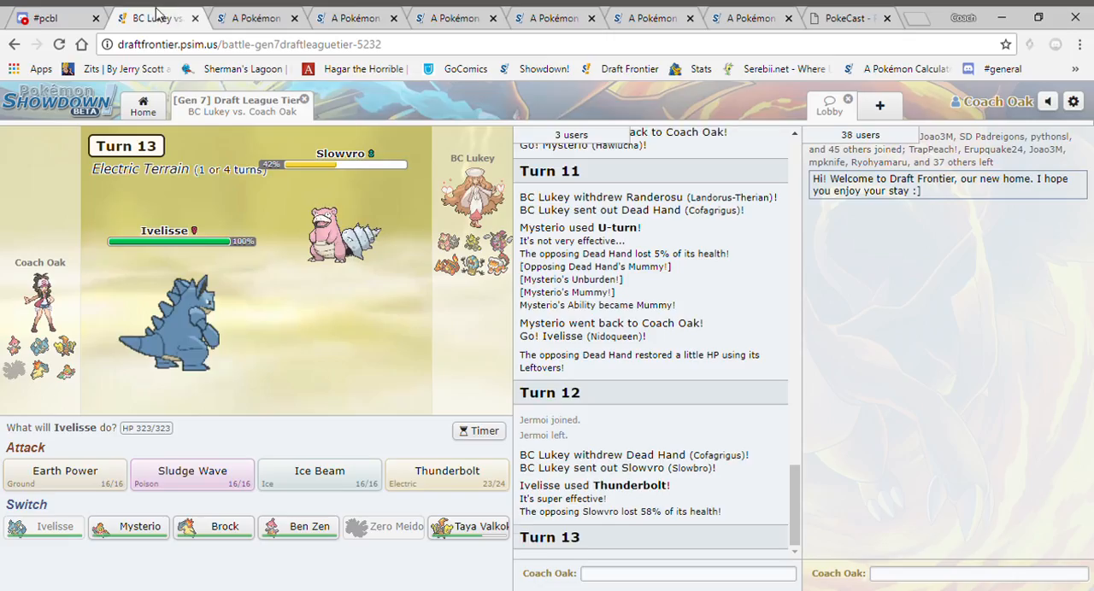
left_click(351, 17)
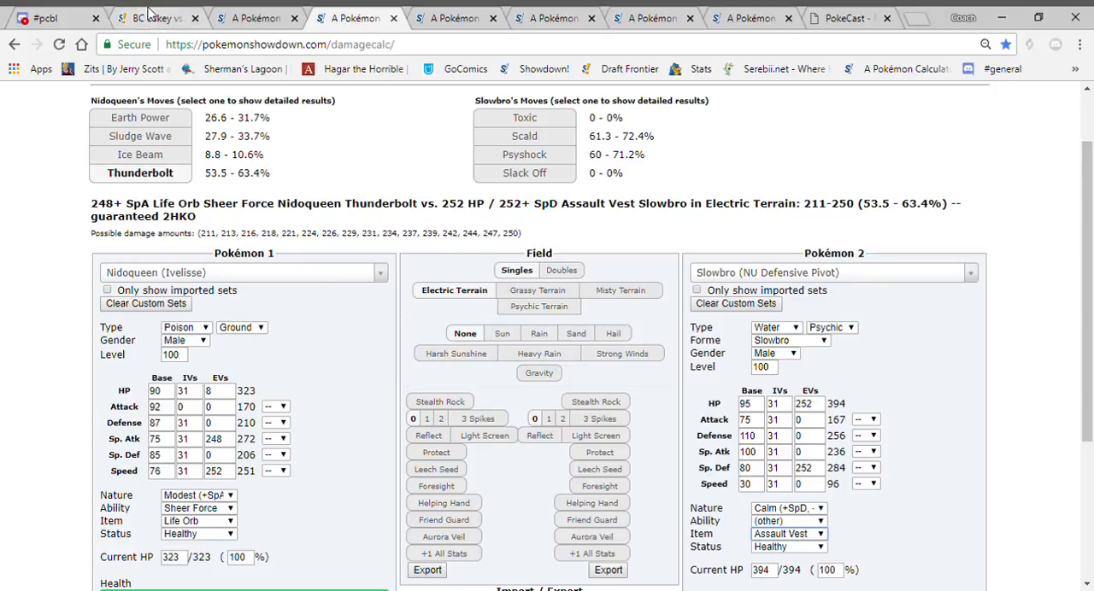
left_click(149, 17)
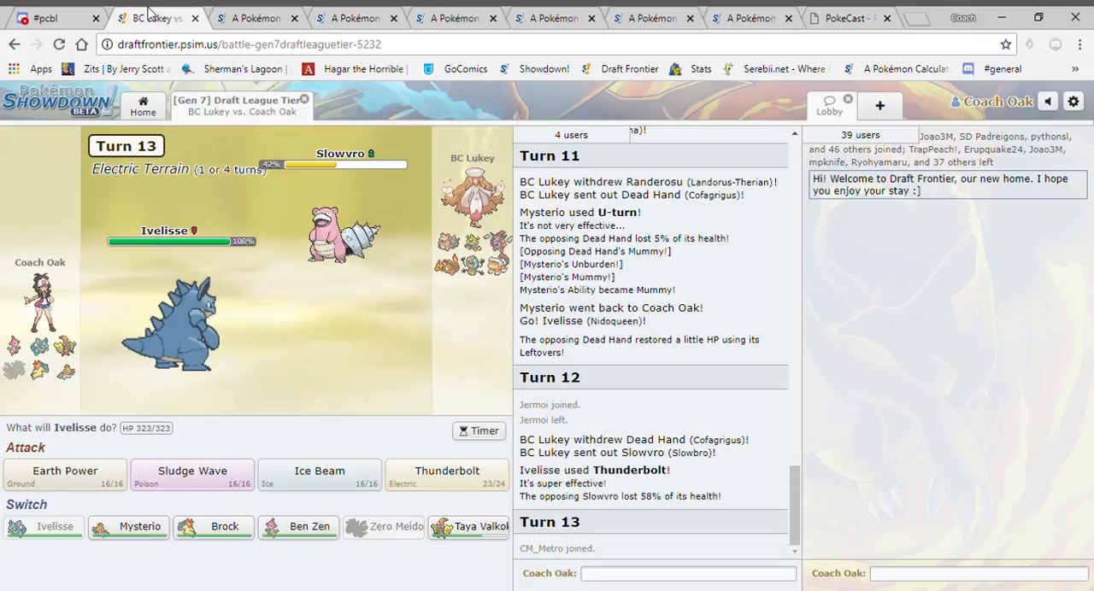
left_click(351, 17)
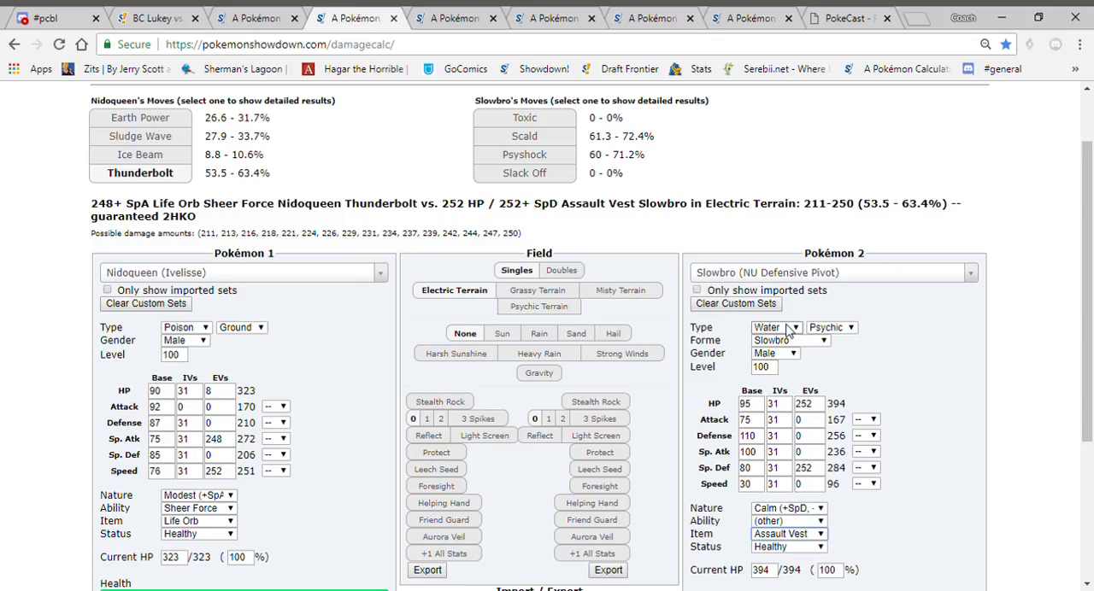
left_click(157, 17)
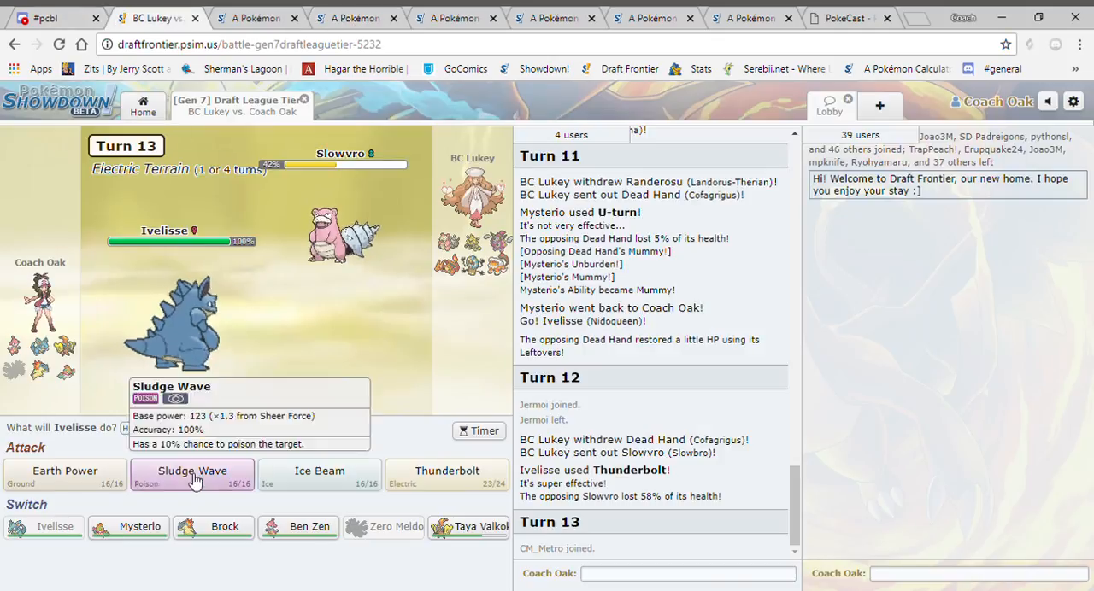
left_click(191, 474)
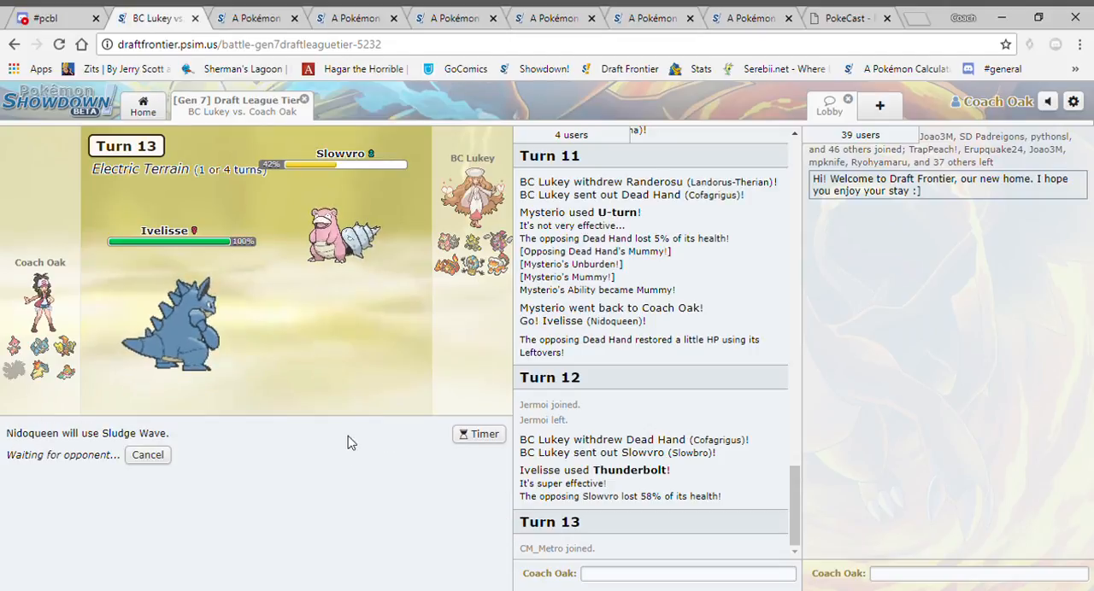
mouse_move(334, 470)
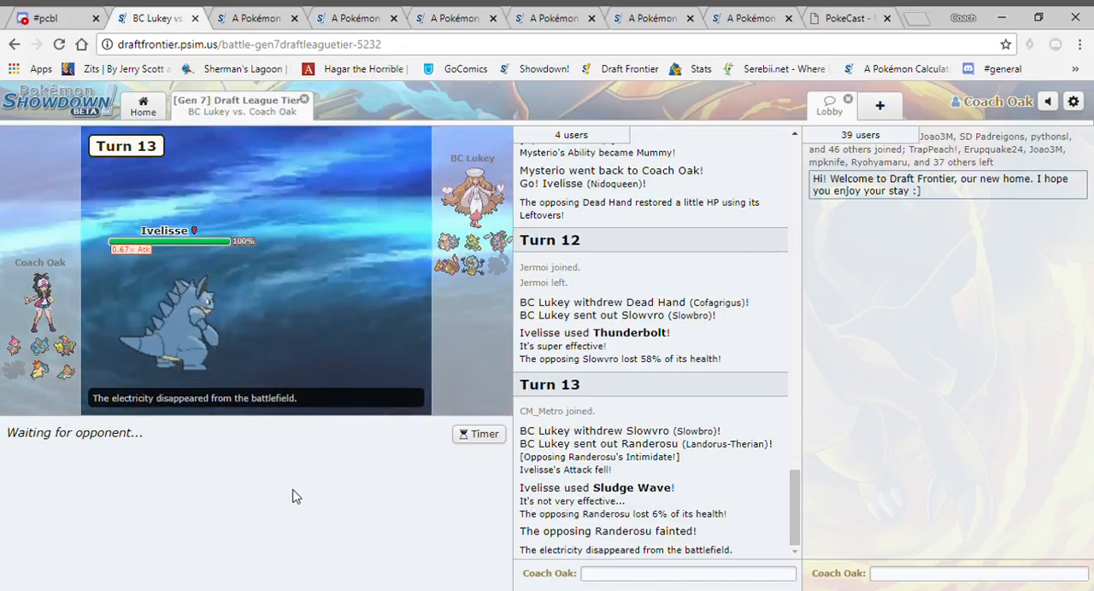
mouse_move(325, 488)
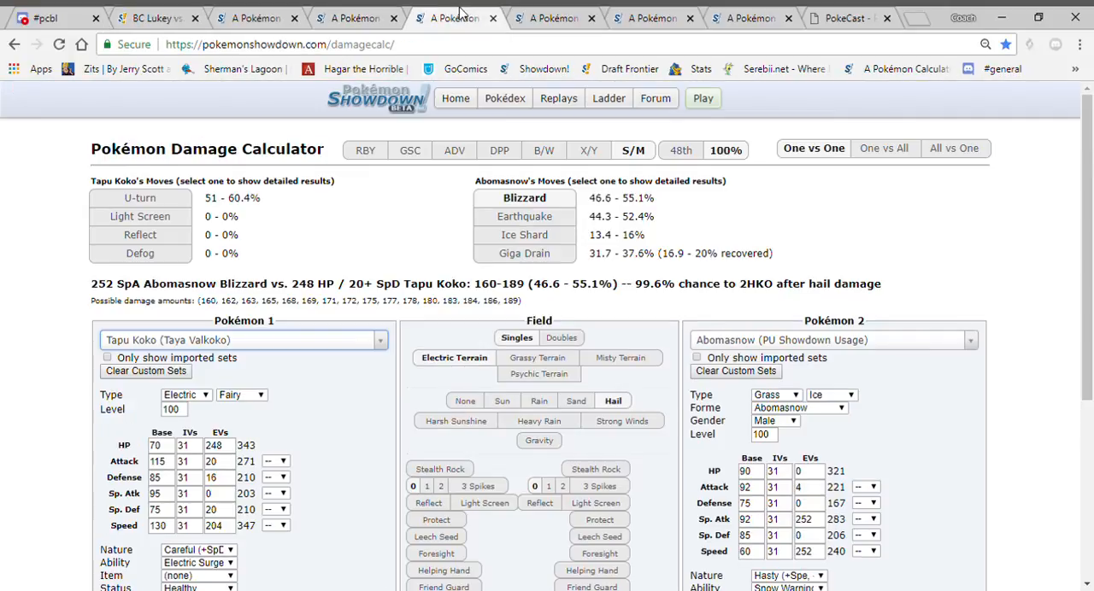
Load Hoopa-Unbound's OU Nasty Plot set against Tapu Koko, then return to the battle.
left_click(355, 18)
type("hoop")
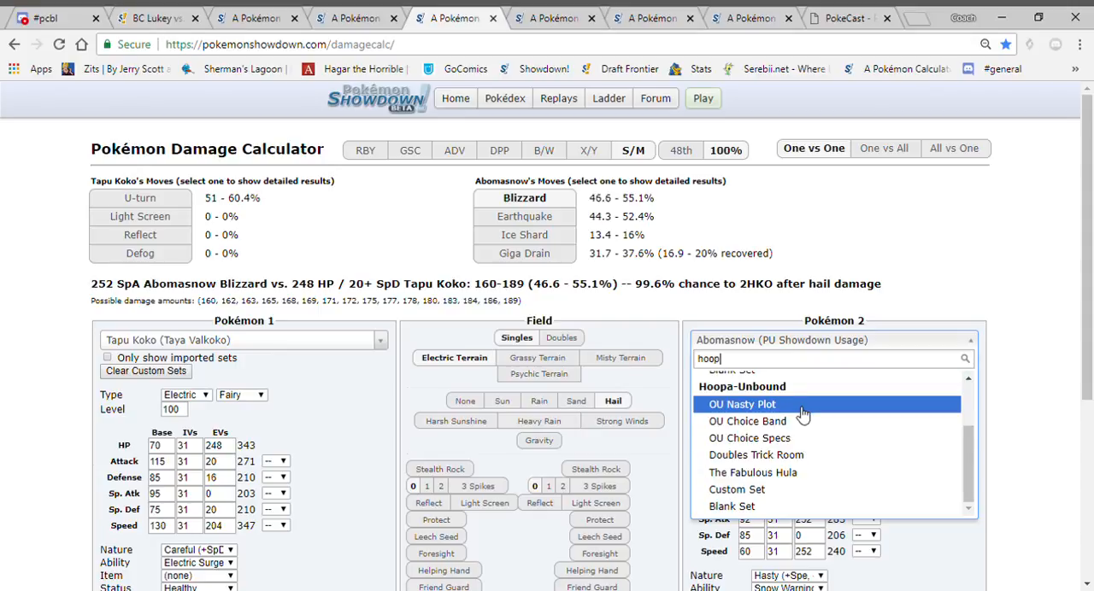
left_click(742, 405)
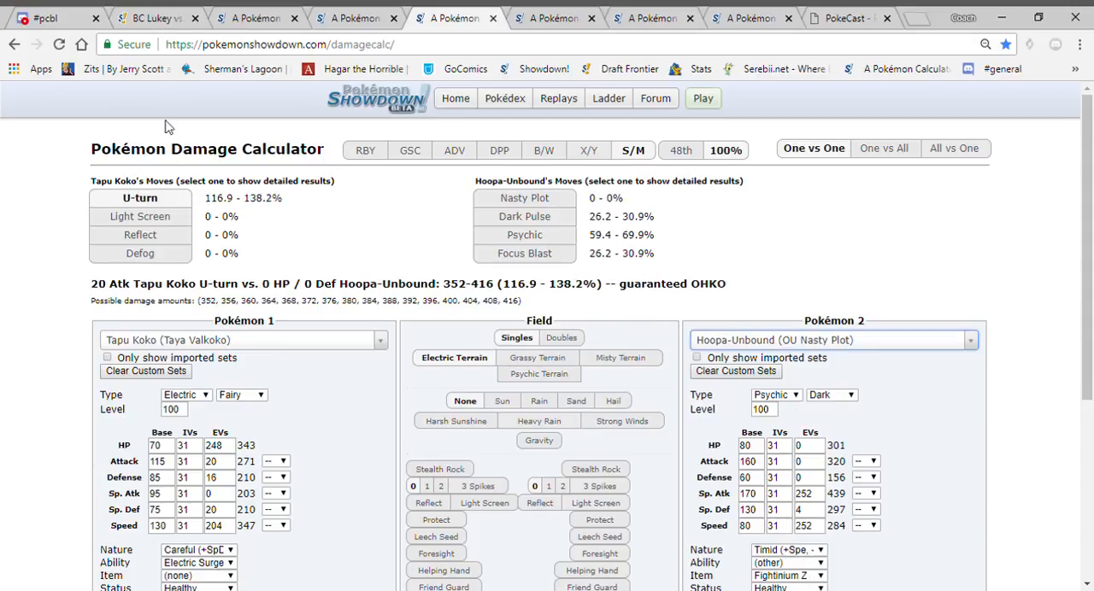
left_click(154, 17)
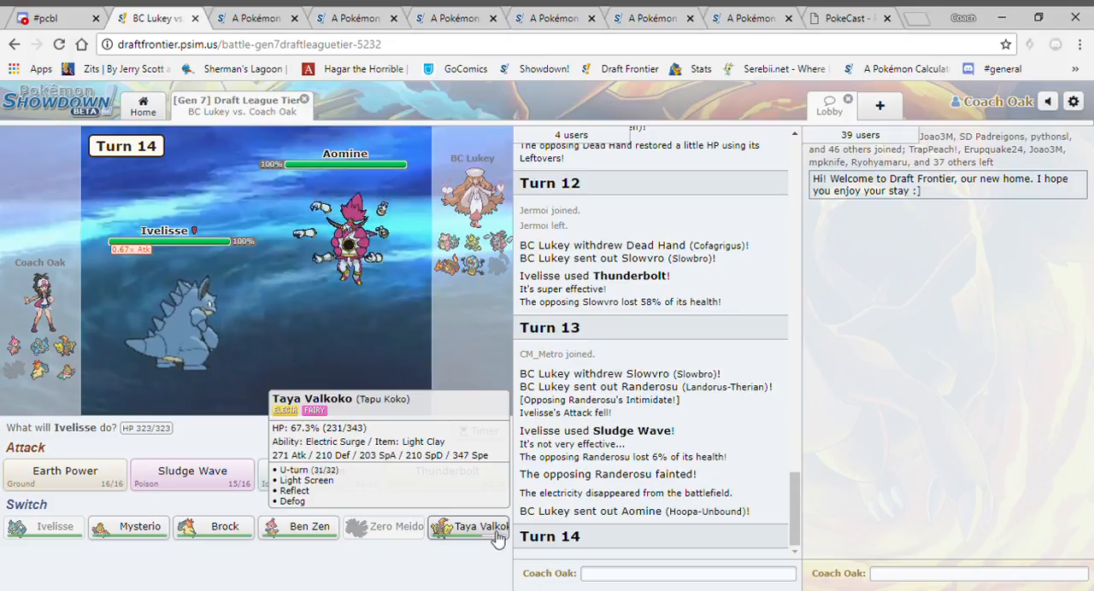
Switch to Taya Valkoko, set up Reflect, then U-turn out into Brock.
left_click(470, 527)
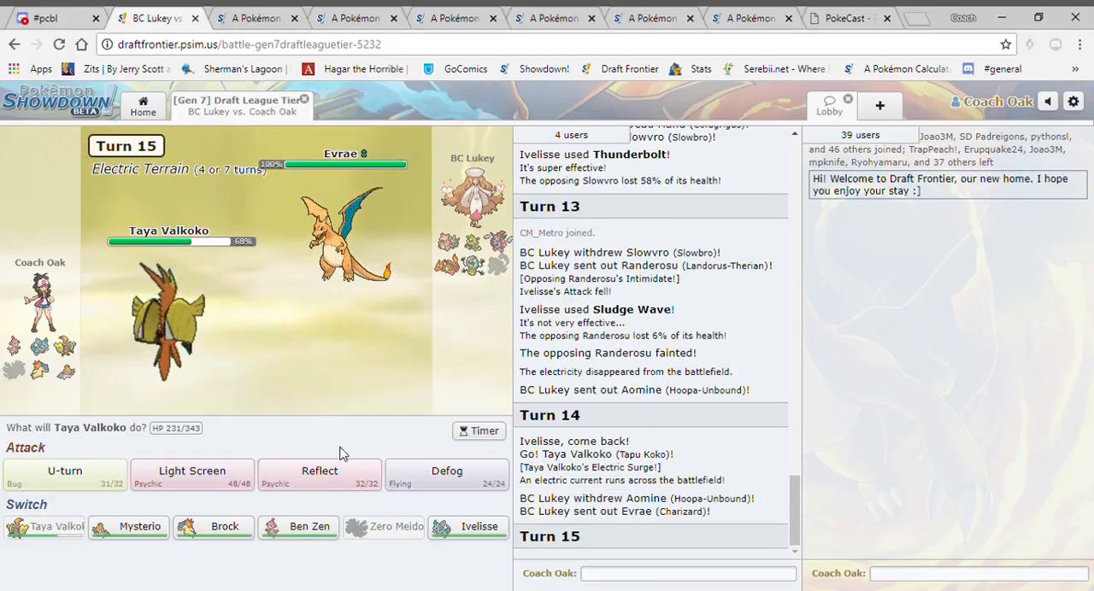
mouse_move(320, 471)
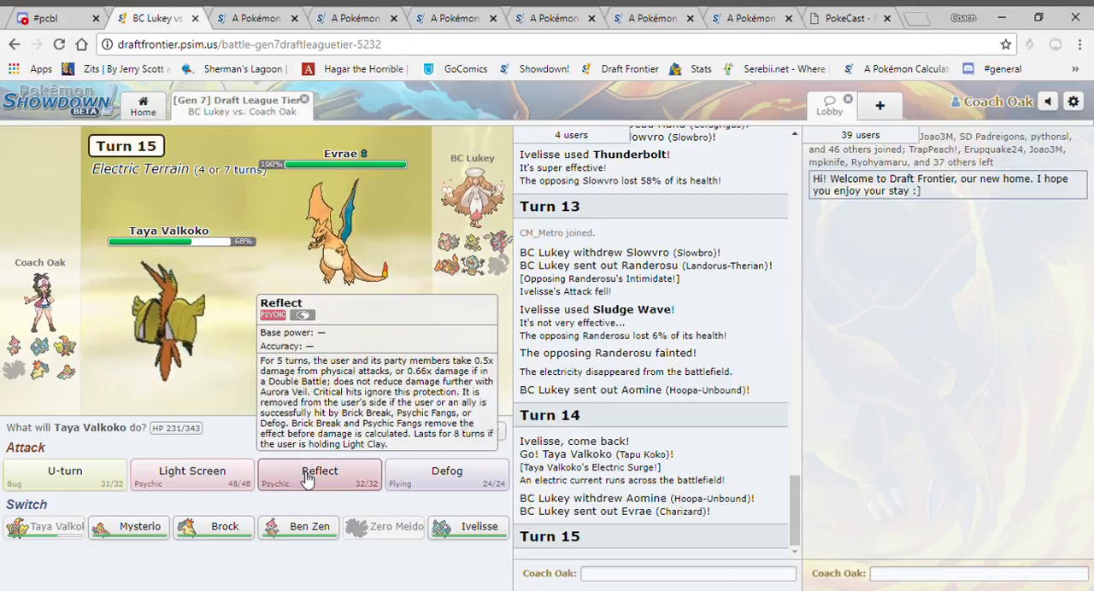
left_click(319, 475)
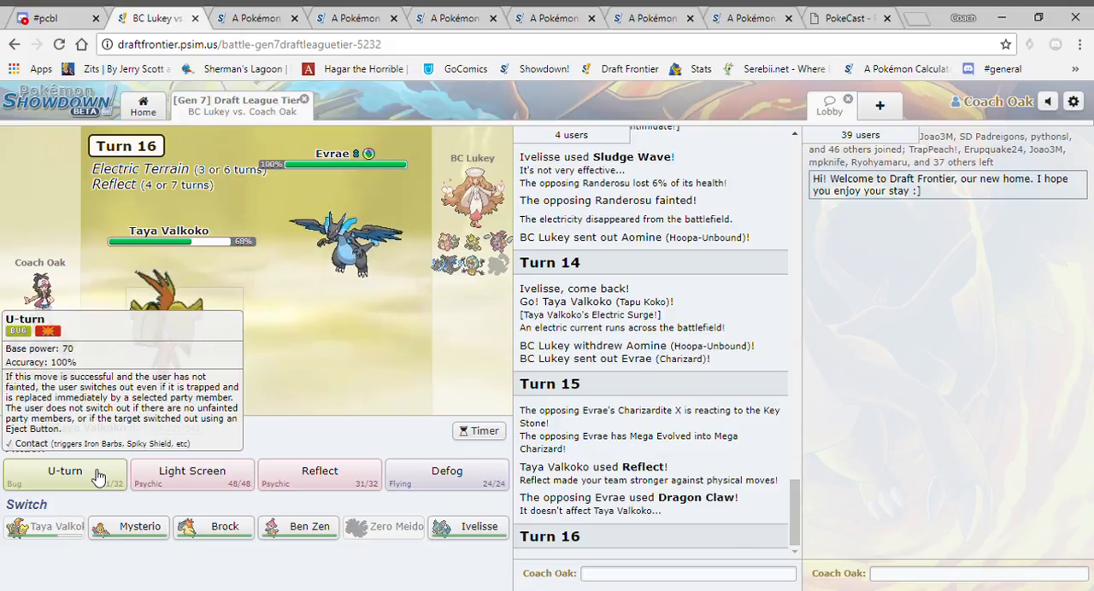
left_click(64, 471)
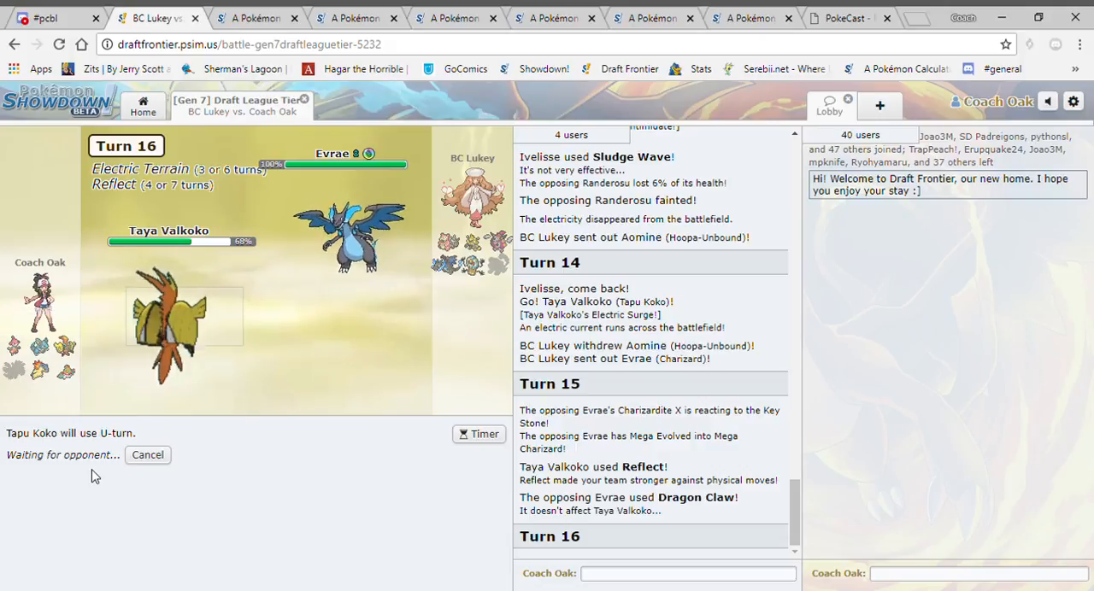
mouse_move(357, 494)
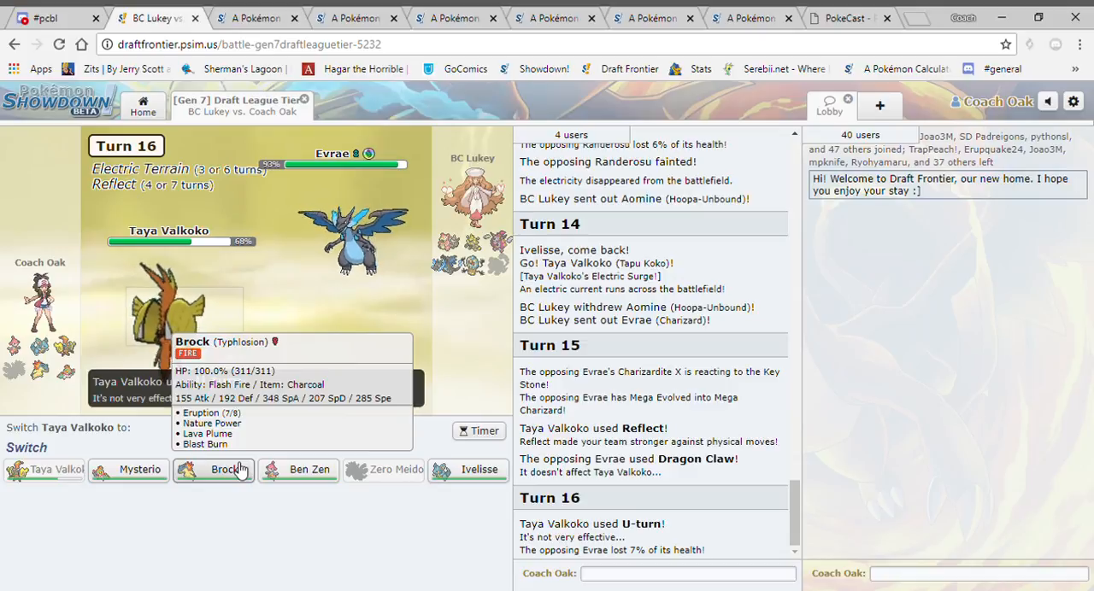
left_click(225, 470)
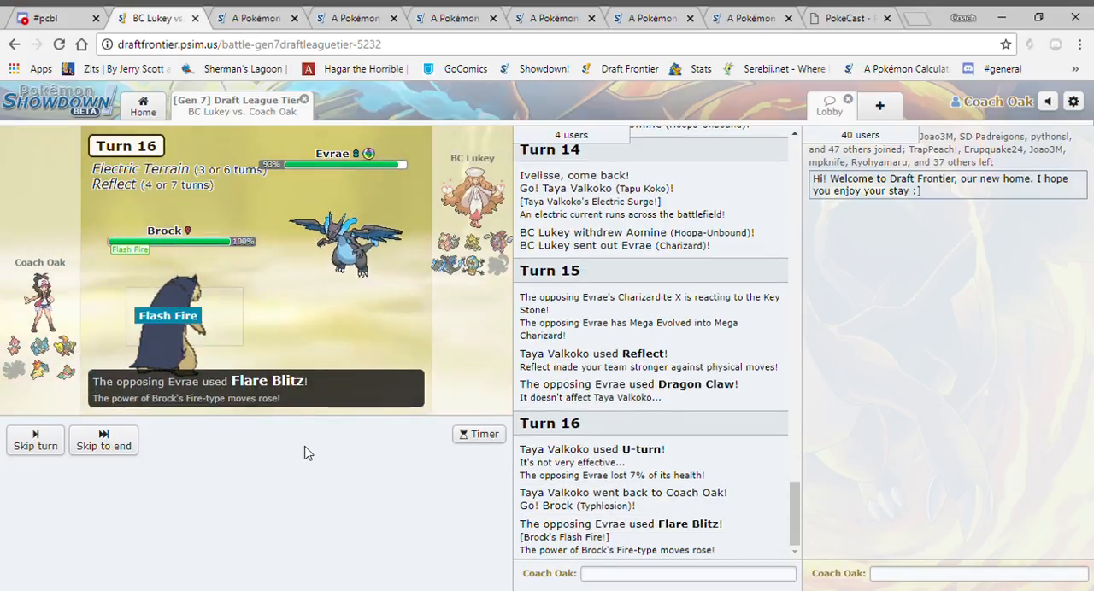
left_click(554, 17)
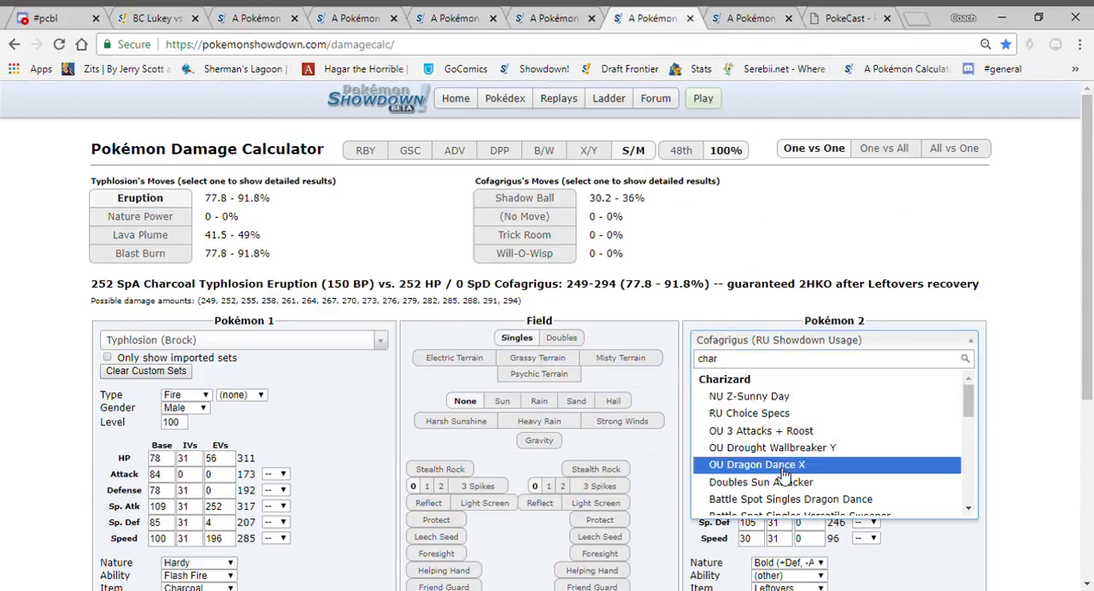
Calculate Typhlosion against Charizard-Mega-X's OU 3 Attacks + Roost set in Electric Terrain.
scroll("down", 3)
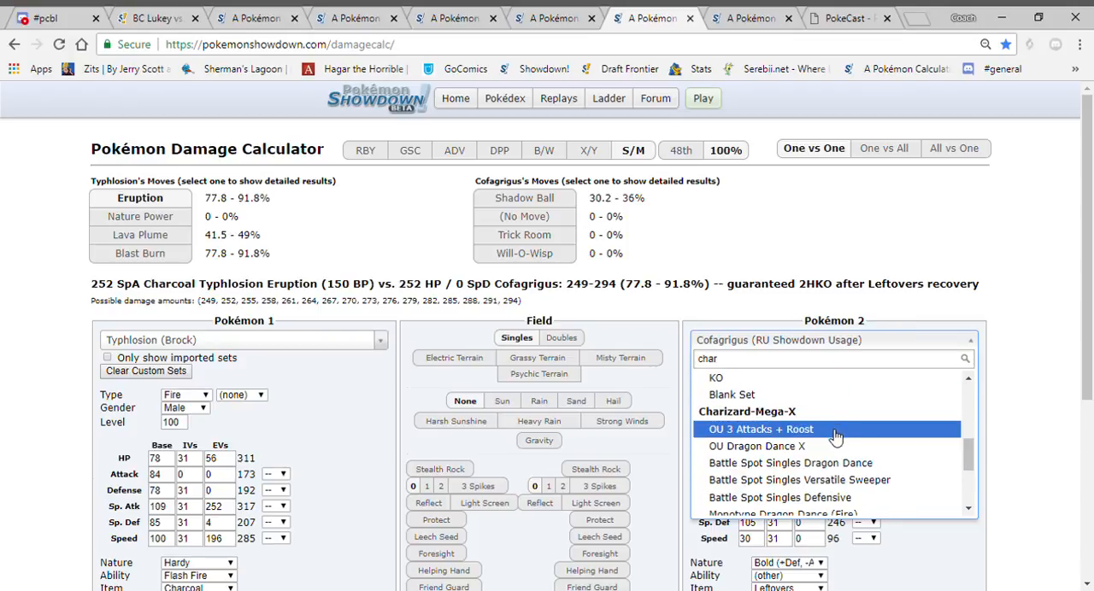
left_click(761, 430)
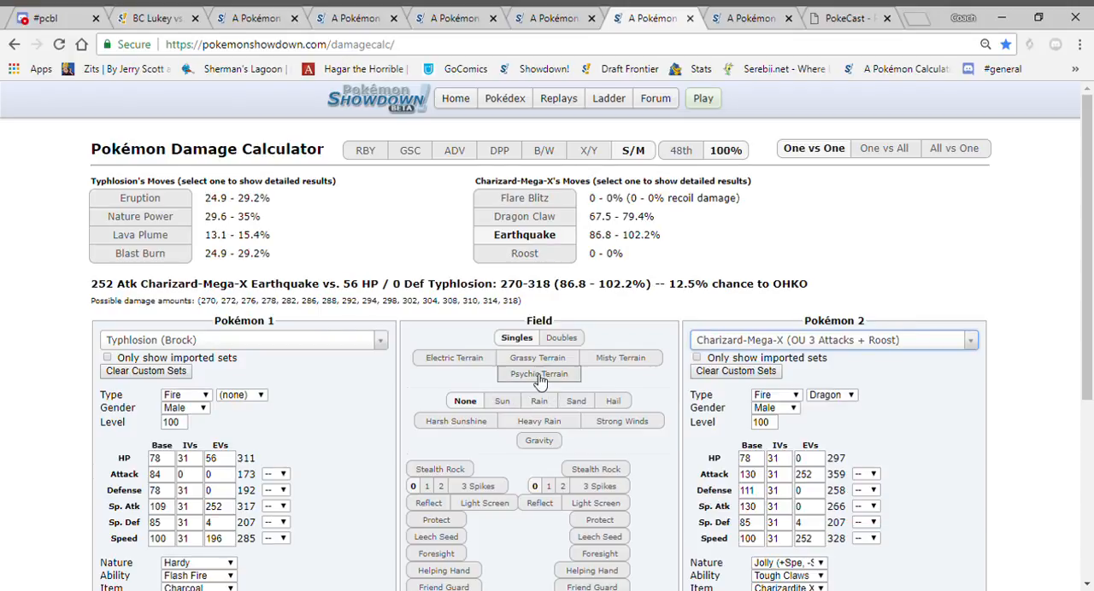
left_click(454, 358)
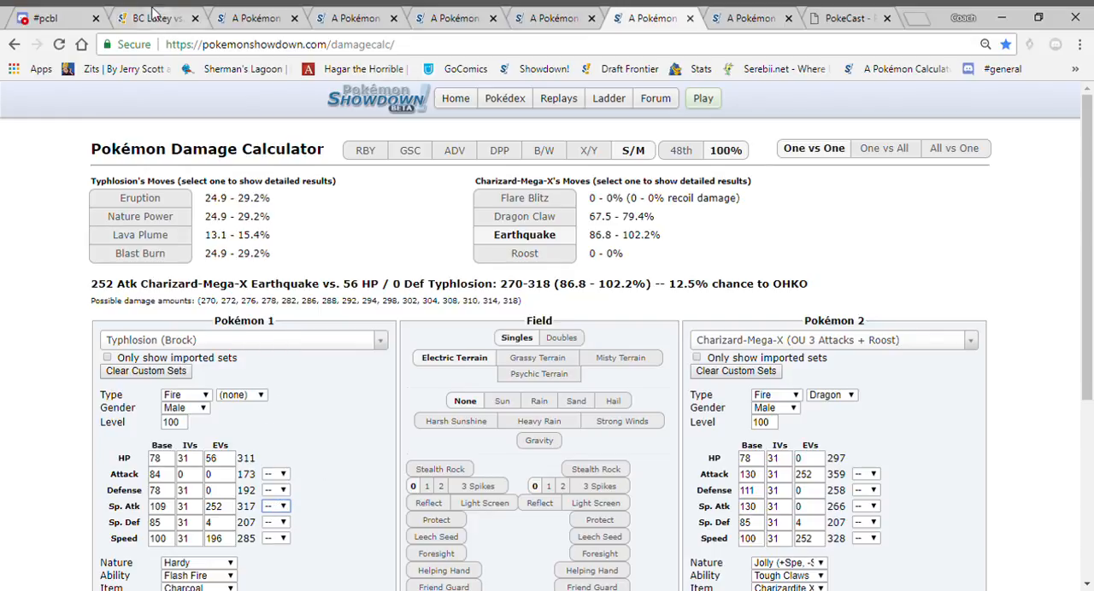
left_click(154, 18)
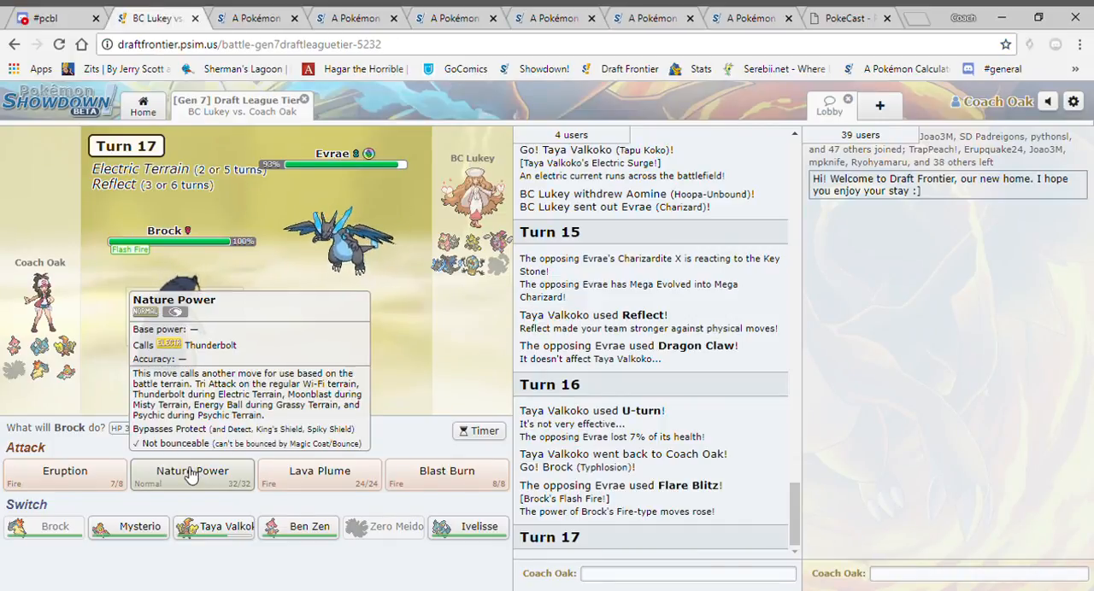
Return to the Typhlosion versus Charizard-Mega-X calculation, leaving Brock's move pending.
left_click(191, 474)
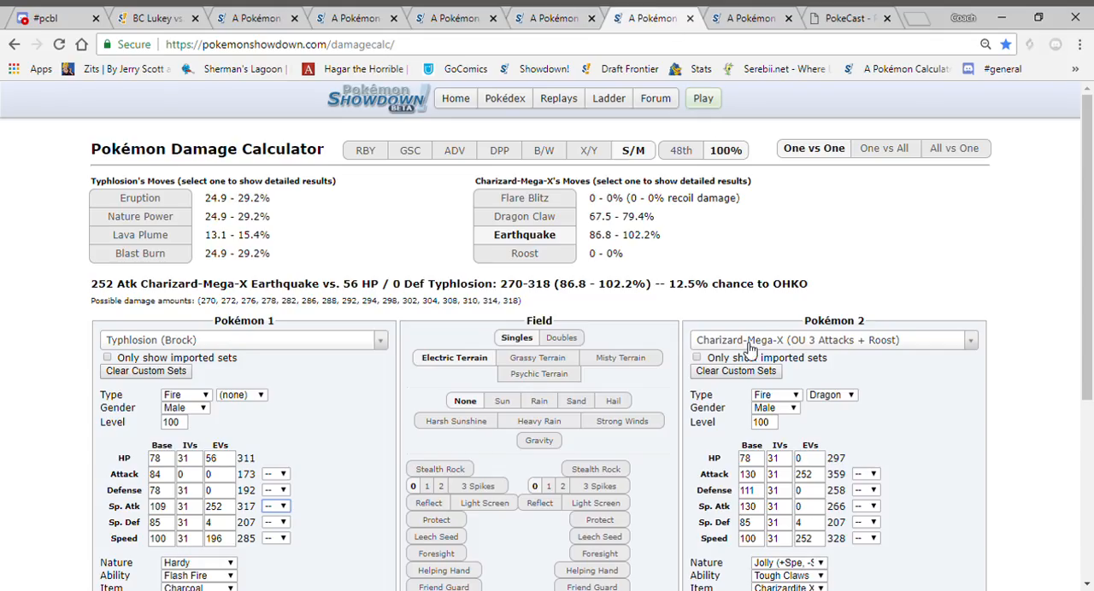
Test +1 Typhlosion against NU Defensive Pivot Slowbro with 252 HP/Sp. Def EVs.
type("slow")
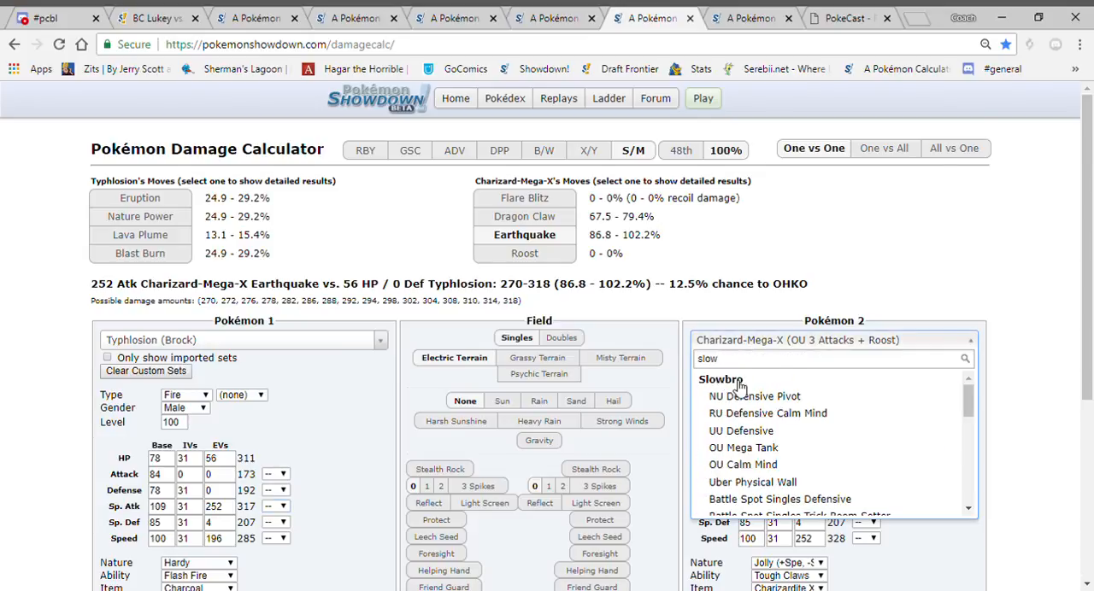
left_click(754, 396)
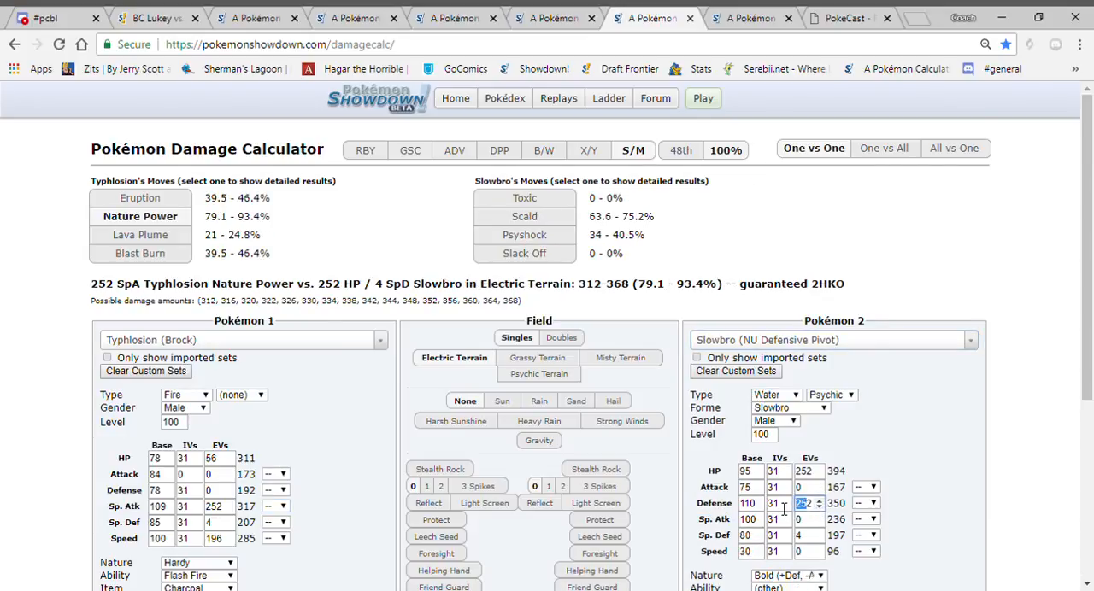
type("0")
left_click(809, 536)
type("252")
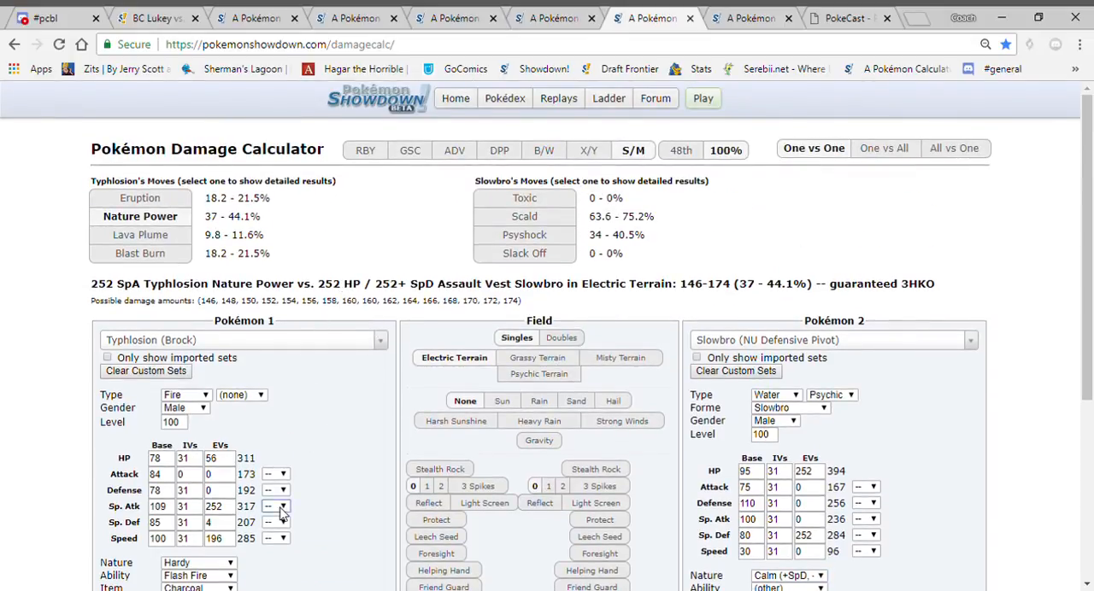
left_click(282, 506)
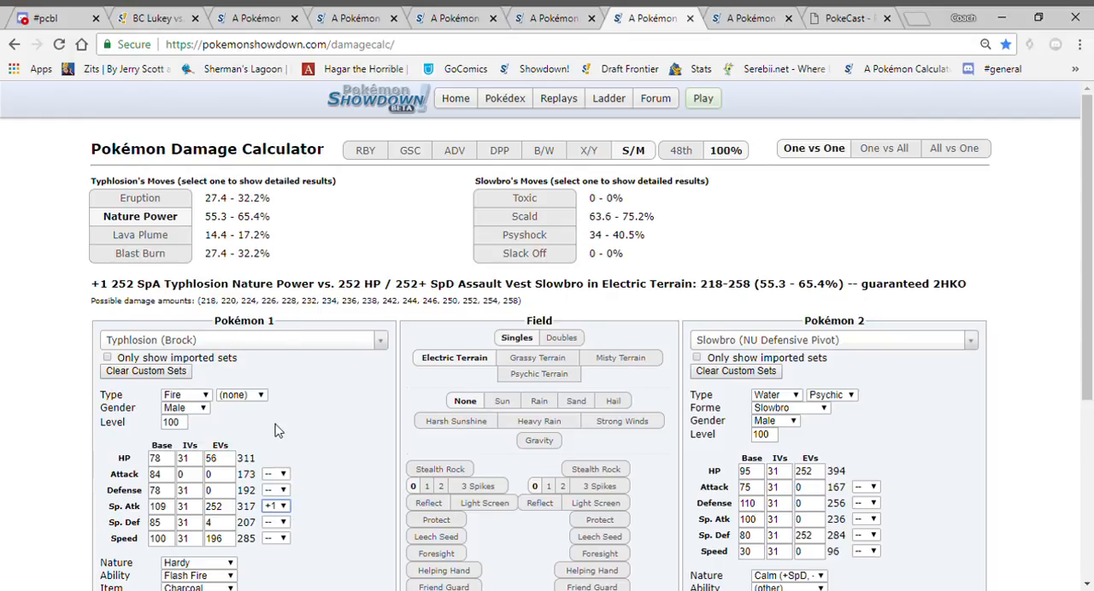
left_click(154, 17)
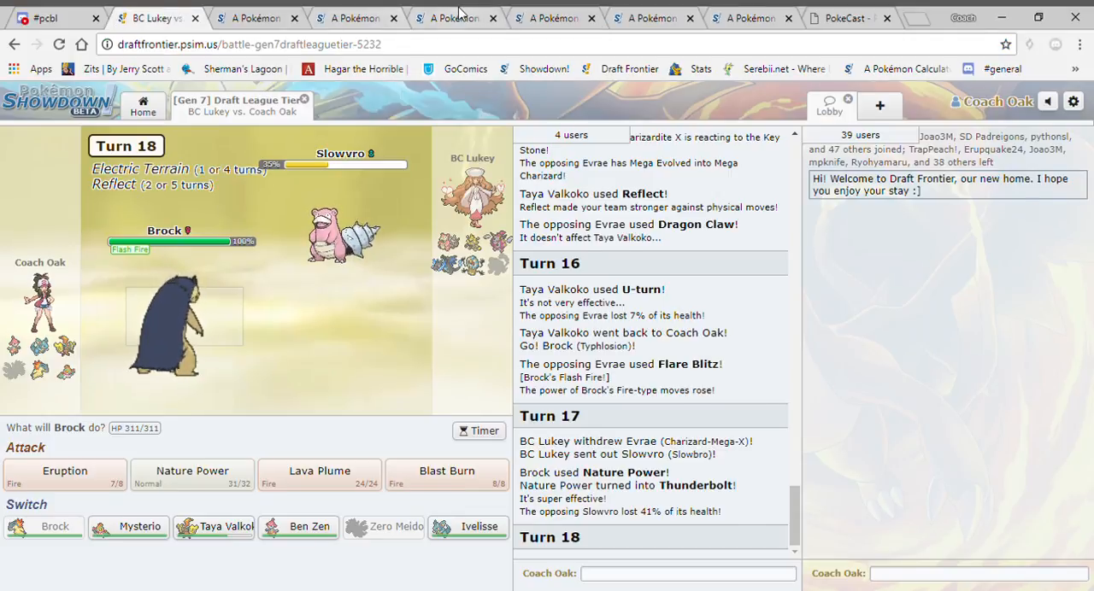
Recheck Typhlosion versus Slowbro, then bring up the Tapu Koko versus Charizard-Mega-X calculation.
left_click(653, 17)
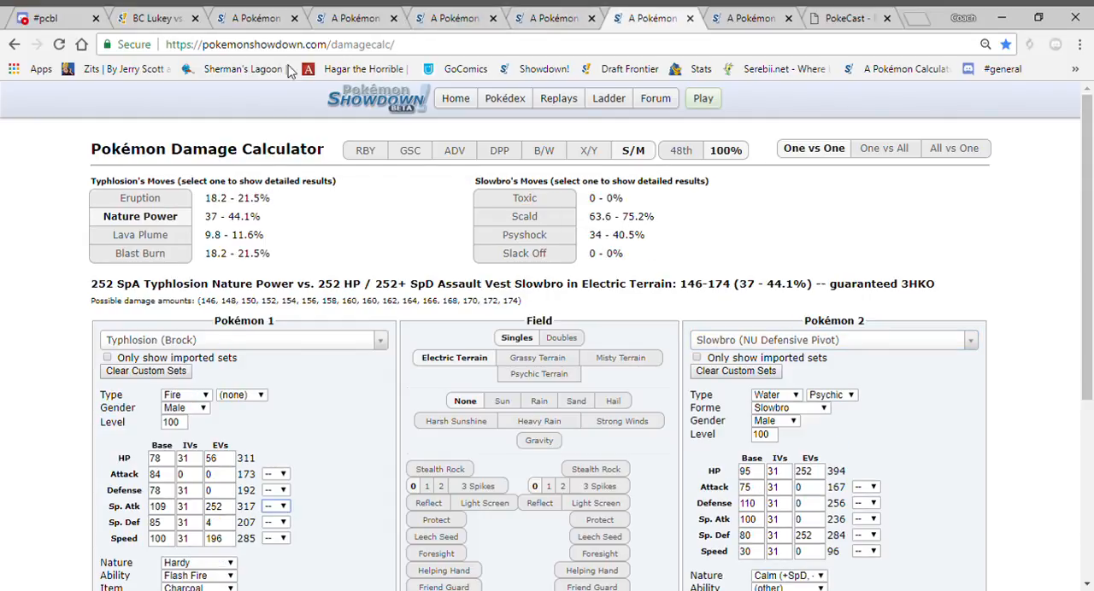
left_click(153, 17)
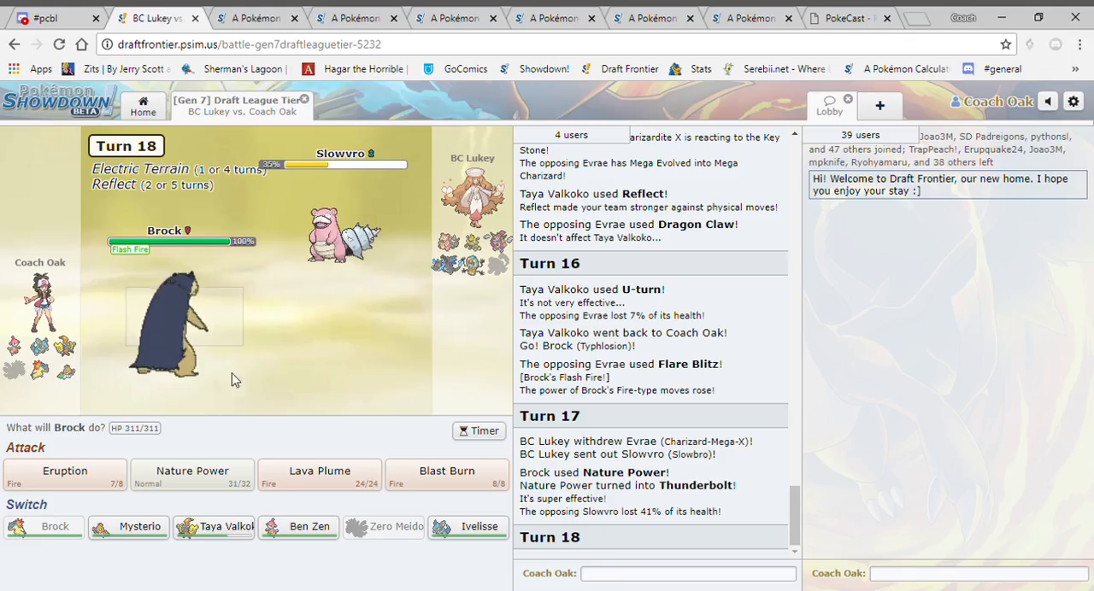
mouse_move(64, 471)
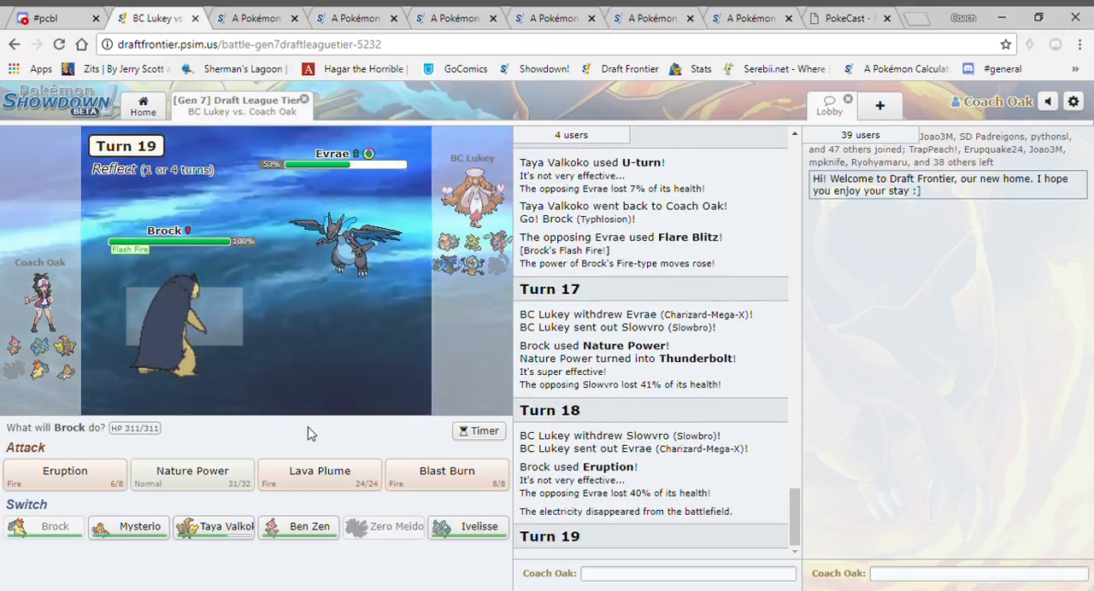
left_click(455, 18)
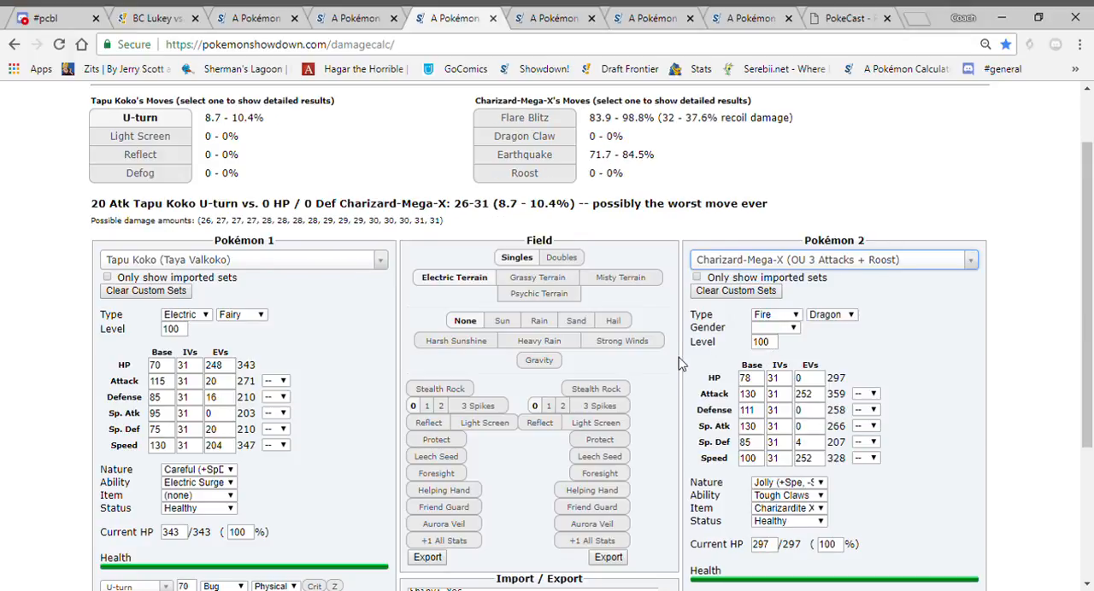
Apply Reflect to Pokémon 1's side, then return to the battle.
left_click(428, 423)
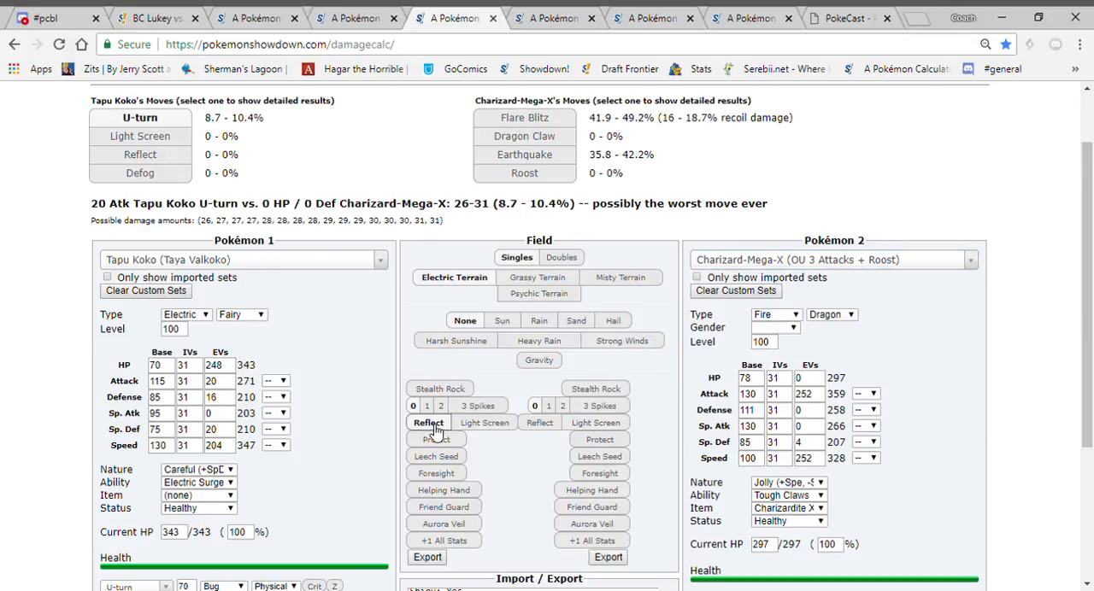
left_click(154, 17)
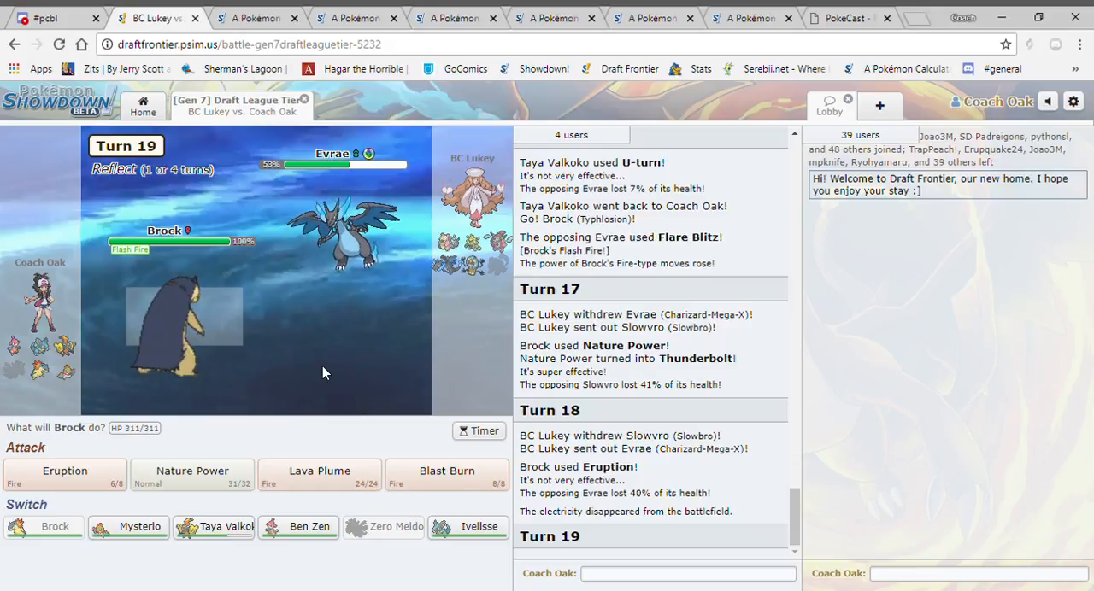
mouse_move(65, 471)
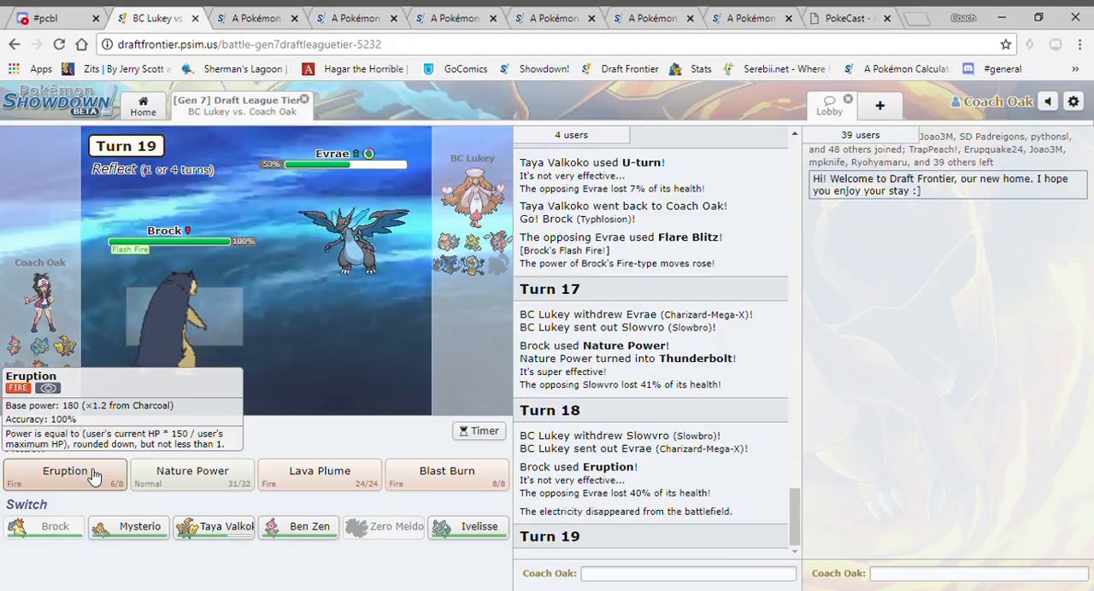
mouse_move(338, 248)
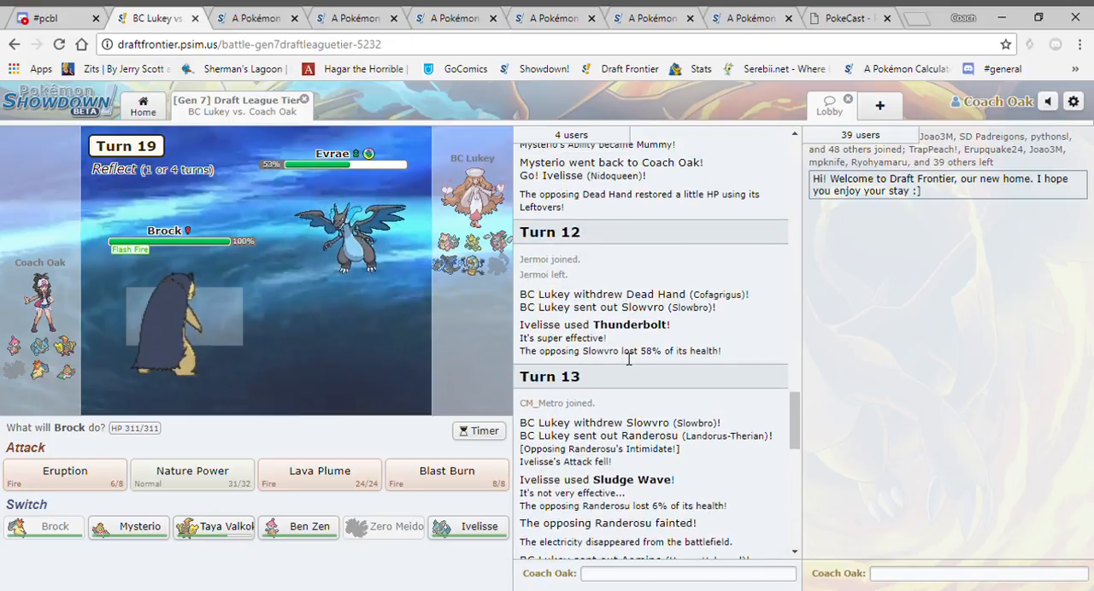
Scroll the battle log, then open the Nidoqueen damage calculations.
scroll("down", 3)
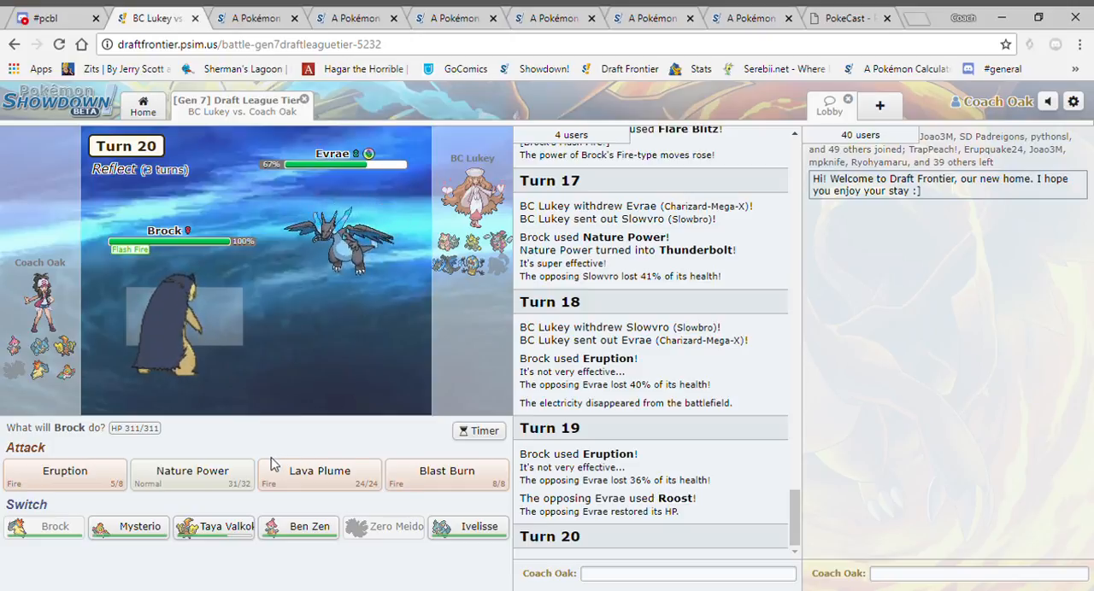
mouse_move(216, 527)
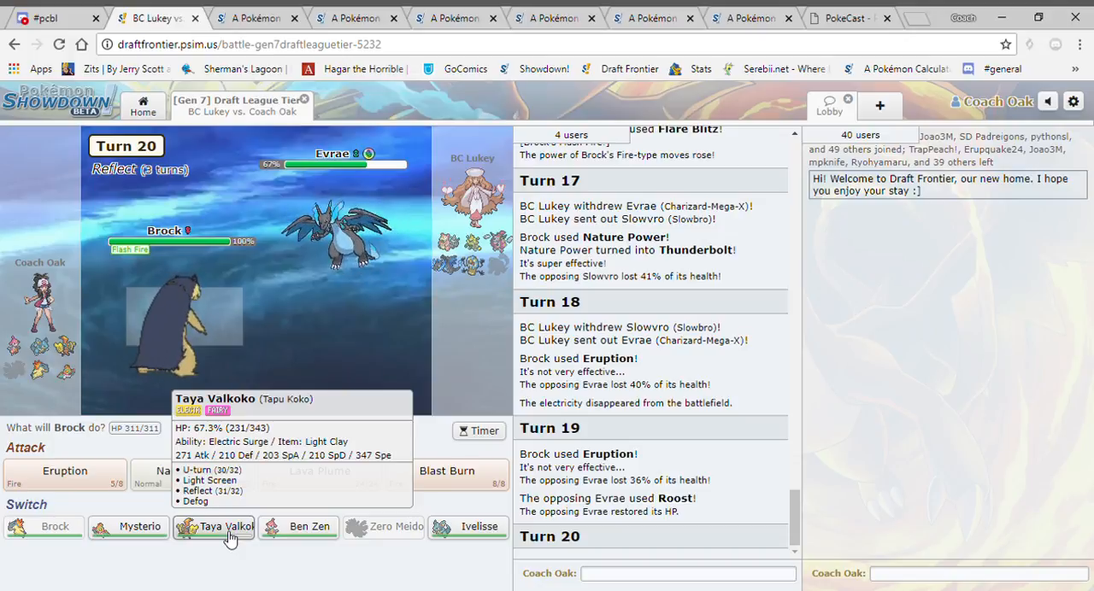
left_click(357, 18)
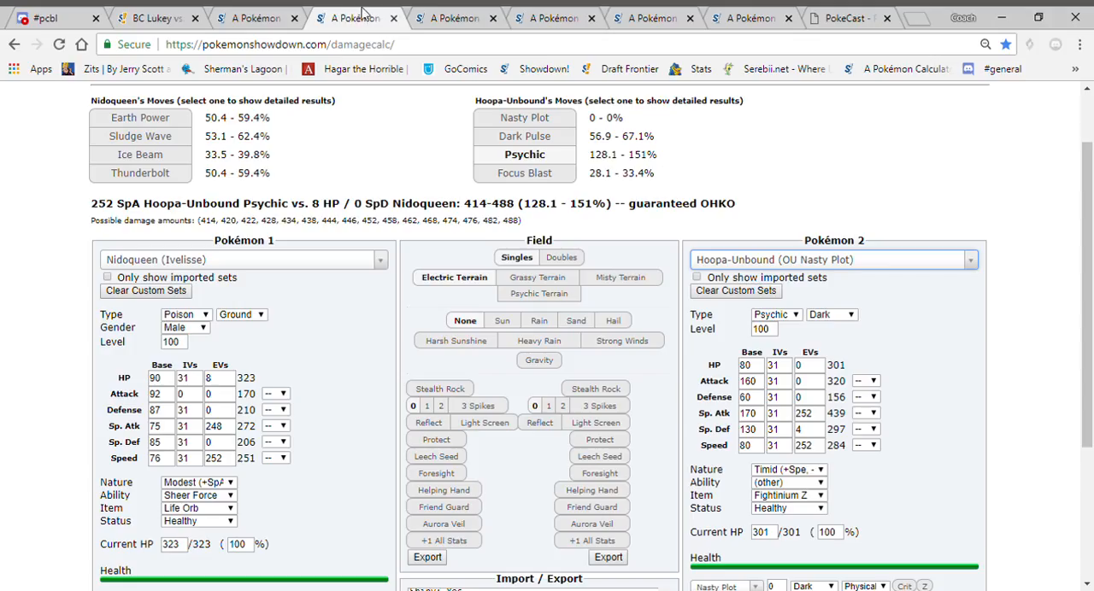
Pit Nidoqueen against Charizard-Mega-X's OU 3 Attacks + Roost set with Reflect applied.
left_click(833, 260)
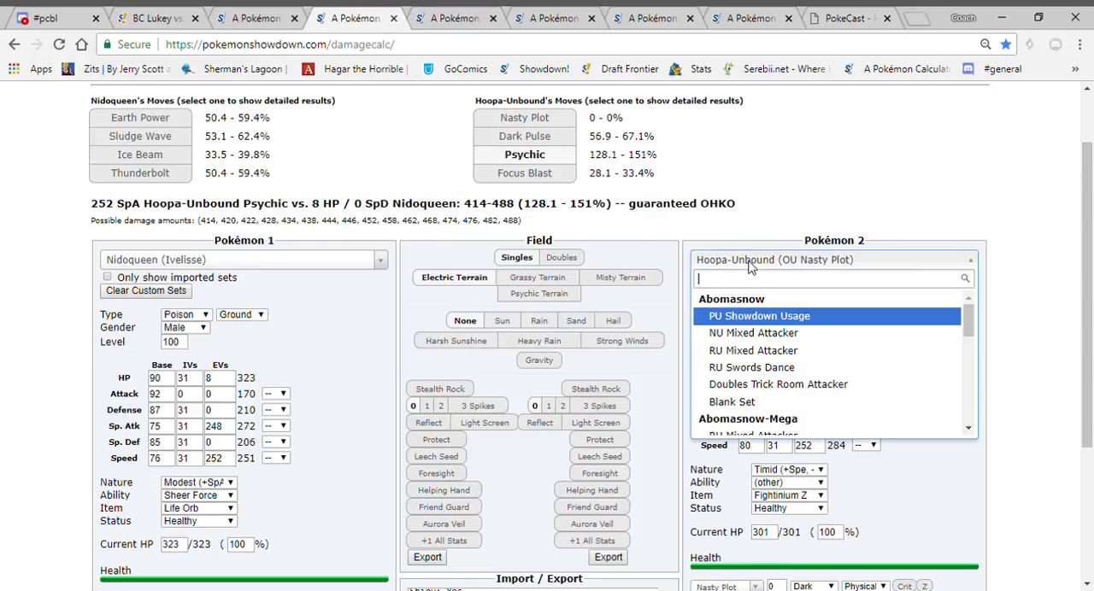
type("char")
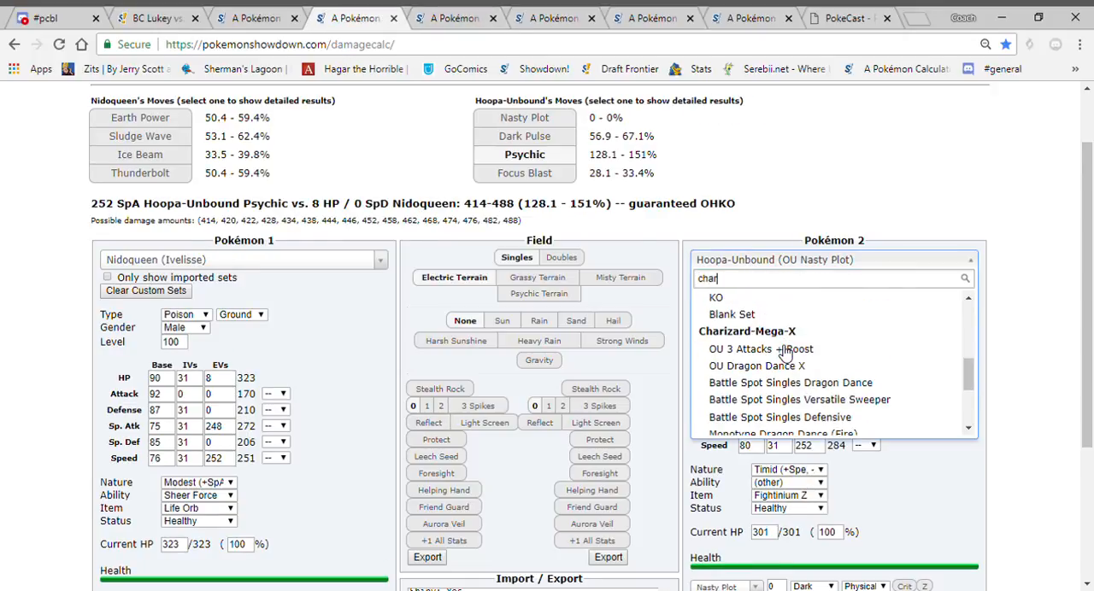
left_click(761, 349)
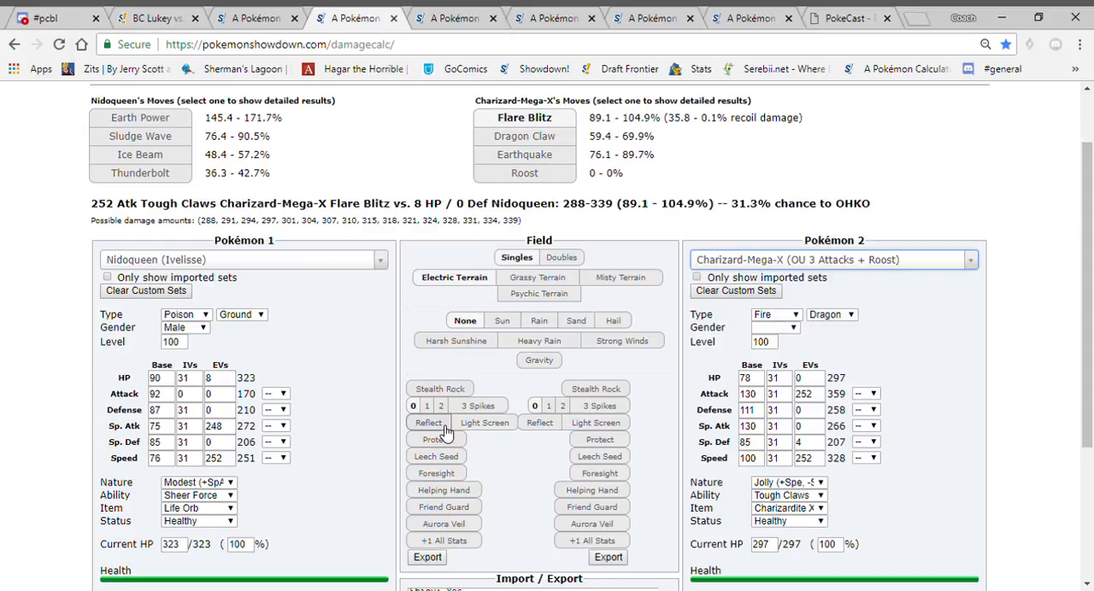
left_click(429, 422)
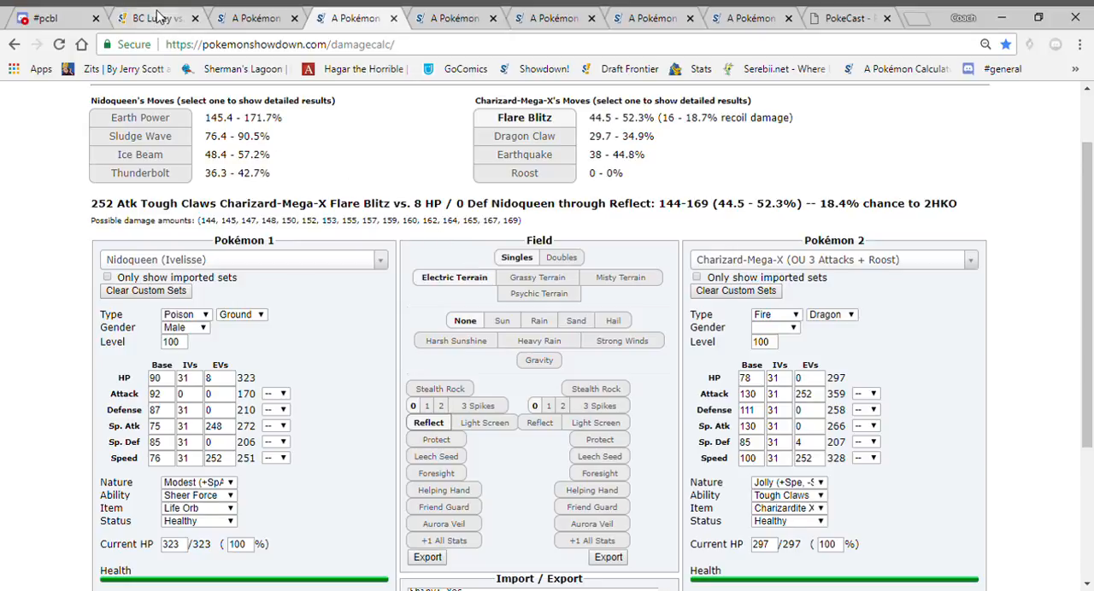
Switch Brock out for Ivelisse the Nidoqueen in the battle.
left_click(154, 17)
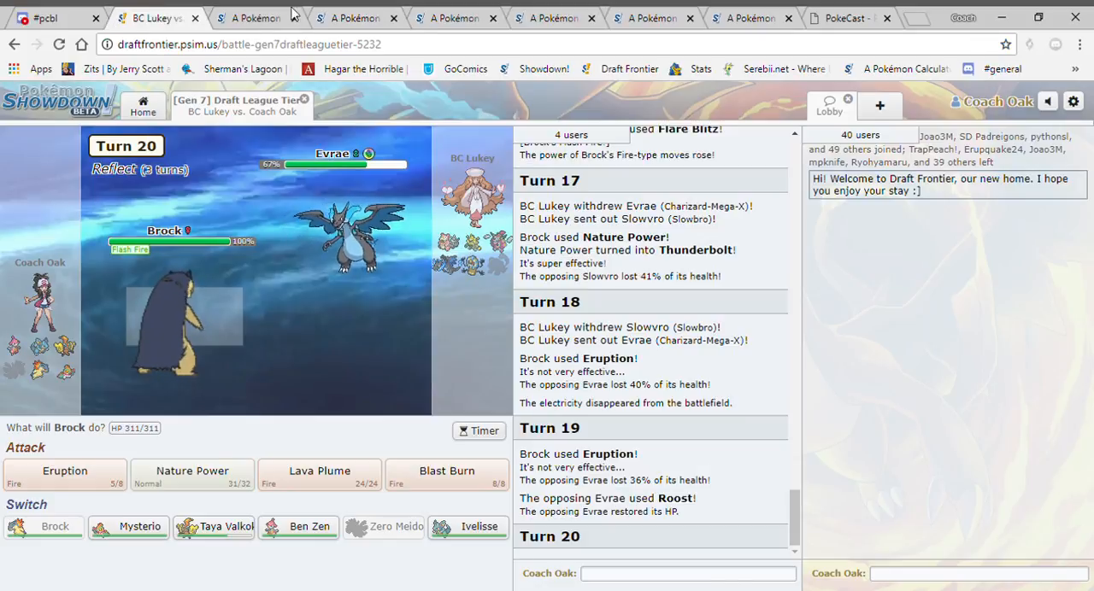
left_click(351, 18)
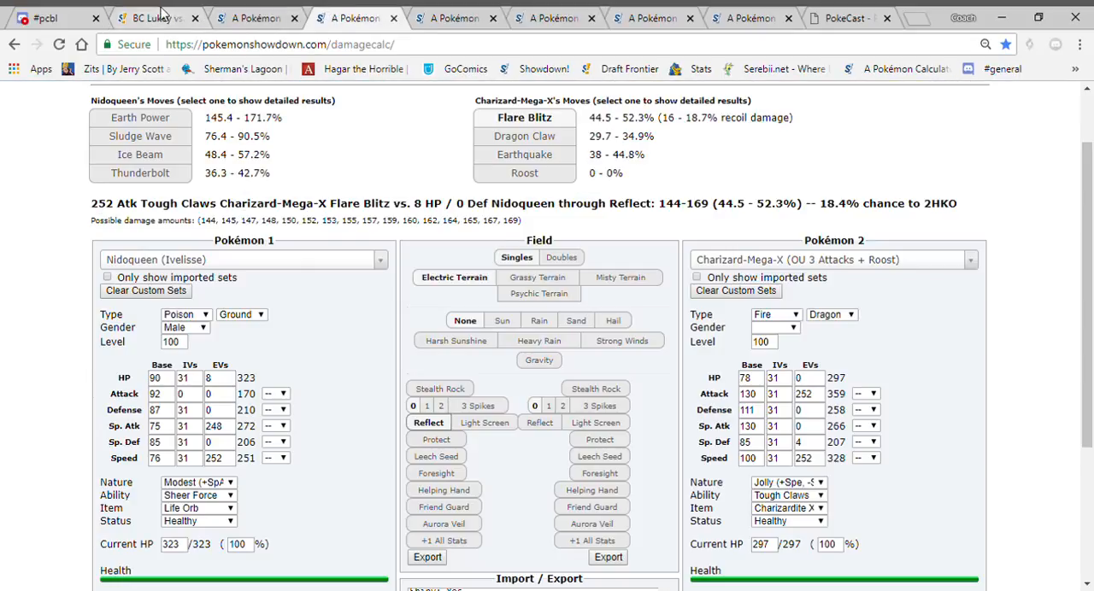
left_click(154, 17)
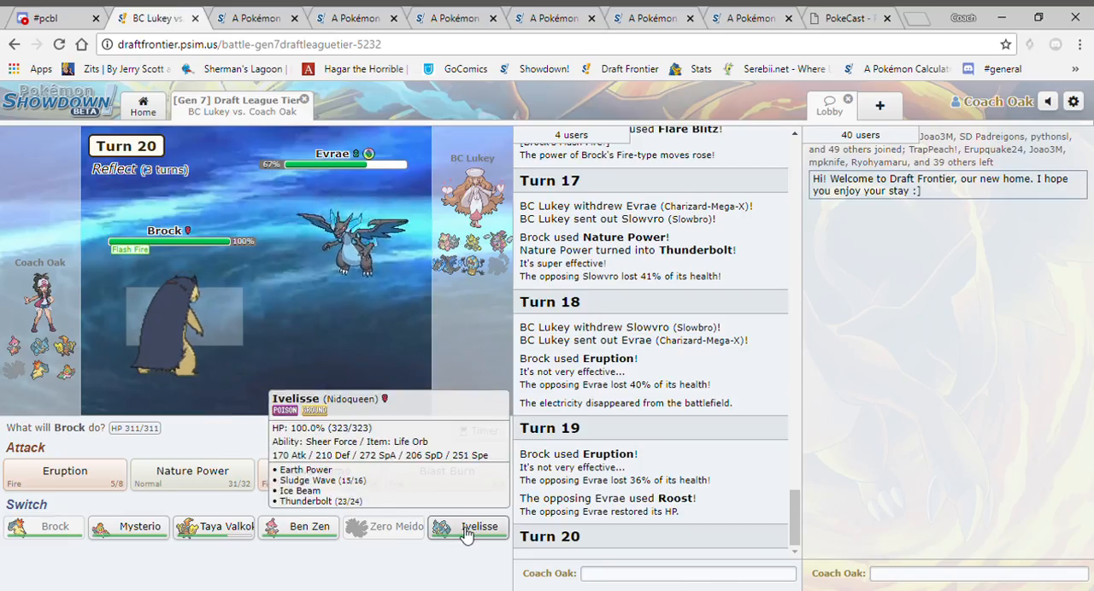
left_click(468, 526)
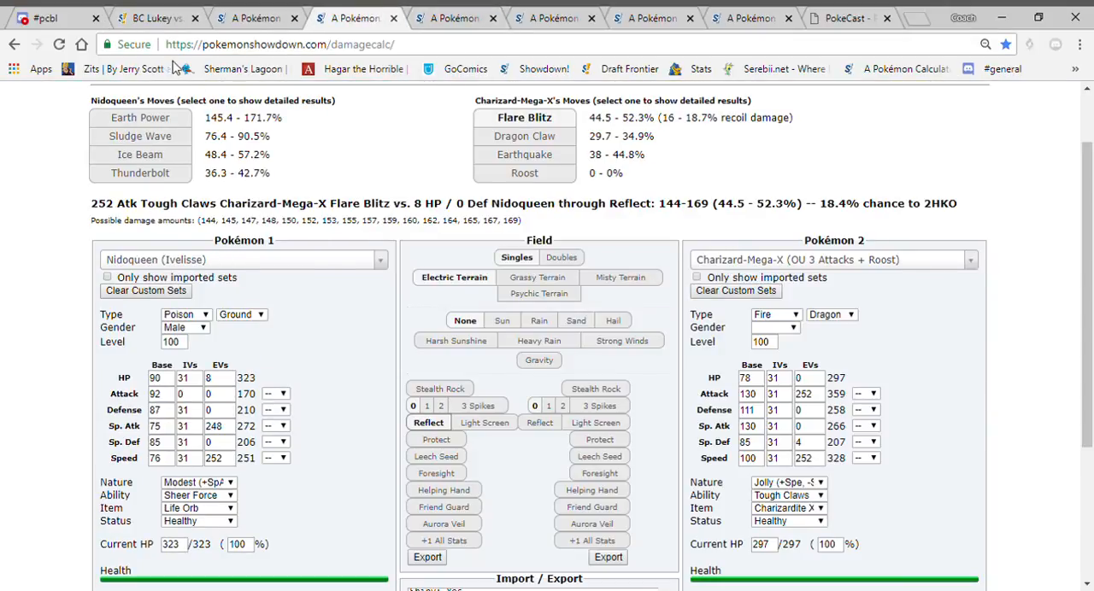
left_click(154, 17)
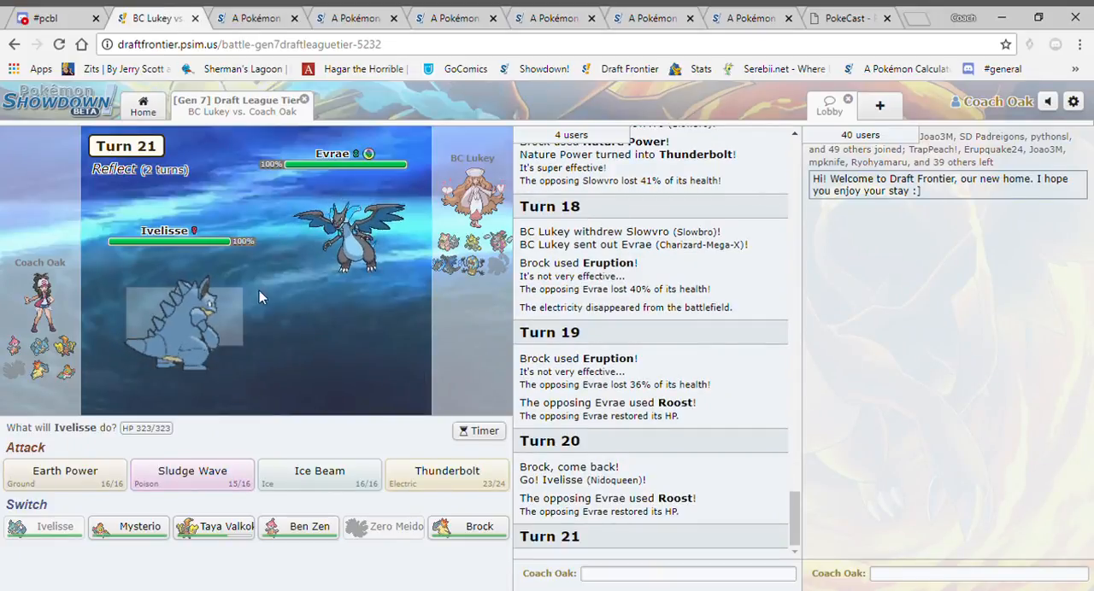
Choose Earth Power for Ivelisse against the incoming Slowvro, then bring up the calculator.
left_click(65, 476)
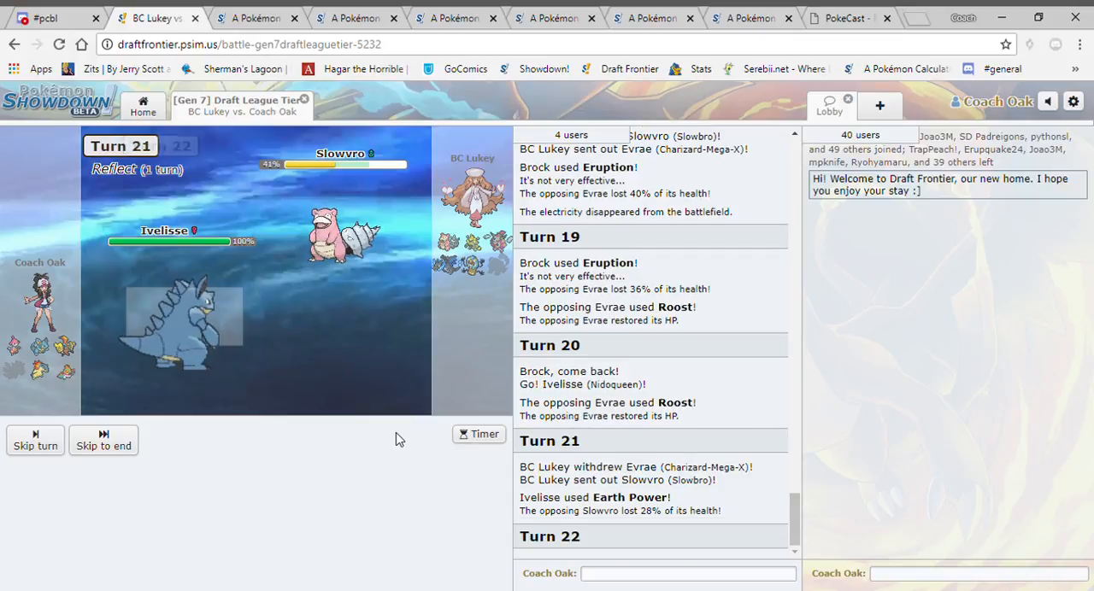
left_click(350, 17)
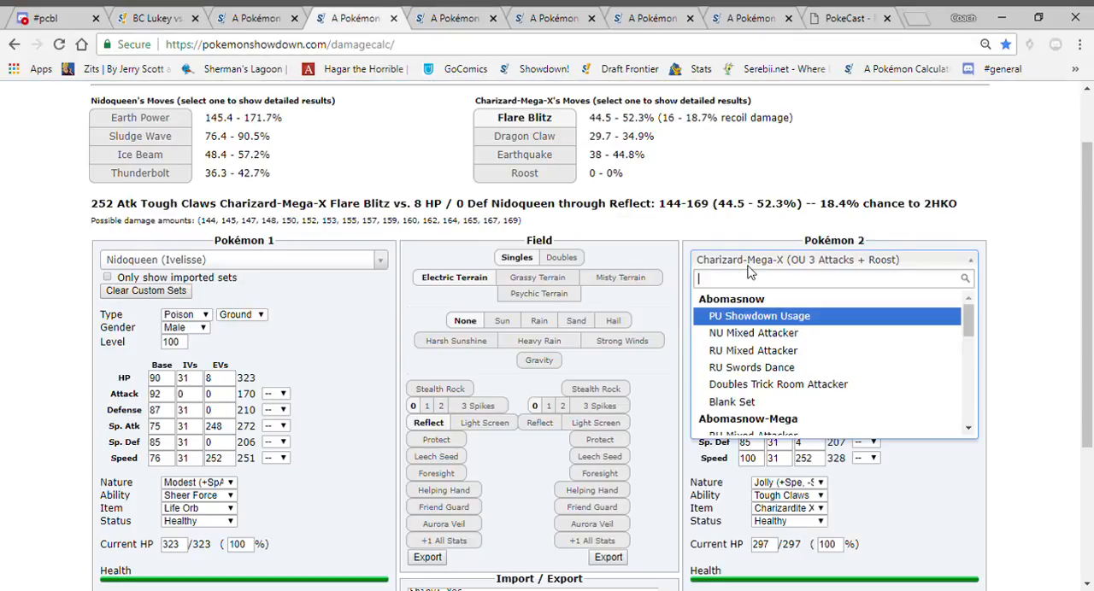
Calculate Thunderbolt on Calm Assault Vest Slowbro without Electric Terrain: 35.5–42.1%.
type("slowbr")
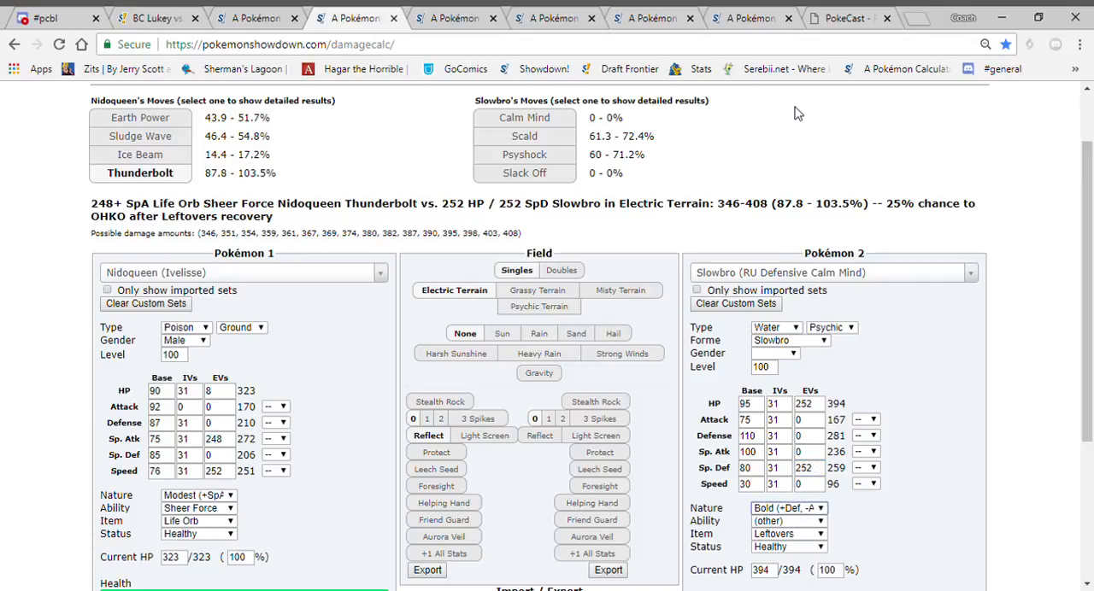
left_click(782, 534)
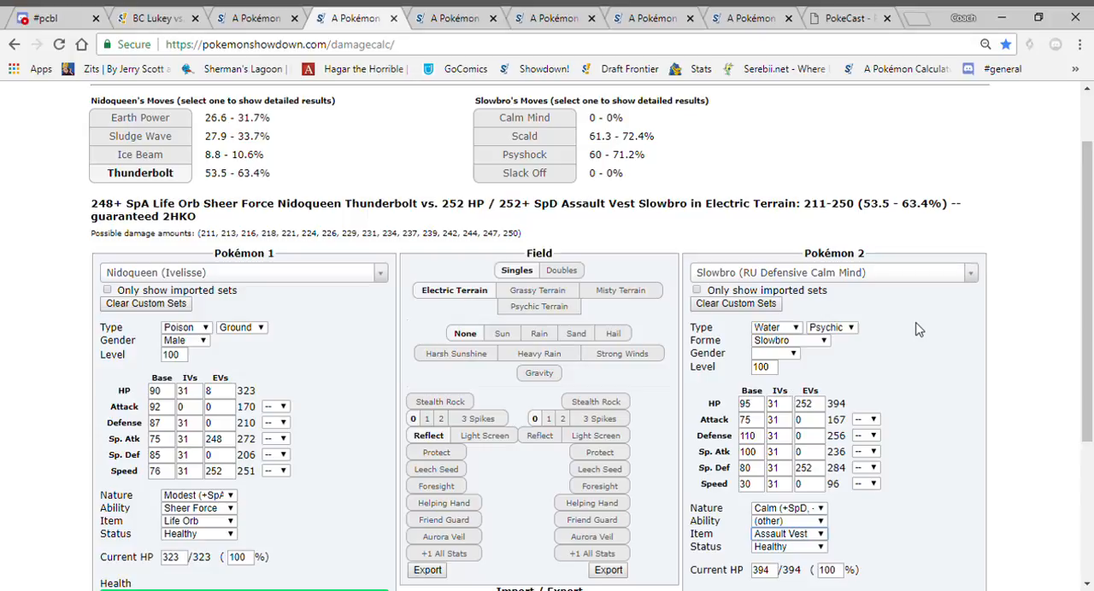
mouse_move(454, 290)
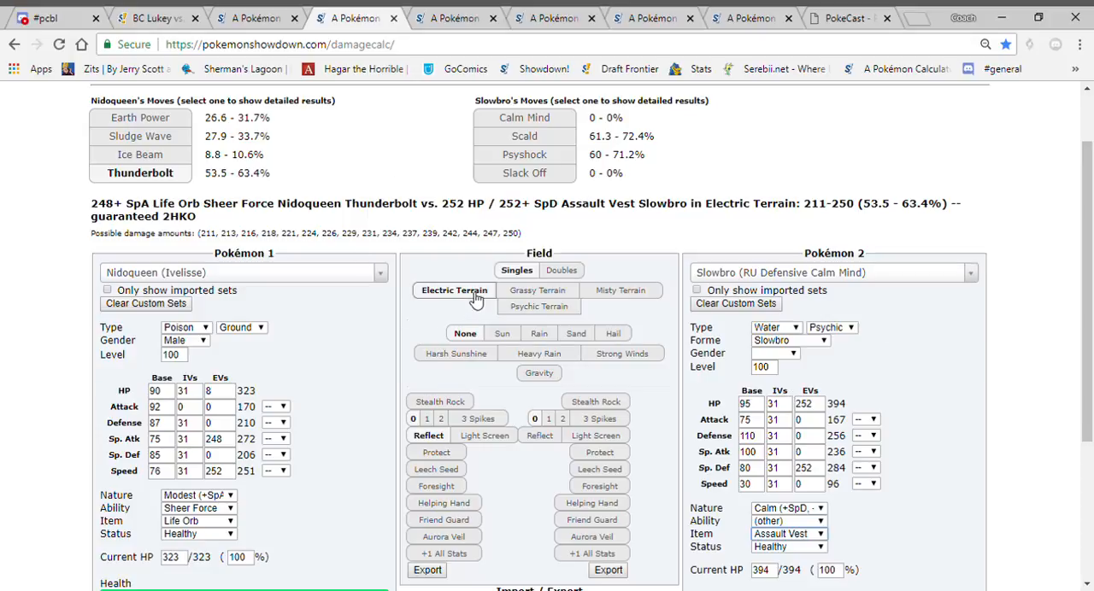
left_click(149, 17)
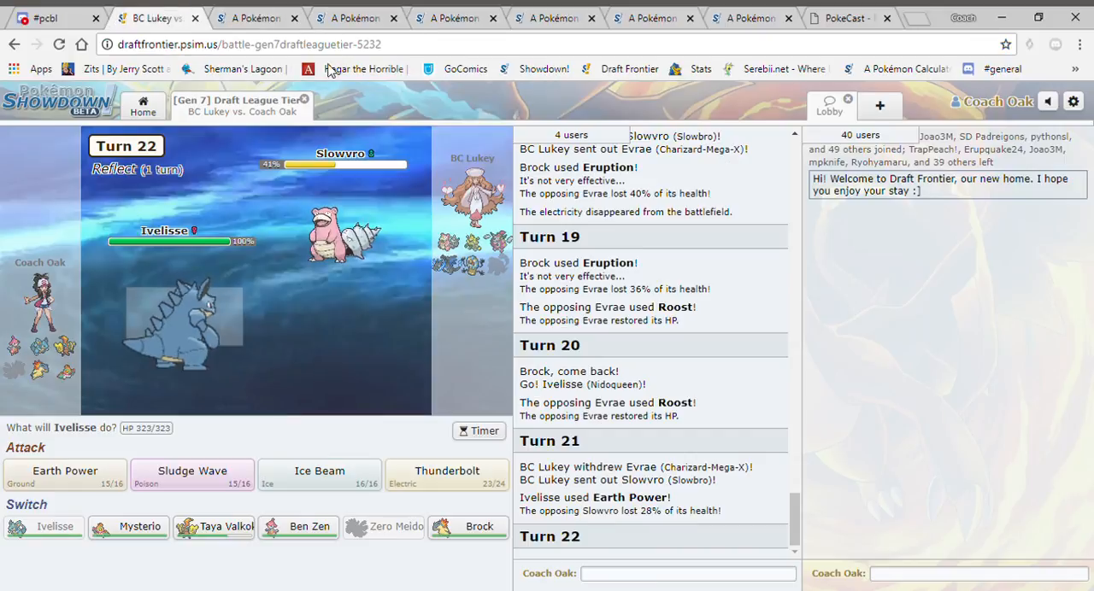
left_click(350, 17)
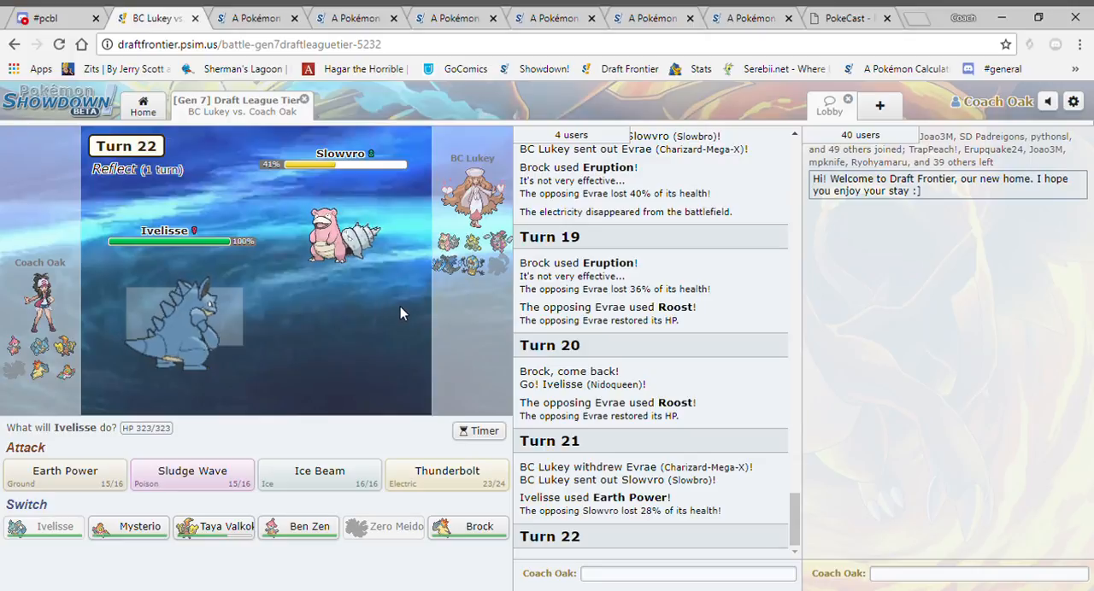
left_click(347, 18)
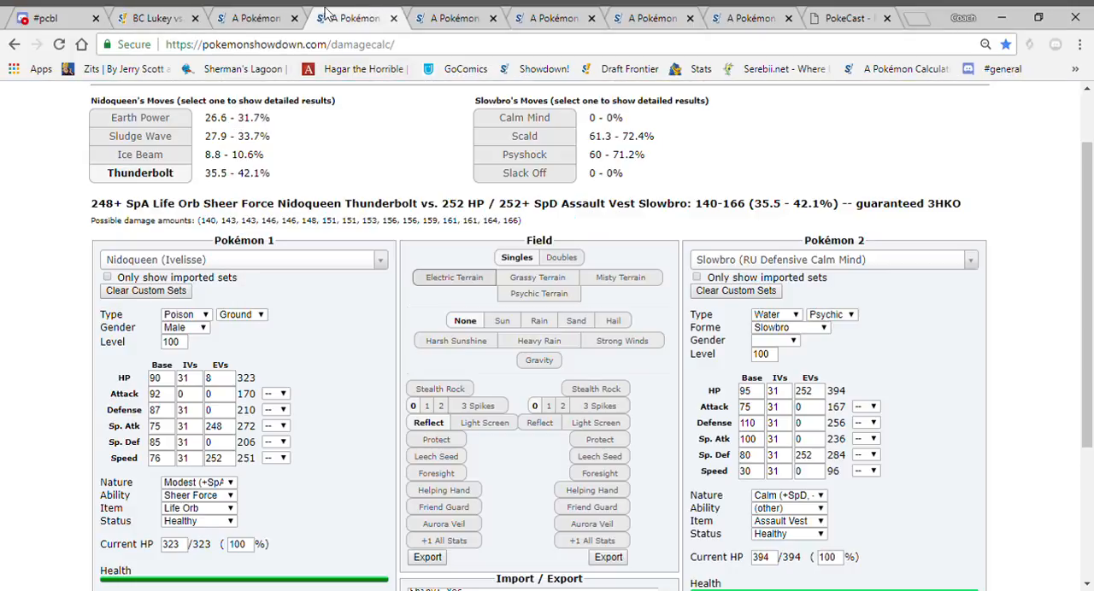
left_click(154, 17)
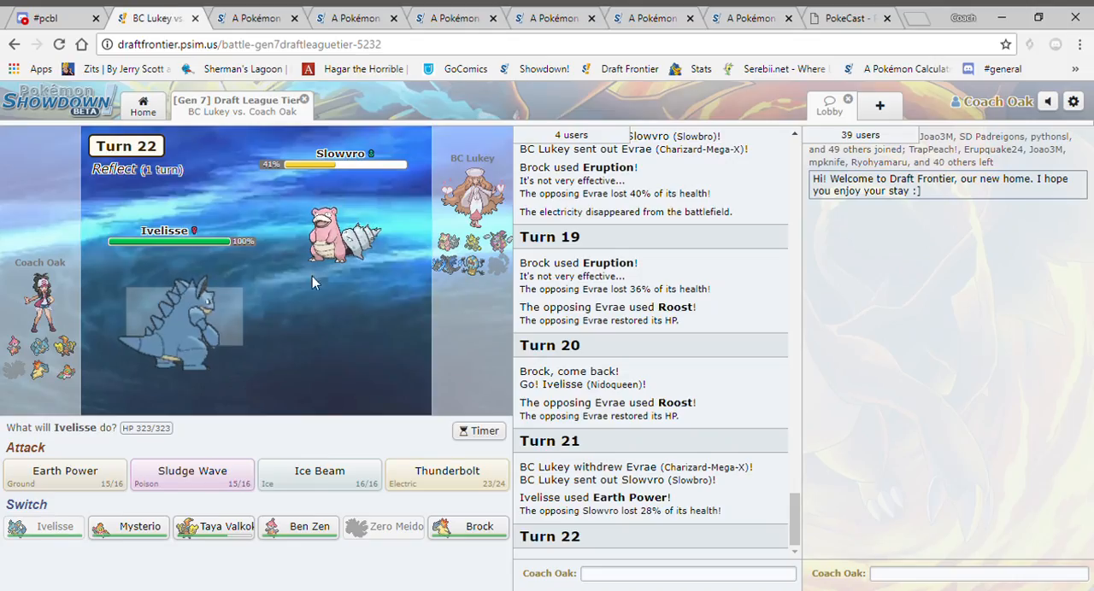
mouse_move(192, 476)
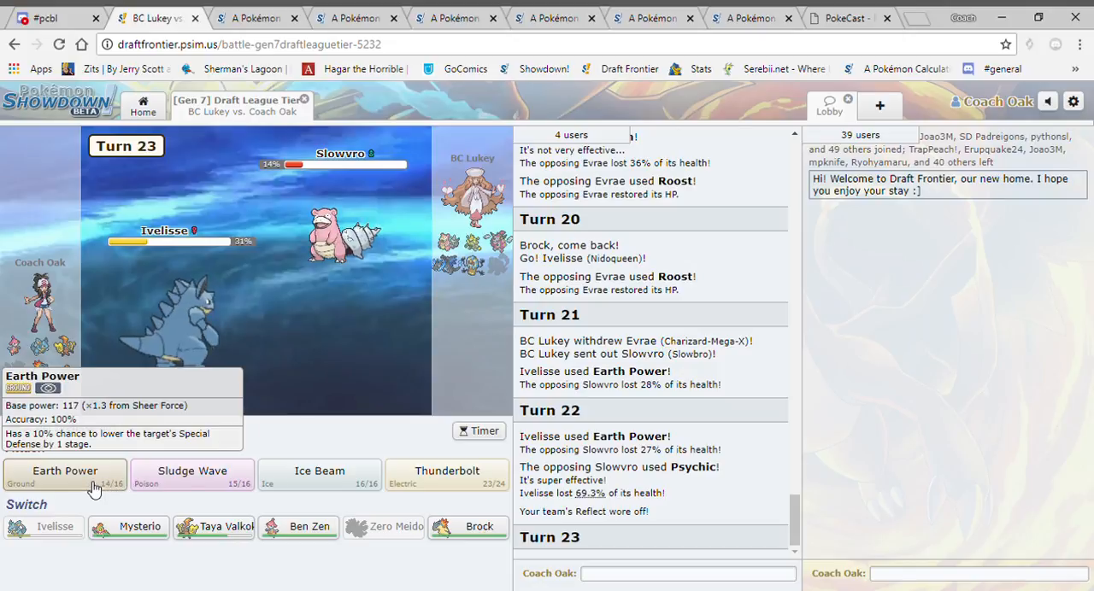
Choose Earth Power for Ivelisse again, then swap Ivelisse out for Taya Valkoko.
left_click(65, 474)
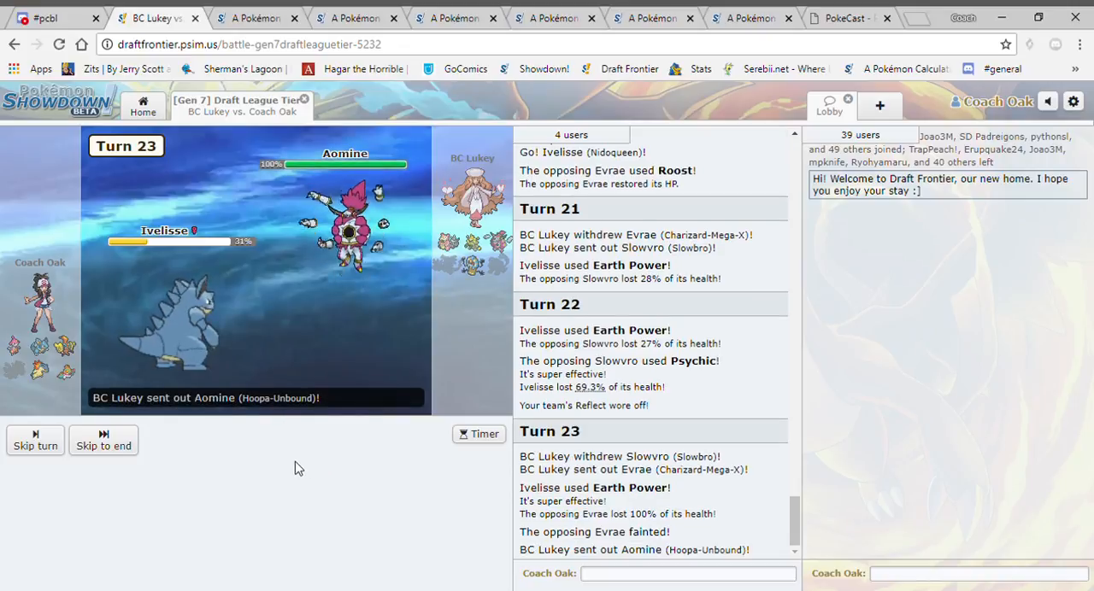
left_click(356, 17)
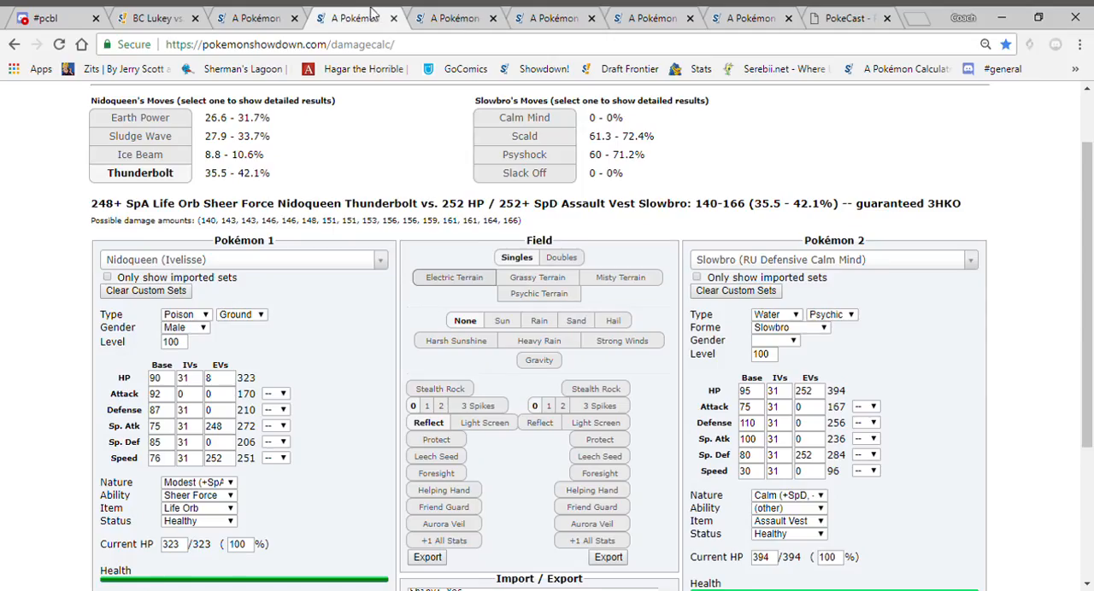
left_click(154, 17)
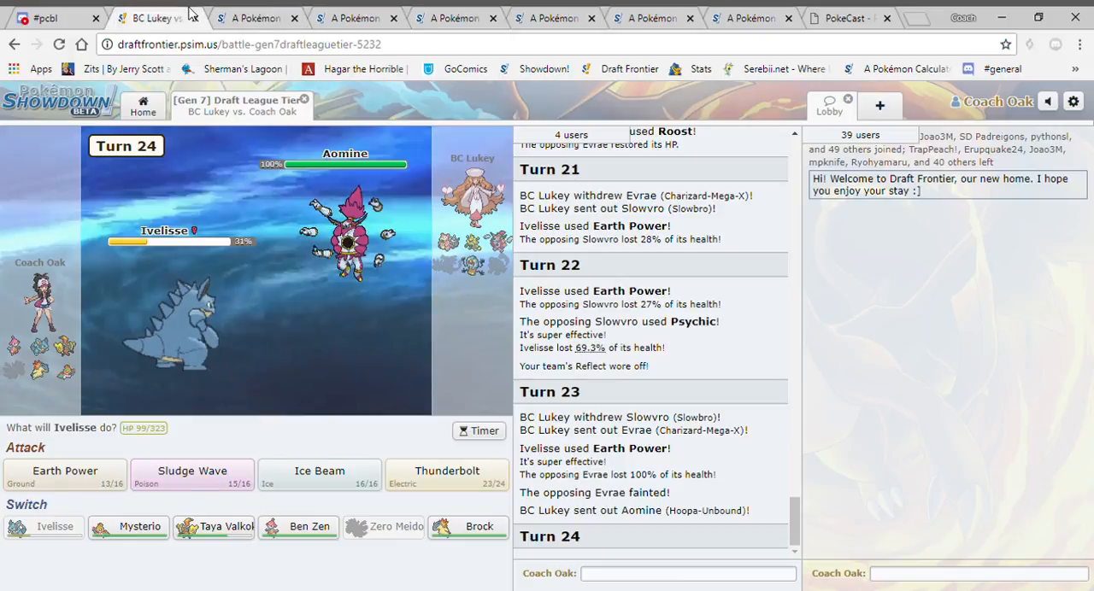
mouse_move(373, 406)
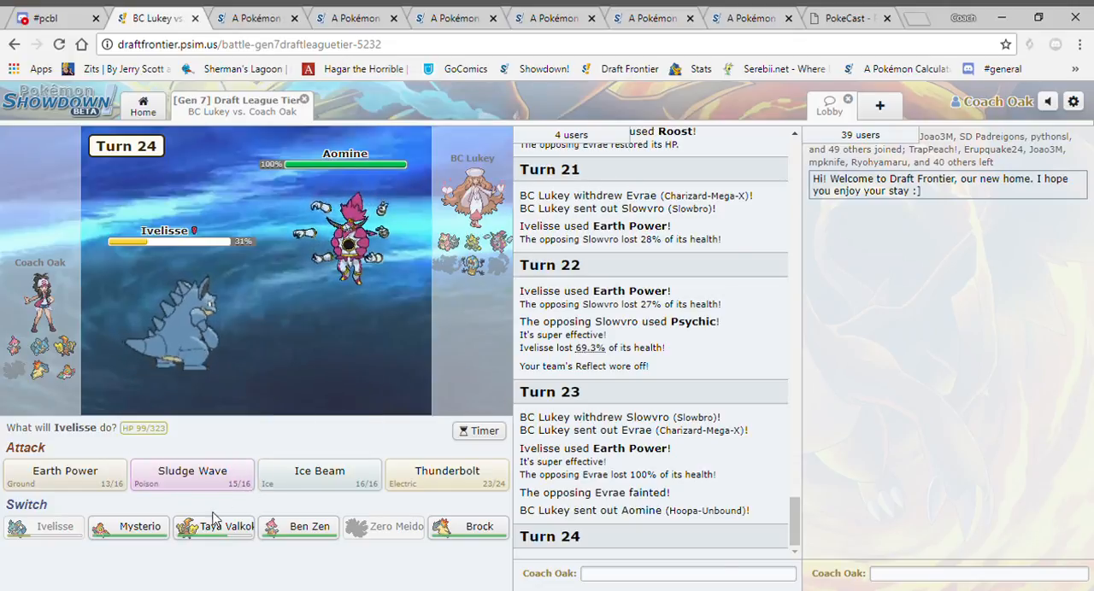
left_click(224, 527)
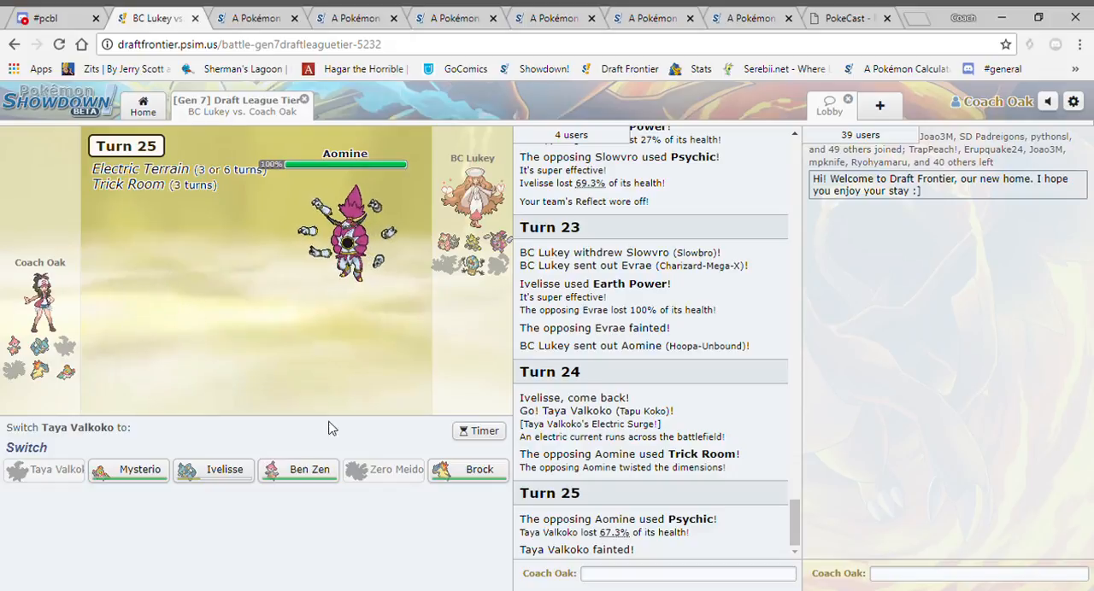
left_click(748, 17)
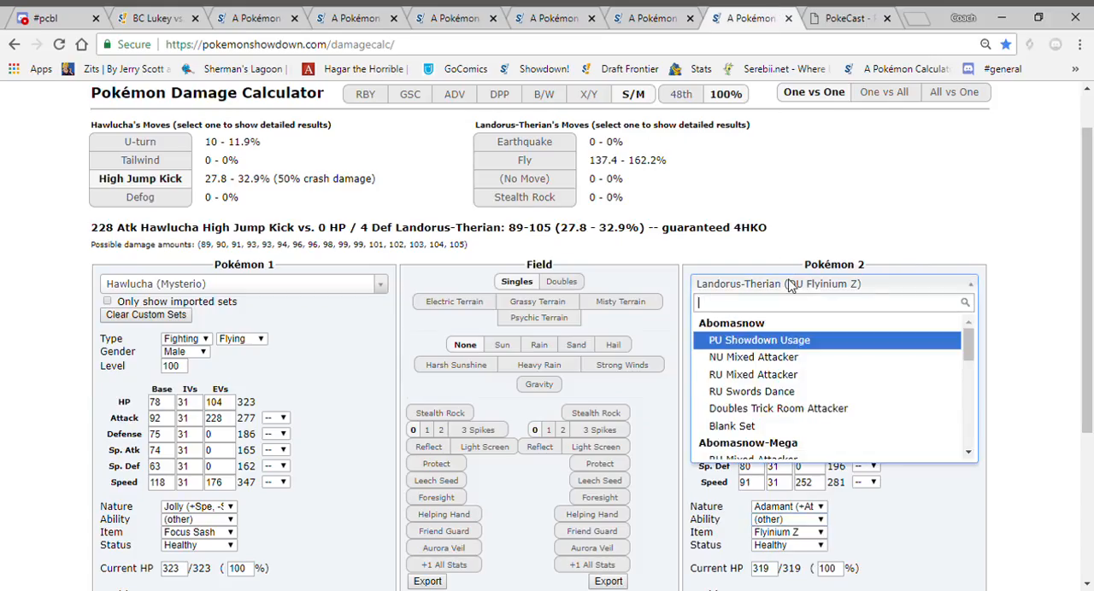
Search 'hoop' for Hoopa-Unbound in the calculator, then have Mysterio use U-turn.
type("hoop")
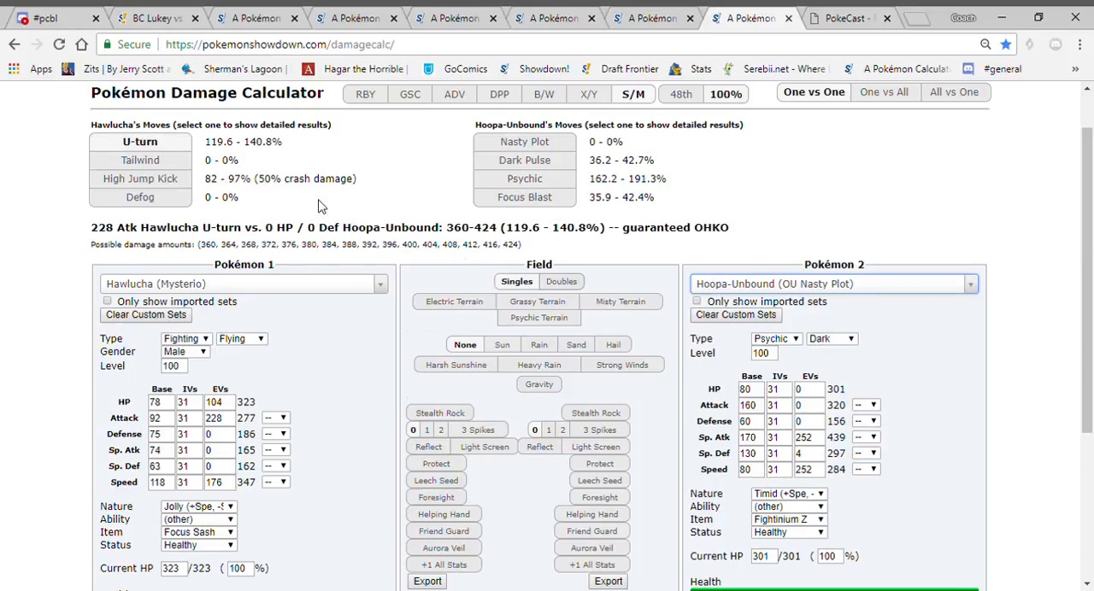
left_click(154, 17)
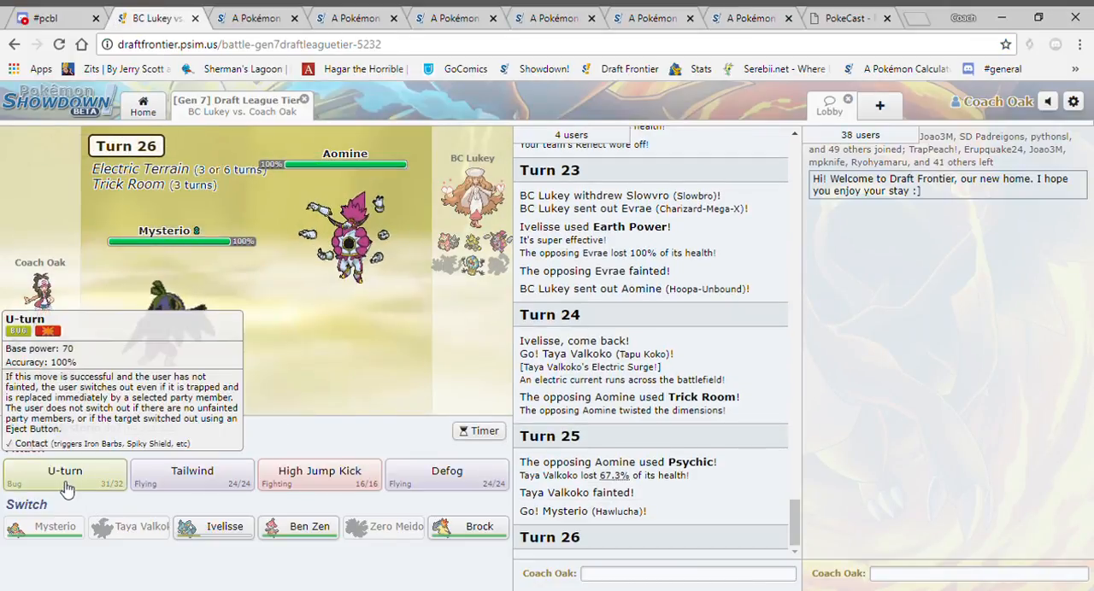
left_click(64, 471)
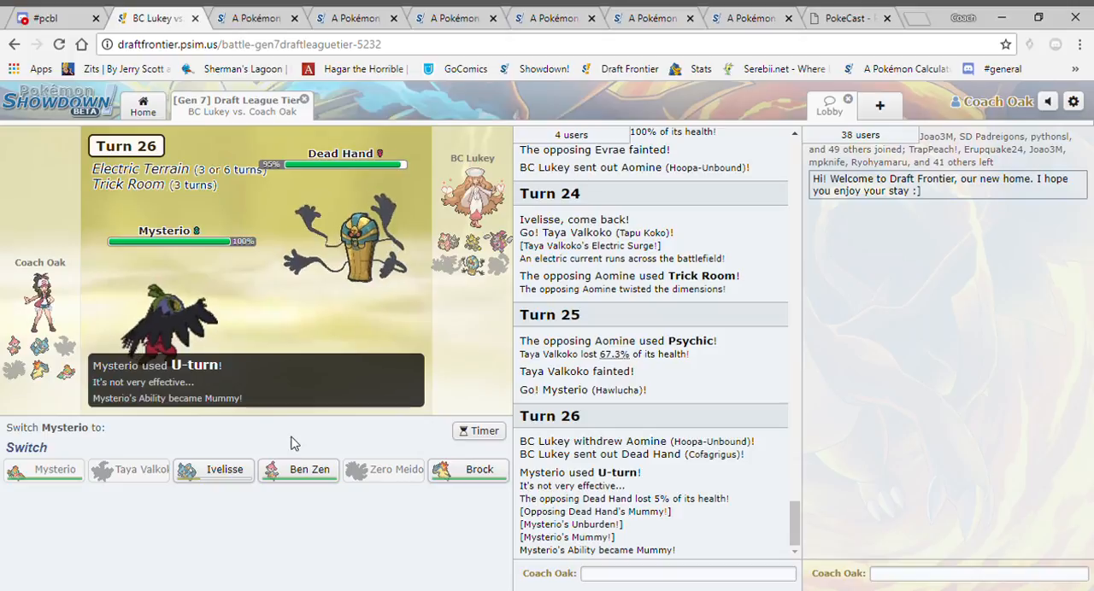
mouse_move(479, 469)
type("cof")
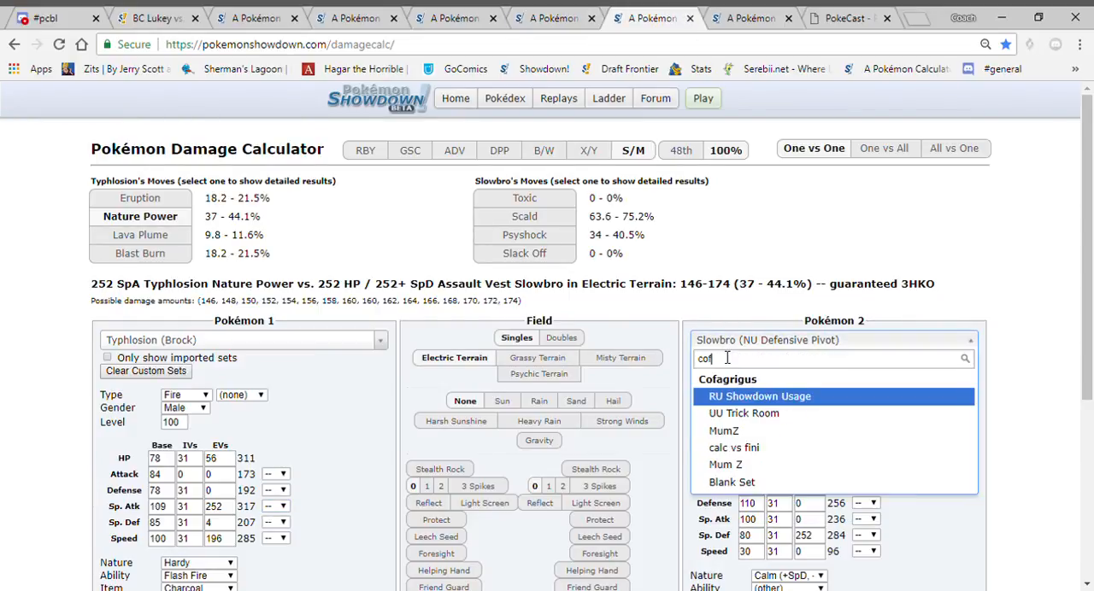
Target RU Showdown Usage Cofagrigus with 152 HP EVs: Eruption does 84.4–99.6%.
left_click(759, 396)
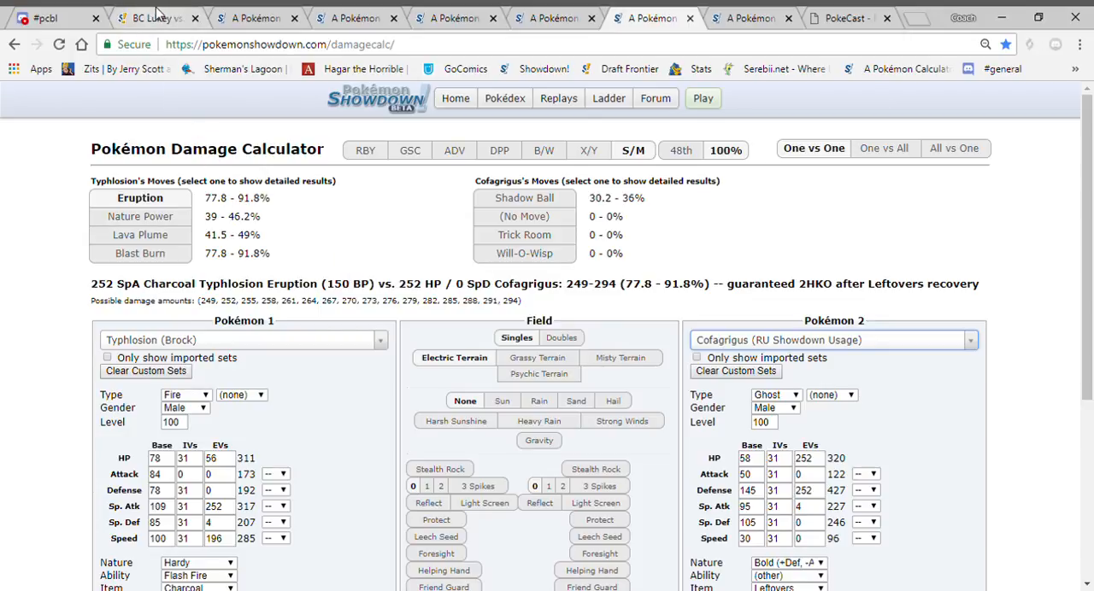
left_click(154, 17)
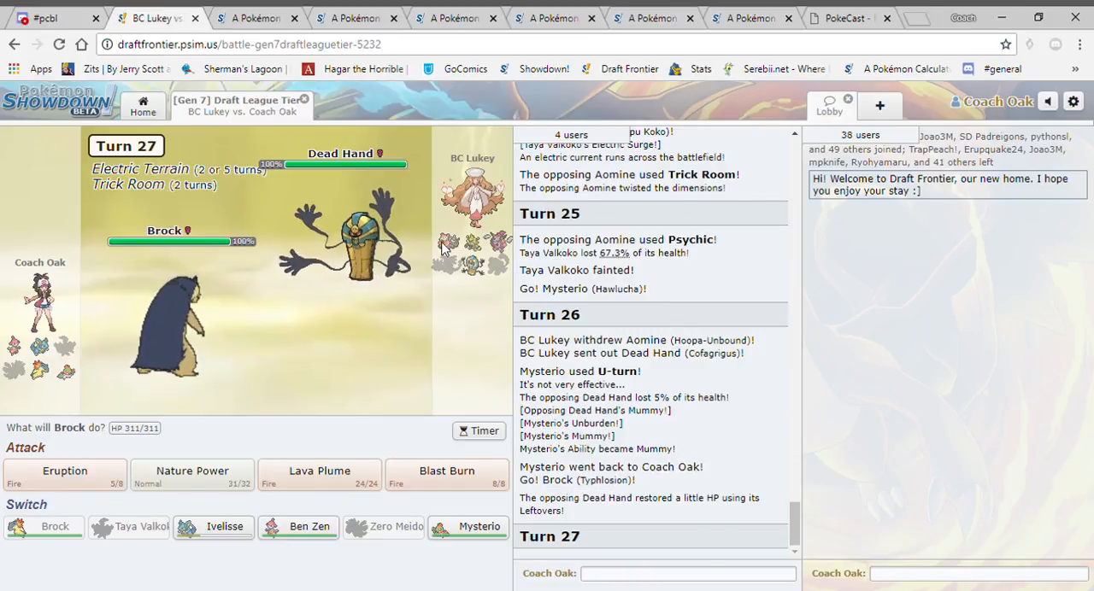
left_click(652, 17)
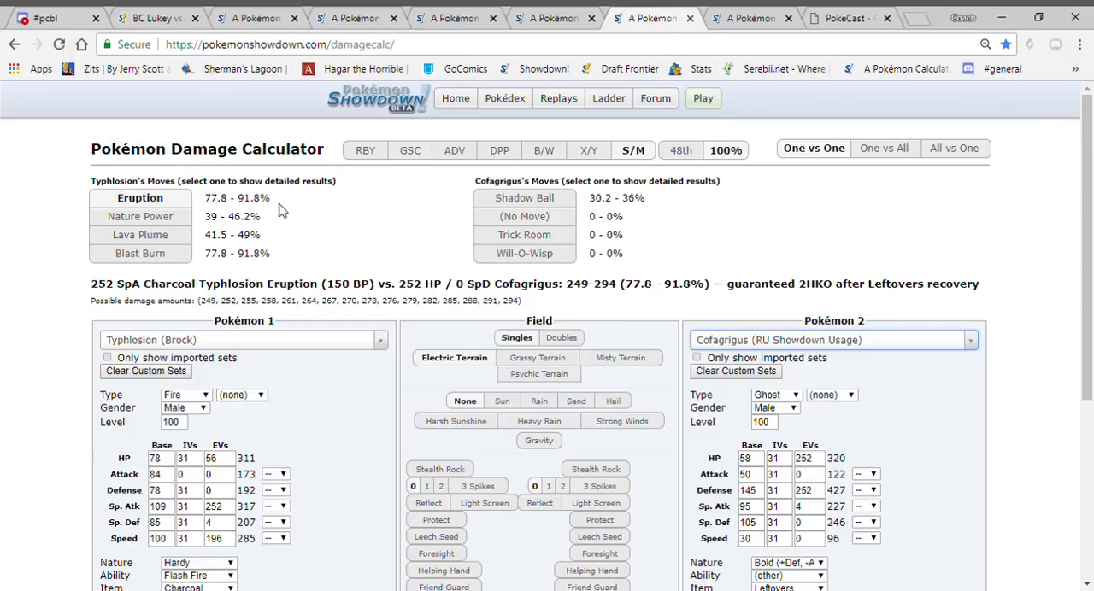
left_click(153, 18)
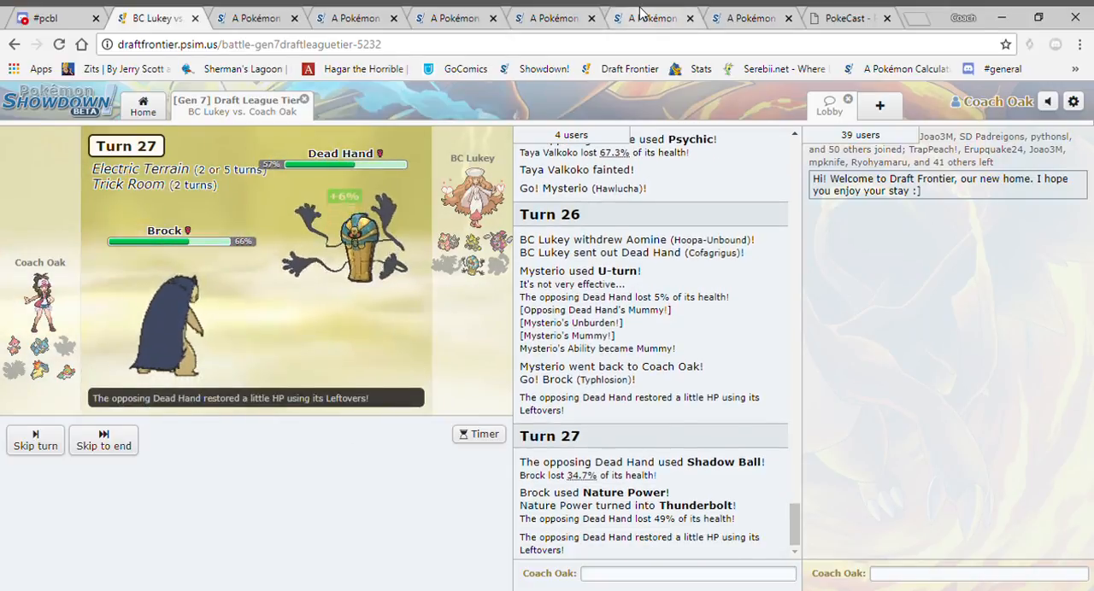
left_click(652, 17)
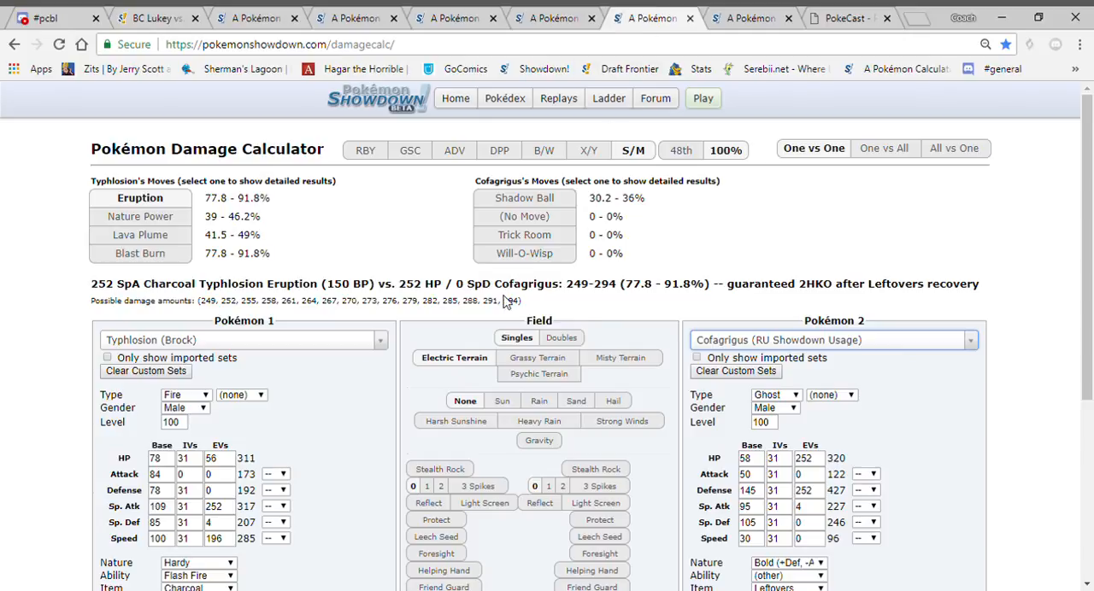
mouse_move(817, 464)
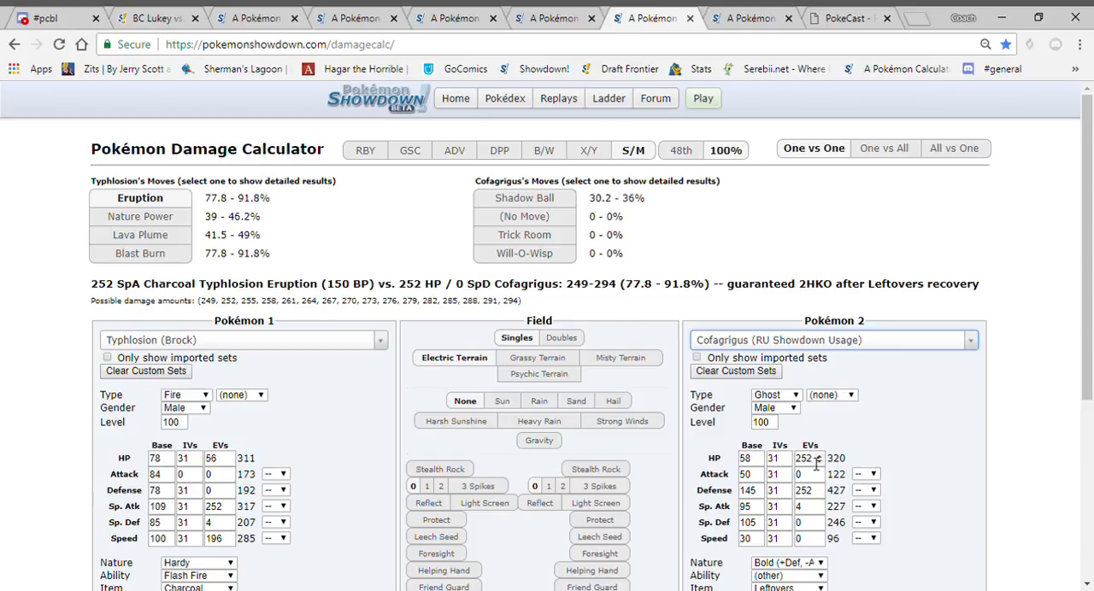
type("152")
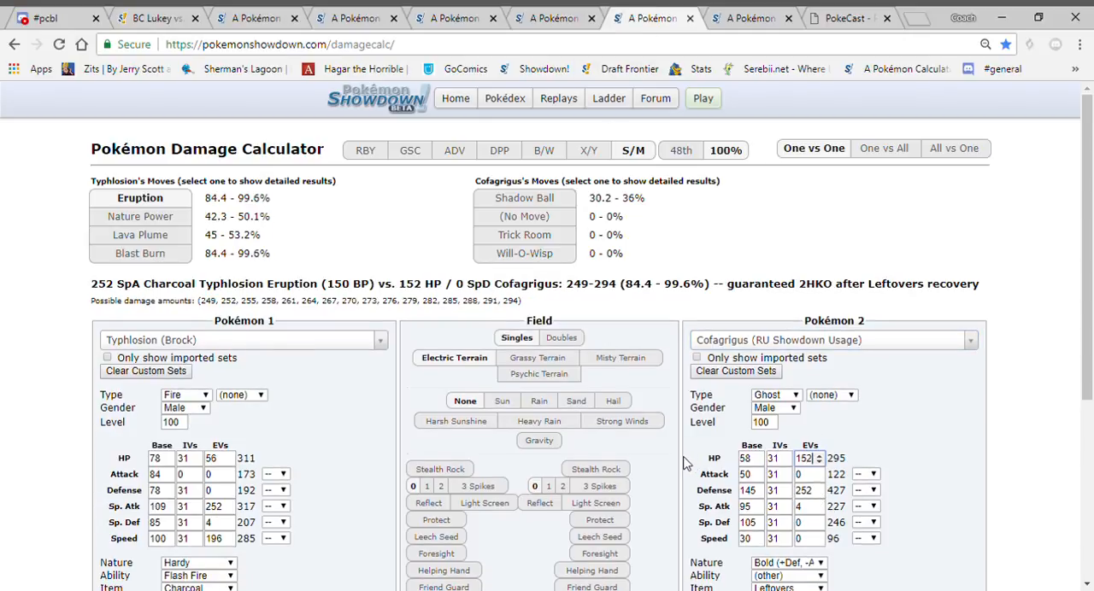
mouse_move(287, 254)
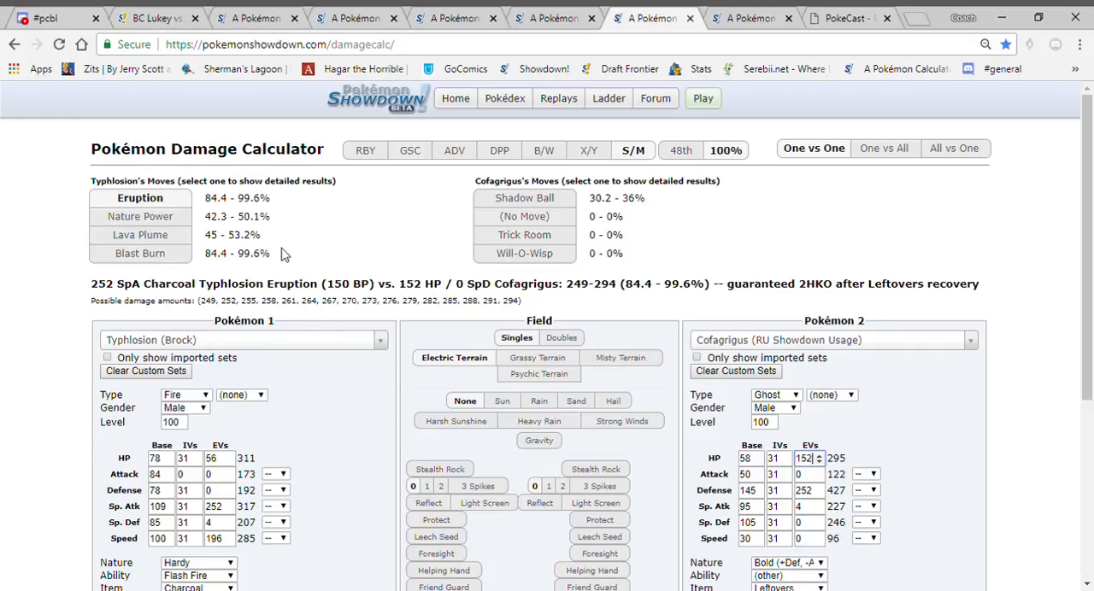
left_click(154, 17)
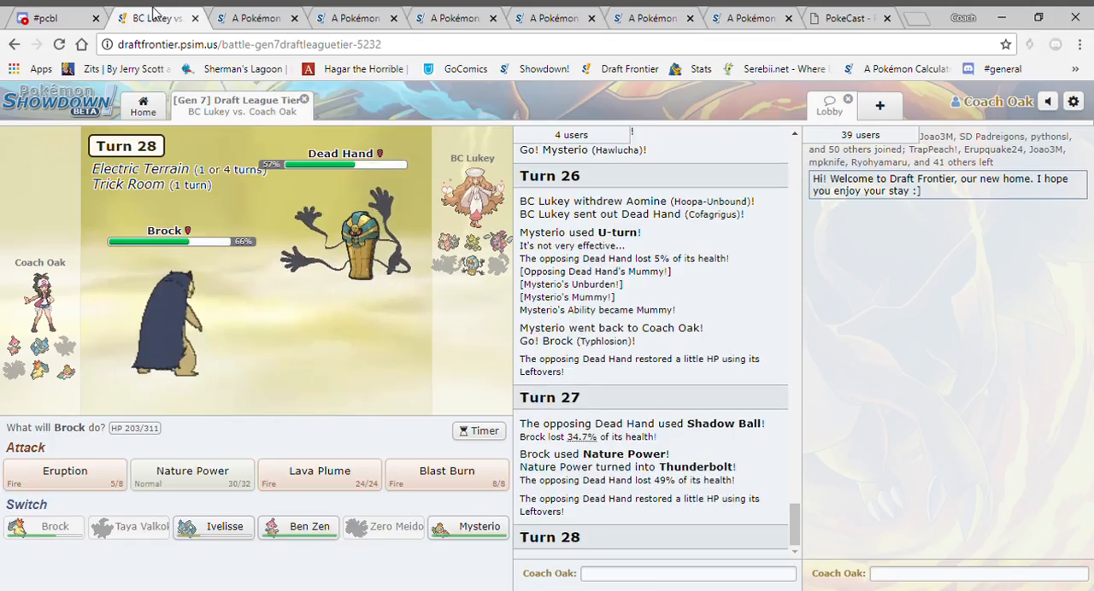
mouse_move(193, 476)
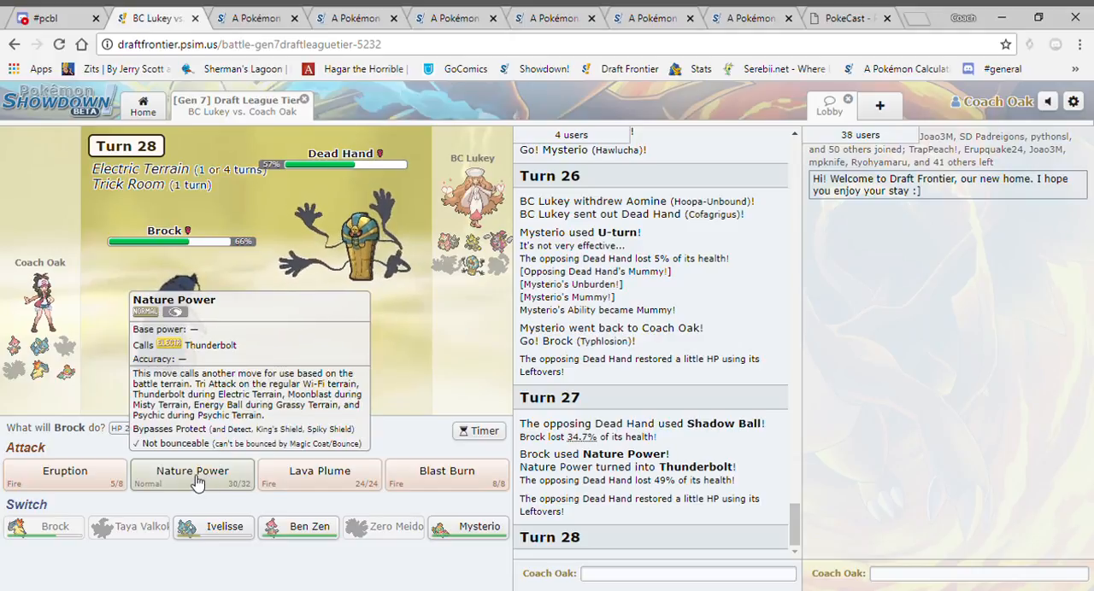
mouse_move(320, 475)
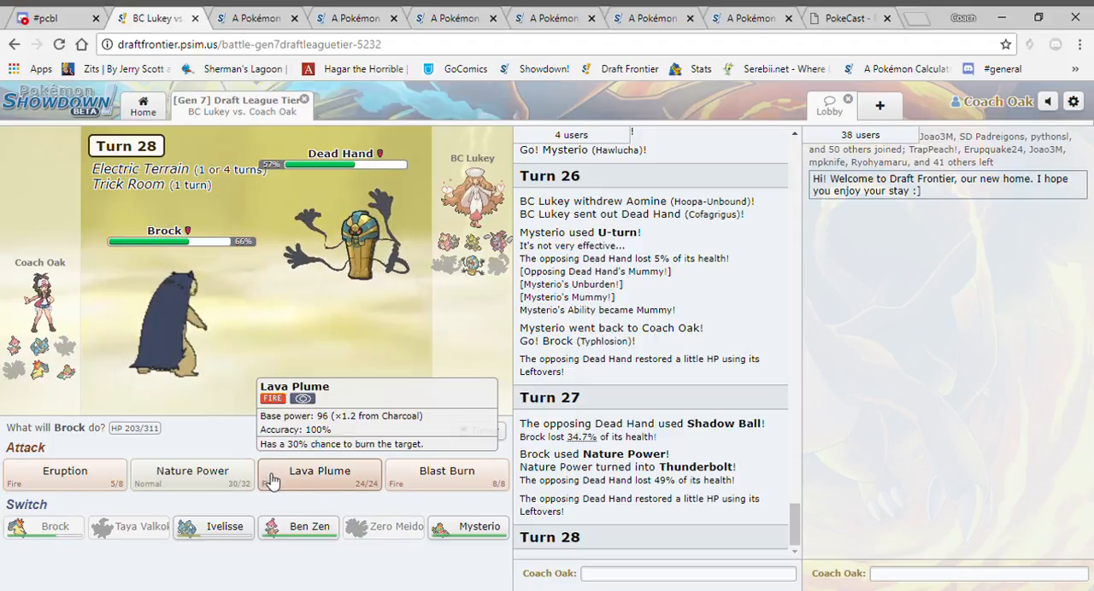
Pick Nature Power for Brock on turn 28, dropping Dead Hand to 14%.
left_click(318, 471)
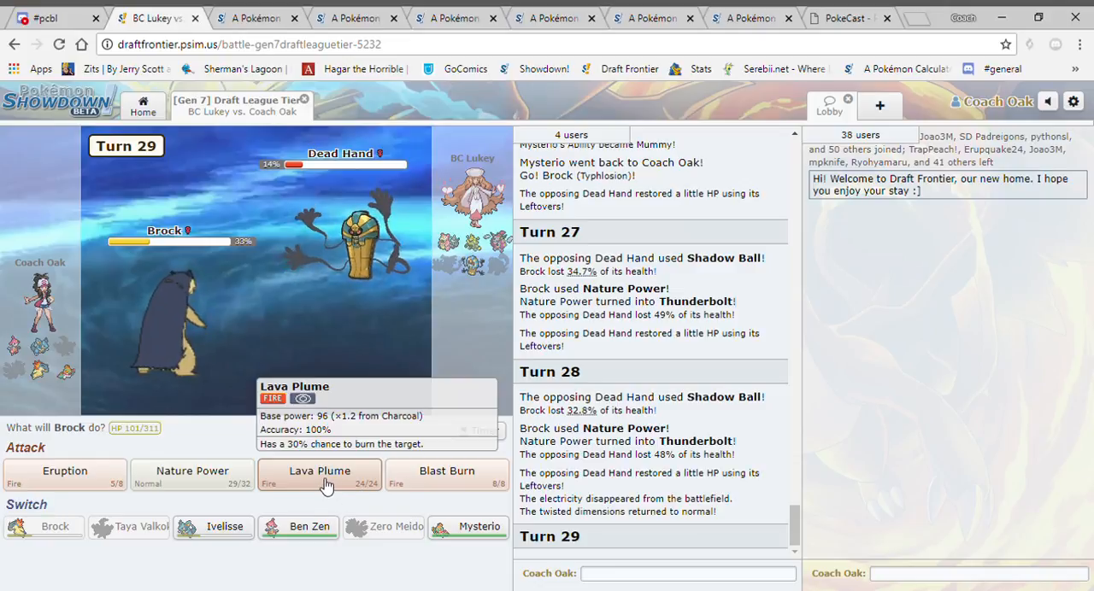
left_click(554, 17)
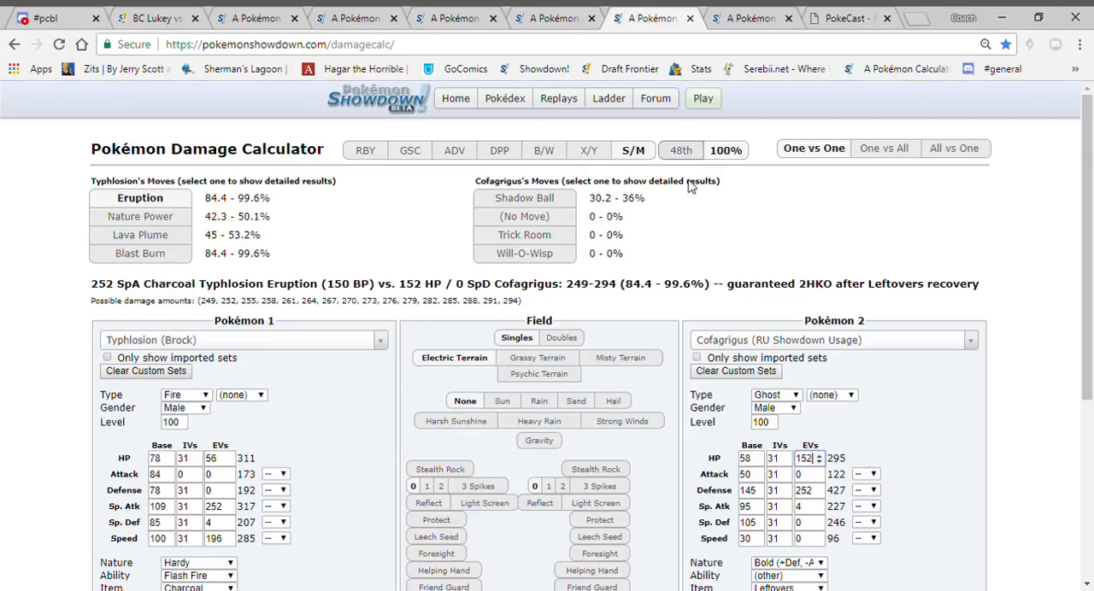
Set Slowbro's RU Defensive Calm Mind set as the target and remove Electric Terrain.
type("slow")
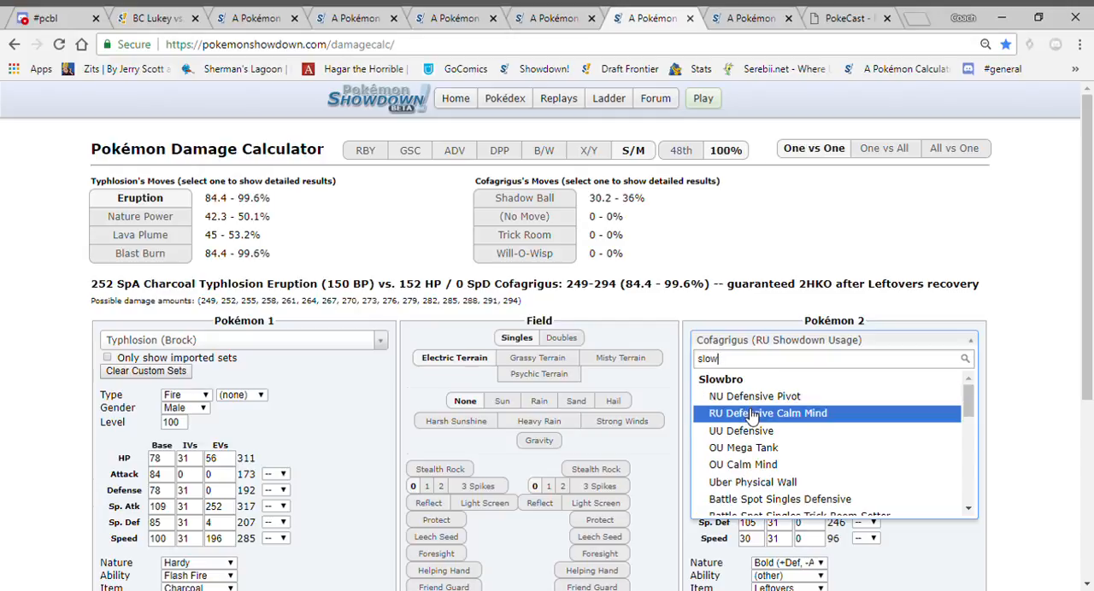
left_click(767, 413)
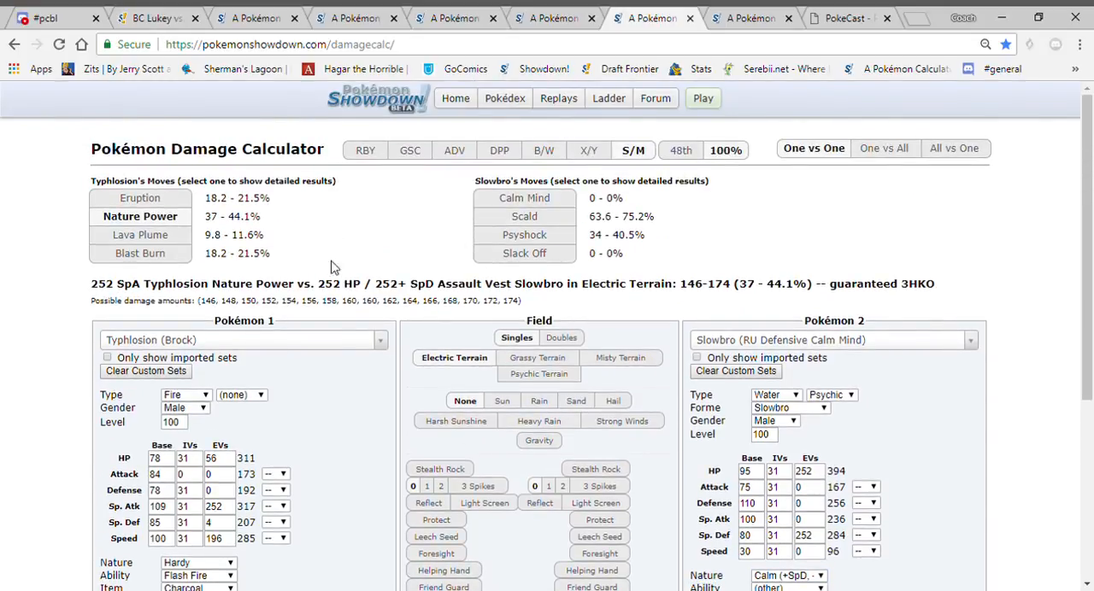
left_click(153, 17)
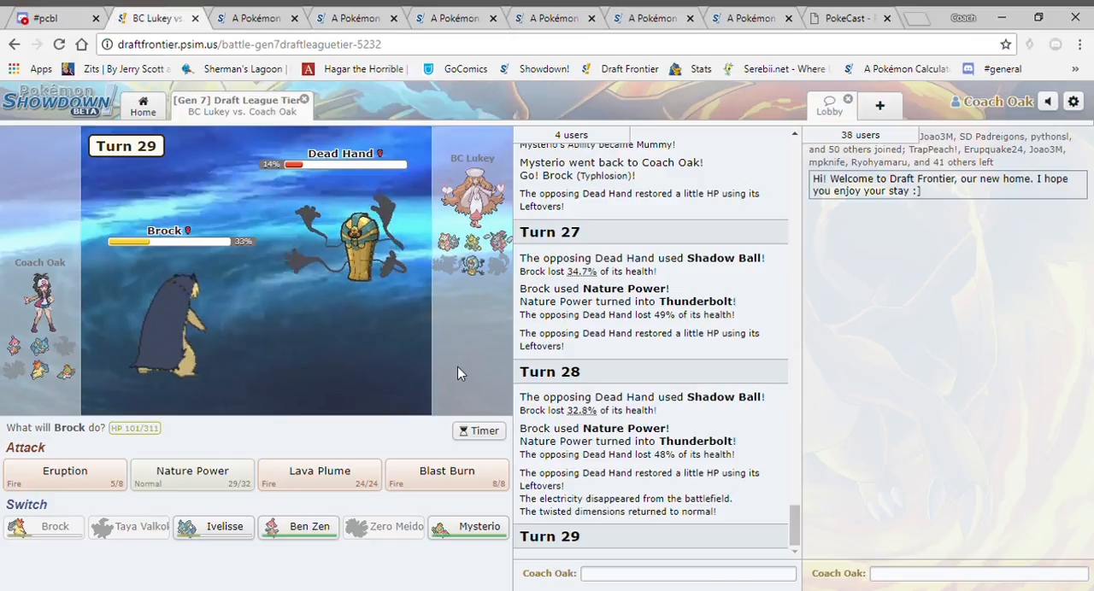
left_click(651, 18)
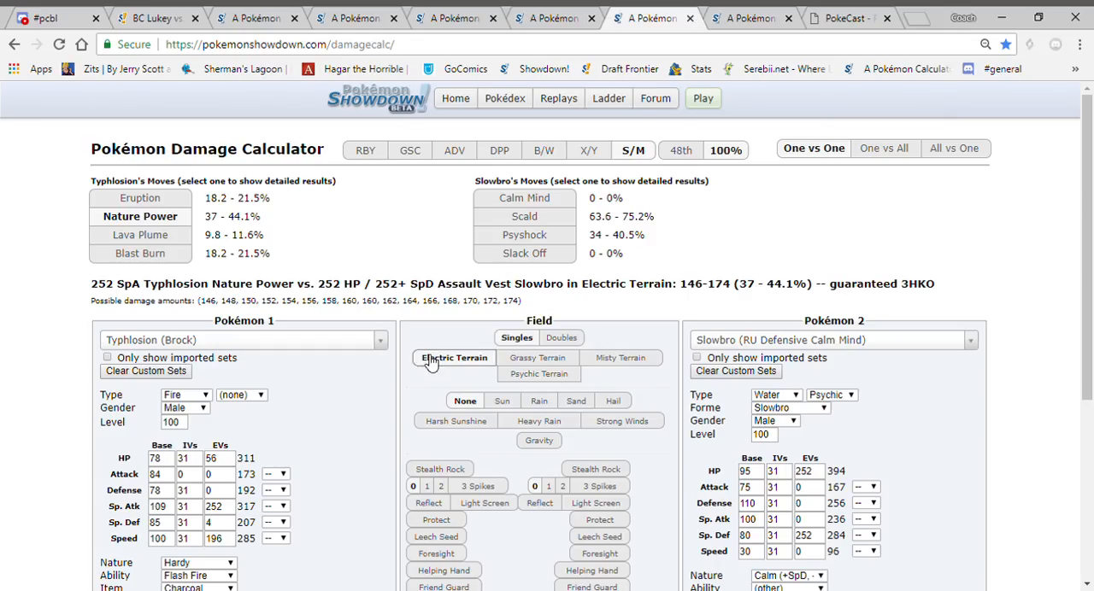
left_click(140, 197)
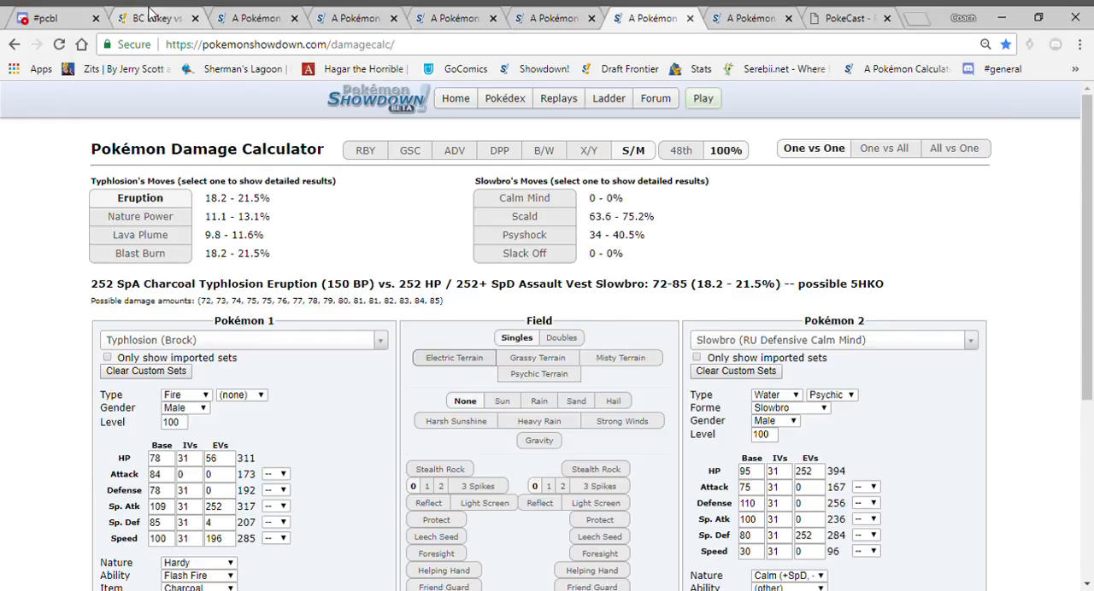
left_click(149, 17)
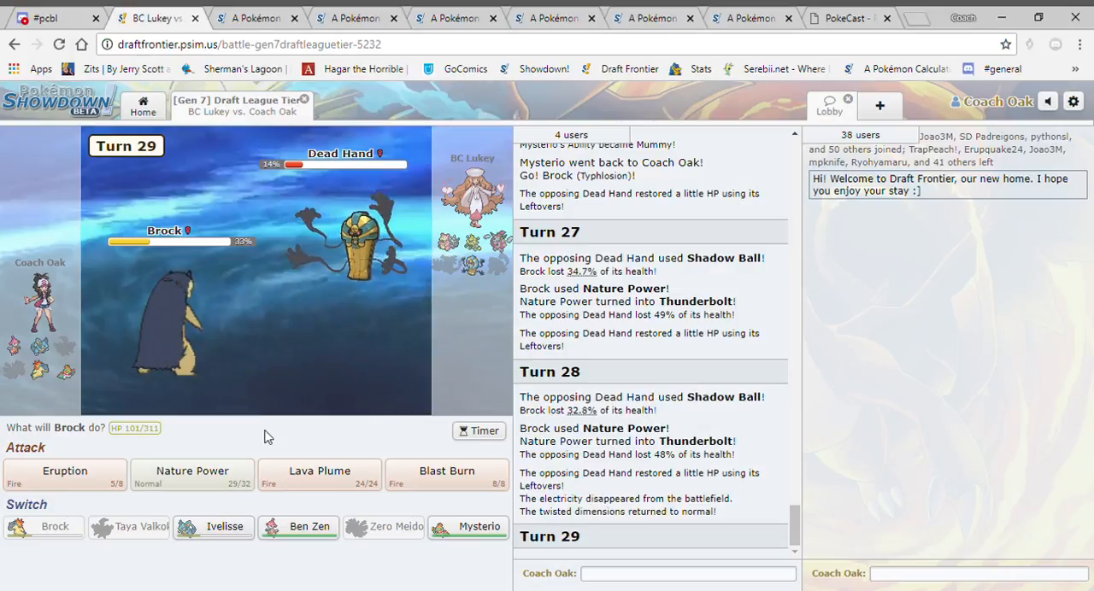
mouse_move(320, 475)
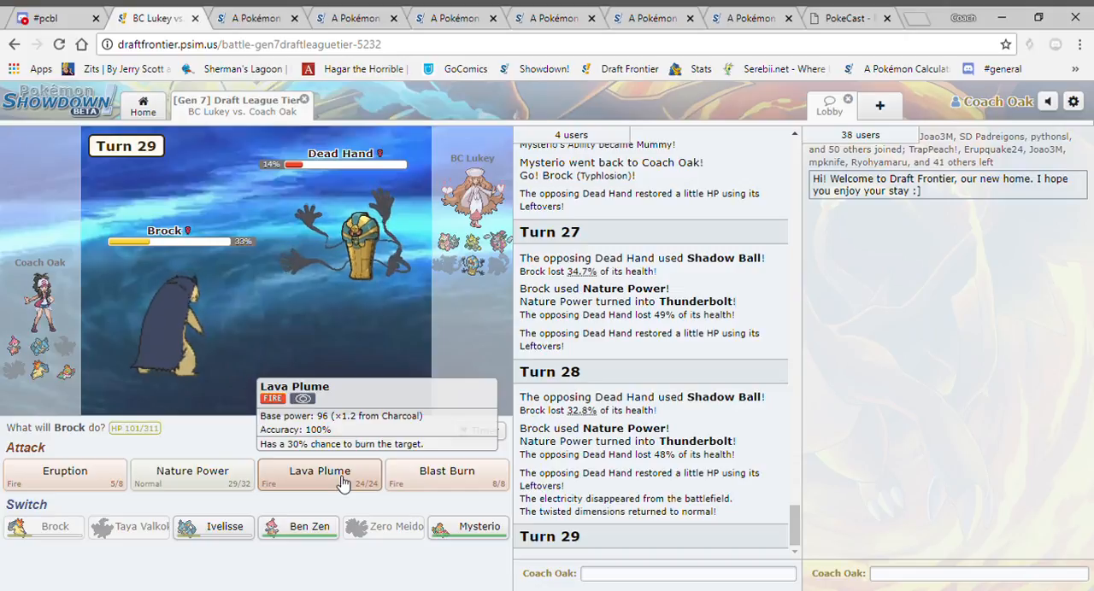
Have Brock use Lava Plume, hitting the incoming Slowvro for 12%.
left_click(320, 476)
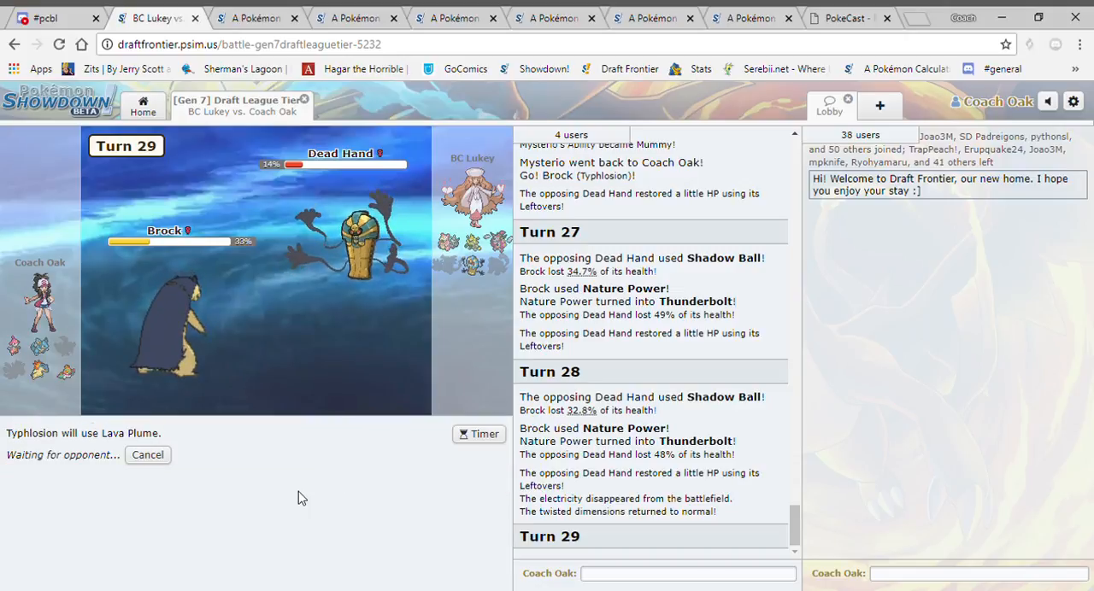
left_click(454, 17)
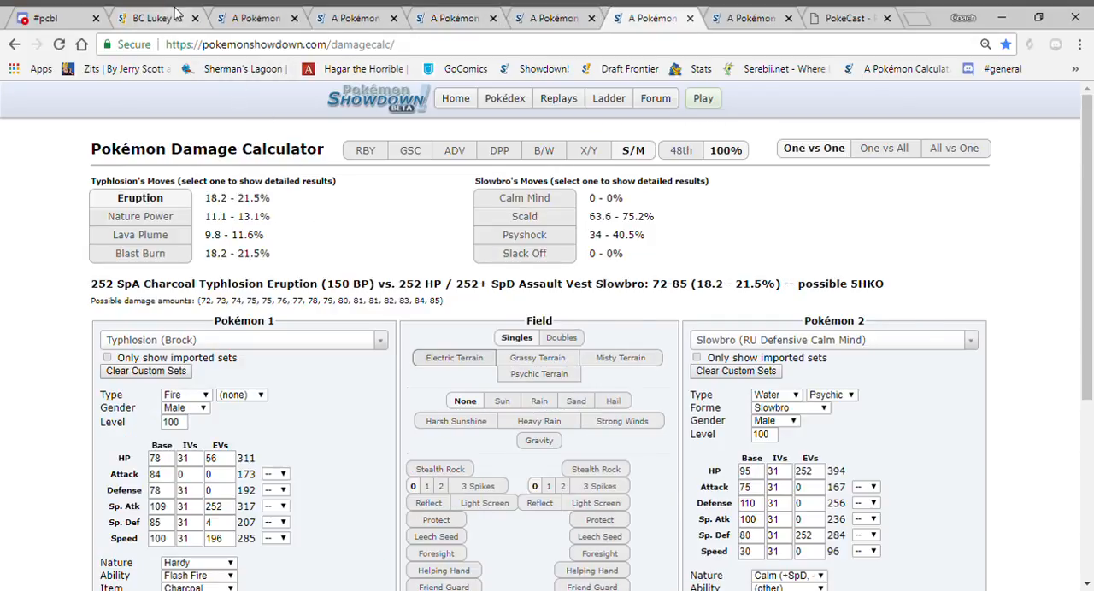
left_click(153, 18)
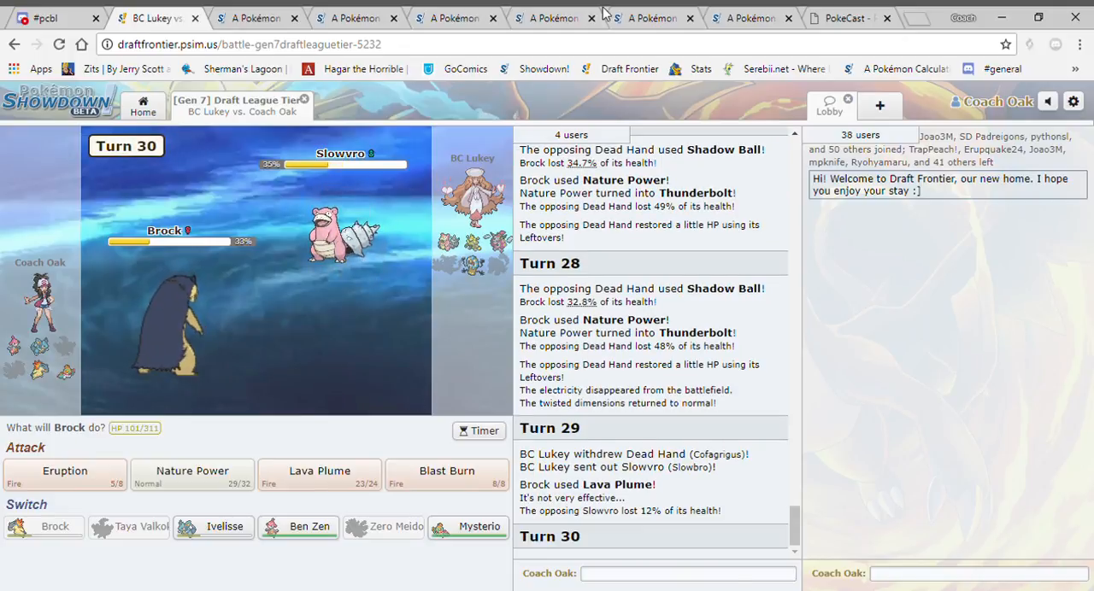
Have Brock use Nature Power on Slowvro for turn 30, hitting it for 13%.
left_click(654, 17)
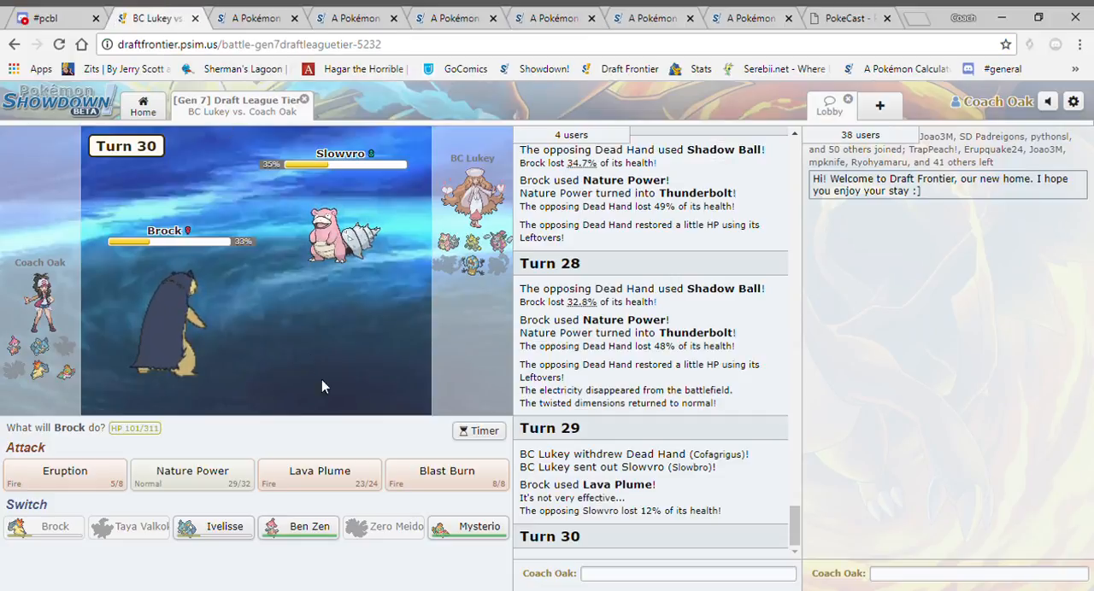
mouse_move(334, 439)
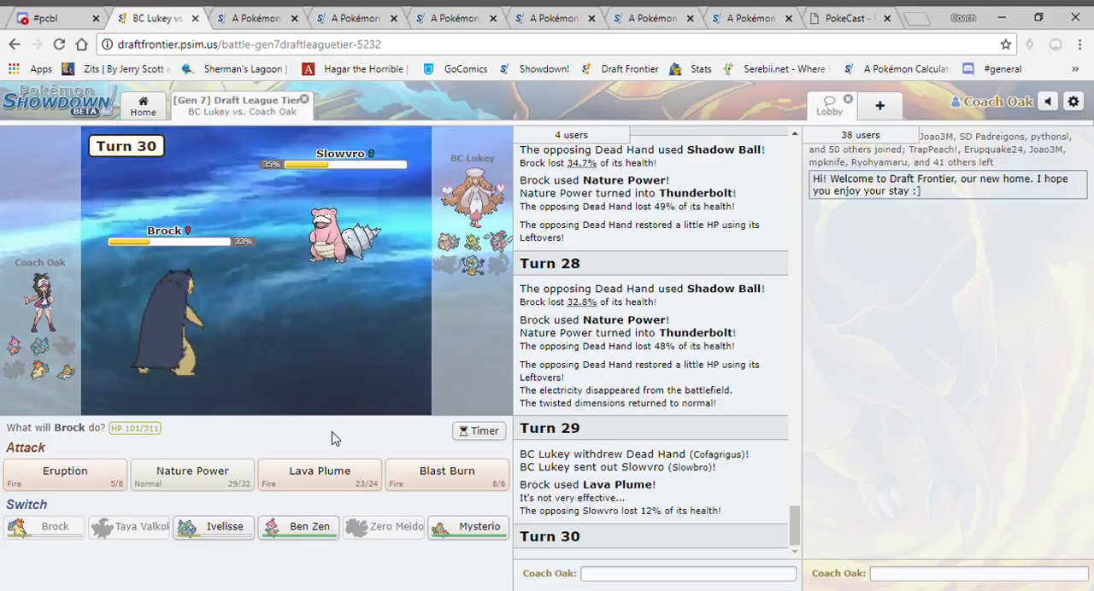
mouse_move(386, 452)
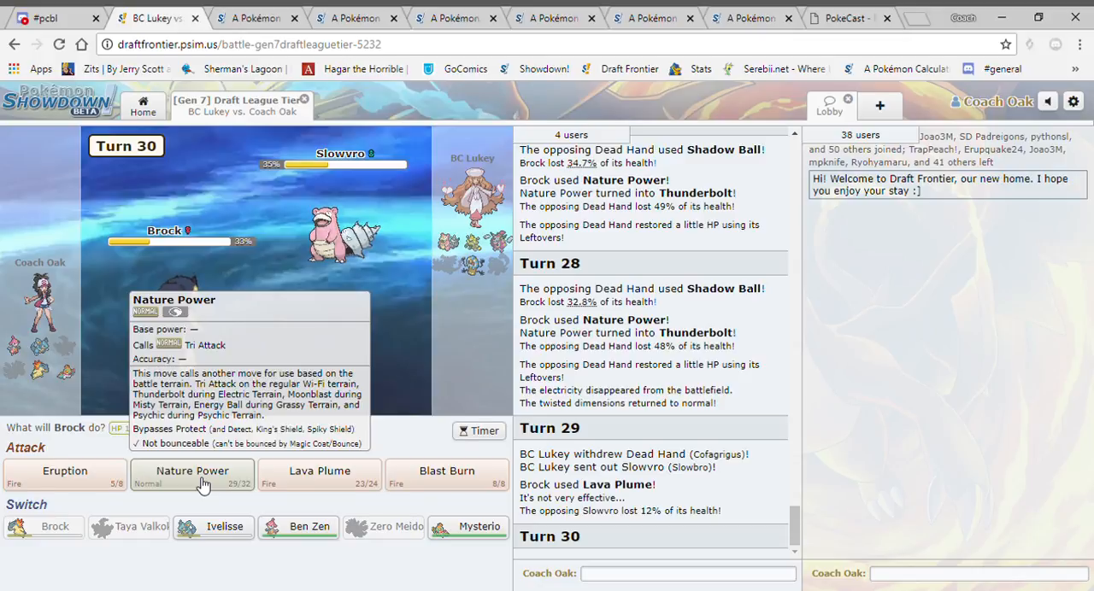
left_click(191, 475)
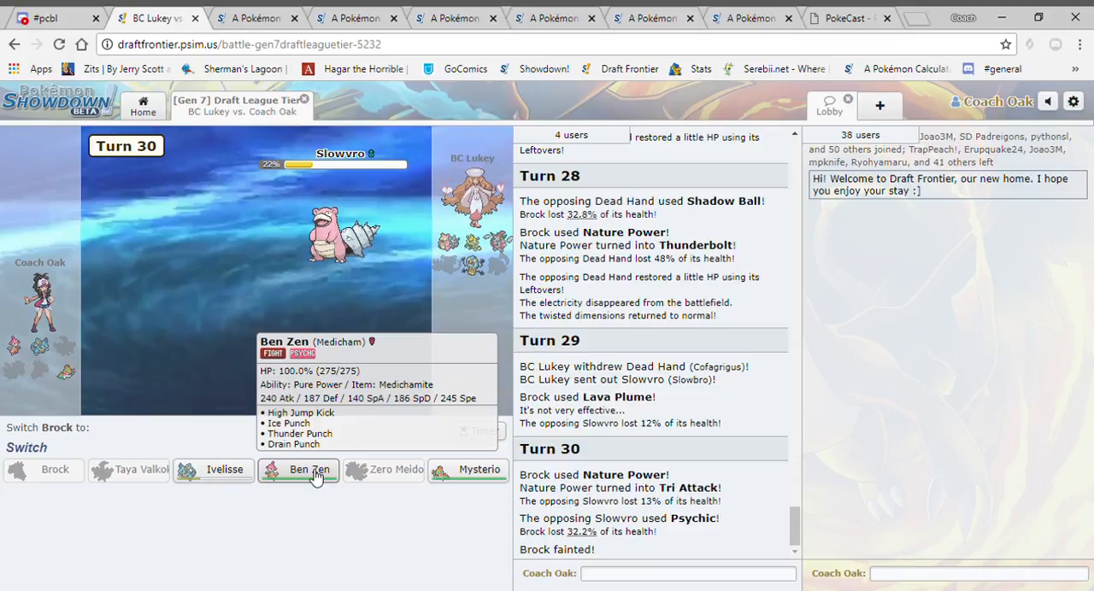
mouse_move(469, 470)
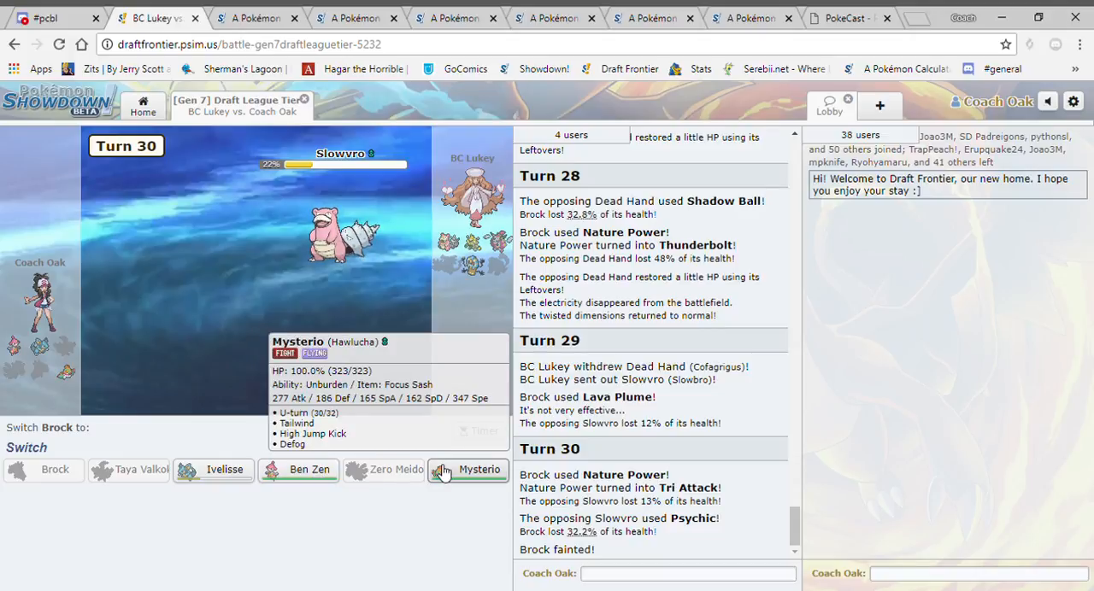
left_click(751, 17)
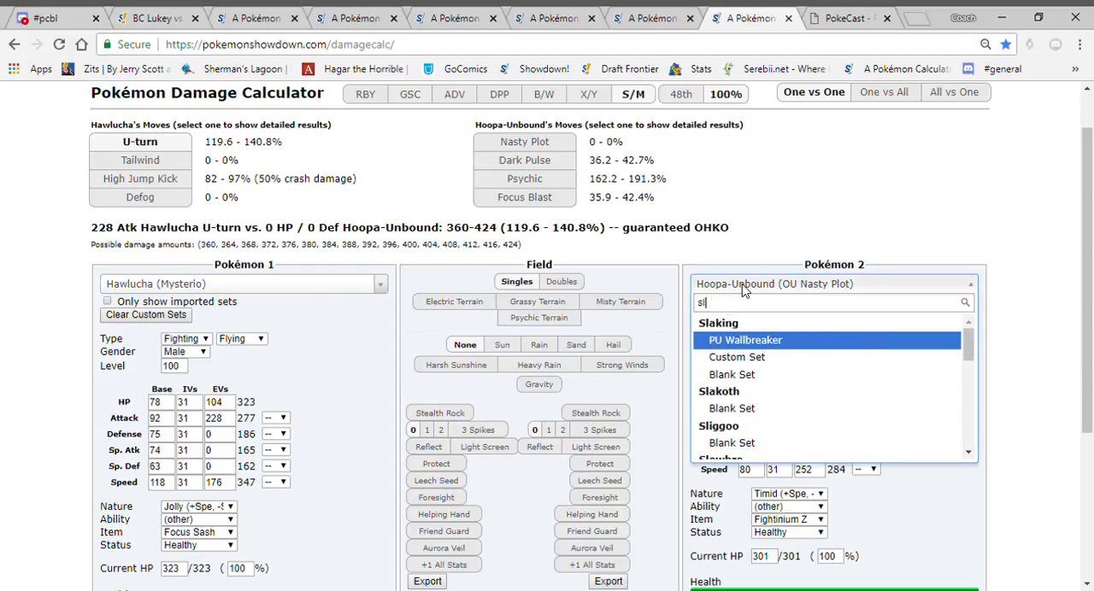
Load RU Defensive Calm Mind Slowbro against Hawlucha, showing U-turn at 25.3–29.9%.
type("slowbro")
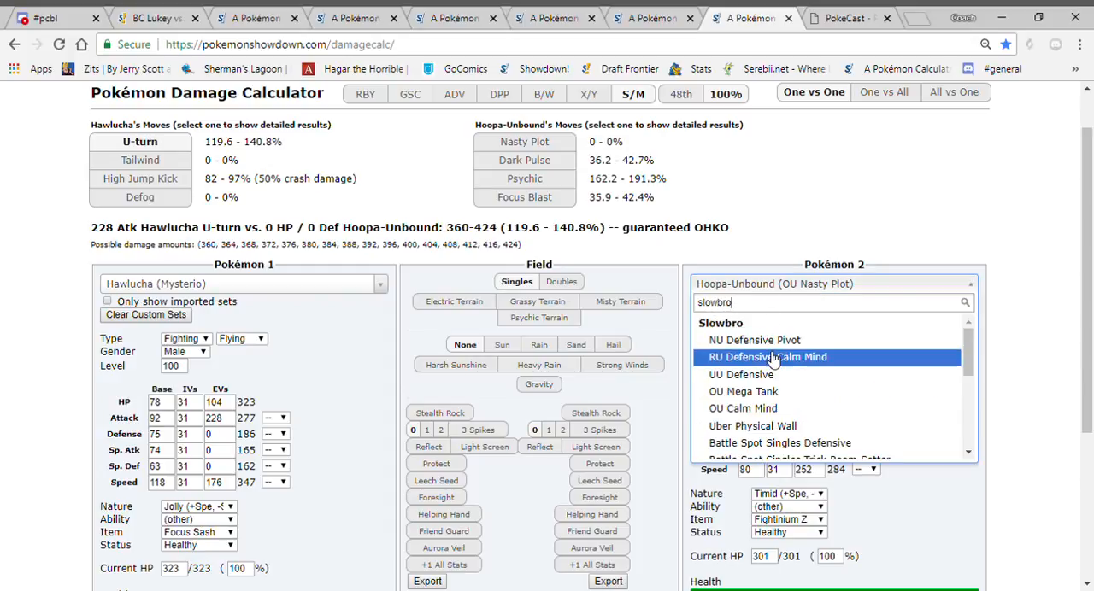
left_click(767, 357)
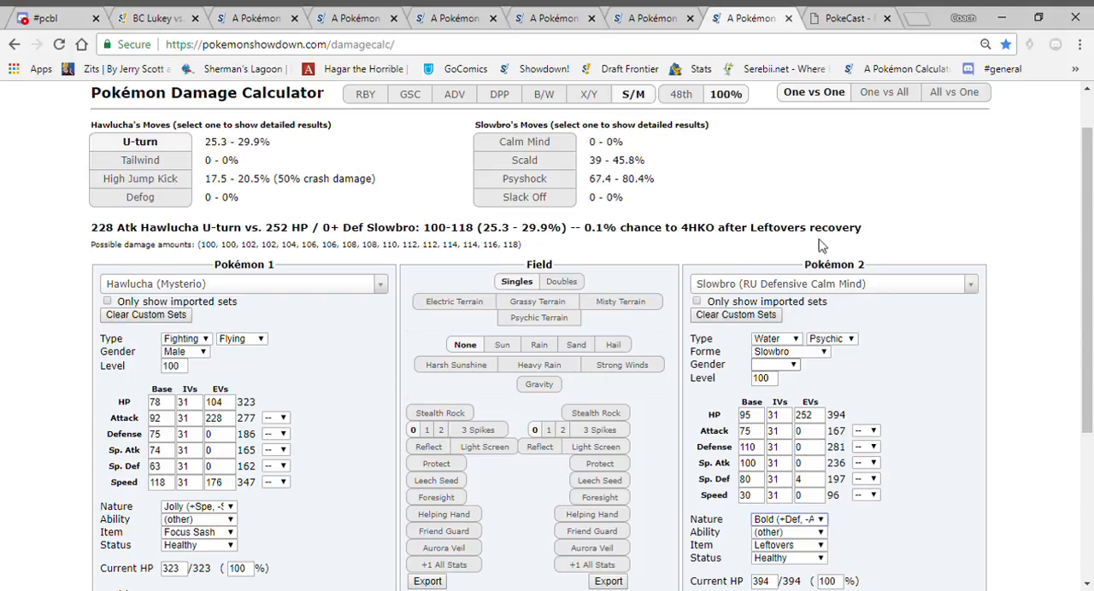
left_click(153, 17)
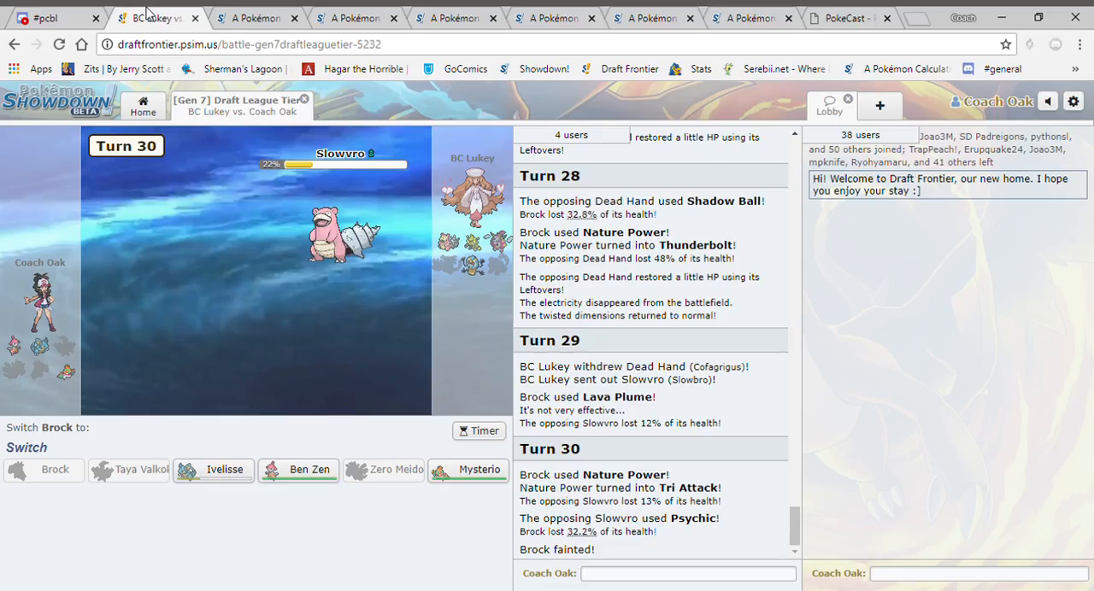
Send out Mysterio to replace the fainted Brock.
left_click(467, 469)
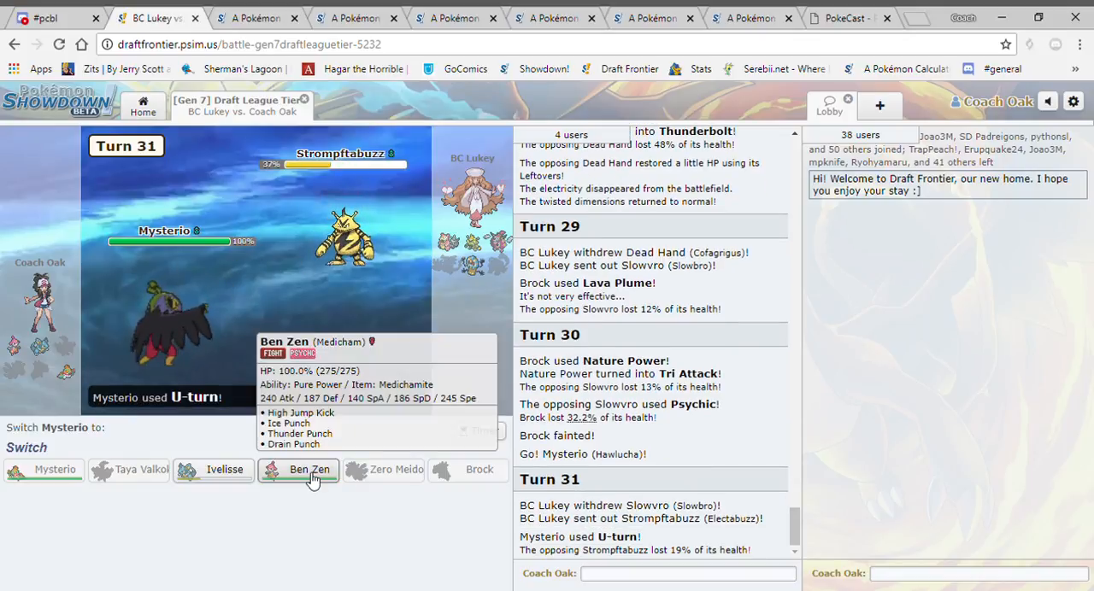
mouse_move(225, 469)
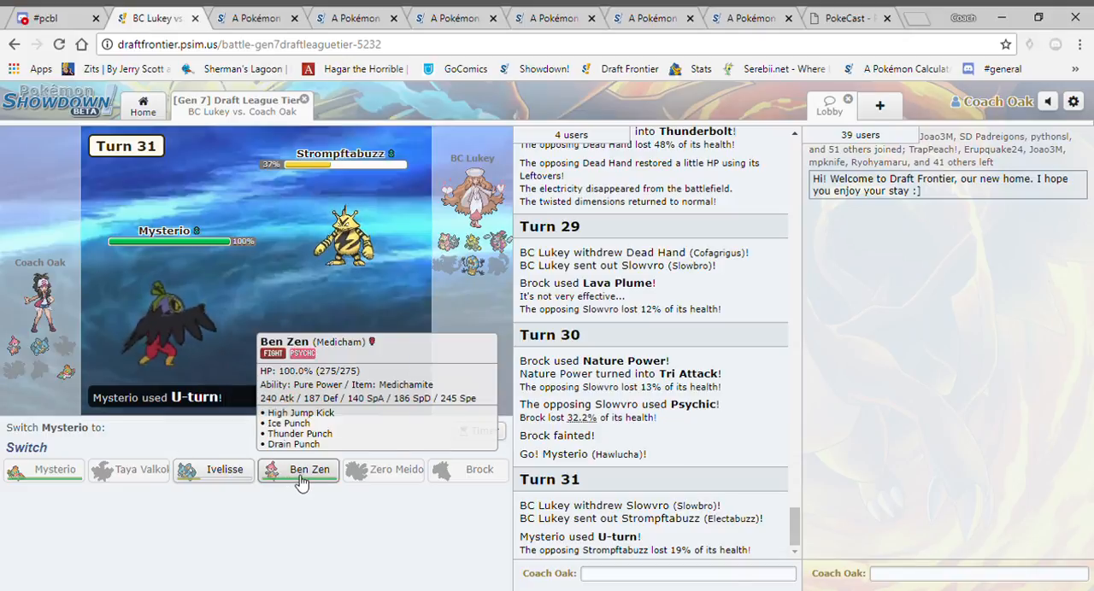
mouse_move(225, 470)
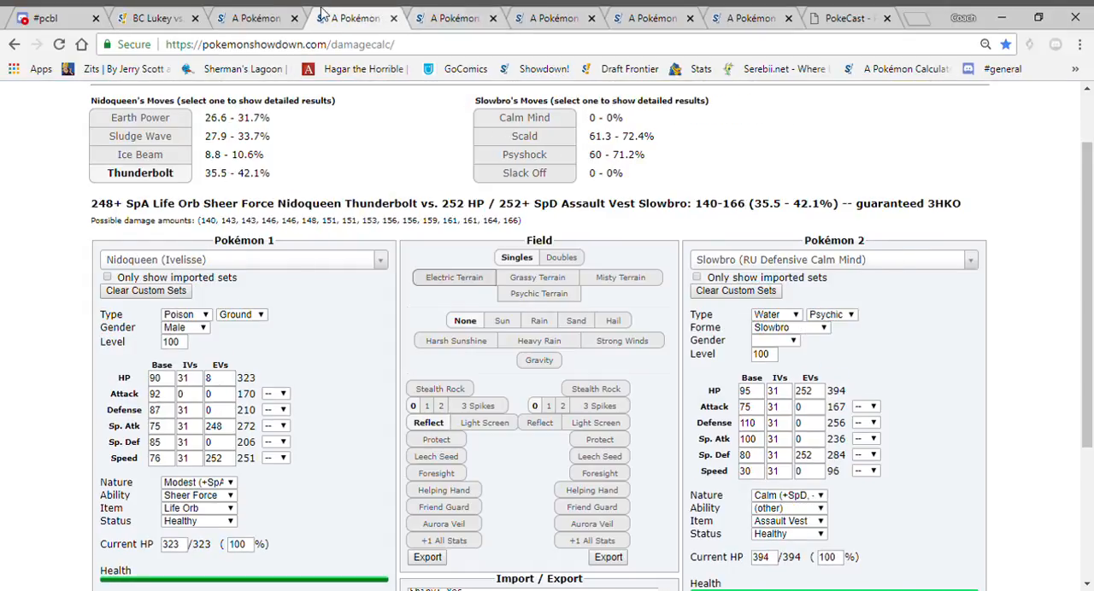
Set Electabuzz (Blank Set) as the defending Pokémon in the damage calculator.
left_click(149, 18)
type("elec")
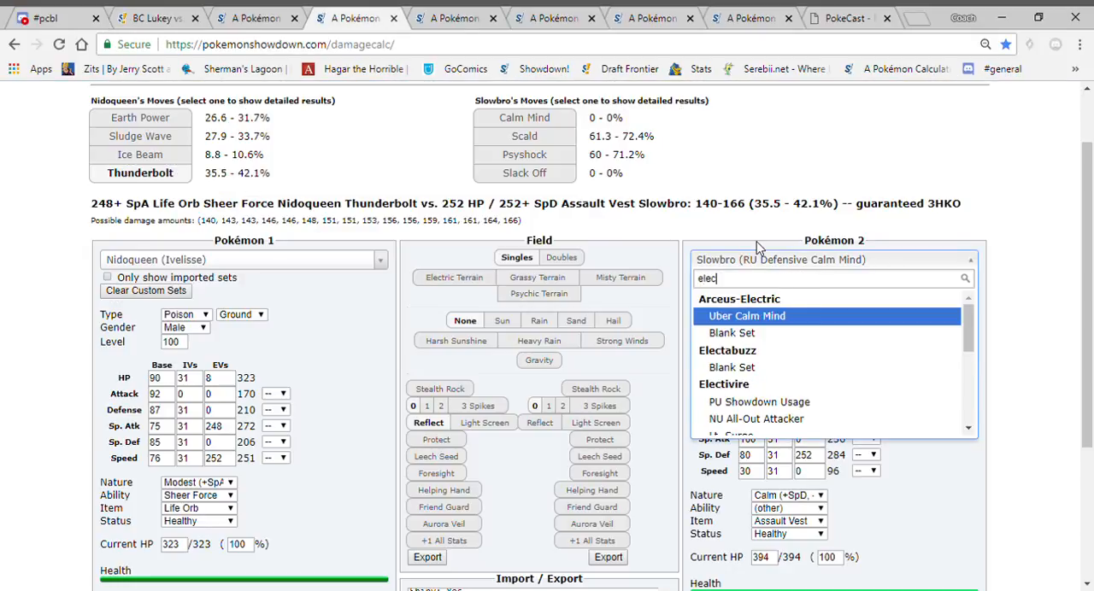
left_click(732, 368)
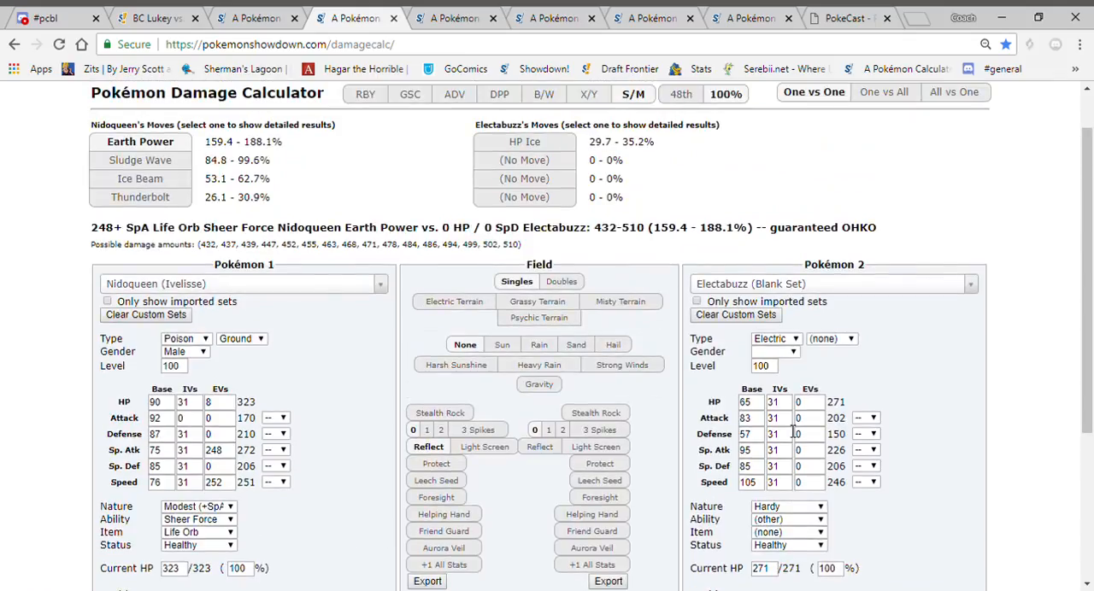
mouse_move(366, 157)
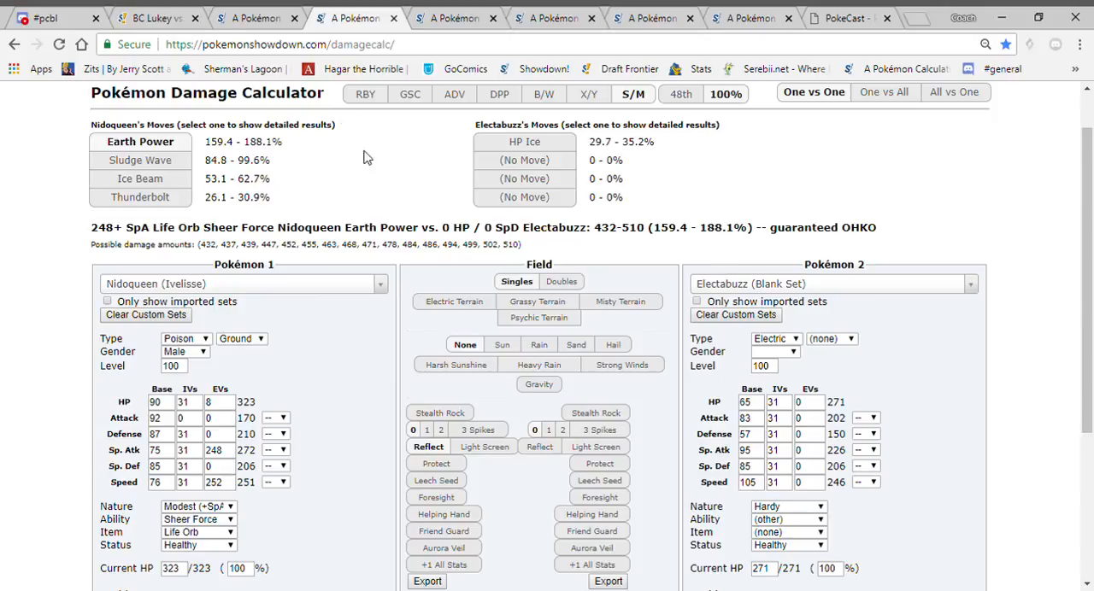
left_click(154, 18)
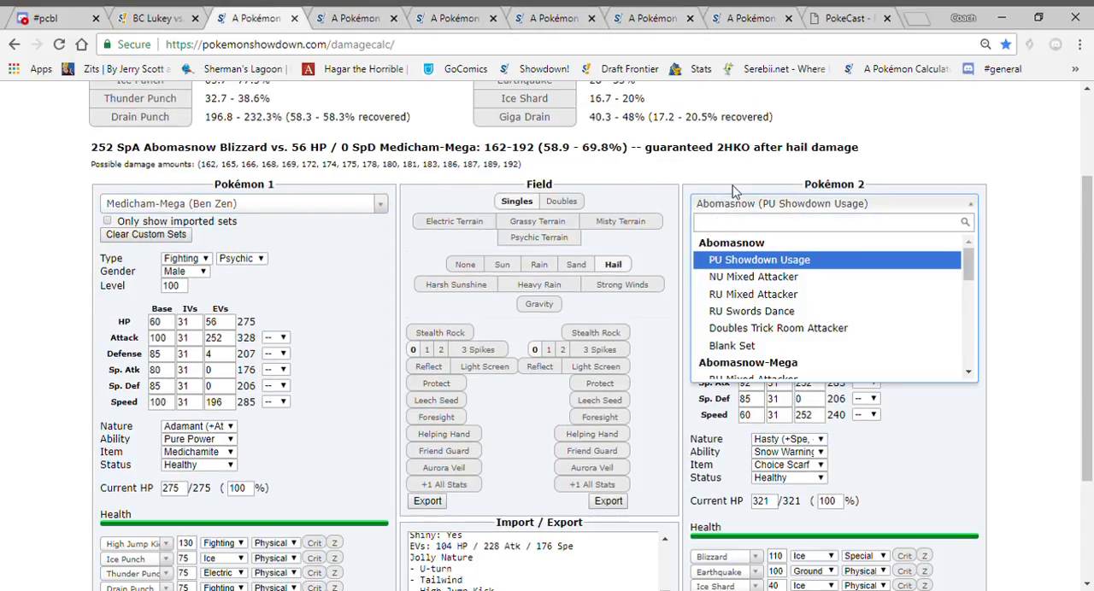
In the Mega Medicham calculation, give Electabuzz Volt Switch as its first move.
type("e")
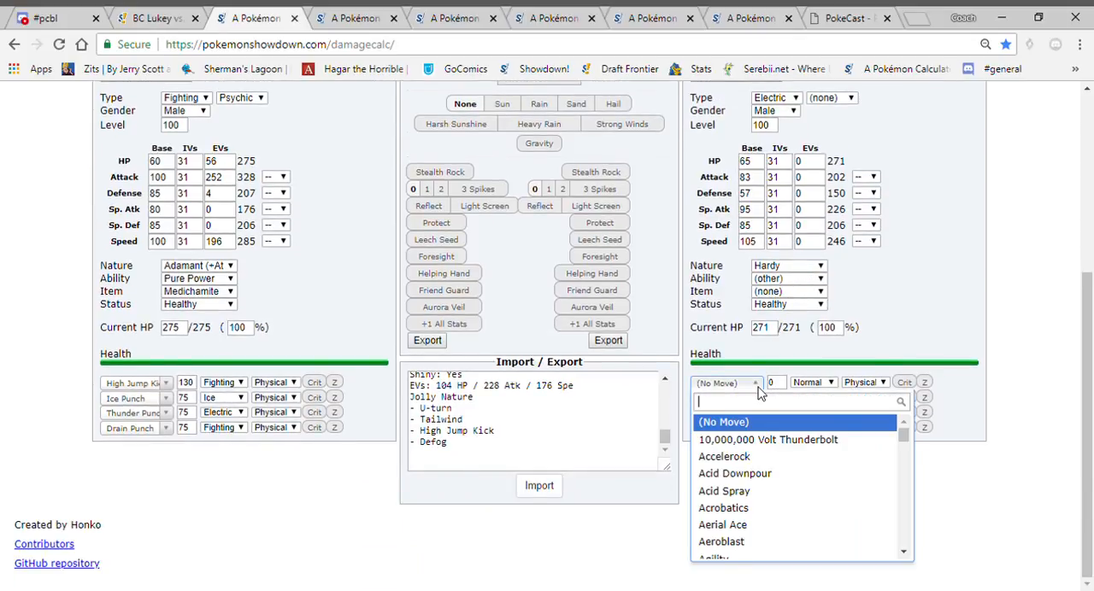
left_click(716, 382)
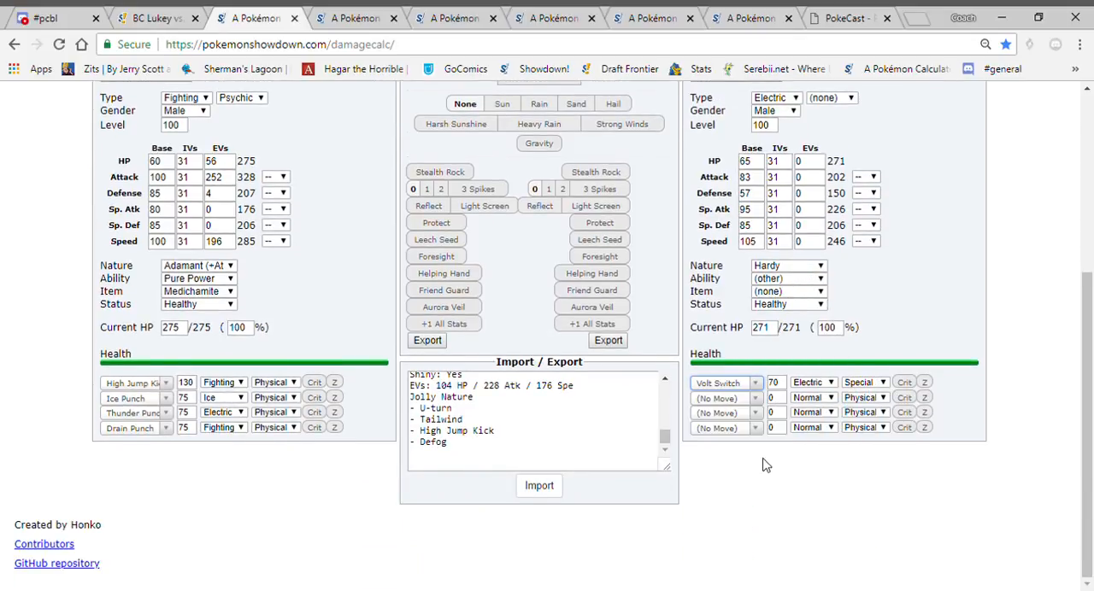
scroll("up", 3)
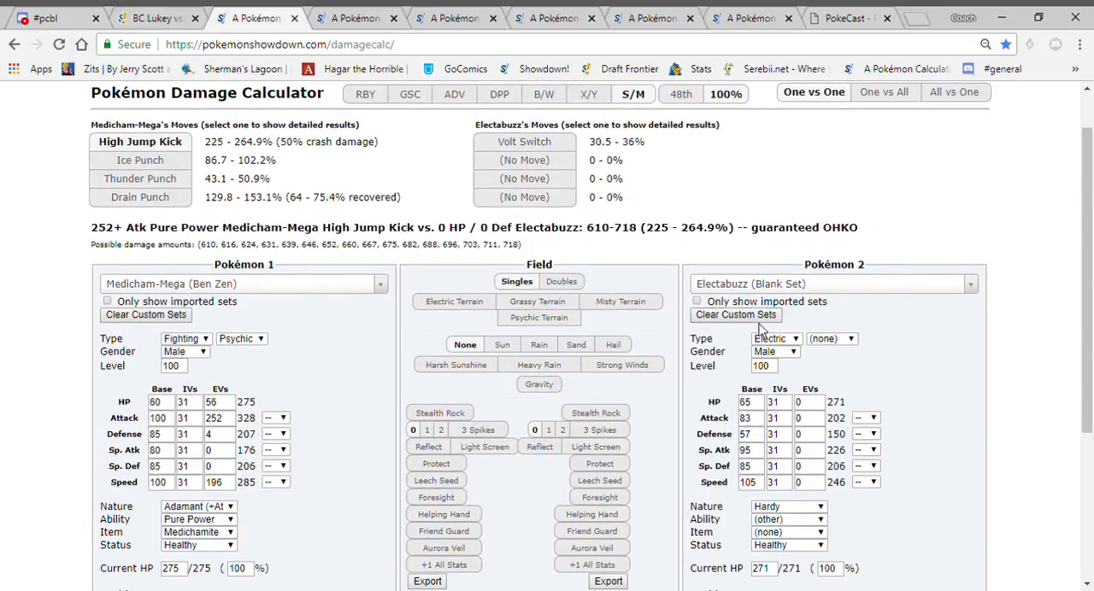
left_click(159, 17)
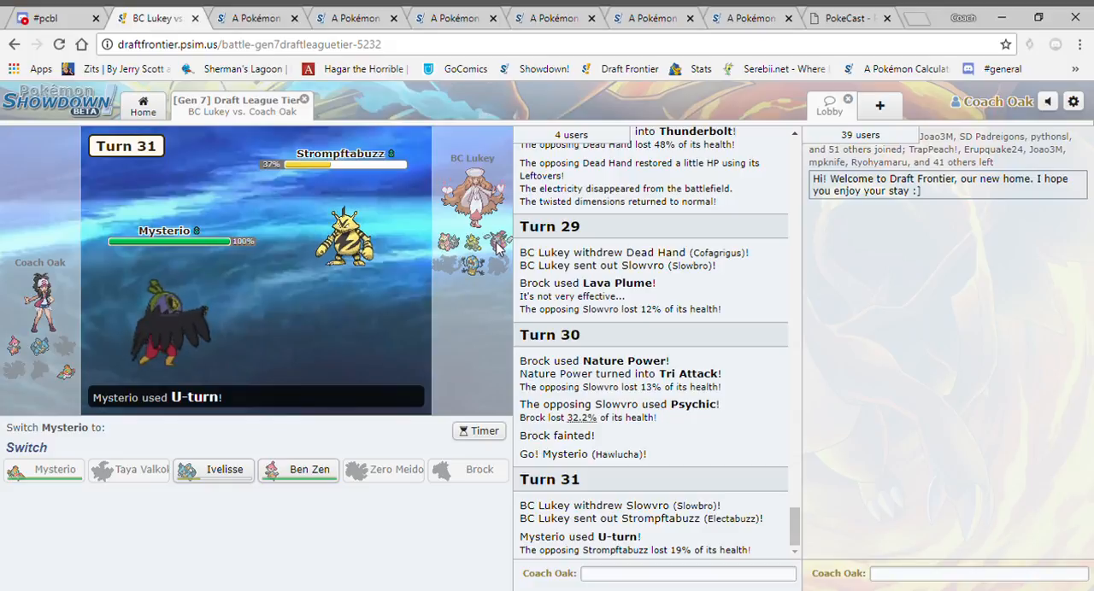
Check Mega Medicham against Cofagrigus's RU Showdown Usage set.
left_click(309, 469)
type("cofa")
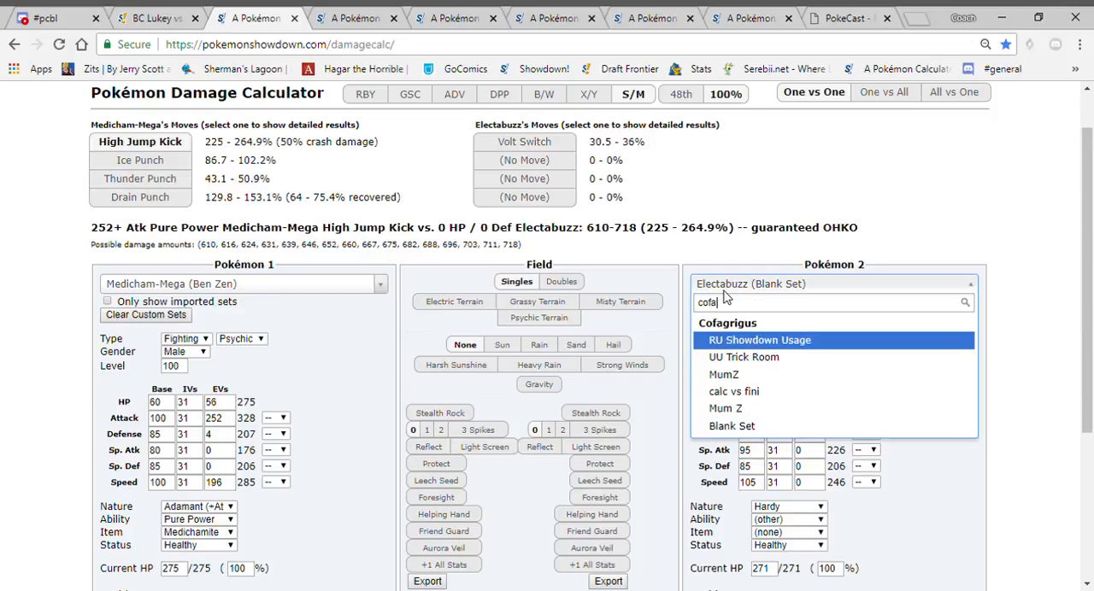
left_click(759, 340)
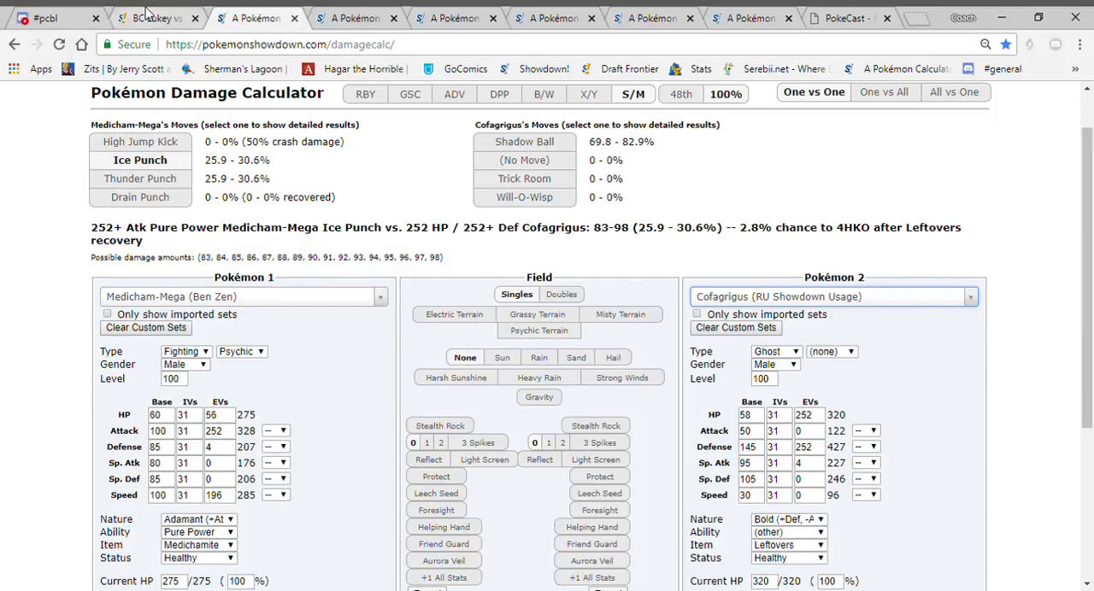
left_click(153, 18)
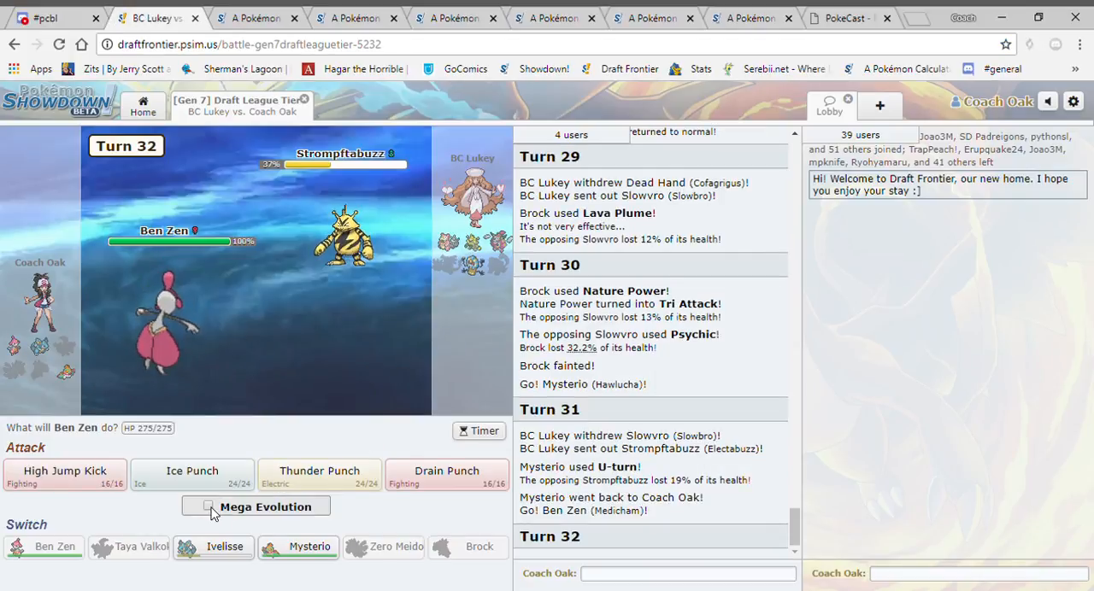
Confirm High Jump Kick OHKOs a 252 HP Eviolite Electabuzz.
left_click(350, 17)
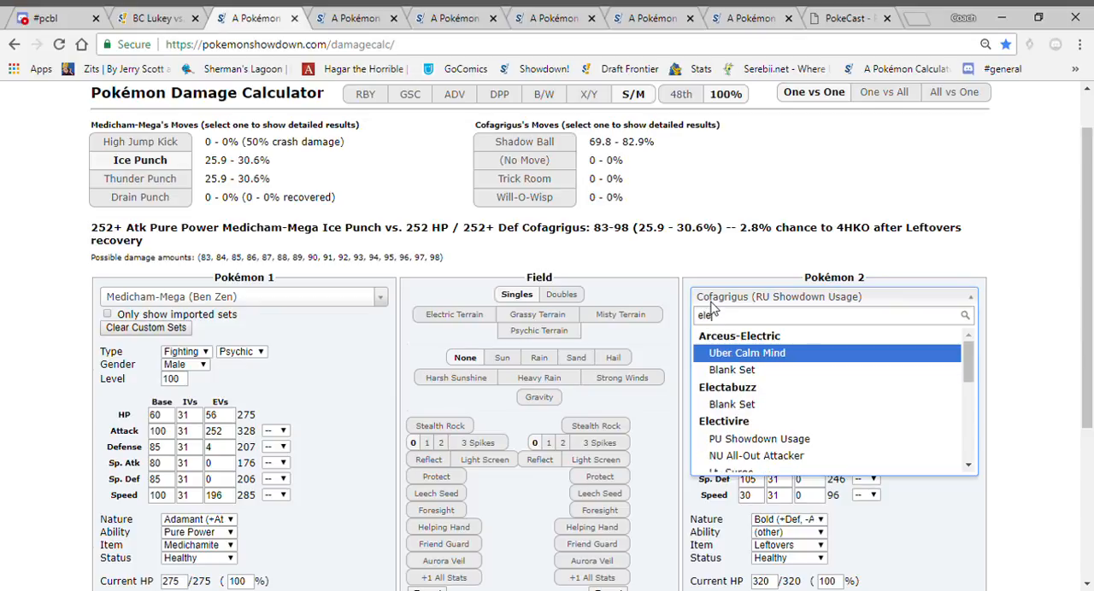
left_click(733, 404)
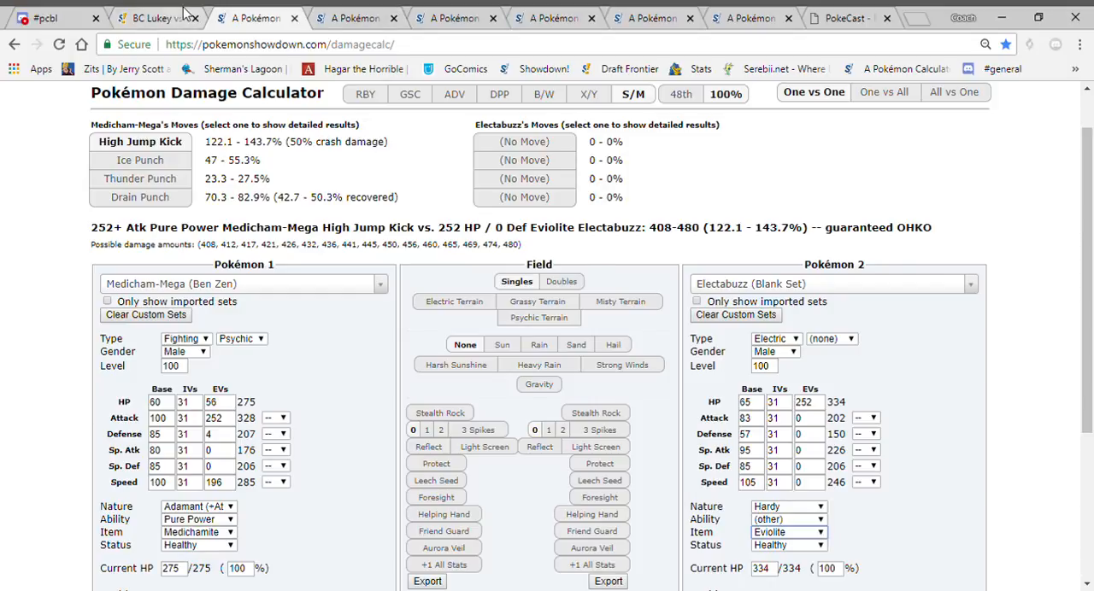
left_click(150, 18)
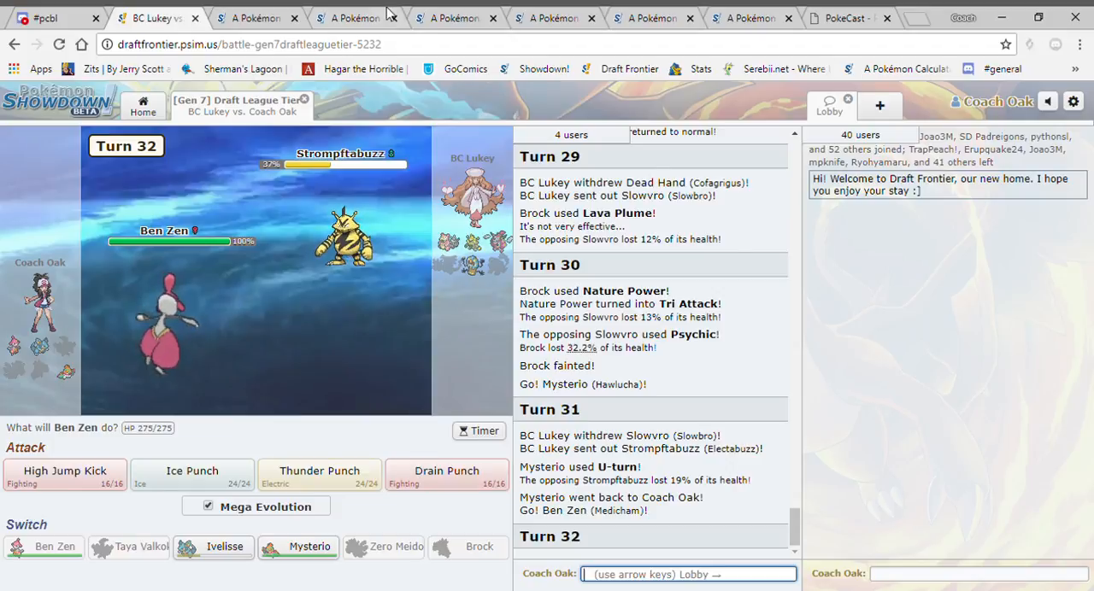
Mega Evolve Ben Zen using Drain Punch, then queue Thunder Punch against Dead Hand.
left_click(257, 17)
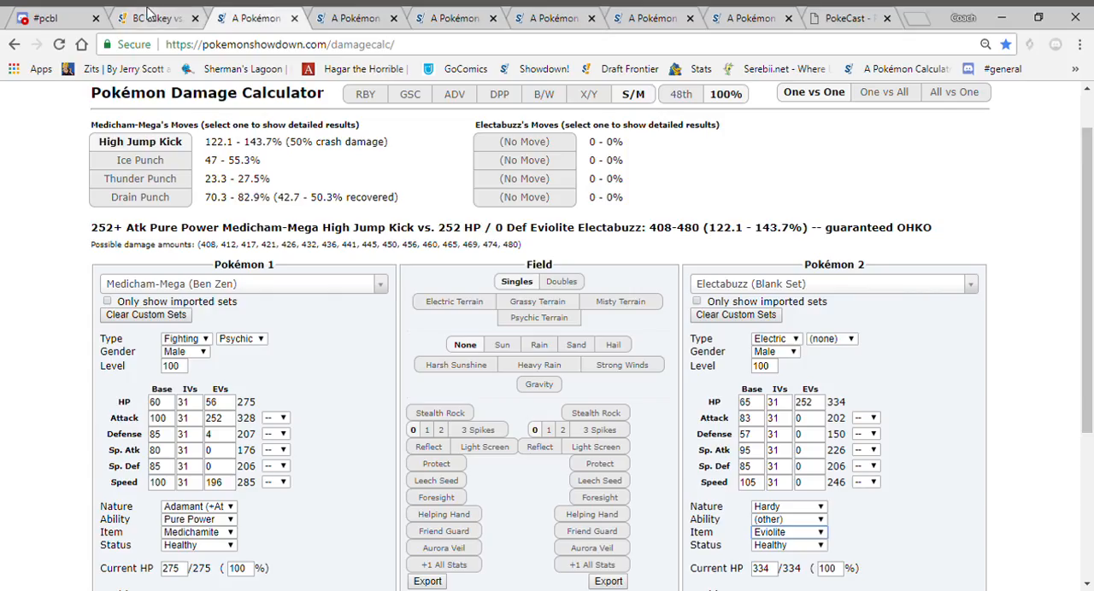
left_click(154, 17)
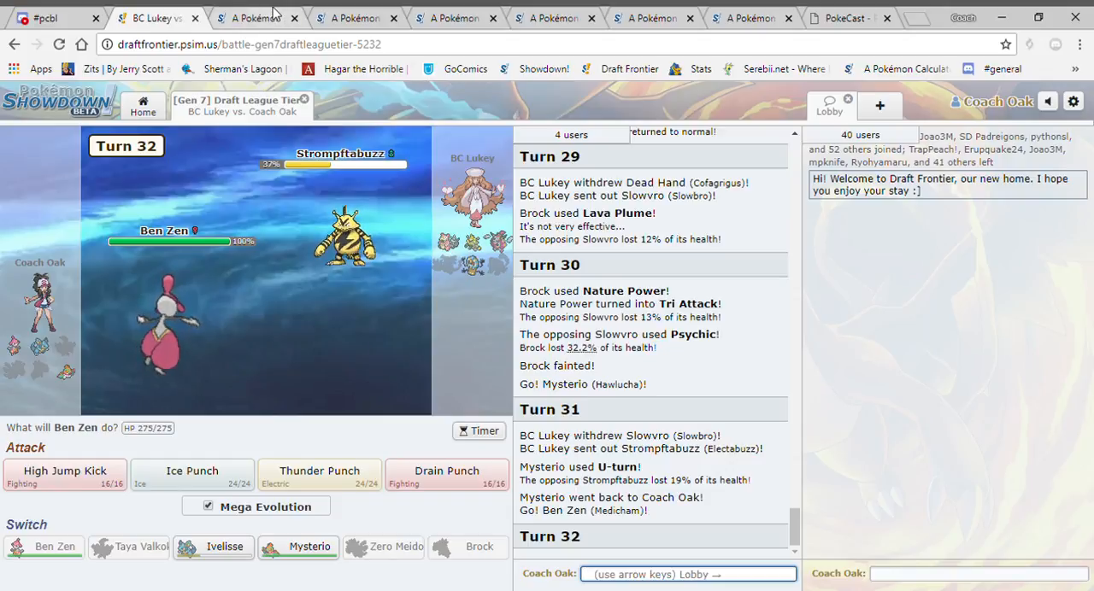
mouse_move(368, 314)
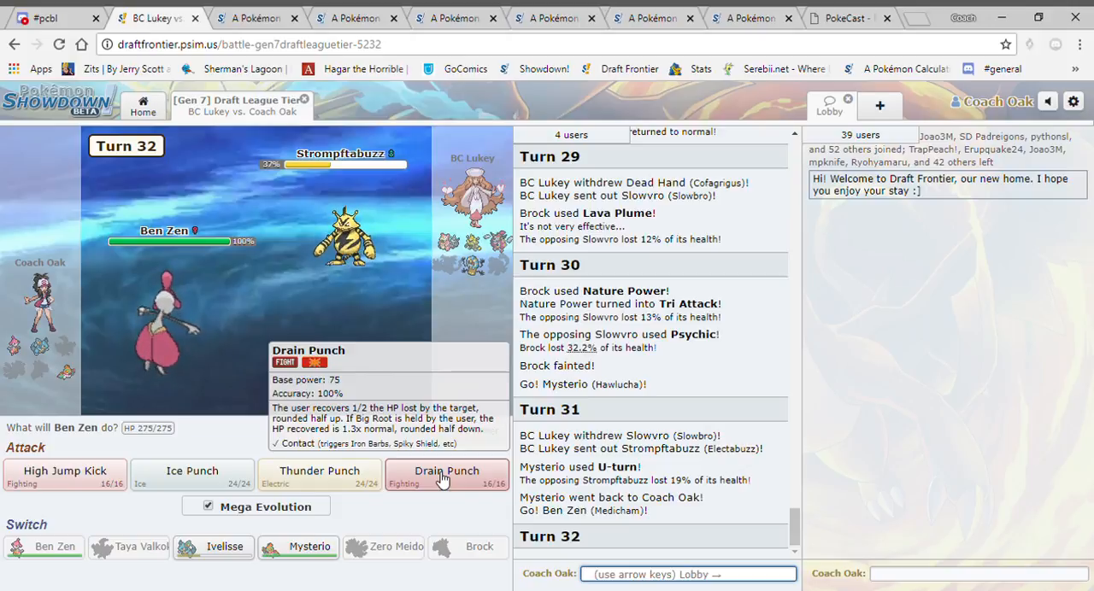
left_click(446, 476)
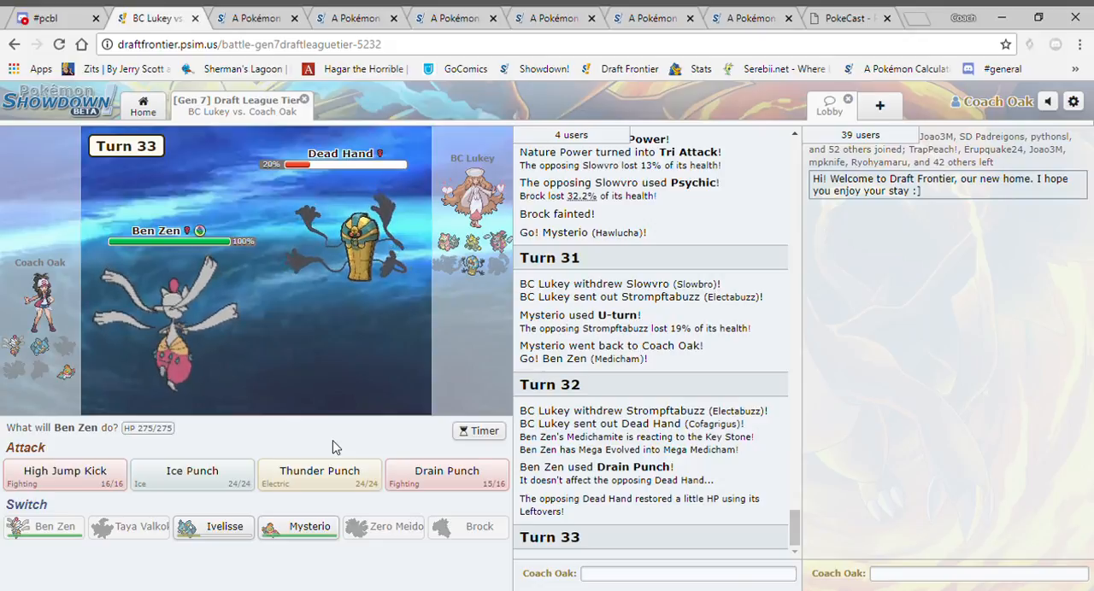
mouse_move(319, 474)
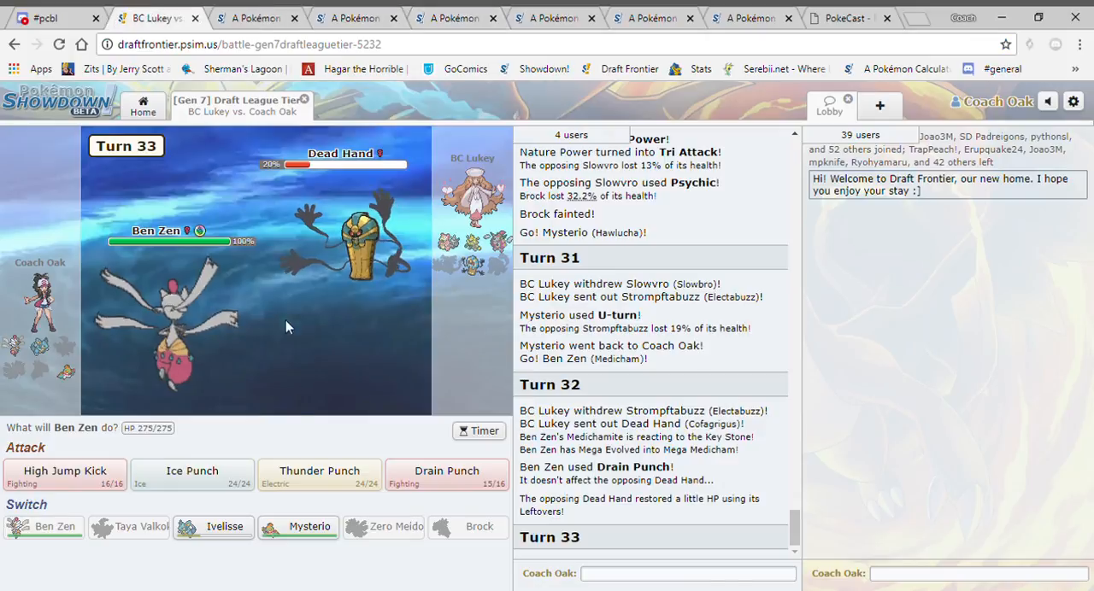
left_click(320, 470)
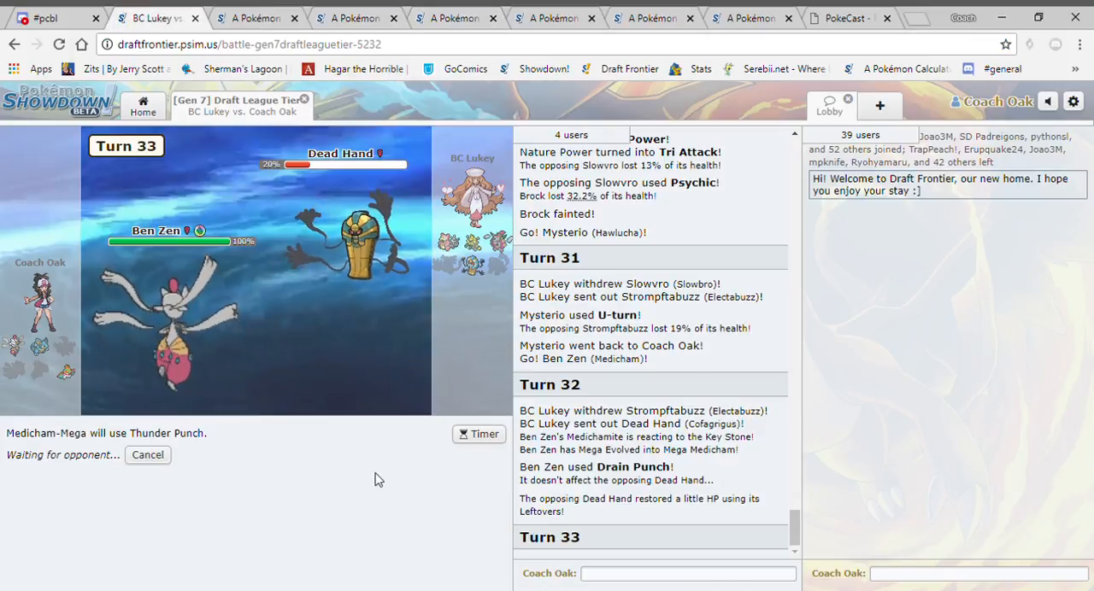
mouse_move(358, 422)
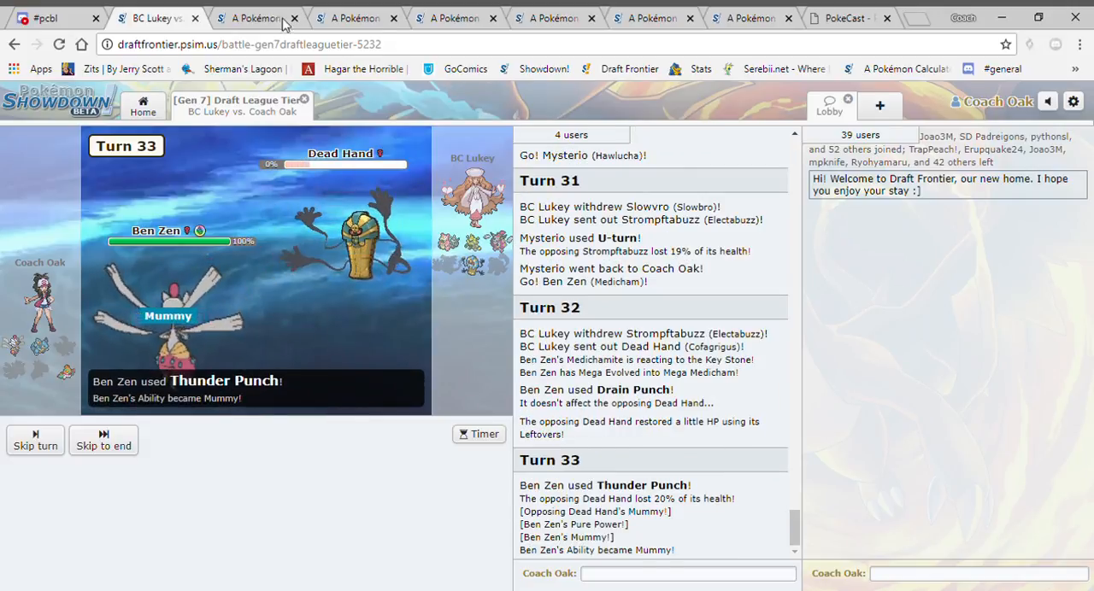
Review the turn's outcome and search Hoopa-Unbound as the calculator's Pokémon 2.
left_click(255, 17)
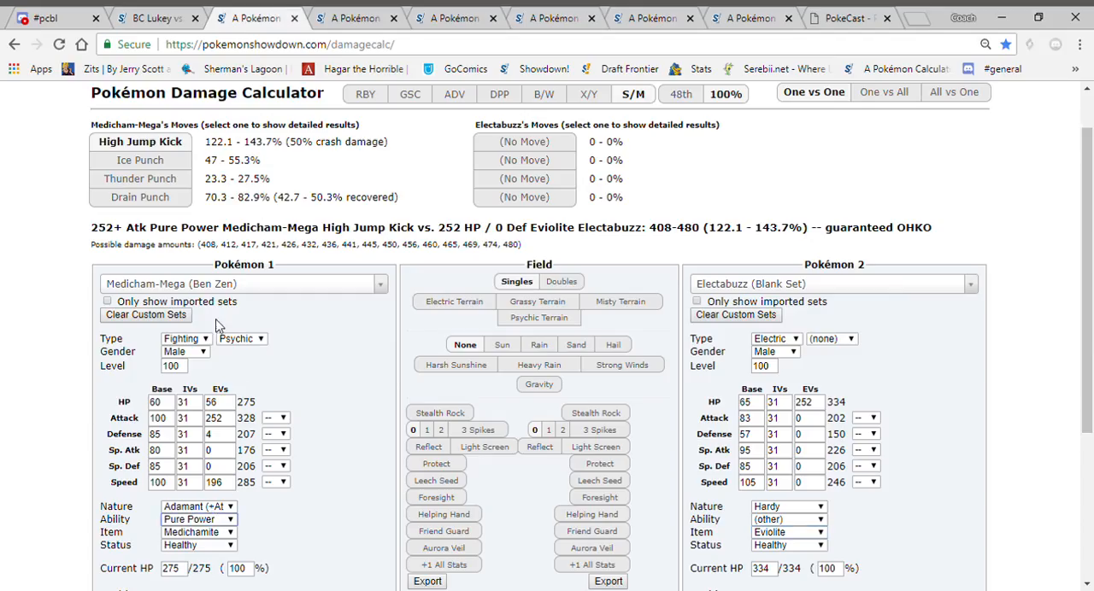
left_click(154, 17)
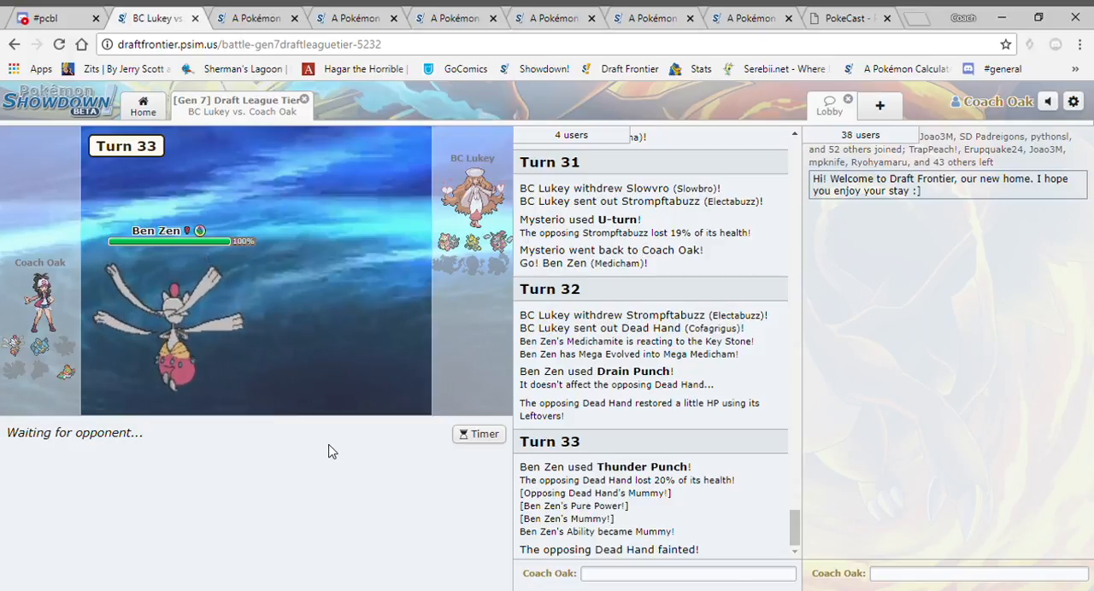
left_click(257, 17)
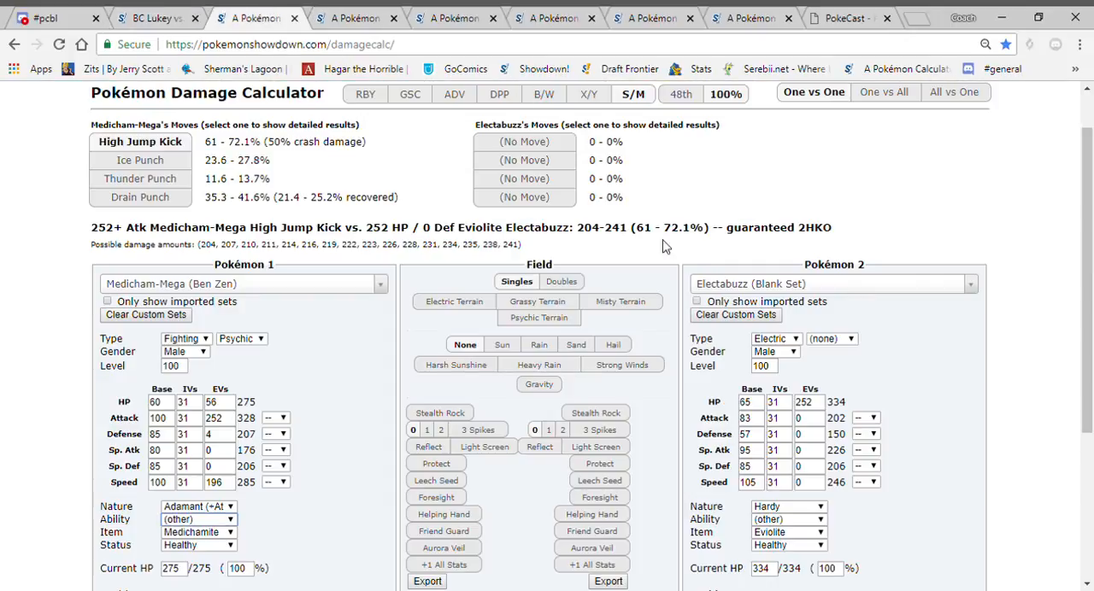
type("hoop")
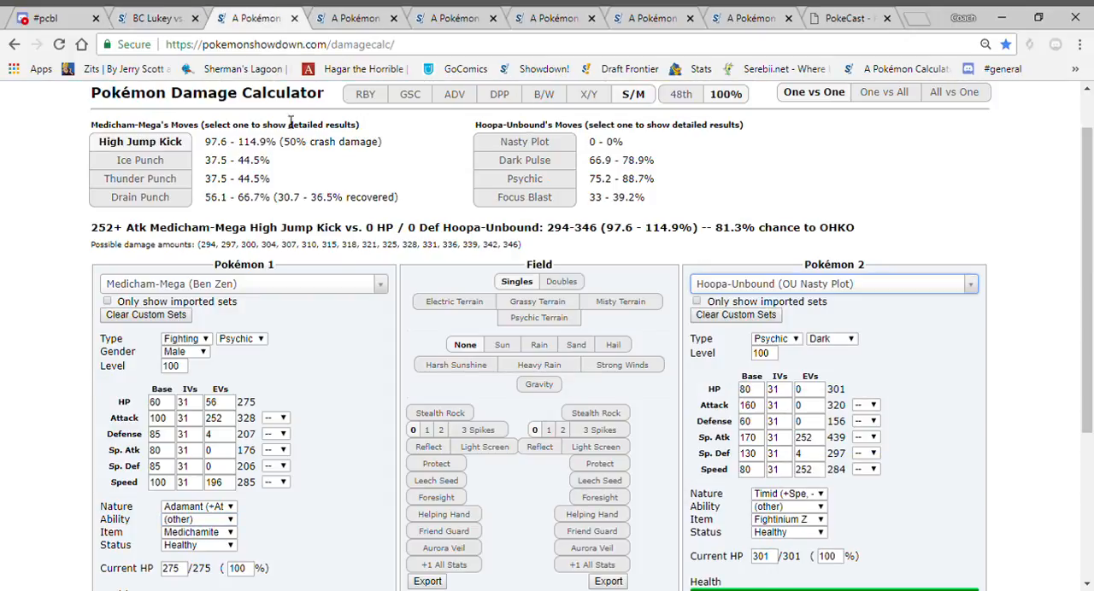
Set Slowbro's RU Defensive Calm Mind set as the Thunder Punch target.
left_click(154, 17)
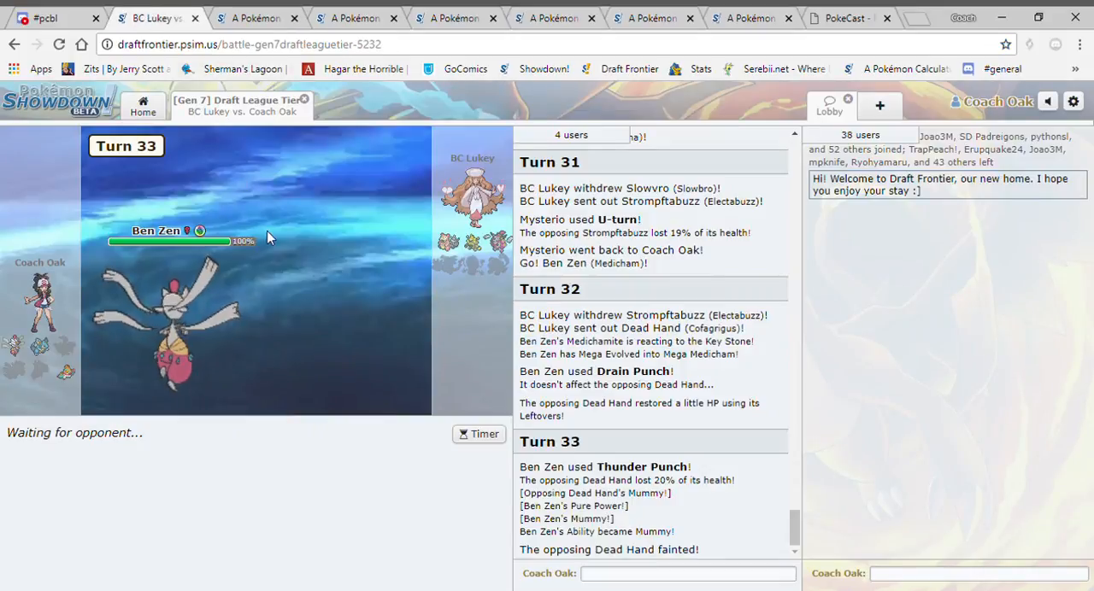
left_click(257, 18)
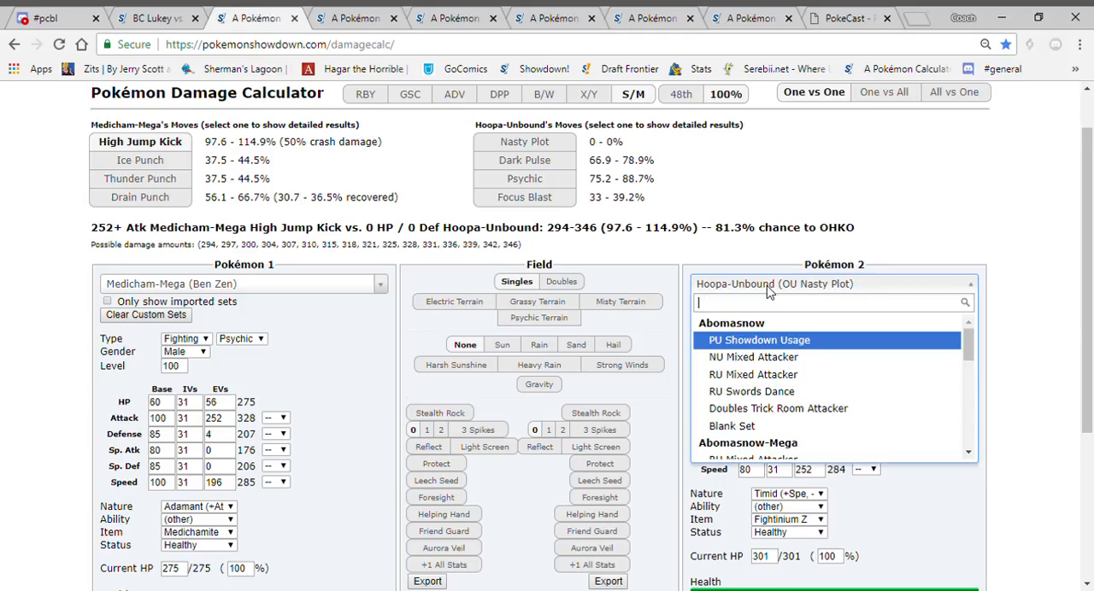
type("slowbr")
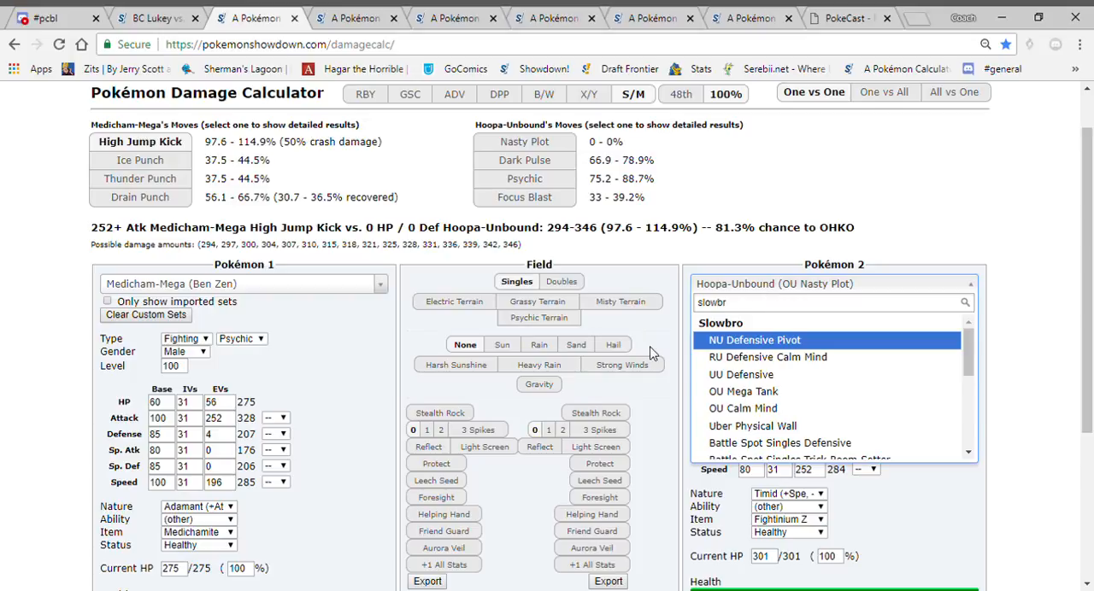
left_click(767, 357)
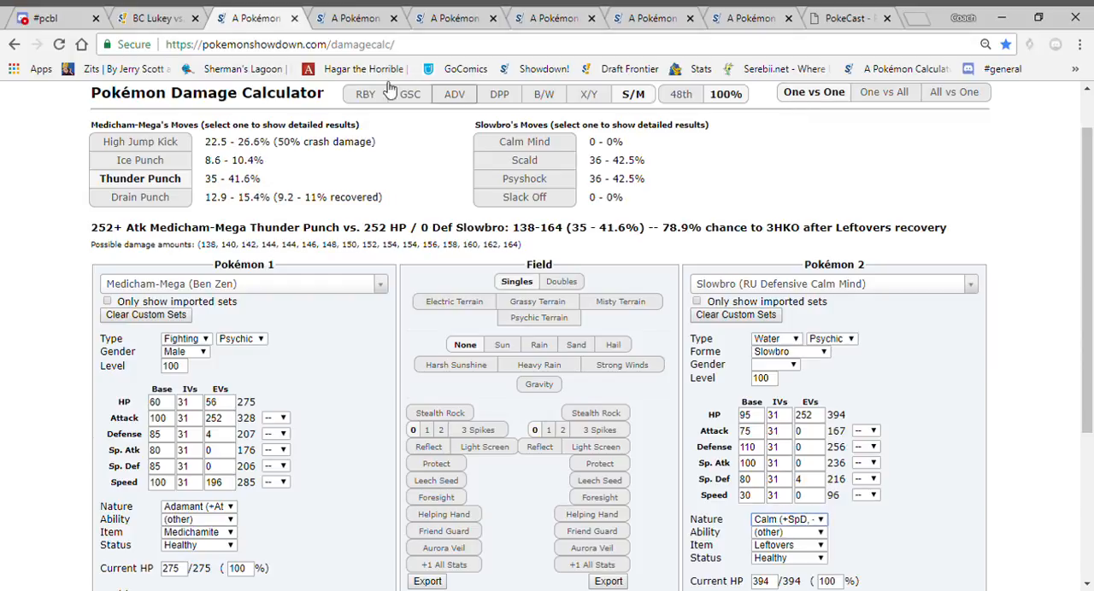
left_click(158, 17)
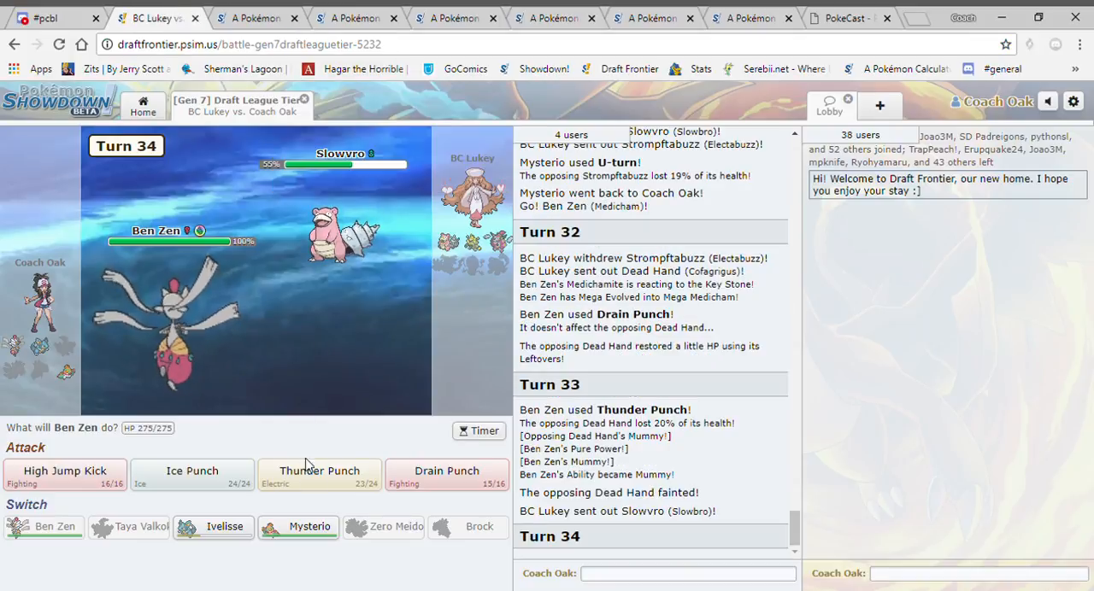
Thunder Punch Slowvro, then send in Mysterio after Ben Zen faints.
left_click(257, 18)
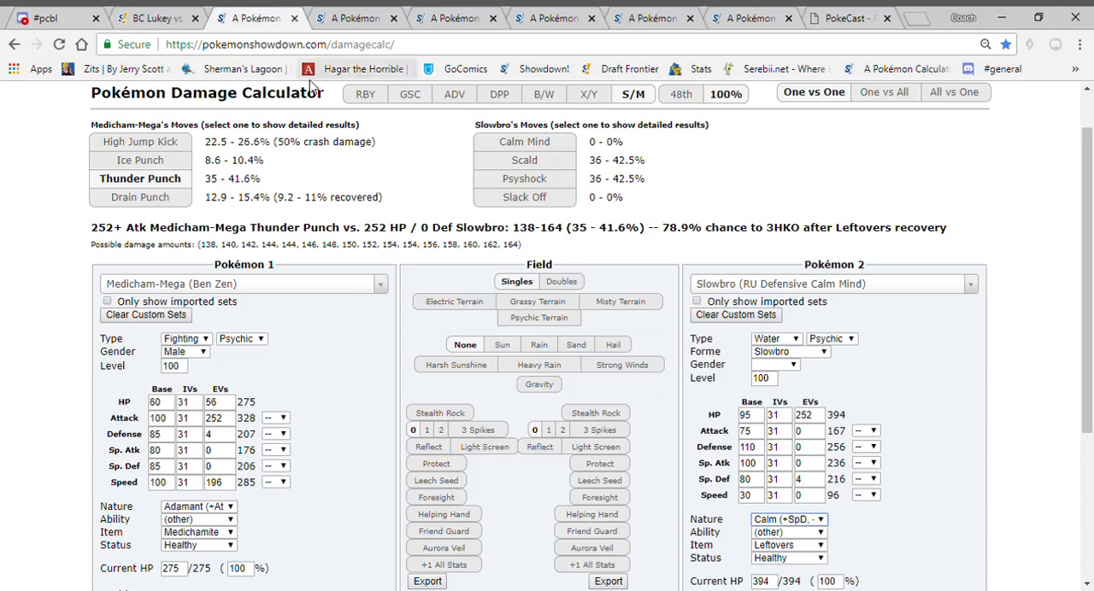
left_click(154, 18)
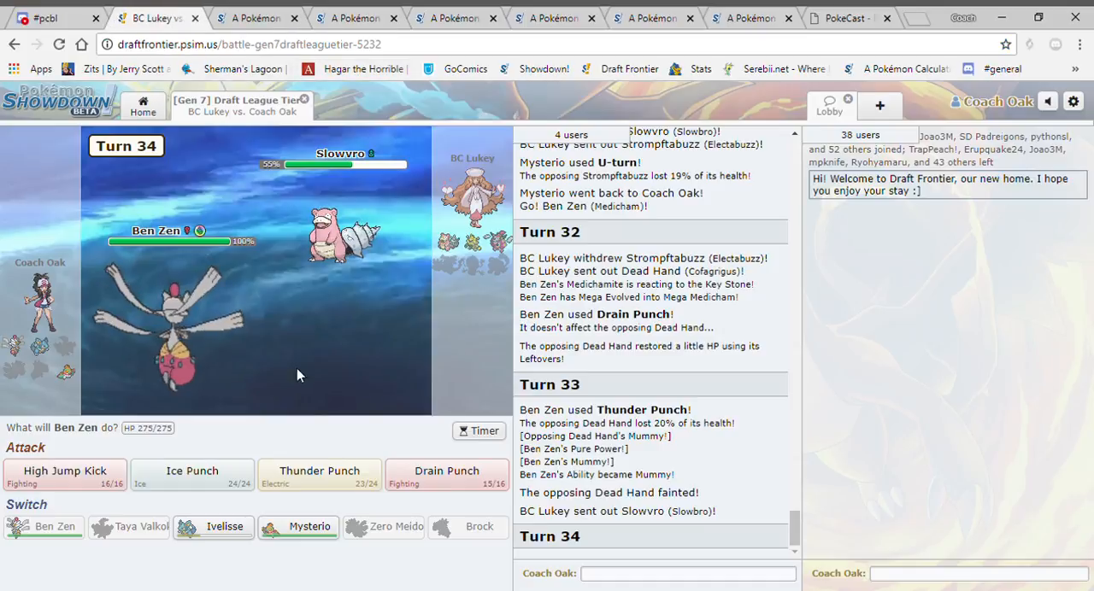
left_click(319, 474)
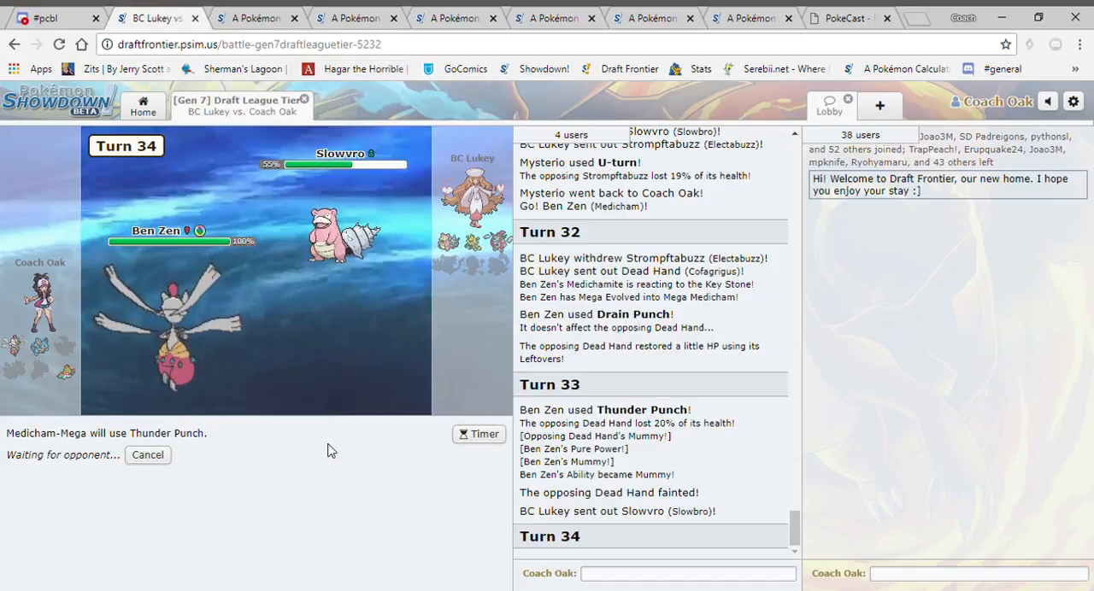
mouse_move(359, 470)
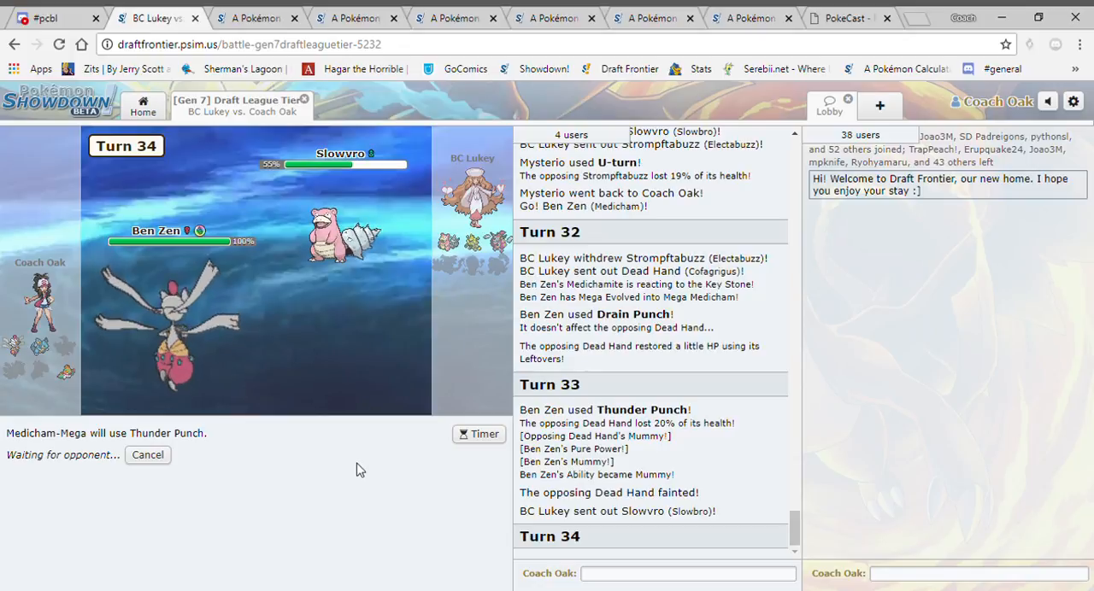
mouse_move(362, 455)
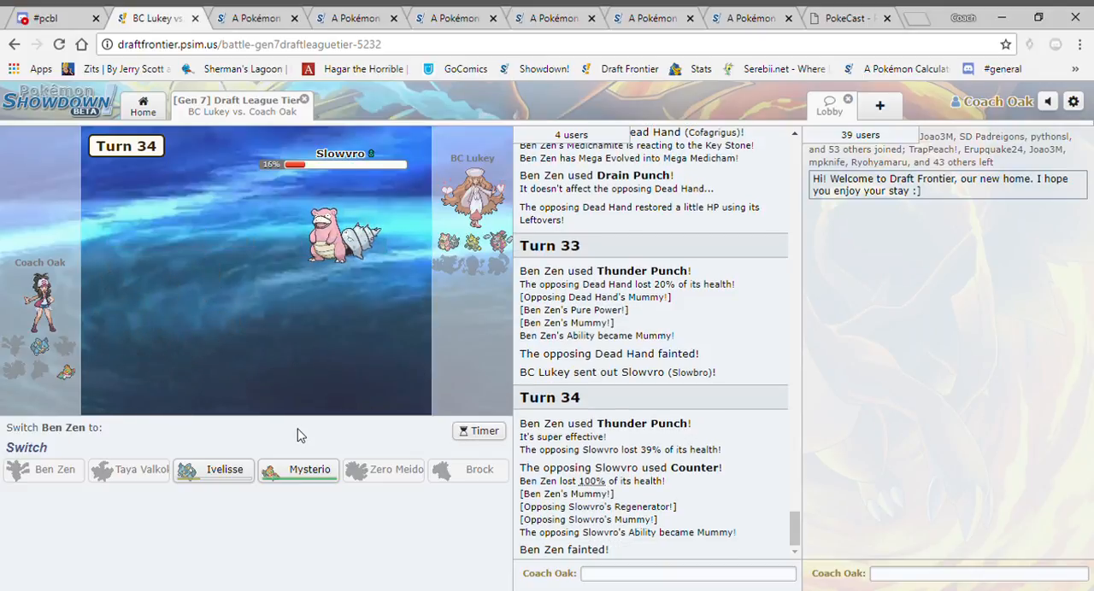
mouse_move(298, 469)
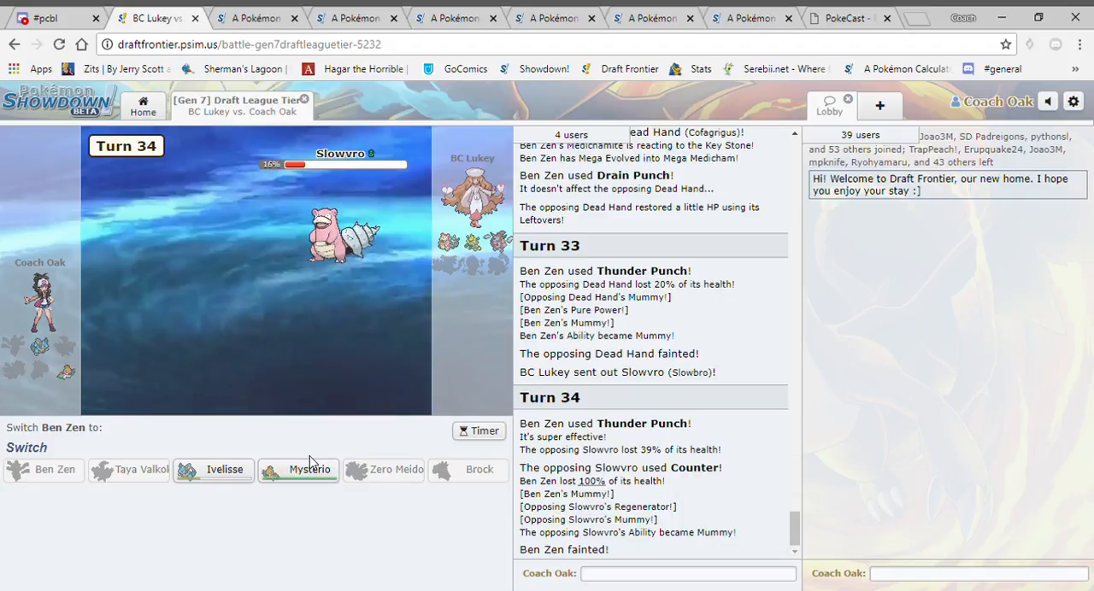
left_click(298, 469)
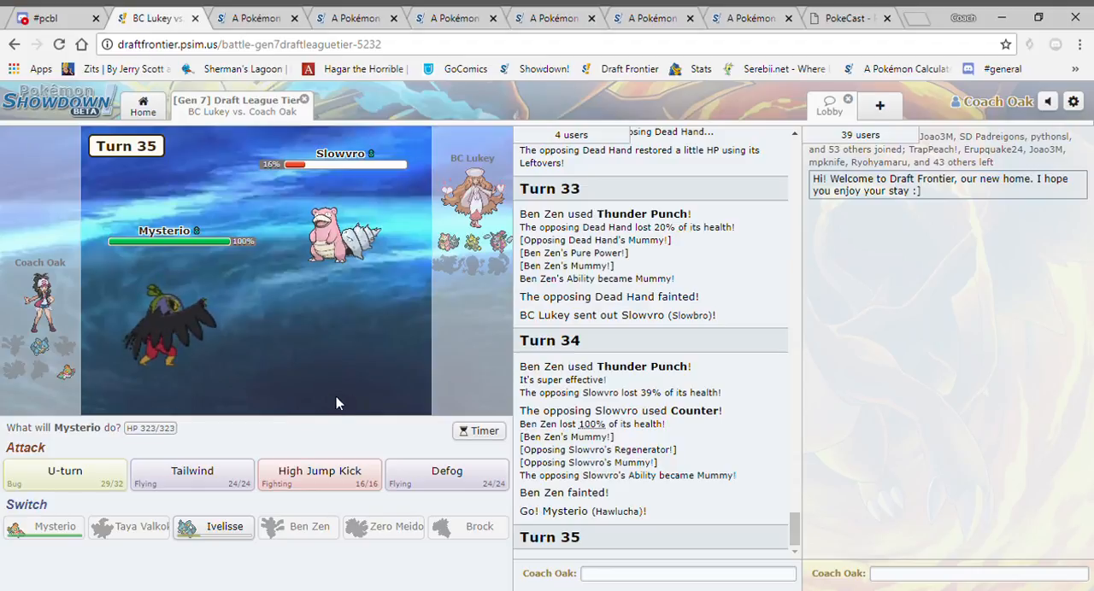
mouse_move(192, 474)
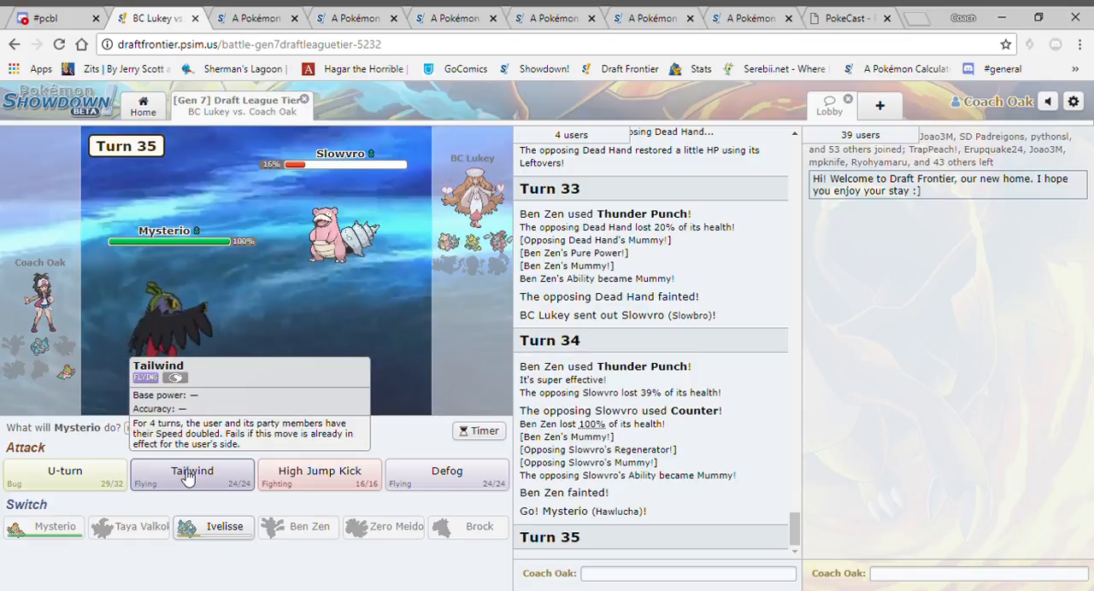
Use Tailwind with Mysterio and check Hawlucha's U-turn damage against Slowbro.
left_click(193, 471)
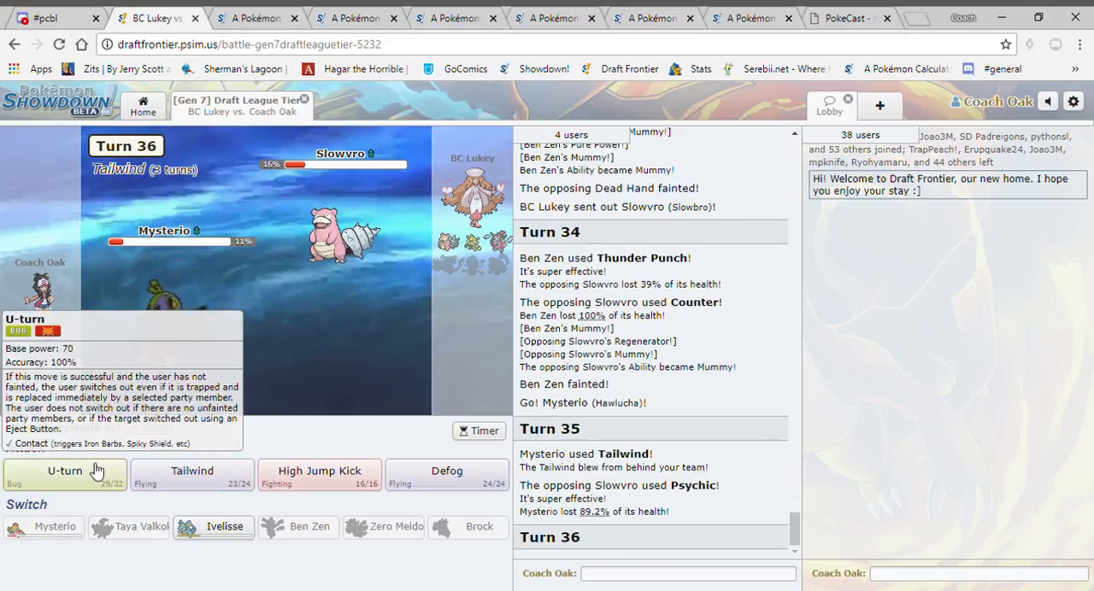
left_click(64, 474)
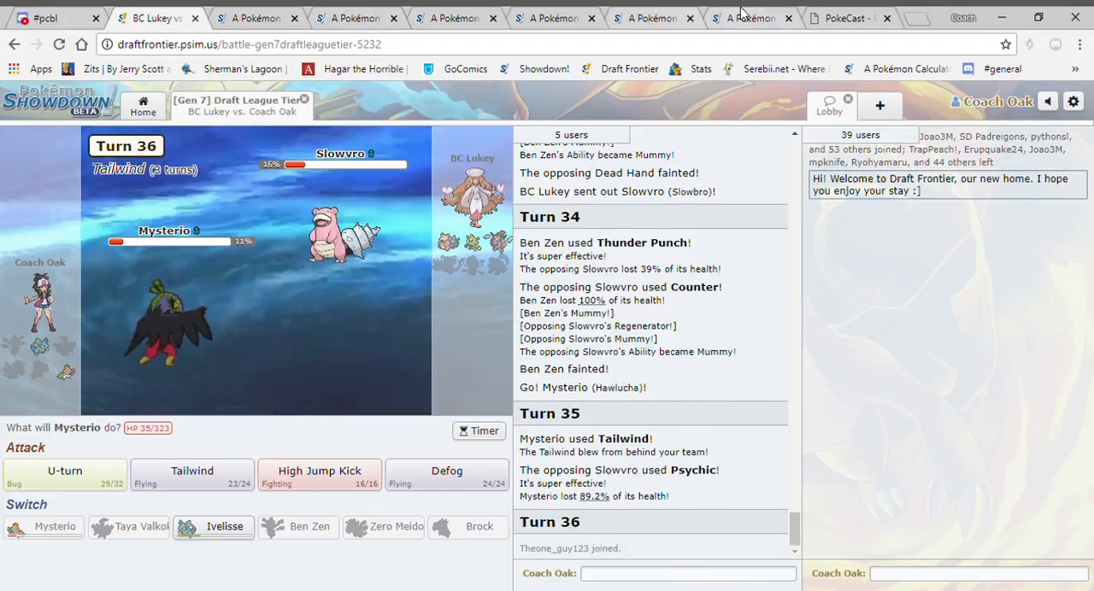
left_click(752, 17)
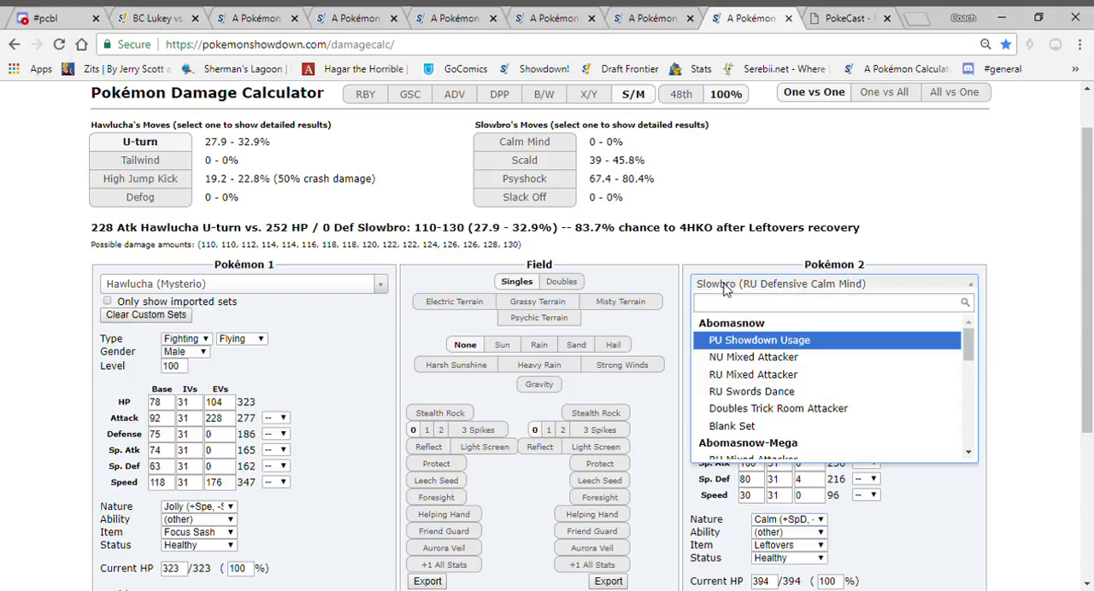
Check High Jump Kick against a Blank Set Eviolite Electabuzz in the calculator.
type("elect")
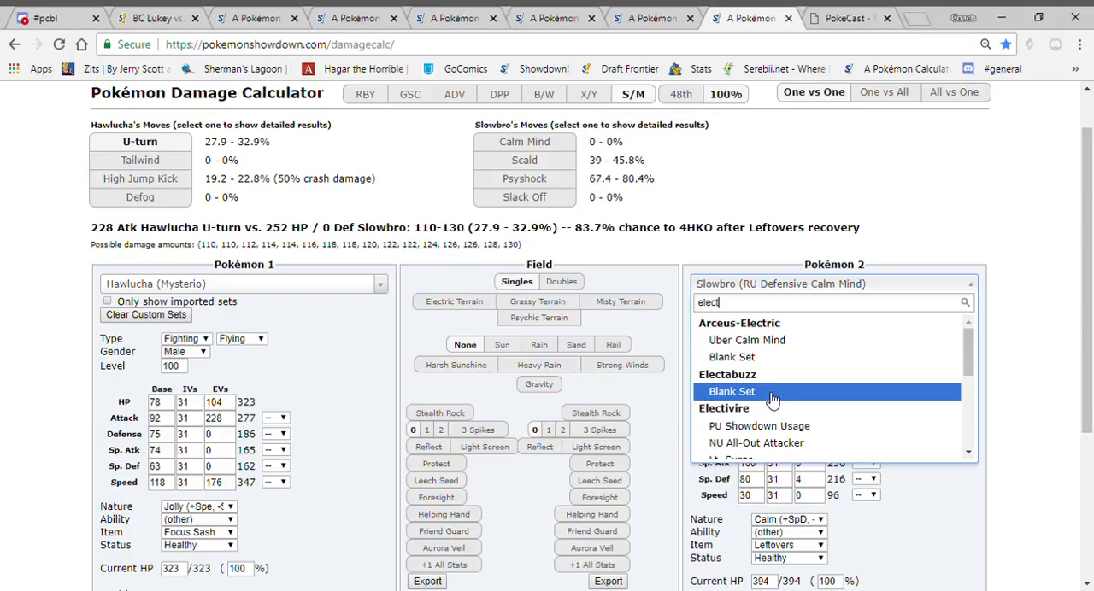
left_click(732, 391)
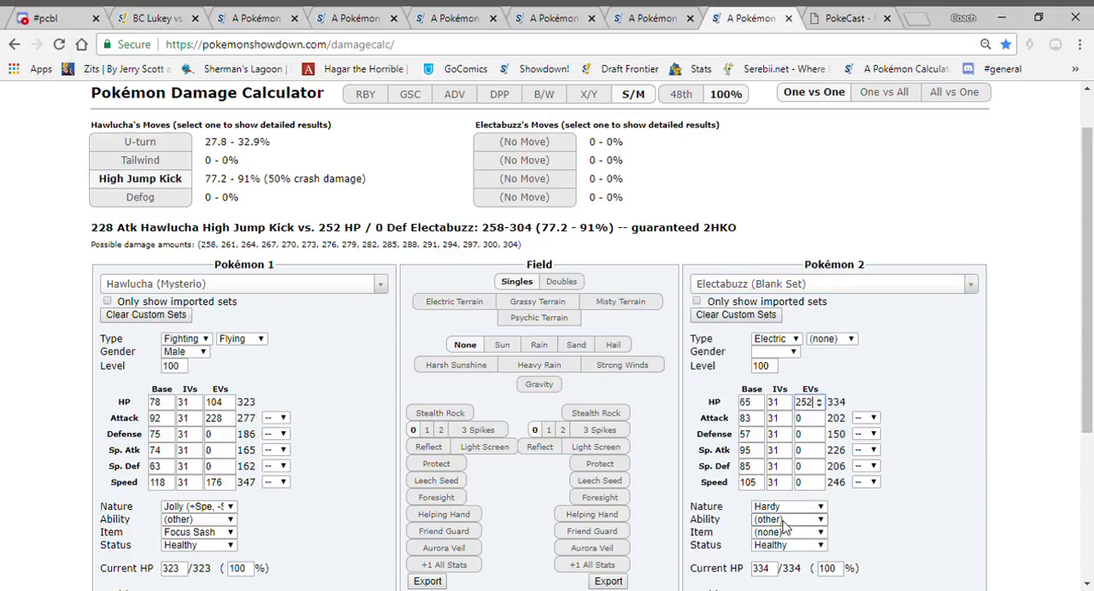
left_click(786, 532)
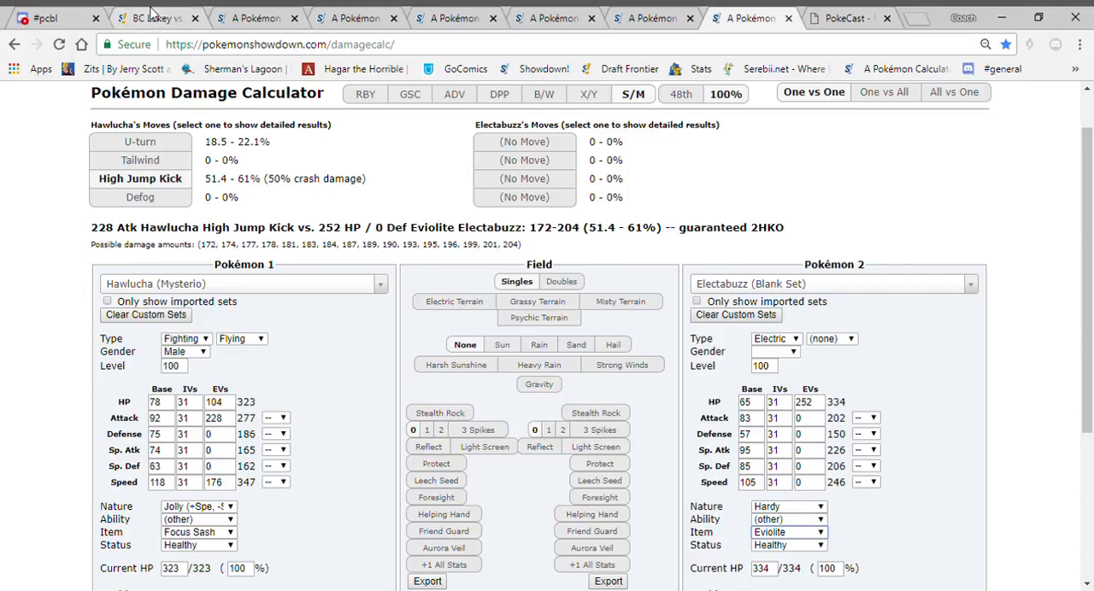
left_click(150, 18)
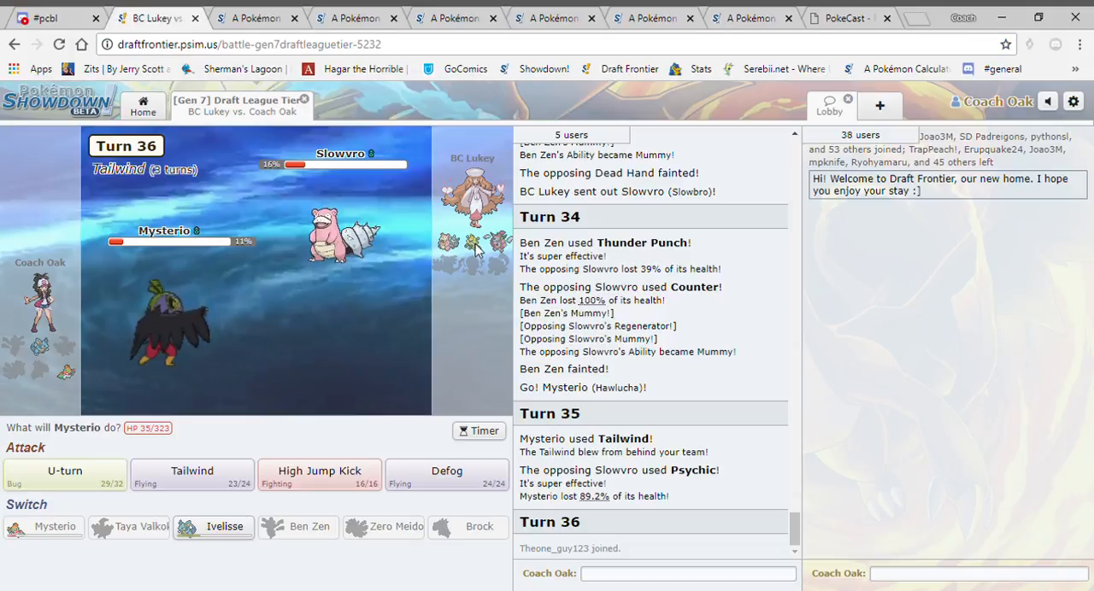
High Jump Kick Slowvro and Strompftabuzz to win, then upload the replay.
left_click(318, 475)
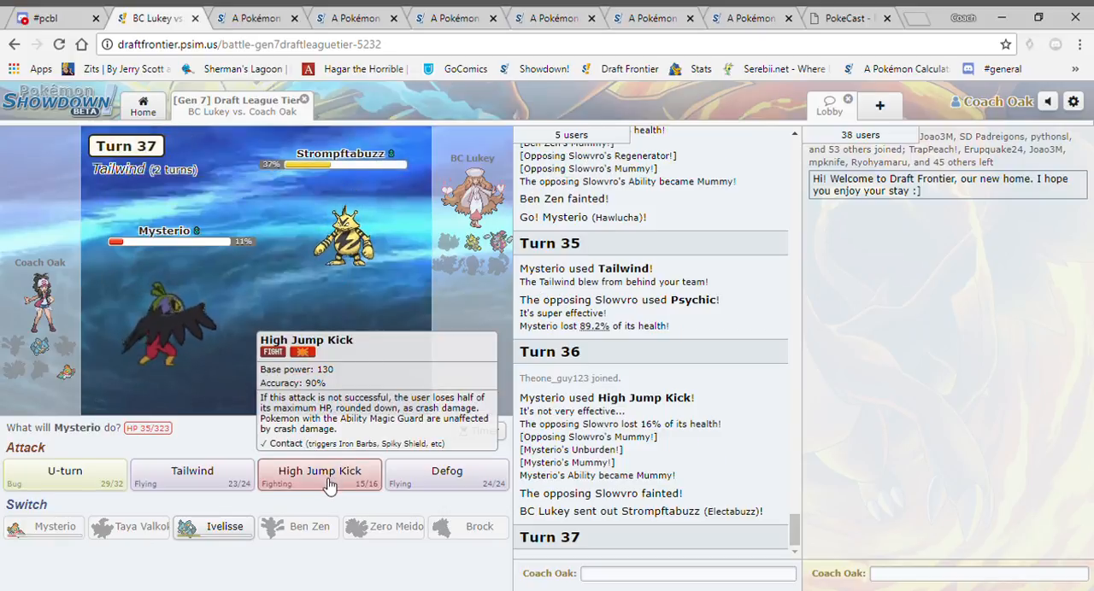
left_click(319, 471)
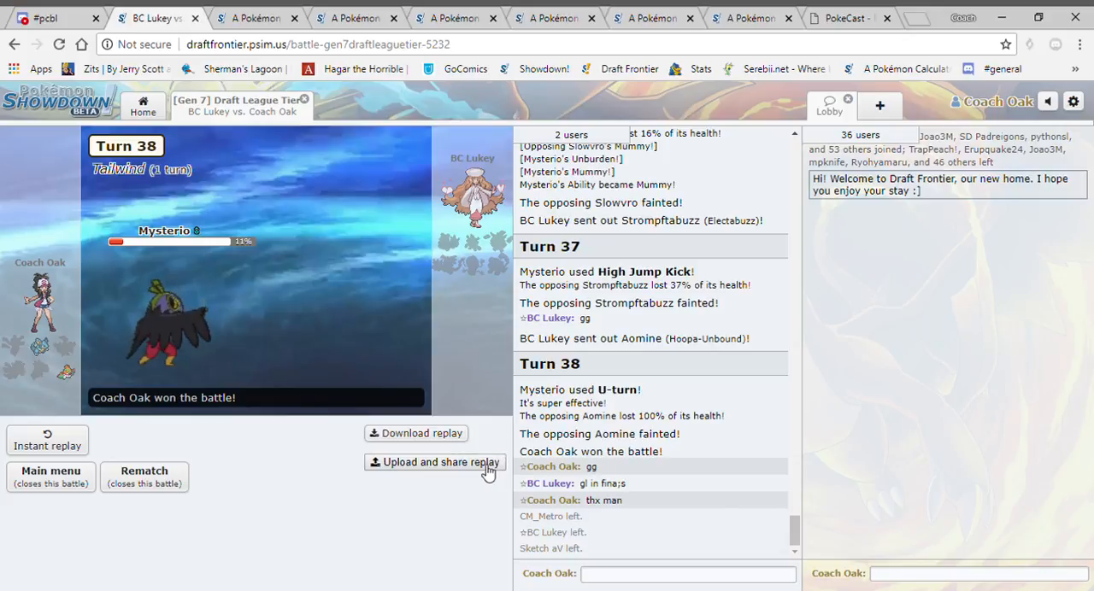
left_click(434, 463)
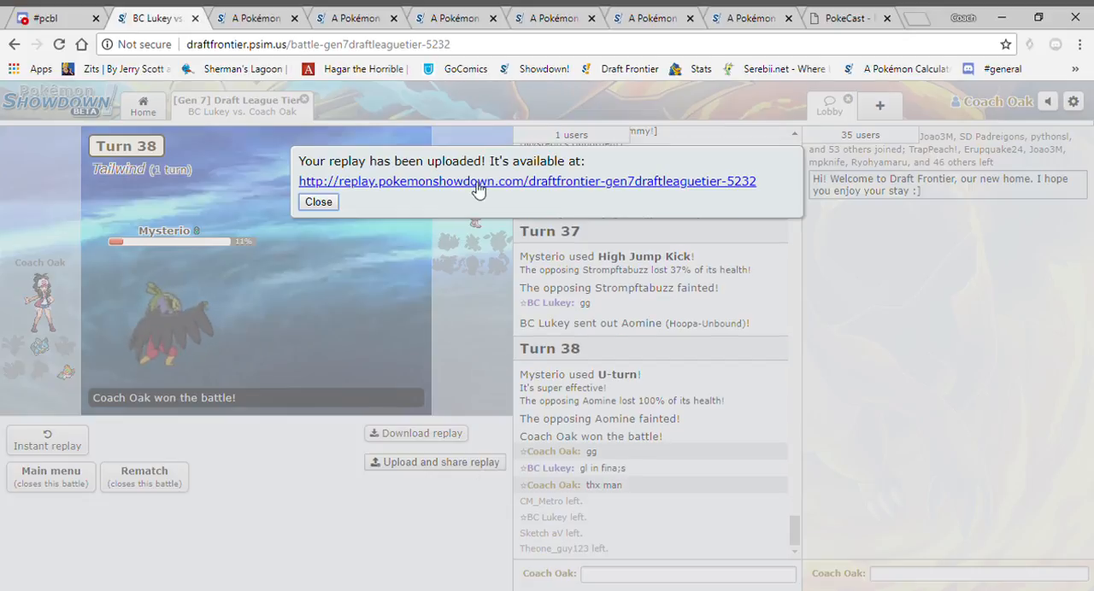
Open the uploaded replay link and start playback with music off.
left_click(528, 182)
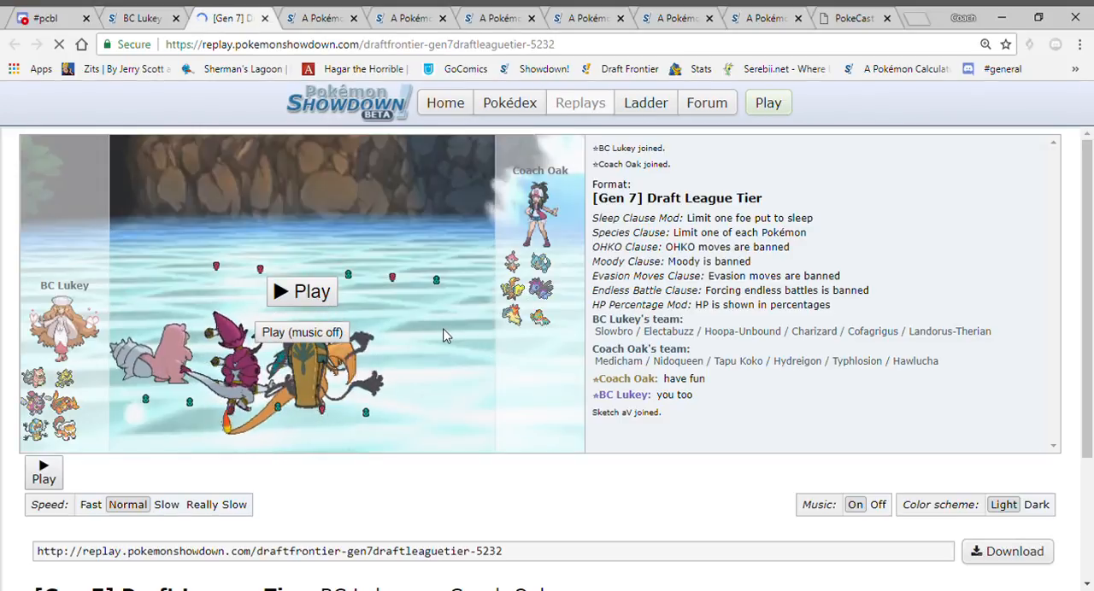
left_click(850, 17)
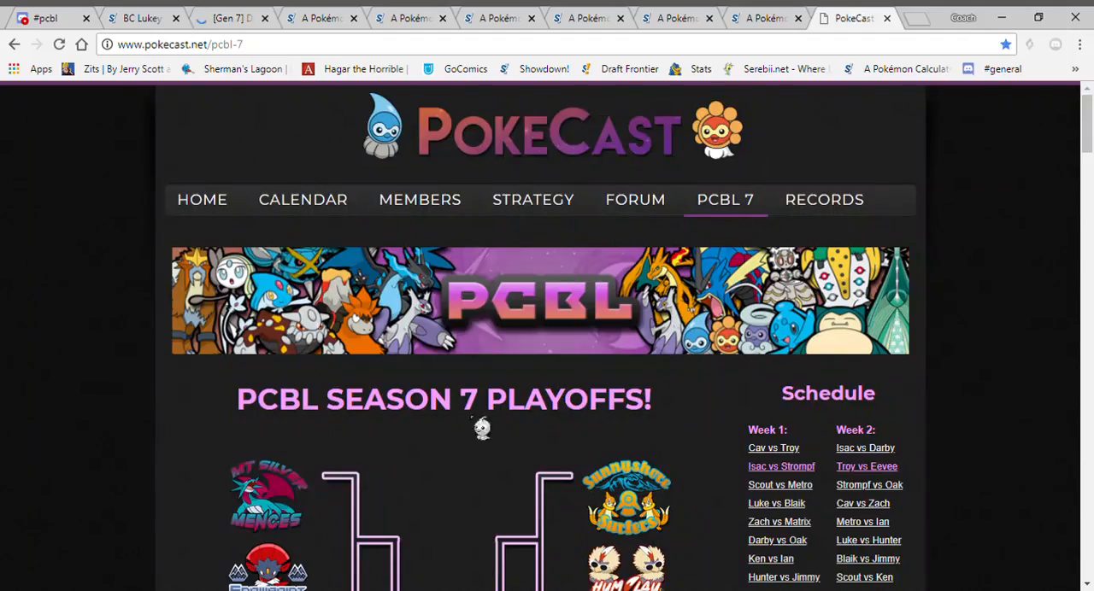
scroll("down", 3)
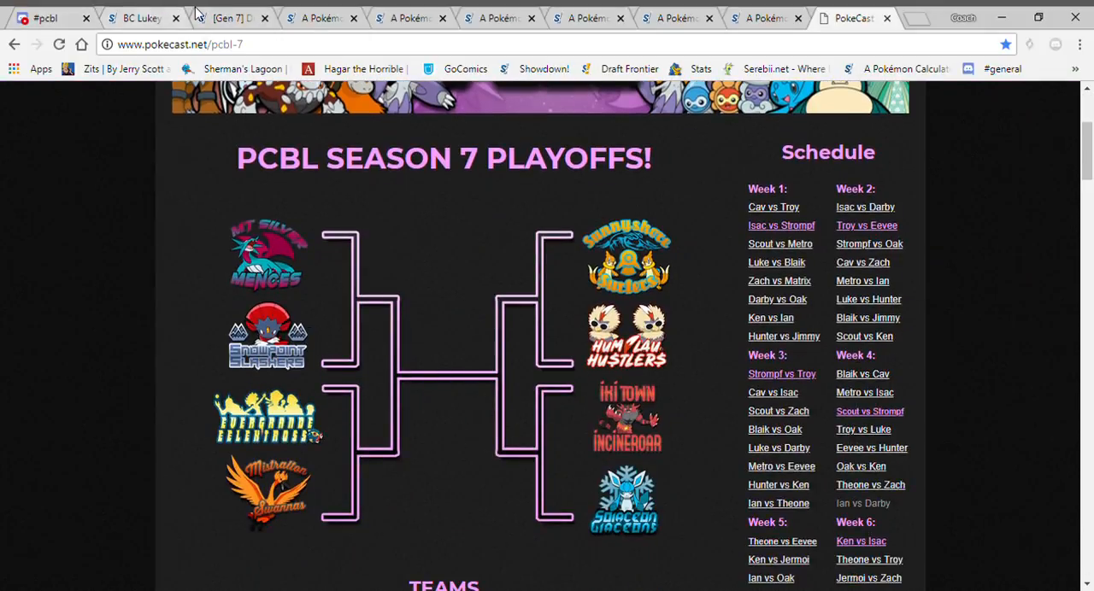
left_click(141, 17)
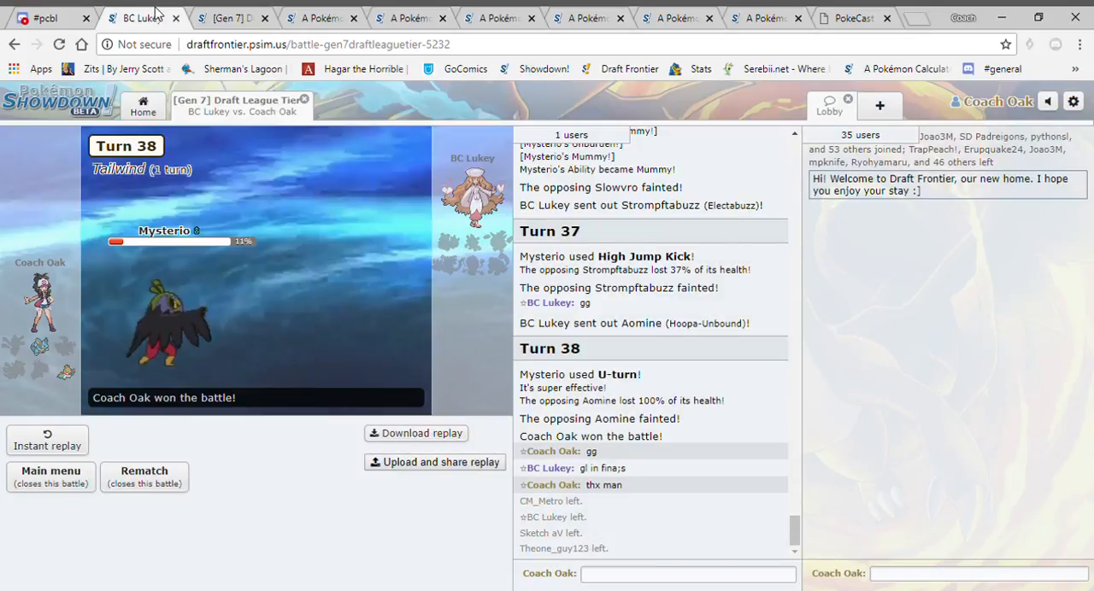
left_click(231, 17)
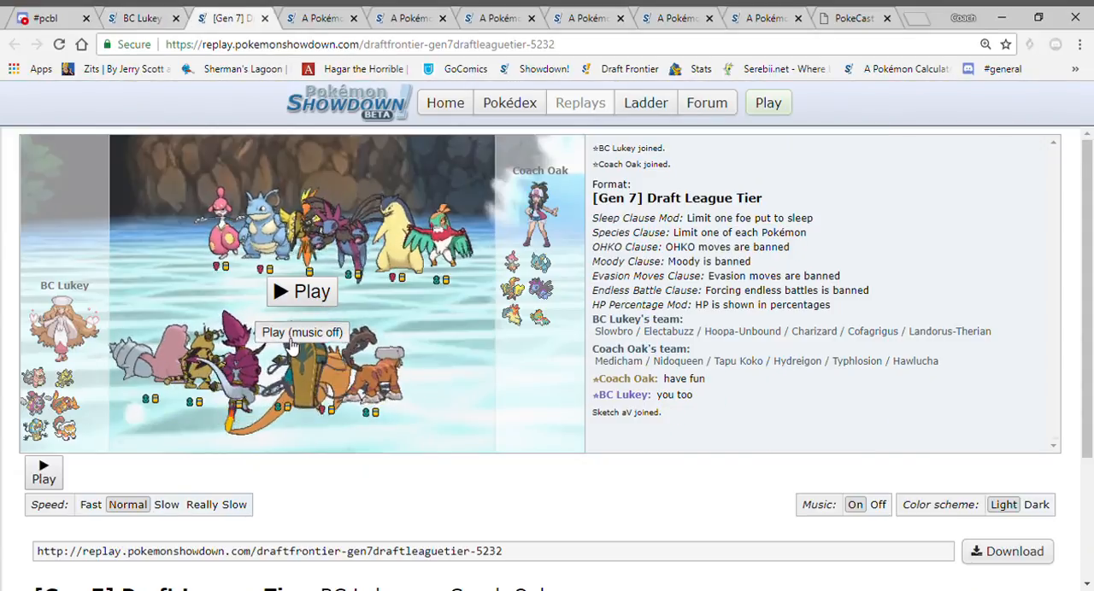
left_click(301, 291)
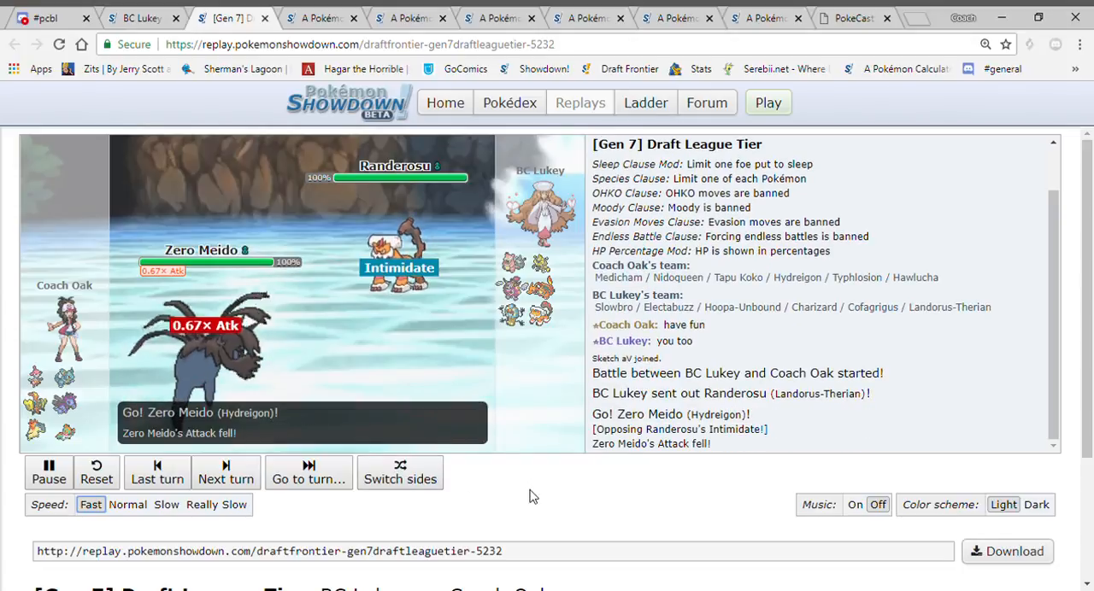
Advance the replay from the opening switch-ins to Turn 18's Eruption.
left_click(225, 473)
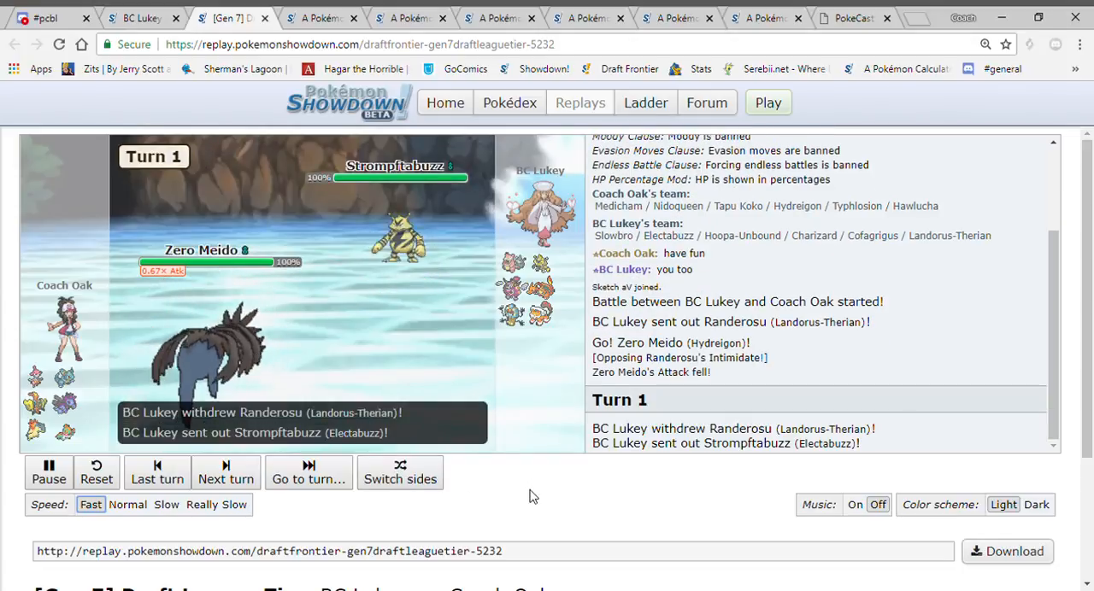
left_click(226, 472)
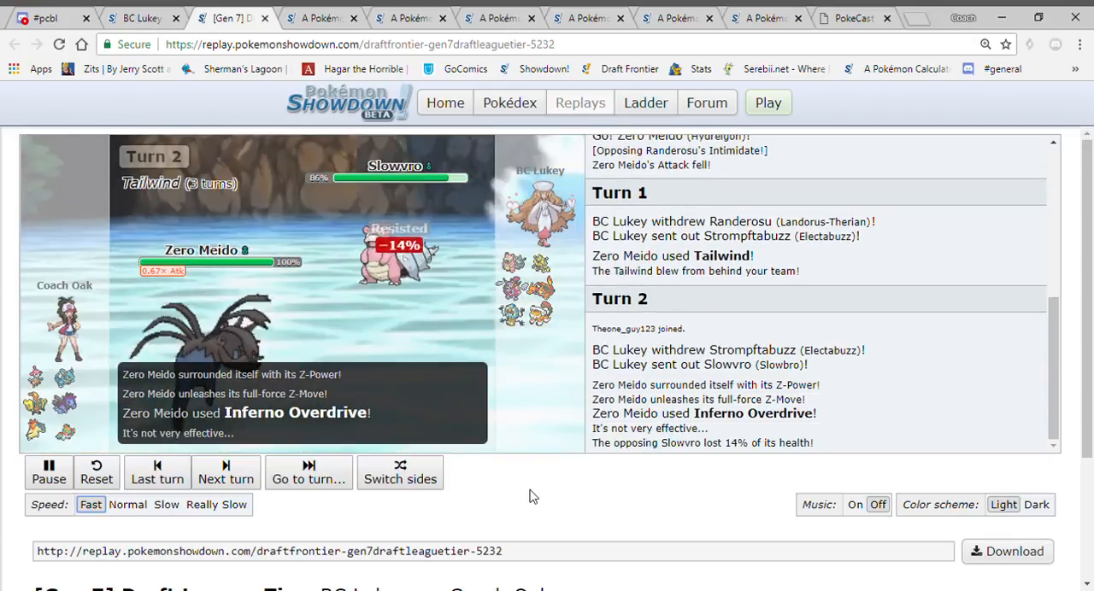
left_click(226, 471)
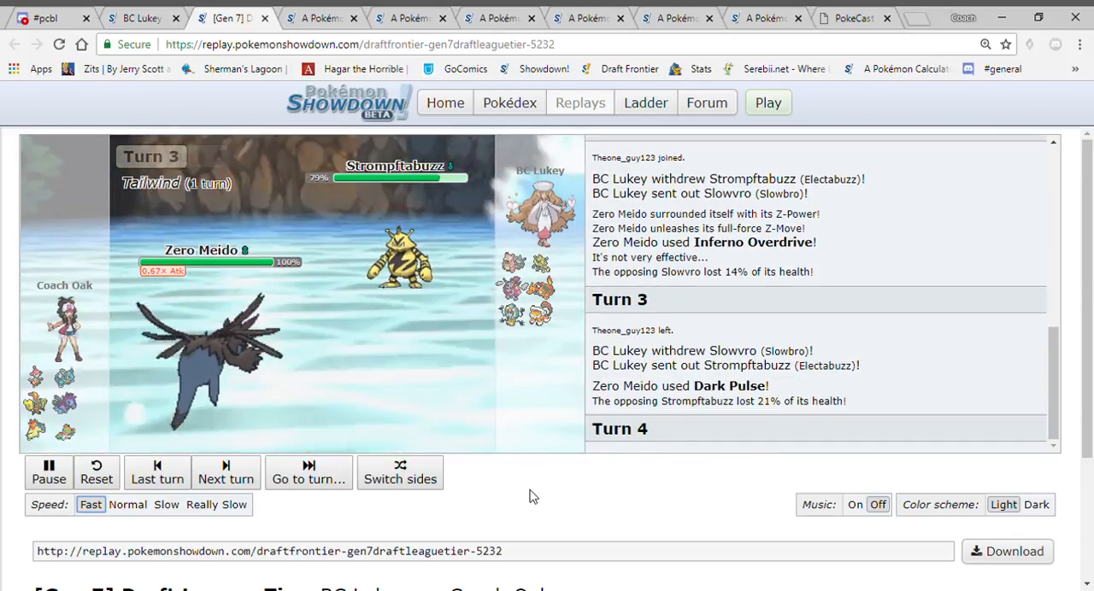
left_click(226, 472)
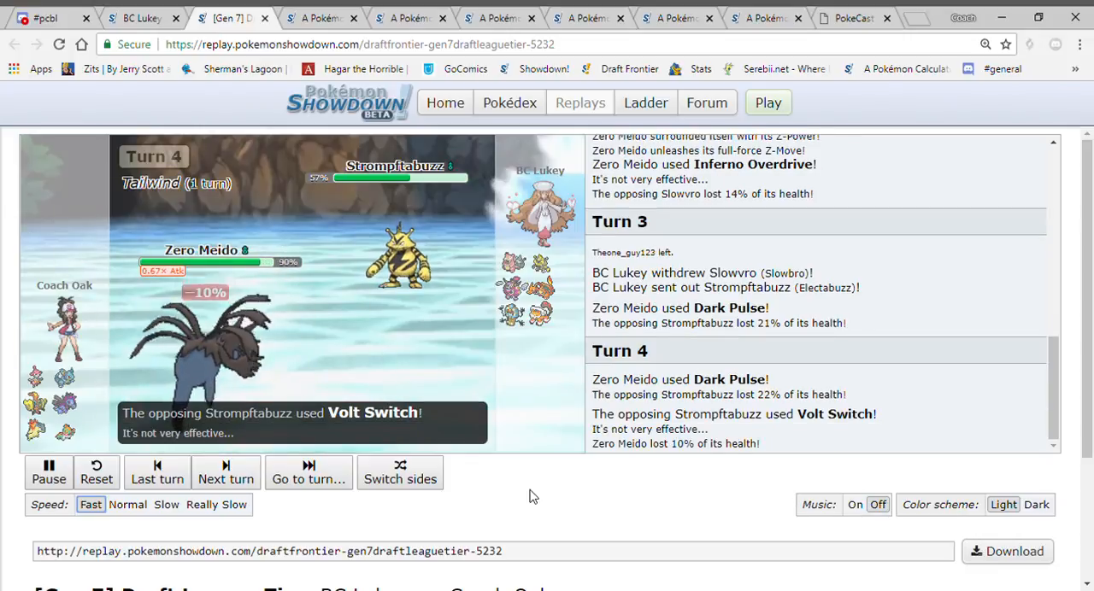
left_click(226, 473)
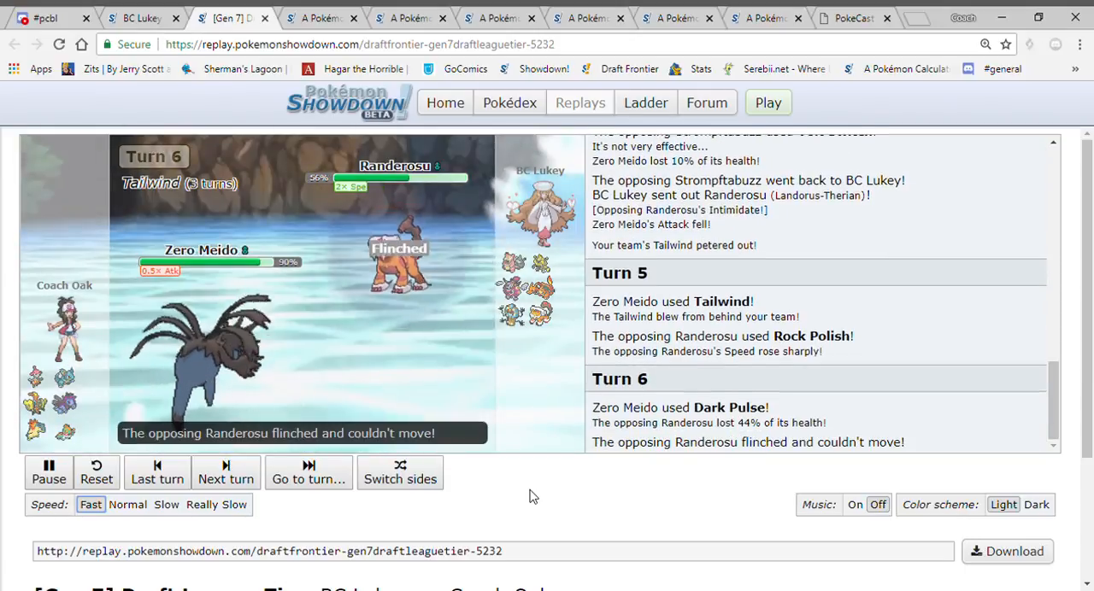
left_click(225, 472)
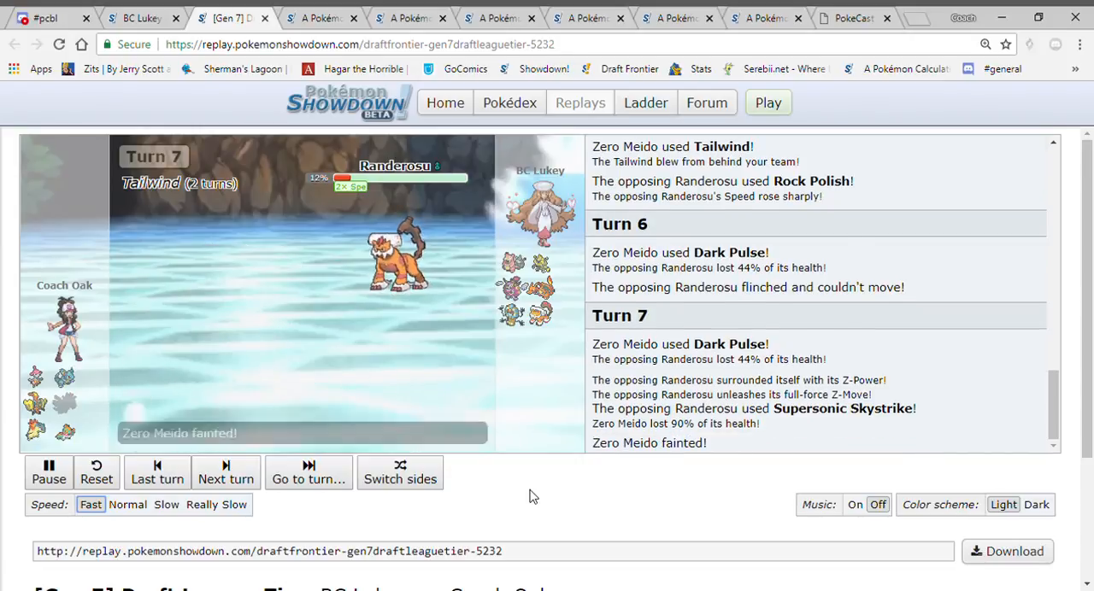
left_click(226, 472)
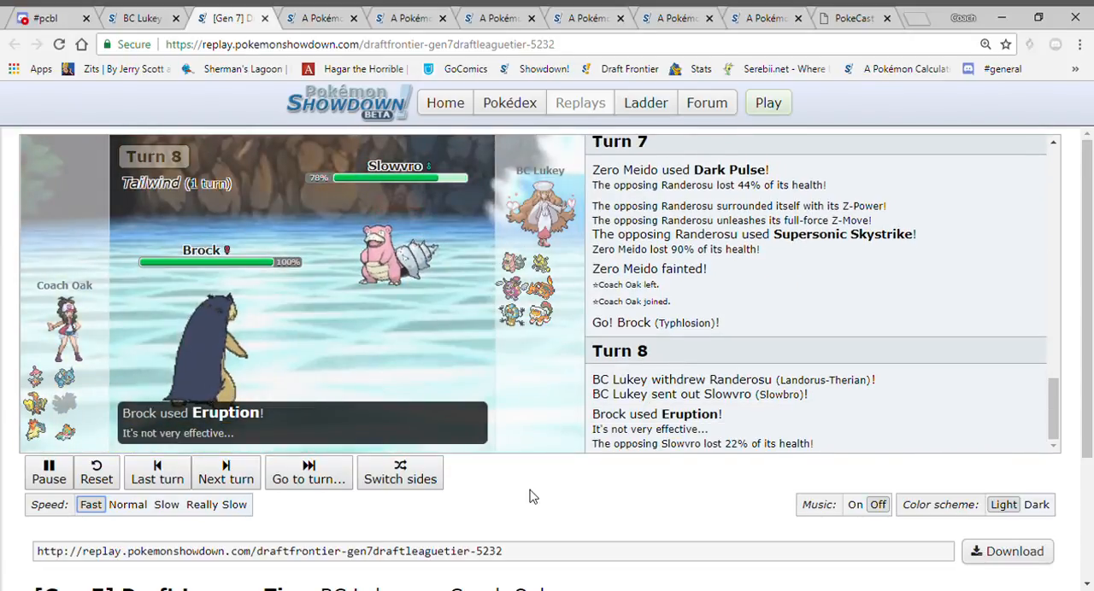
left_click(225, 473)
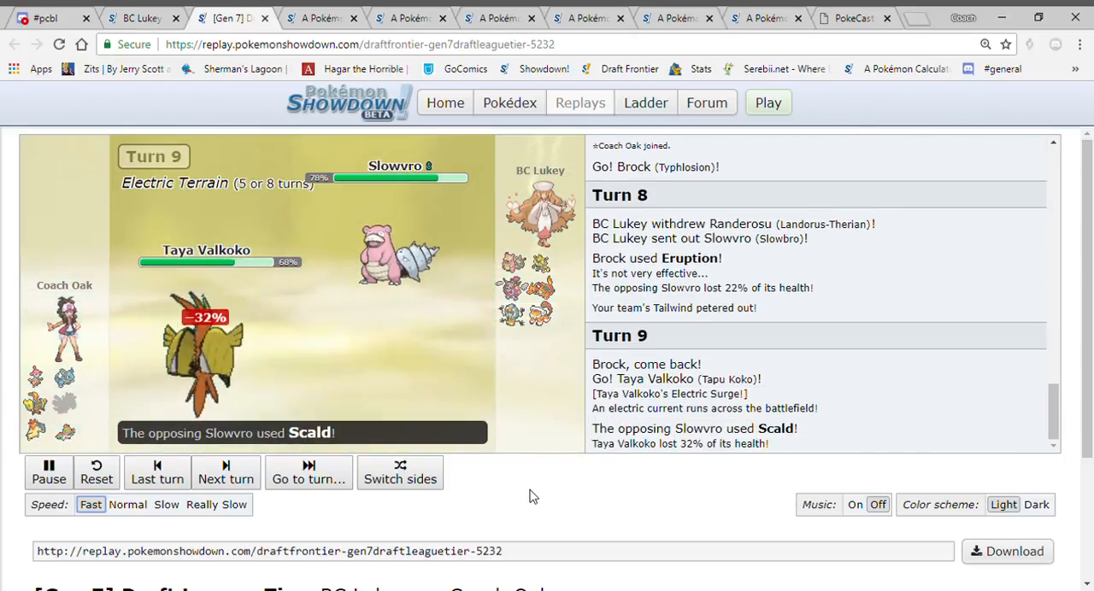
left_click(226, 472)
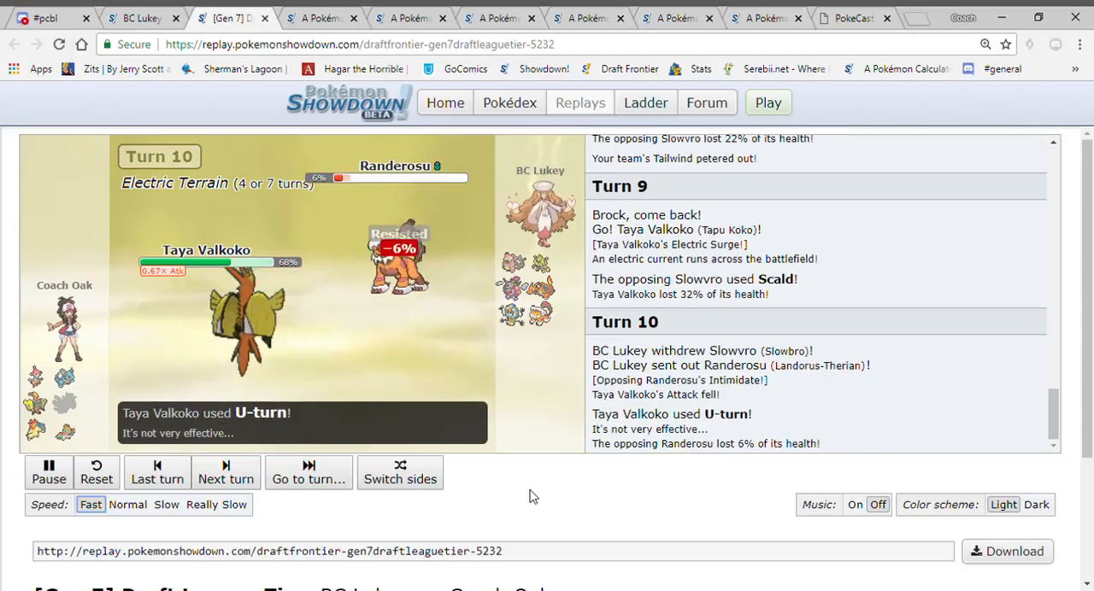
left_click(225, 473)
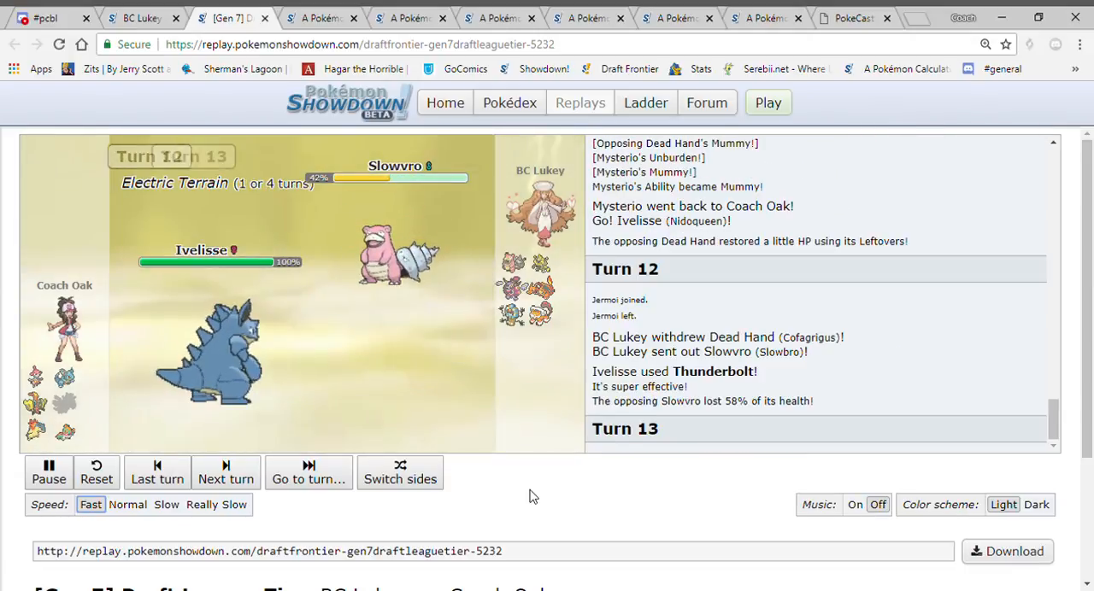
left_click(226, 472)
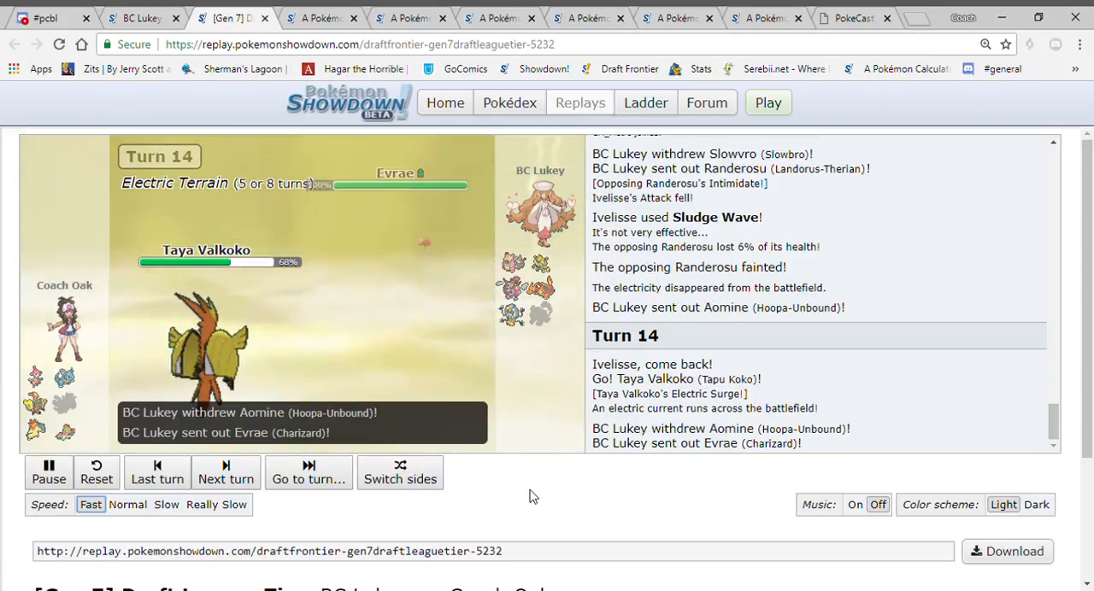
left_click(225, 472)
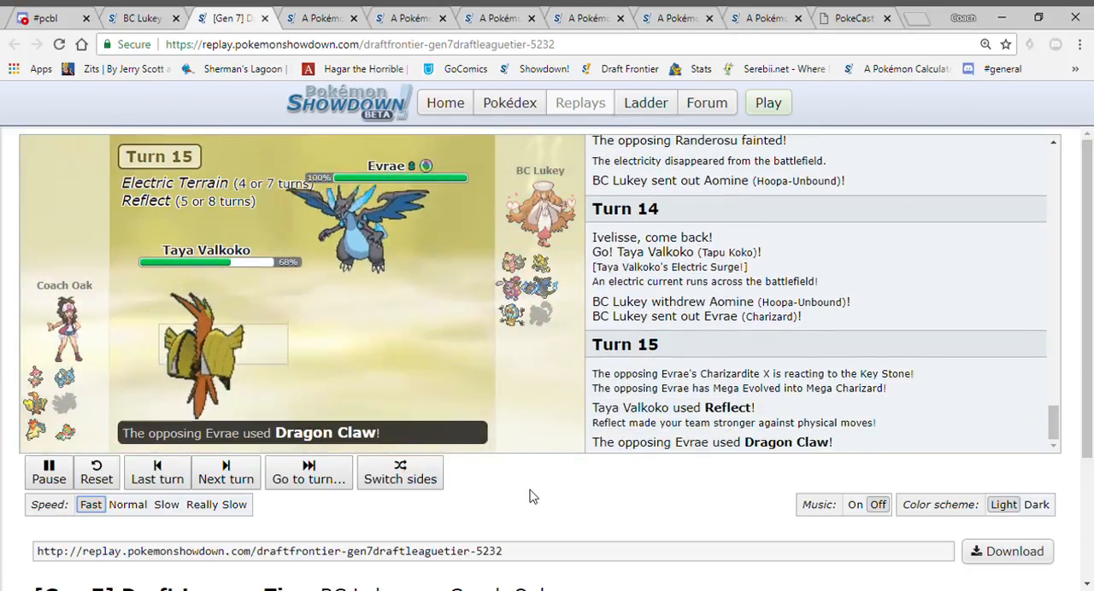
left_click(226, 472)
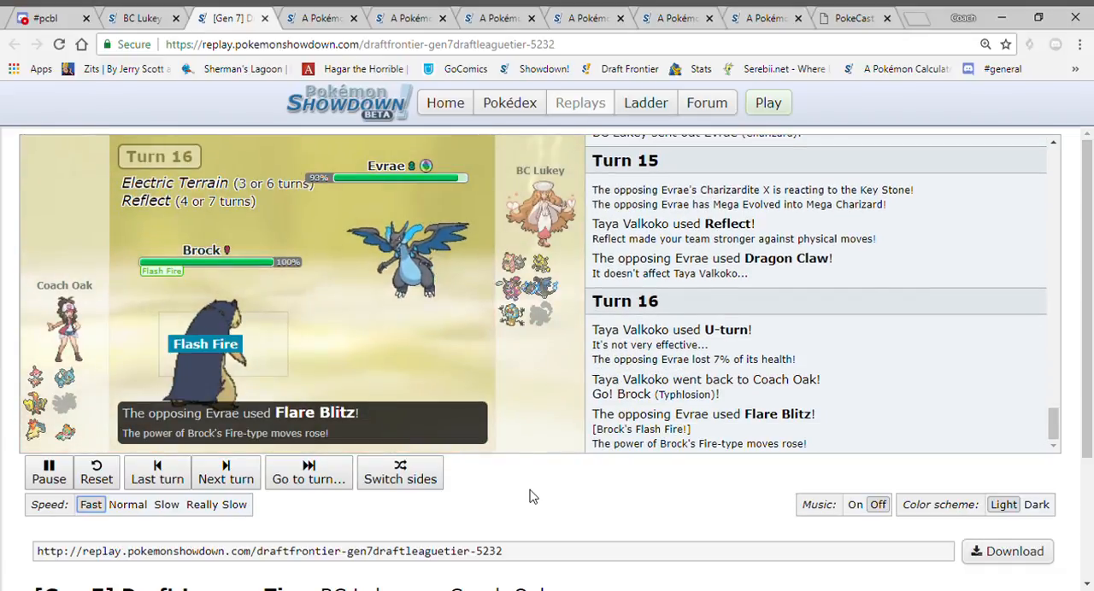
left_click(226, 473)
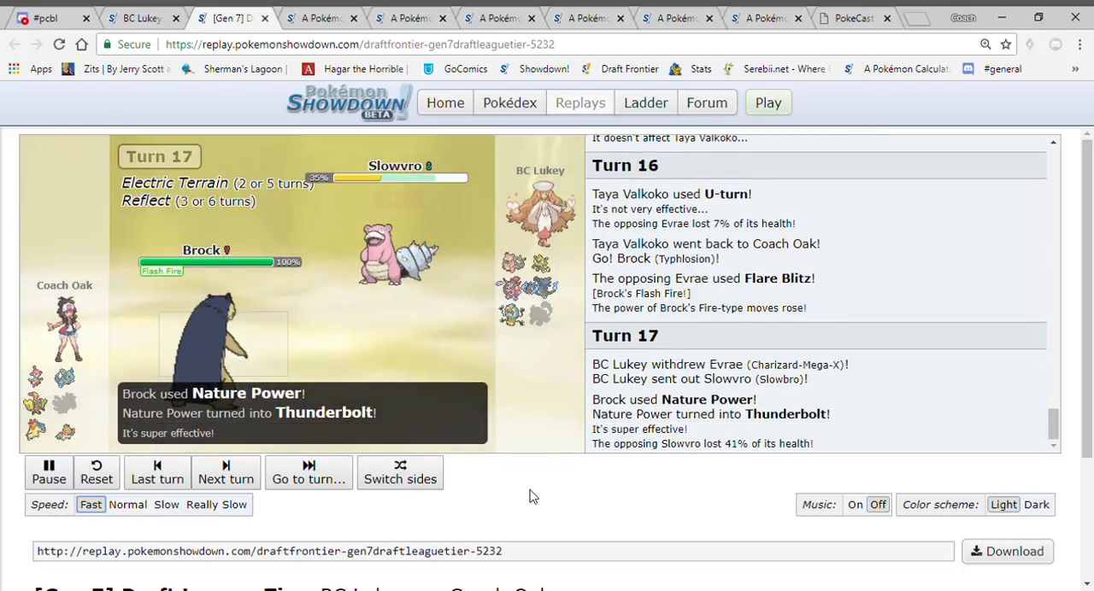
left_click(226, 472)
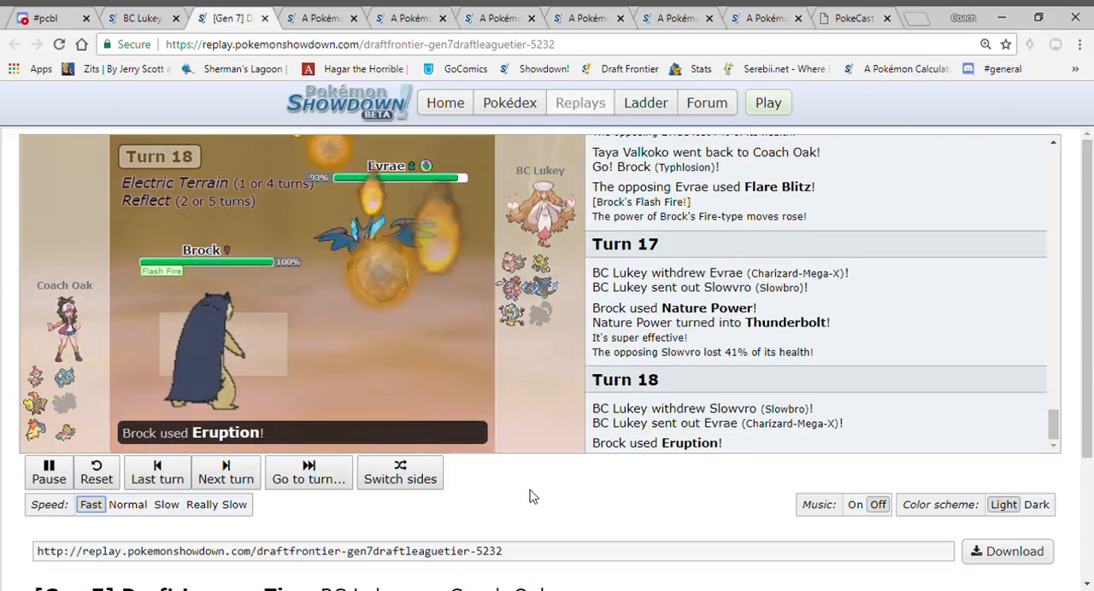
Advance the replay past turn 37 to Coach Oak's win after Mysterio's U-turn knocks out Aomine.
left_click(226, 473)
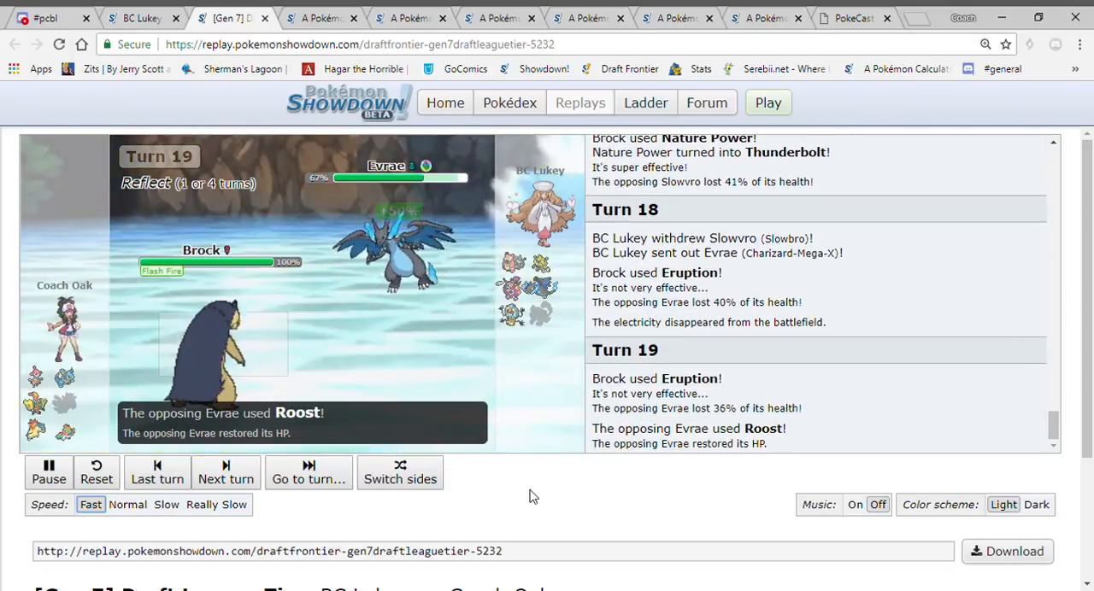
left_click(225, 472)
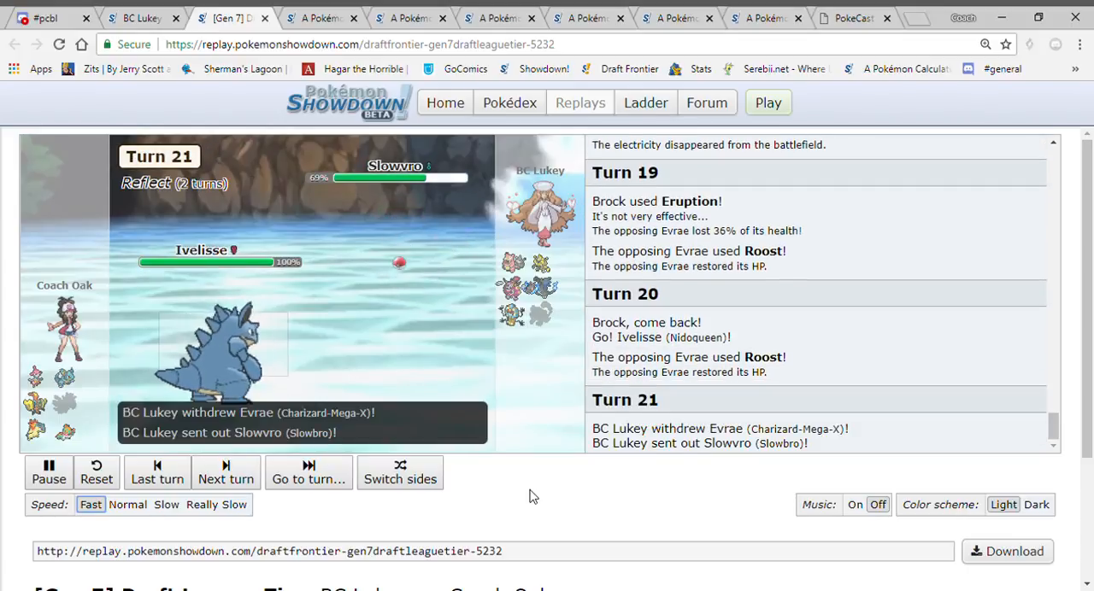
left_click(226, 472)
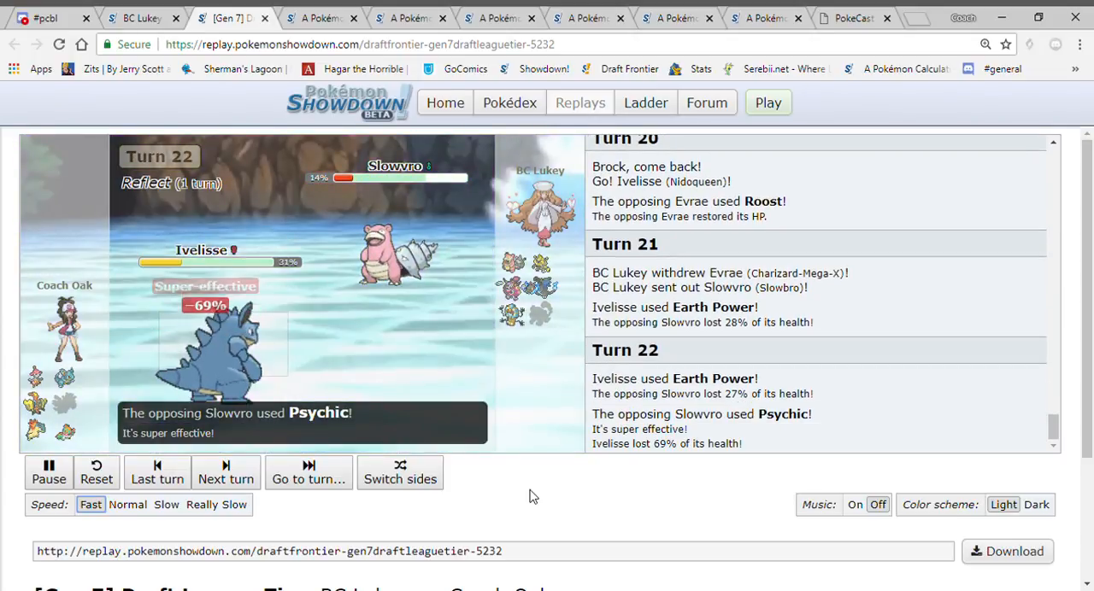
left_click(225, 473)
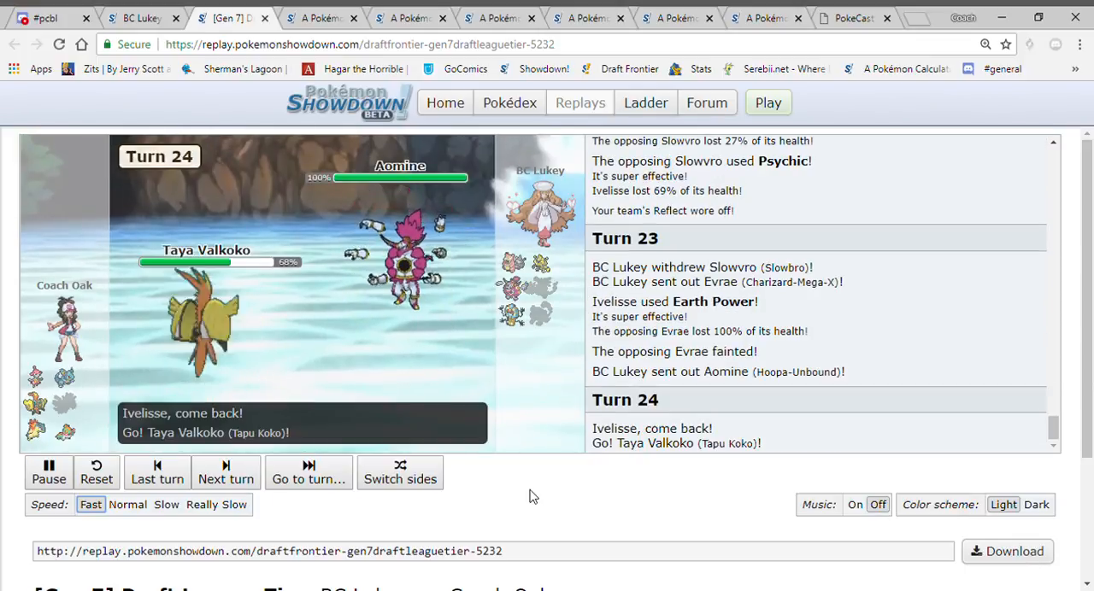
left_click(225, 473)
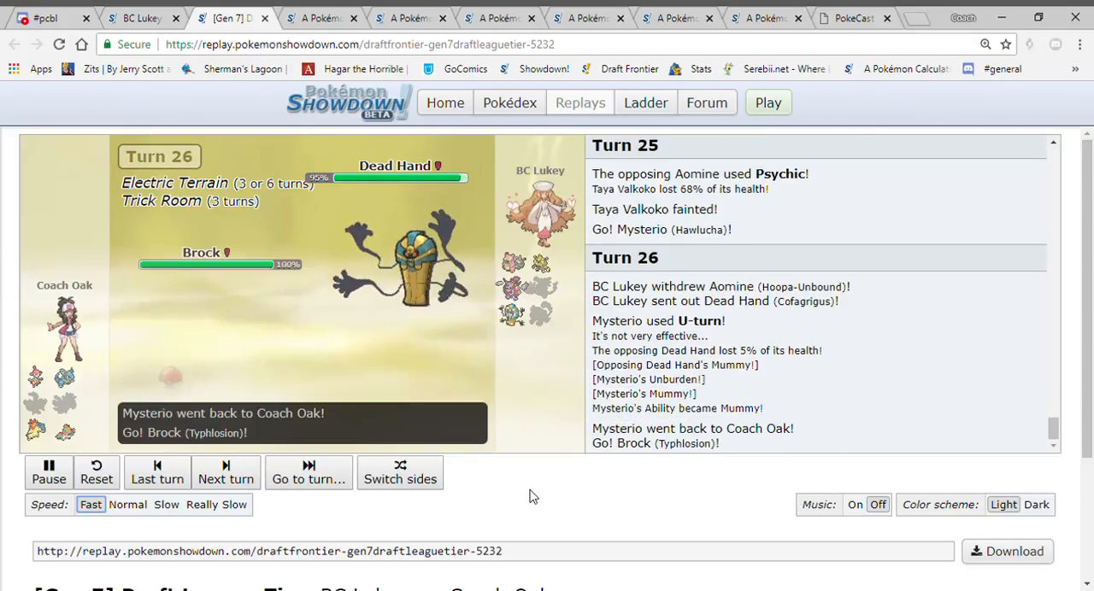
left_click(226, 473)
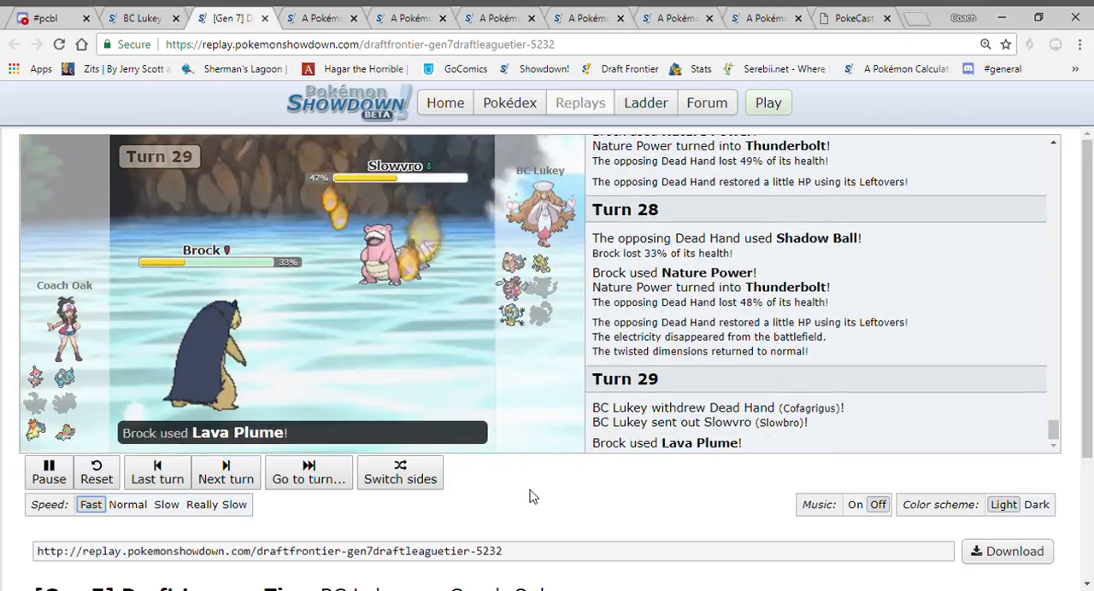
left_click(225, 472)
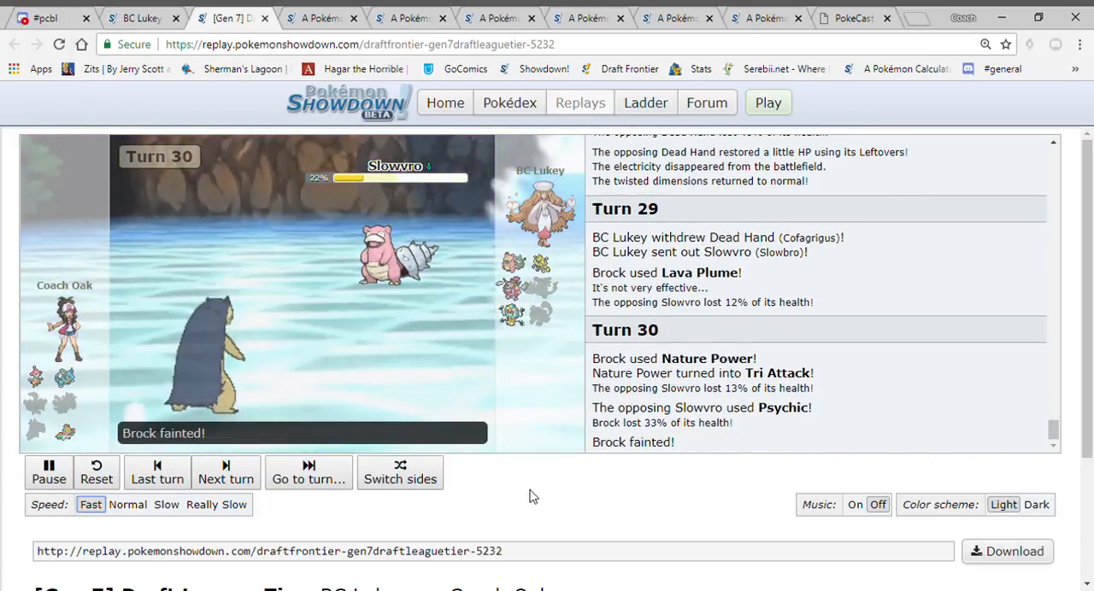
left_click(226, 473)
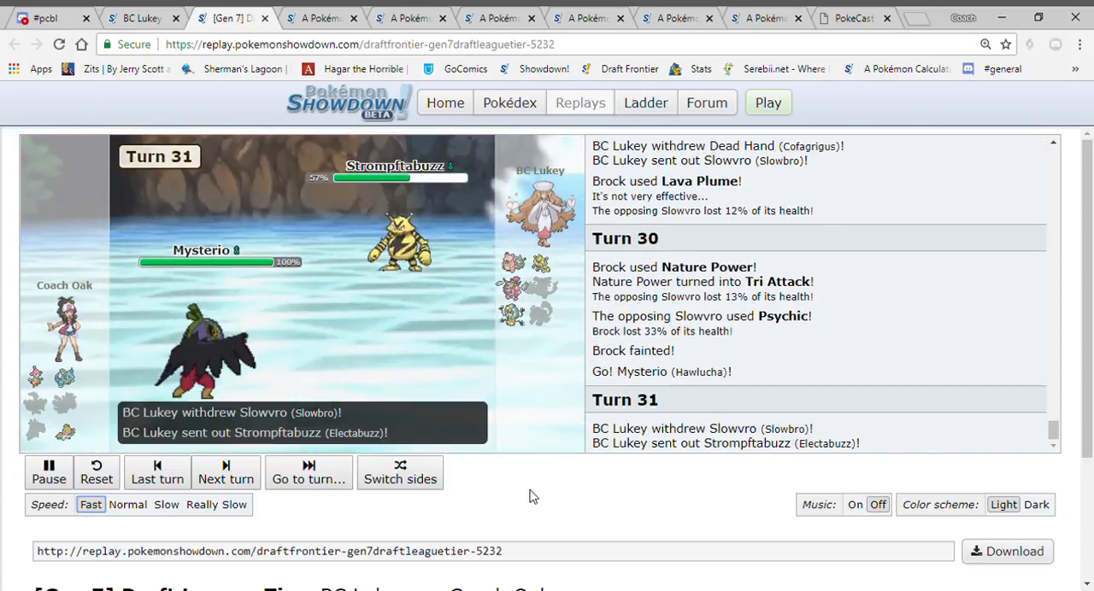
left_click(226, 473)
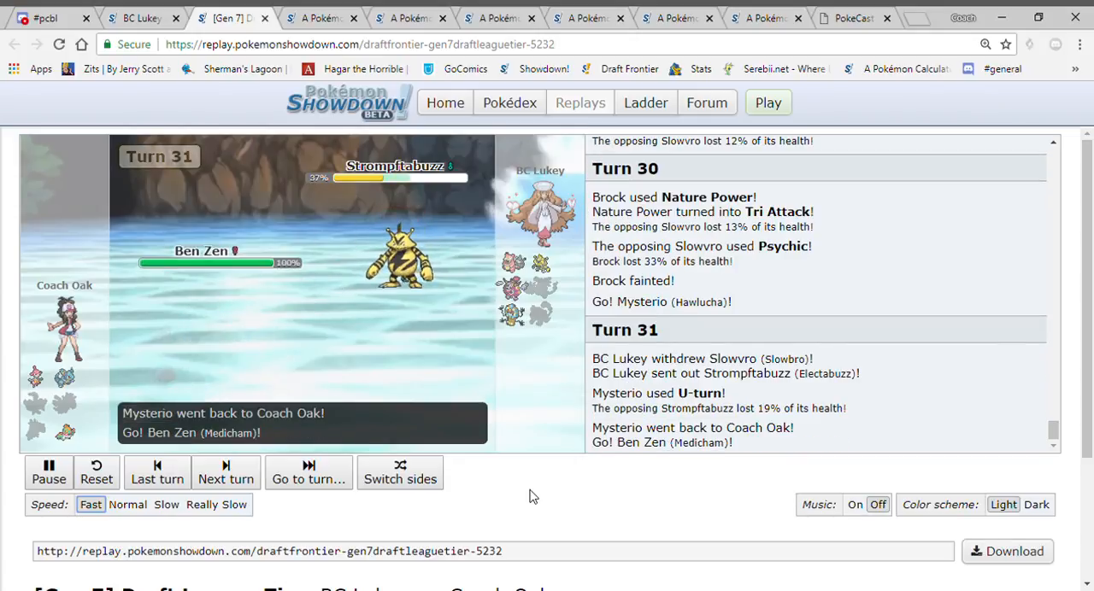
left_click(226, 472)
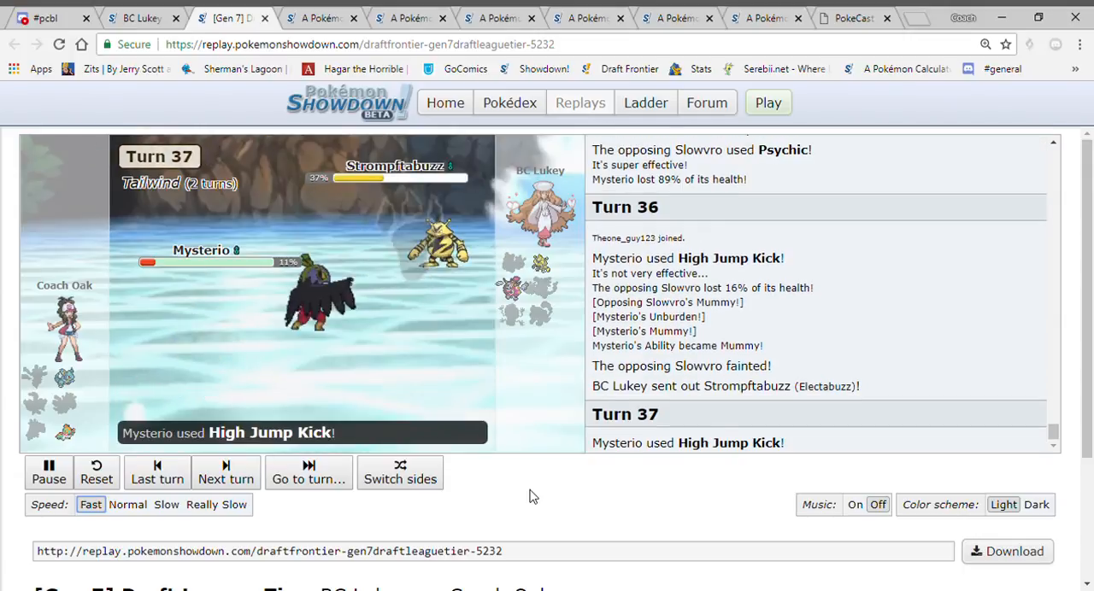
left_click(226, 473)
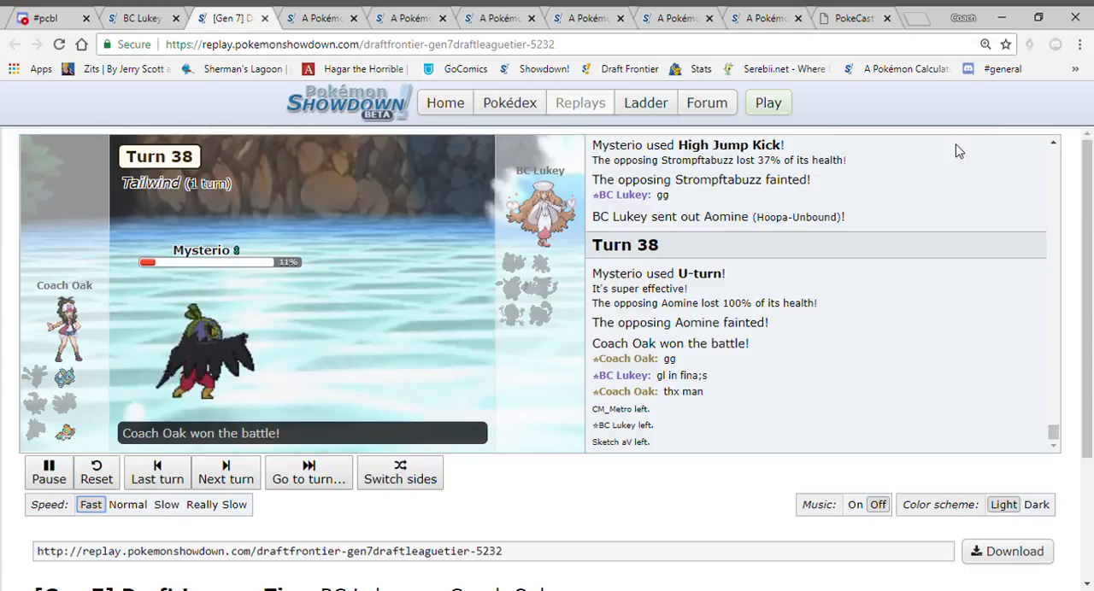
mouse_move(947, 143)
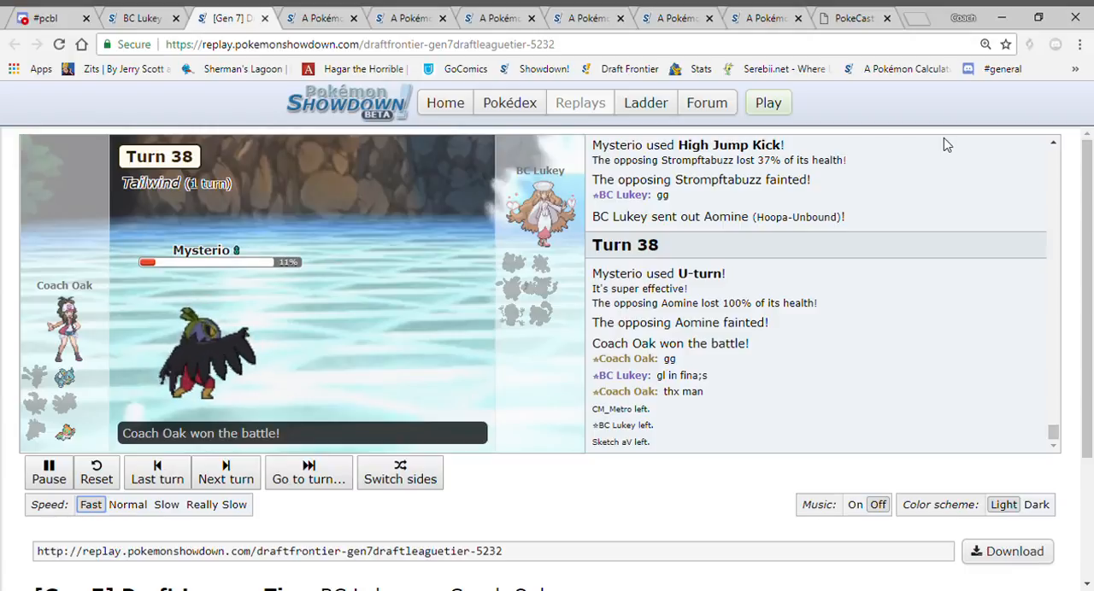
mouse_move(964, 106)
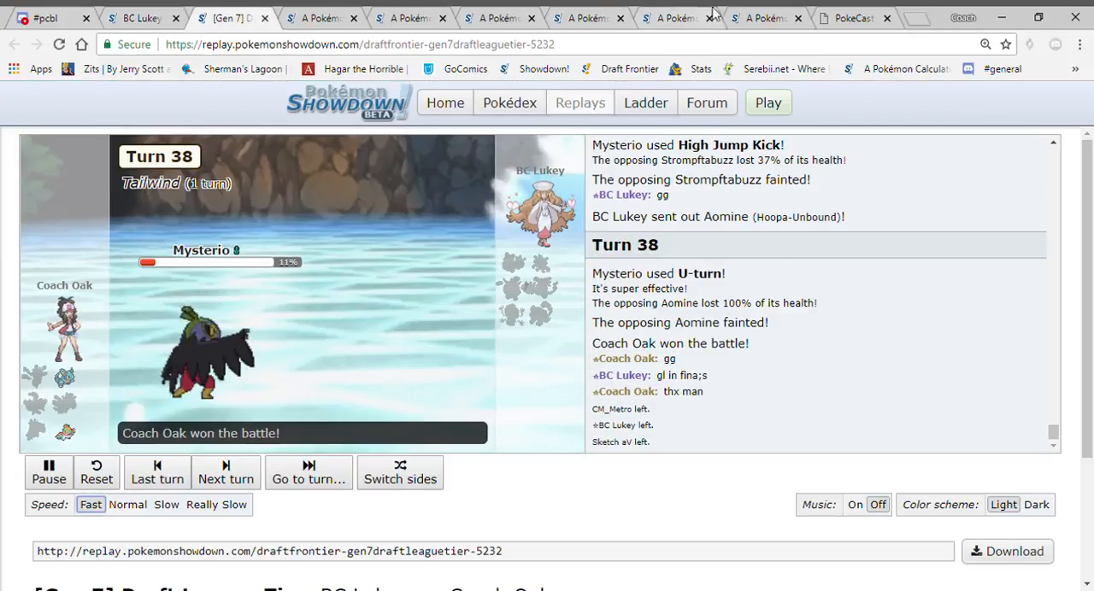
mouse_move(913, 206)
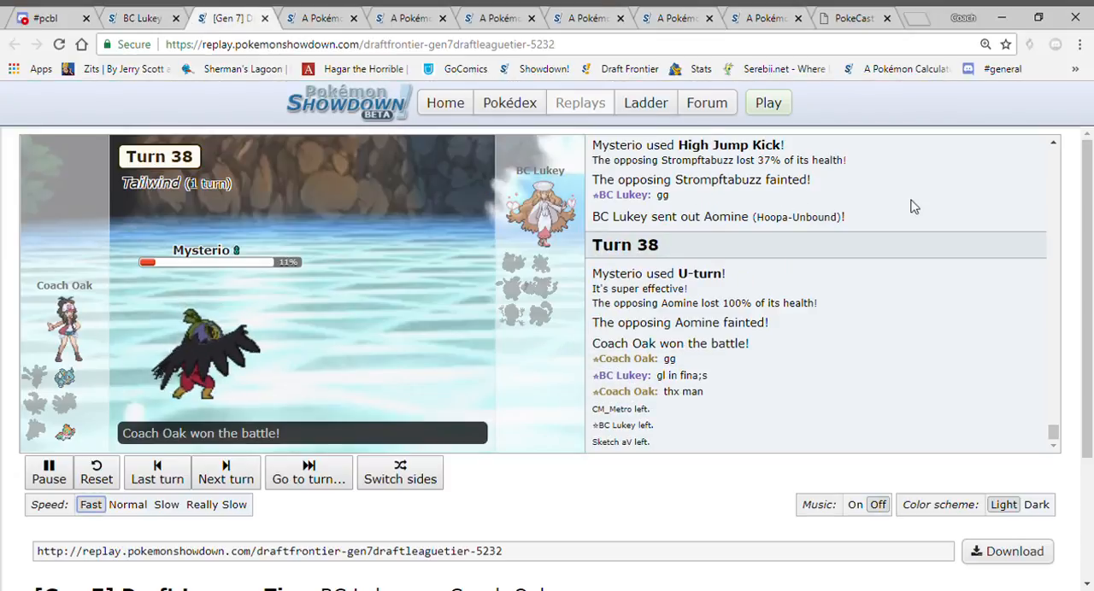